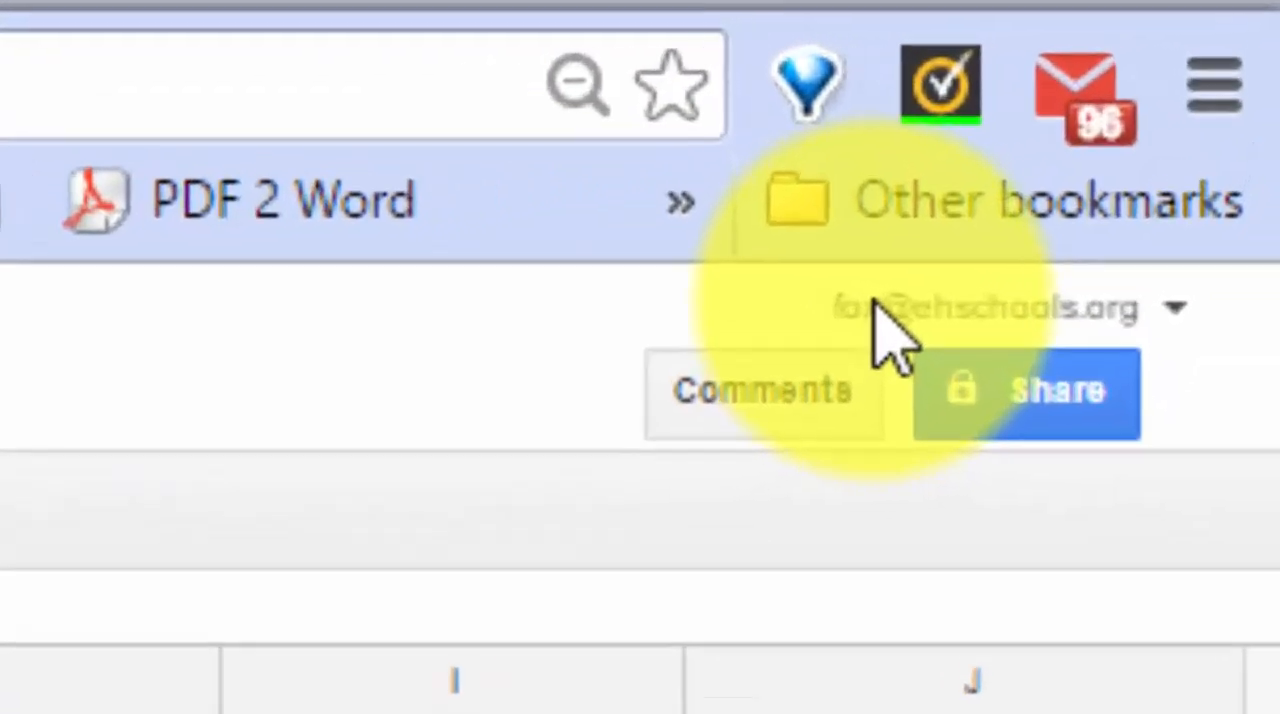
mouse_move(870, 340)
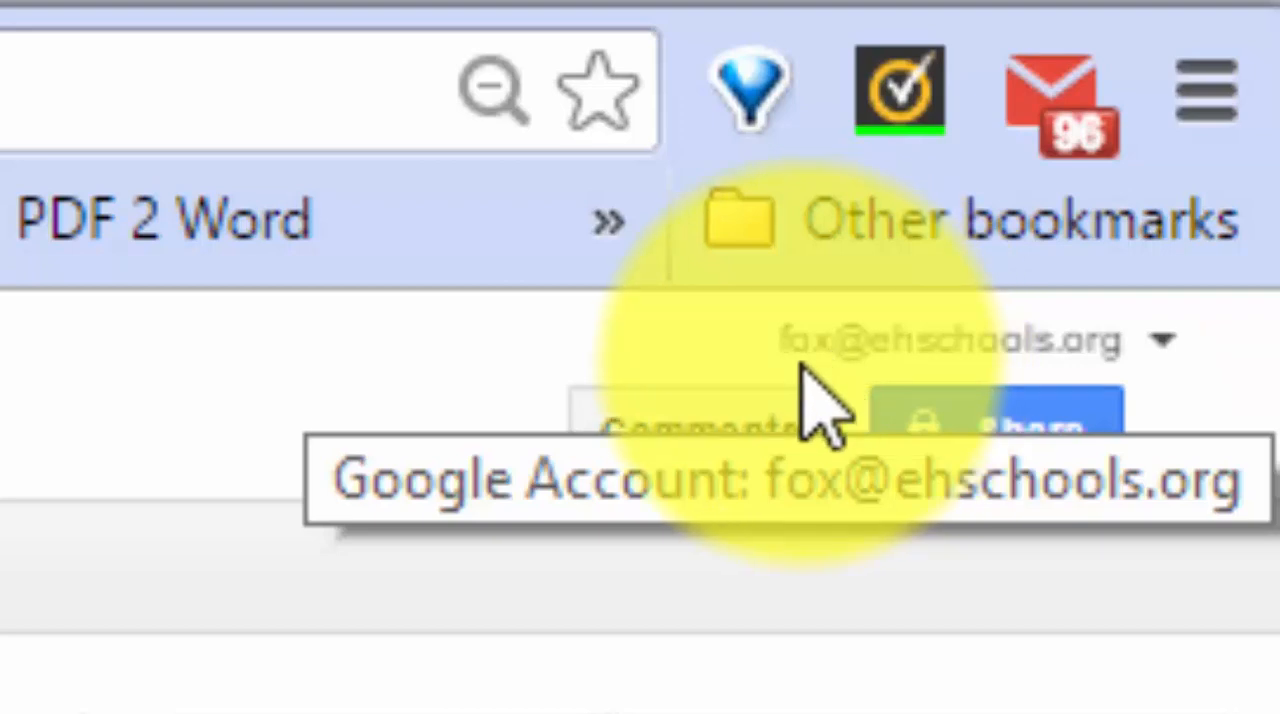
mouse_move(1140, 360)
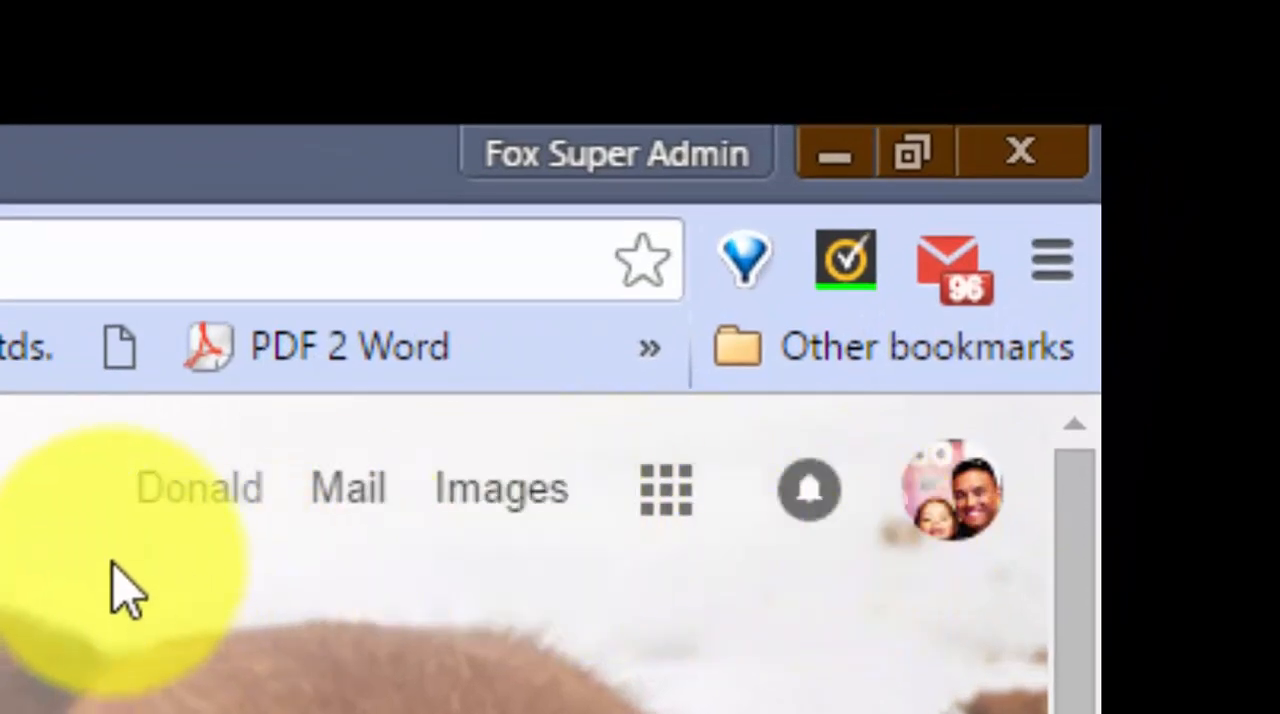
mouse_move(650, 490)
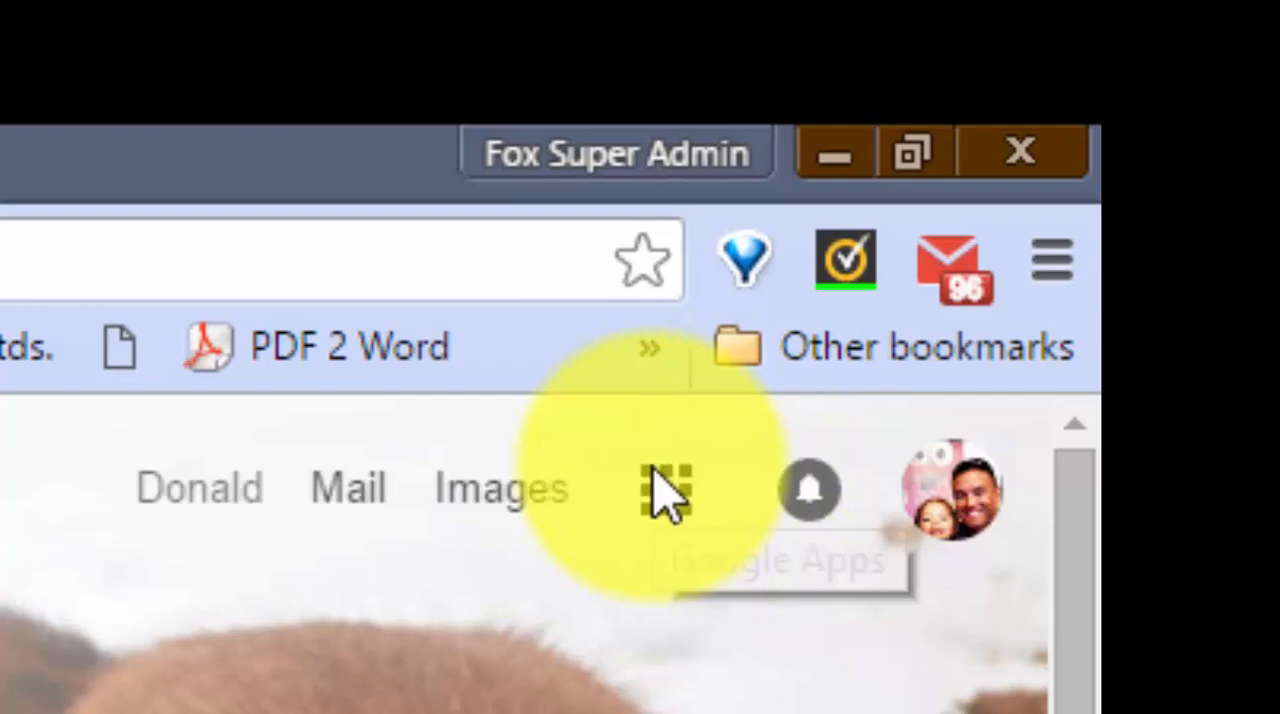
Reach Google Drive from the apps grid and reopen the Vodcast Sheet contact list
left_click(664, 490)
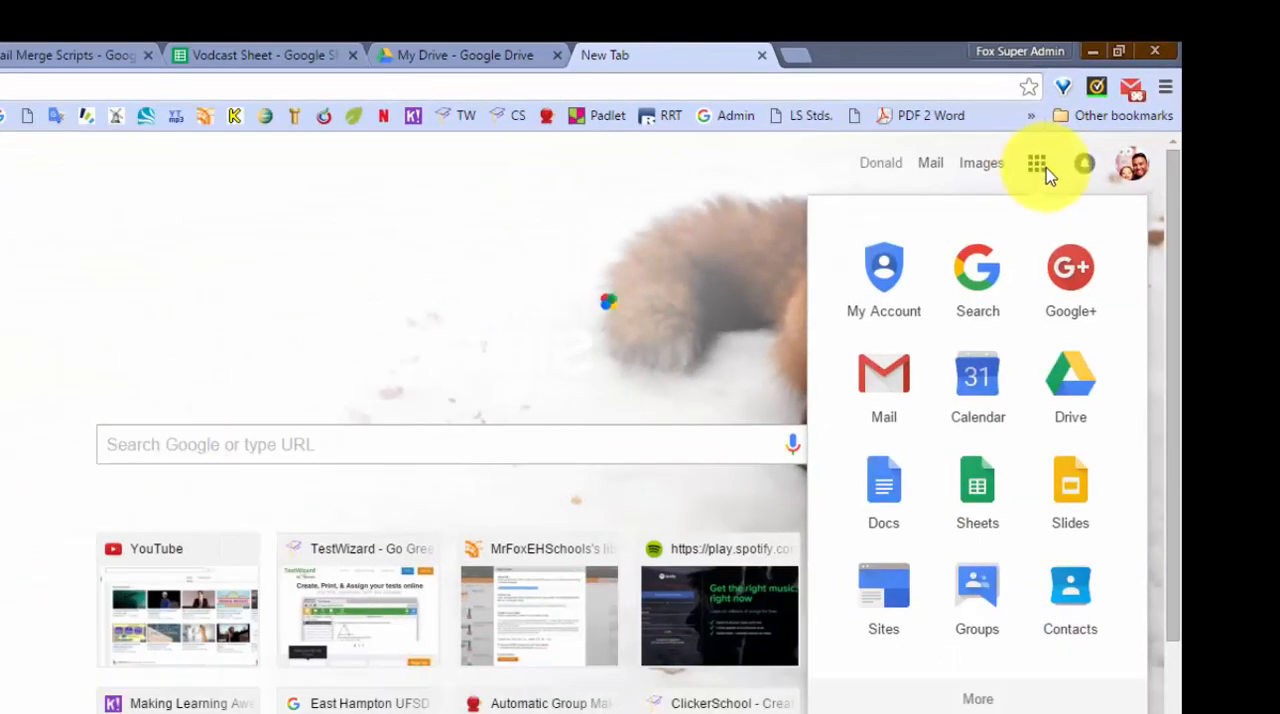
mouse_move(1070, 384)
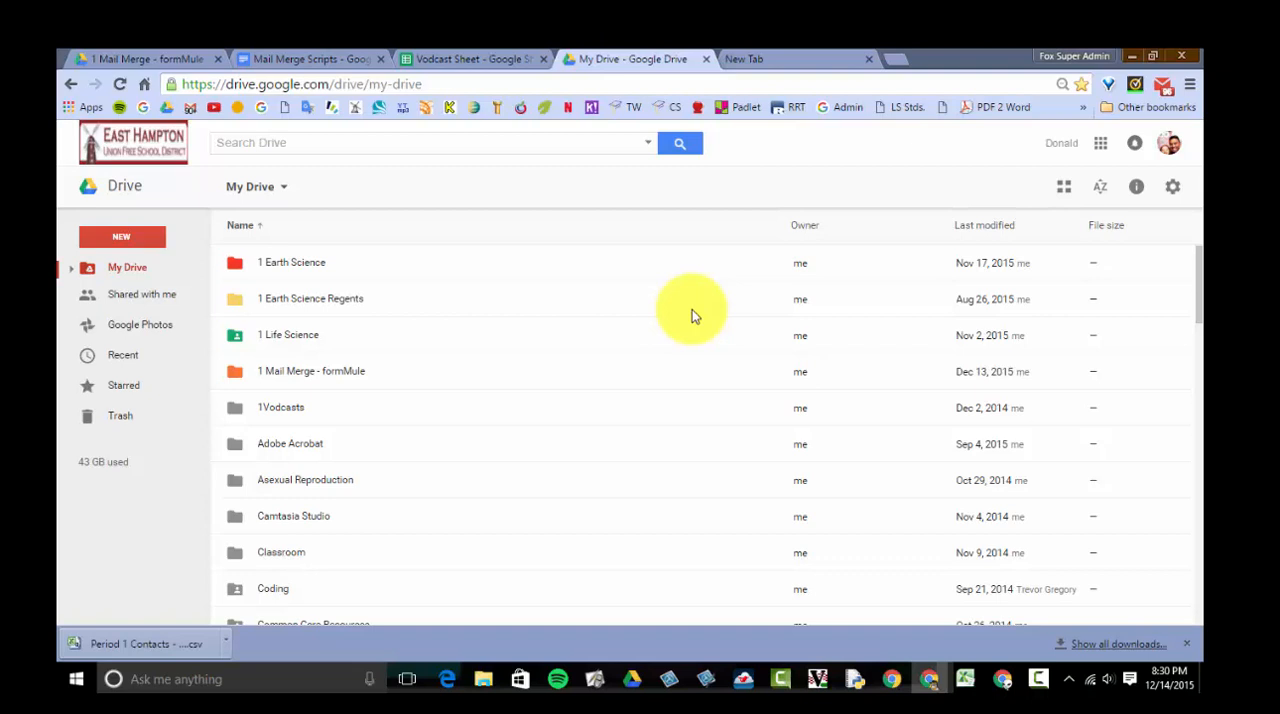
mouse_move(558, 428)
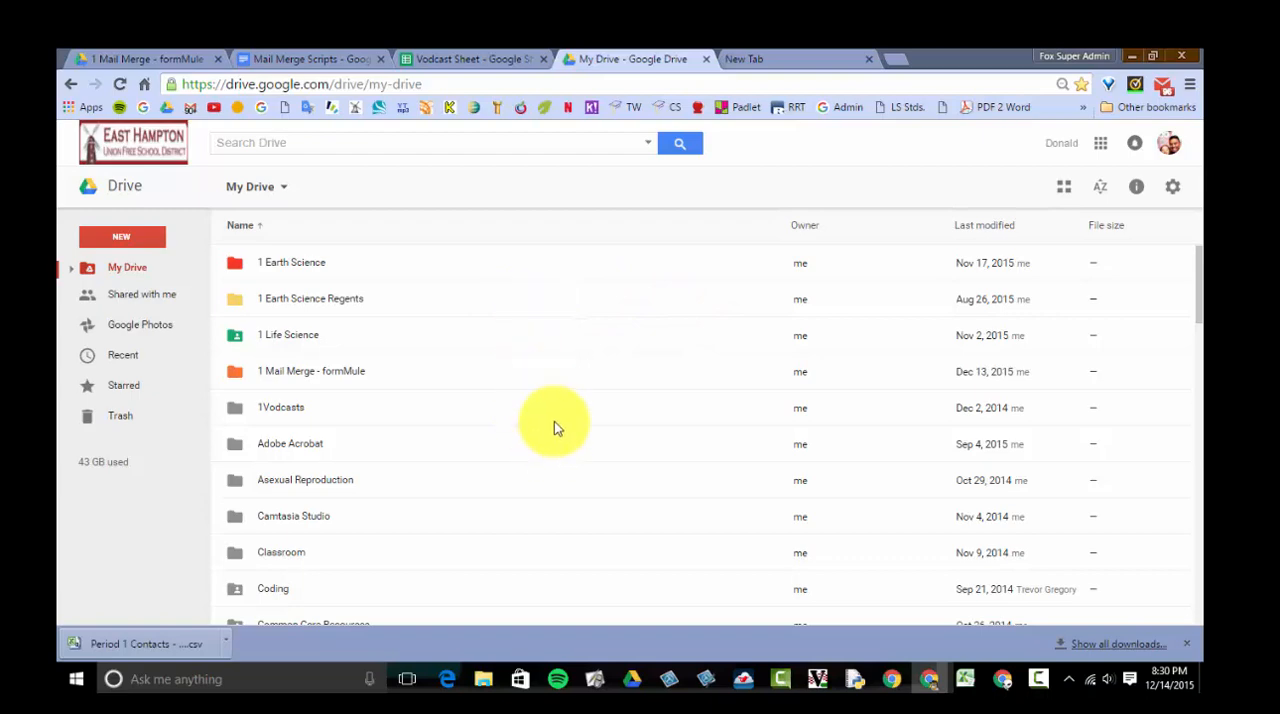
mouse_move(584, 390)
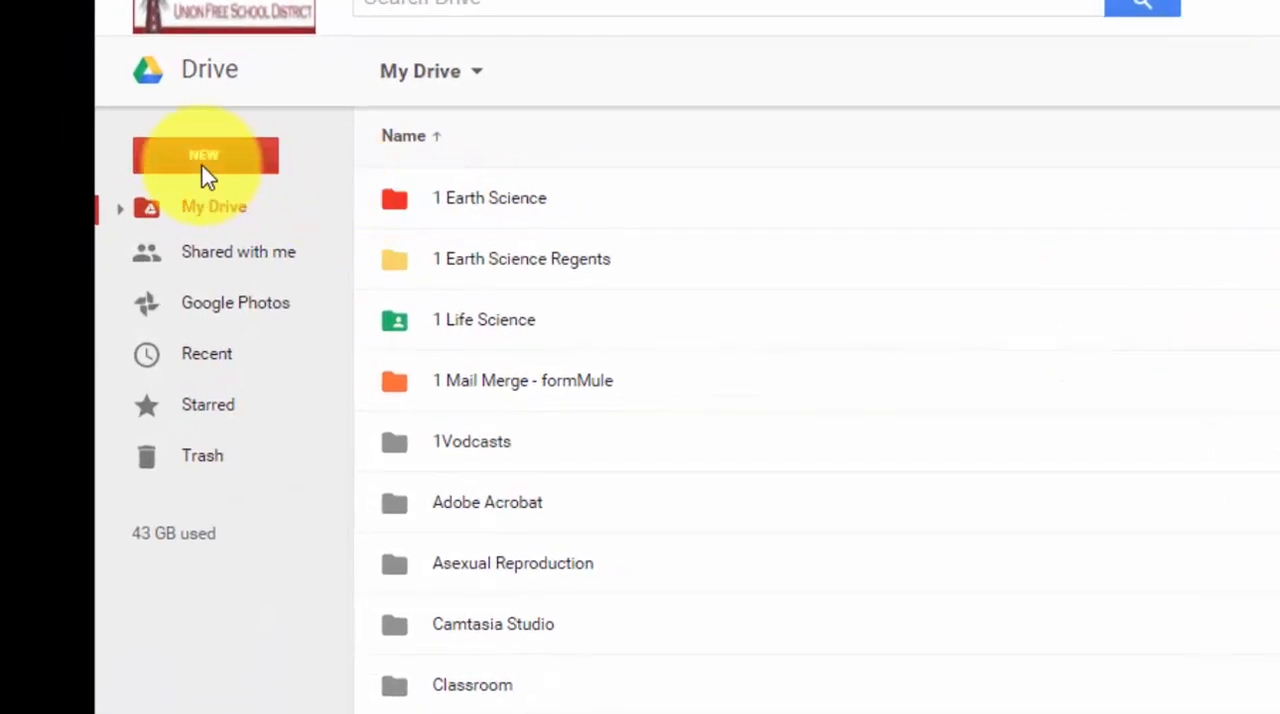
left_click(204, 156)
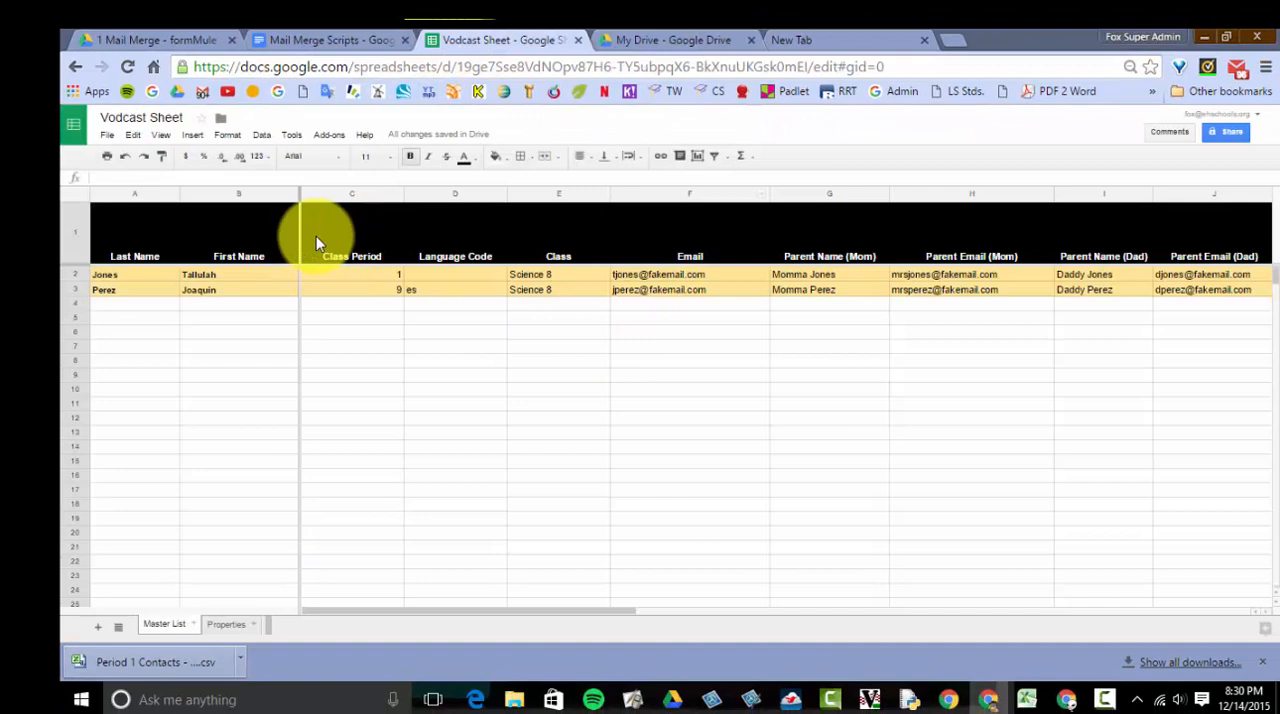
mouse_move(1188, 530)
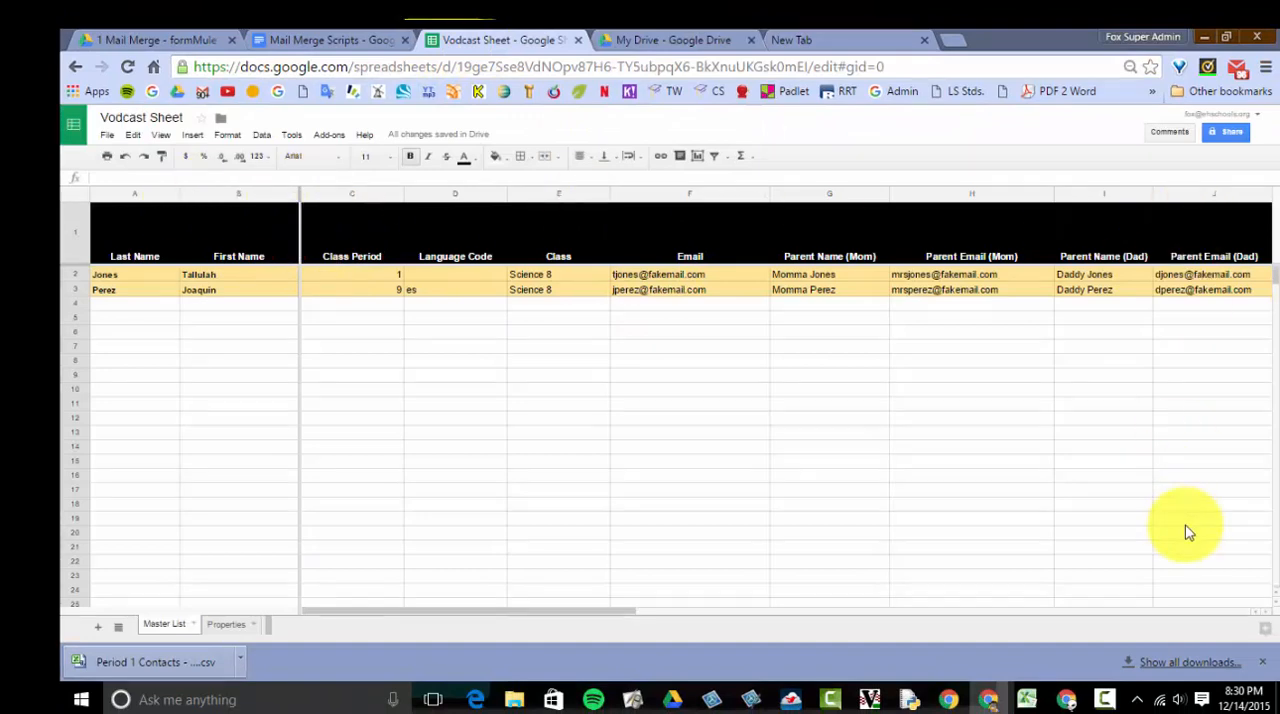
mouse_move(1196, 576)
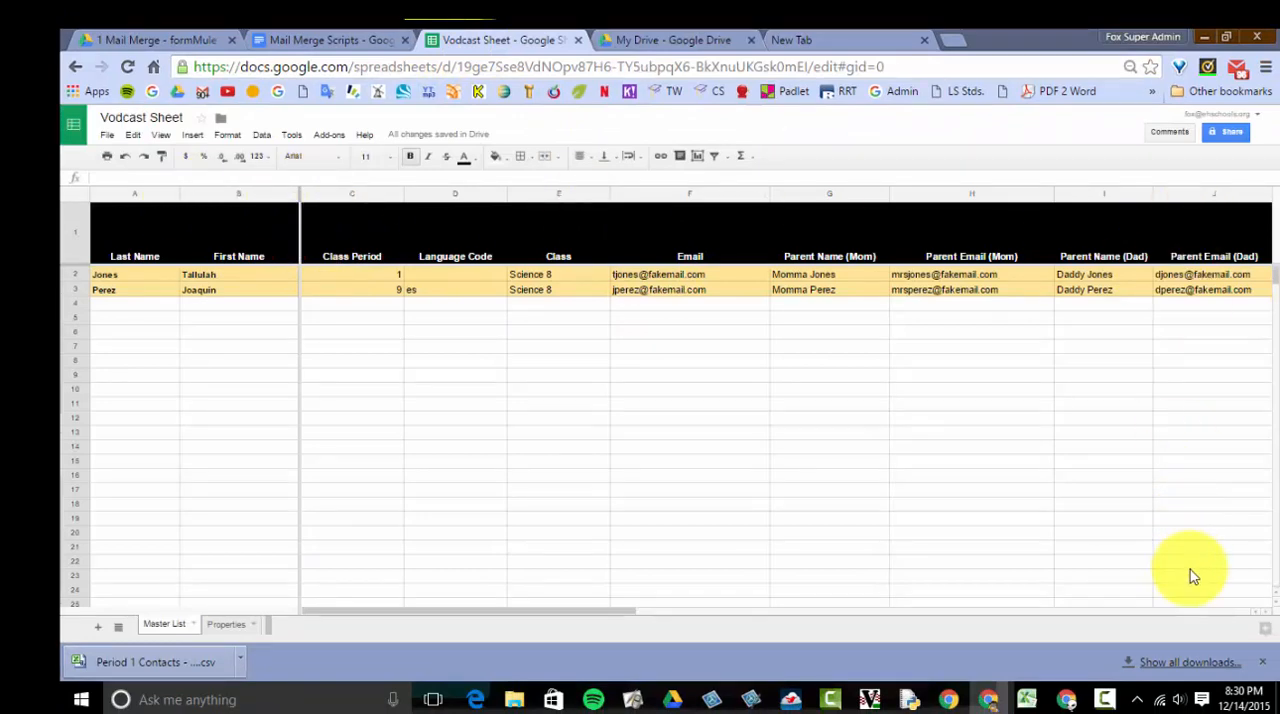
mouse_move(458, 544)
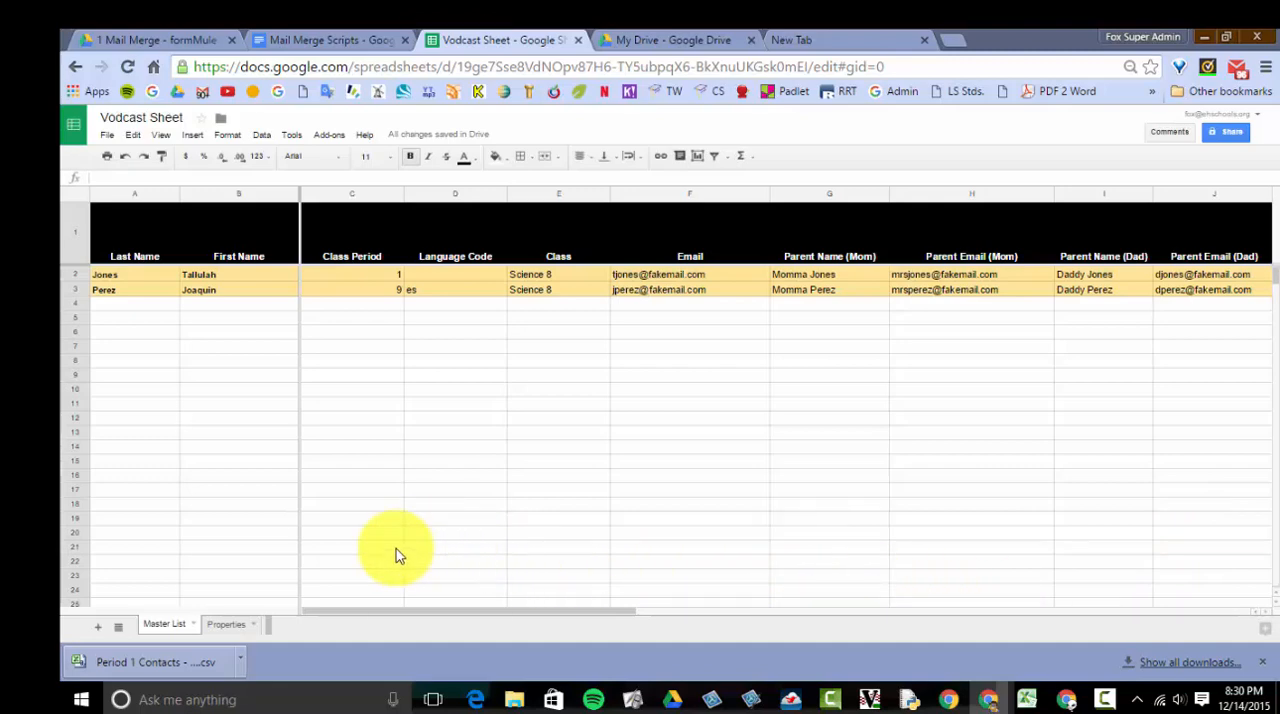
mouse_move(536, 512)
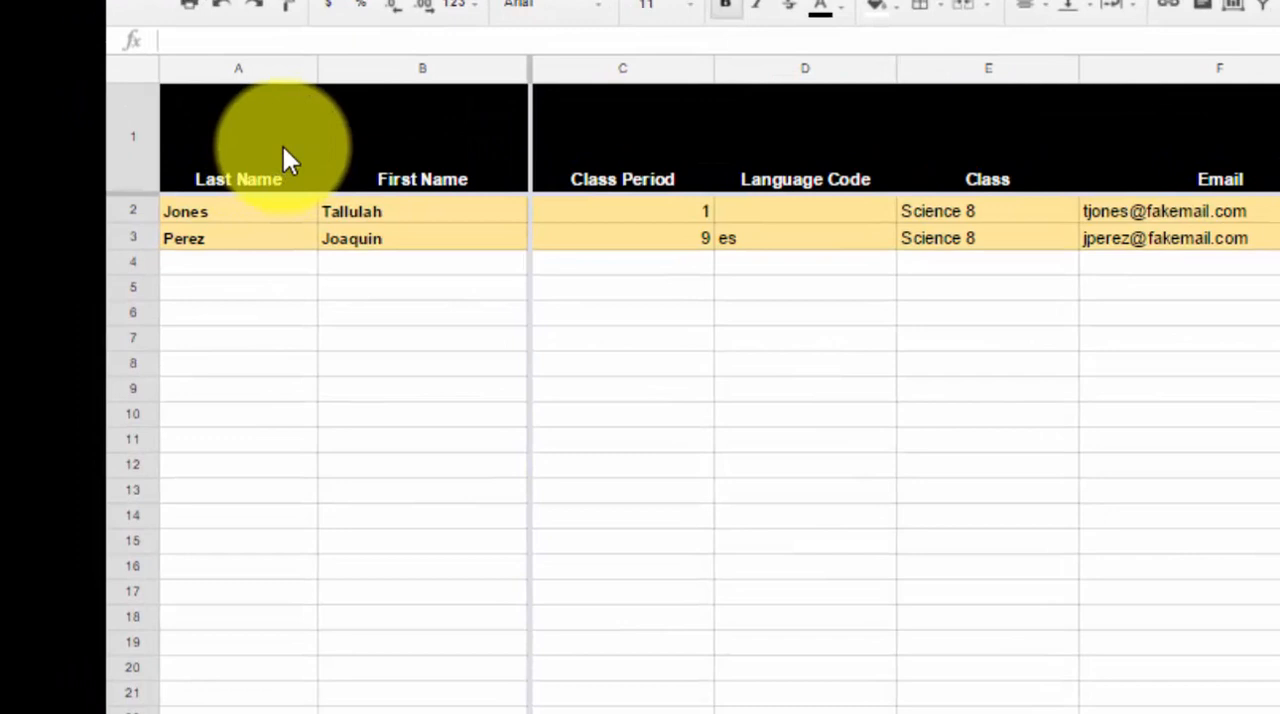
mouse_move(804, 164)
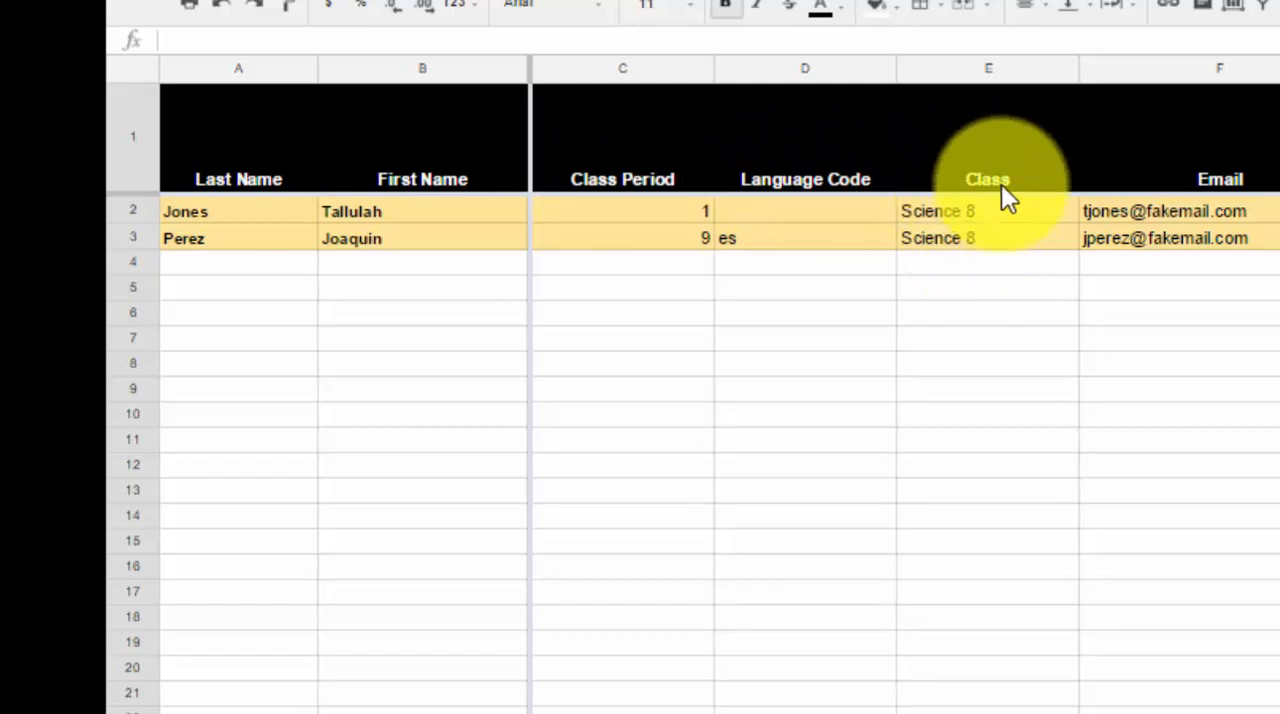
mouse_move(1170, 164)
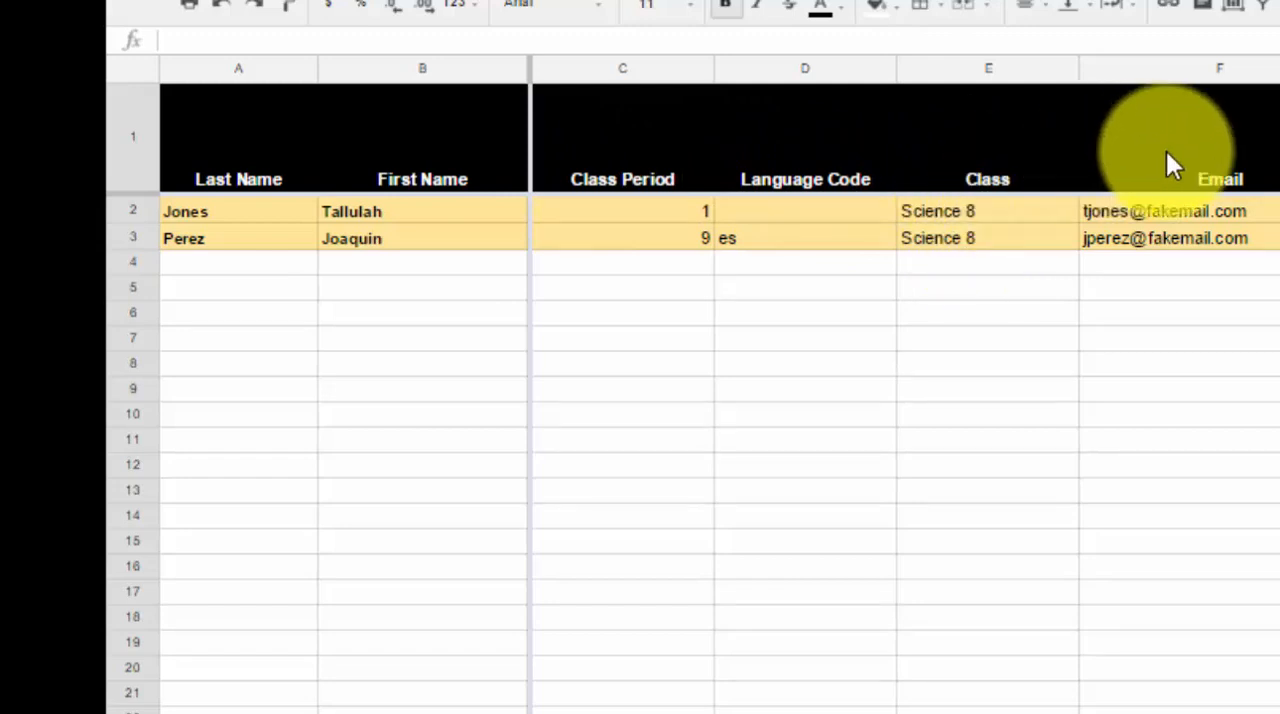
scroll("right", 3)
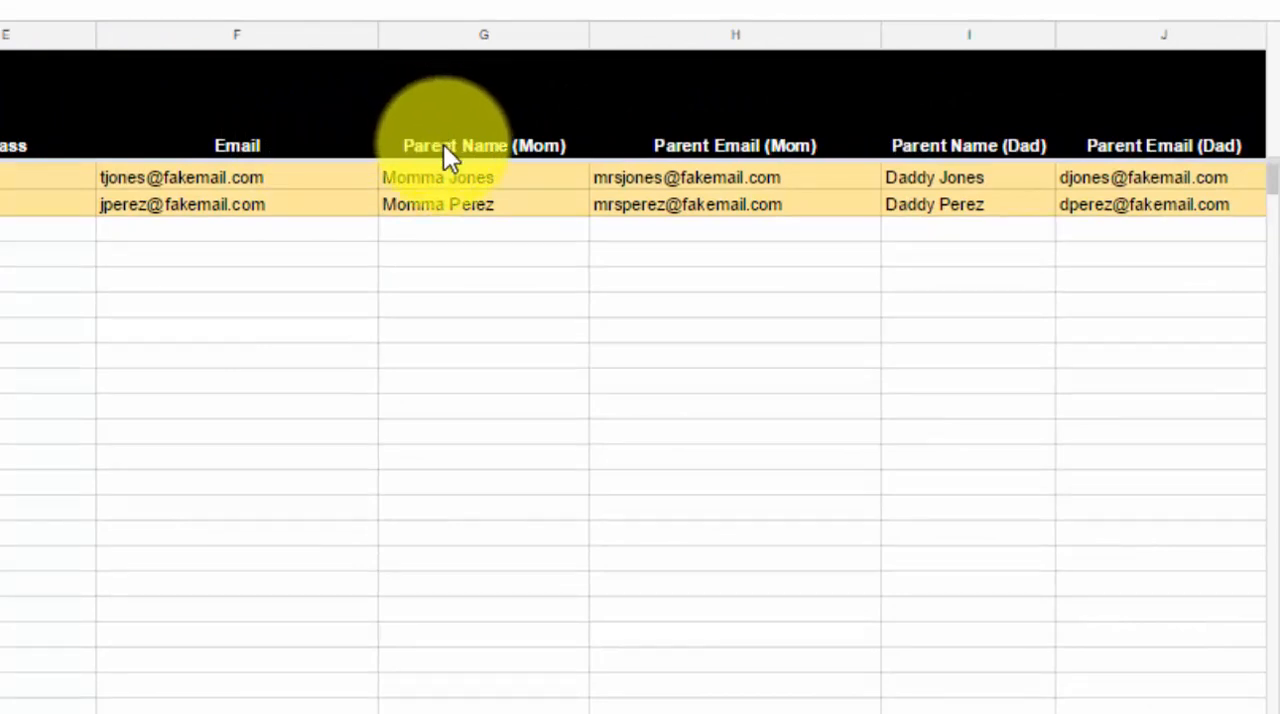
mouse_move(736, 150)
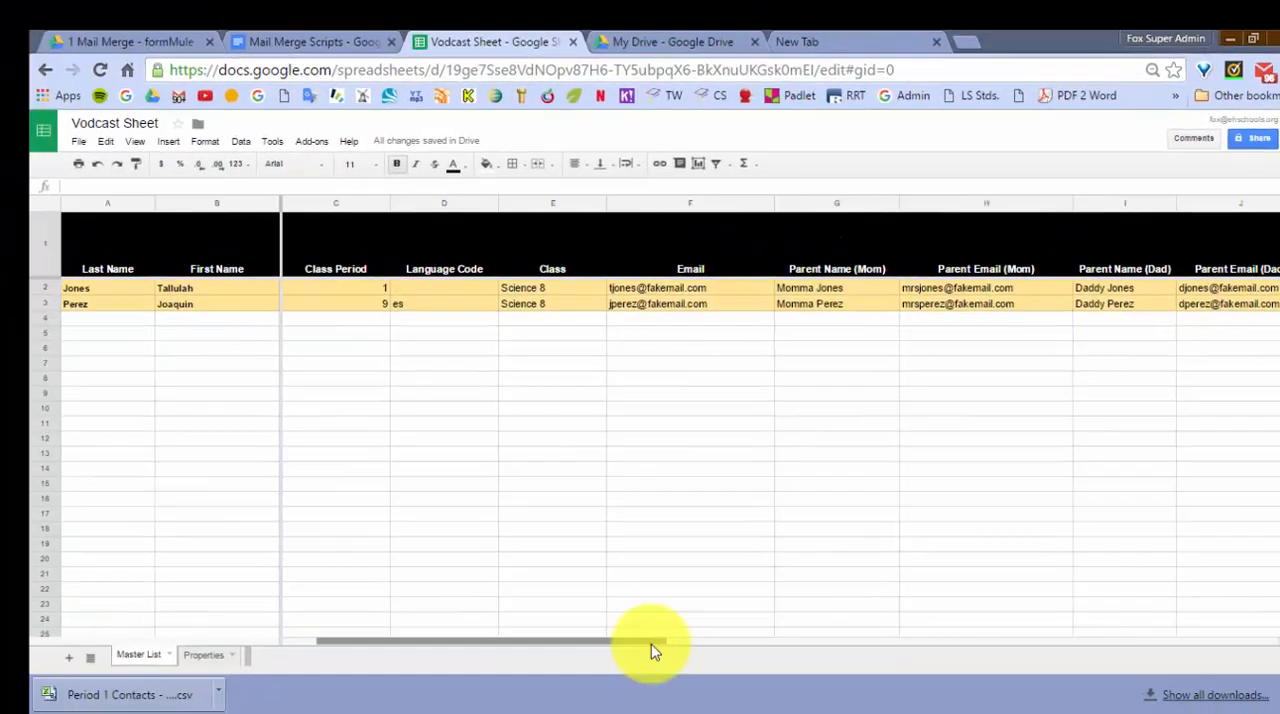
left_click_drag(656, 644, 844, 644)
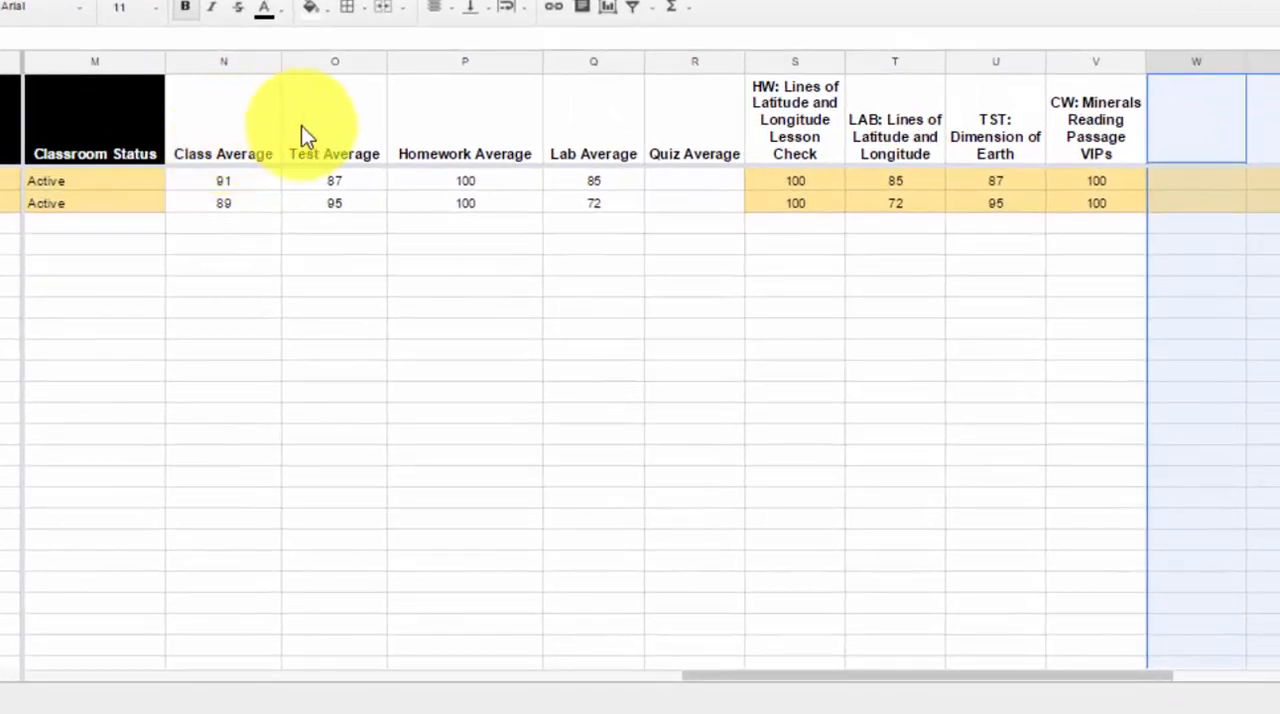
mouse_move(684, 120)
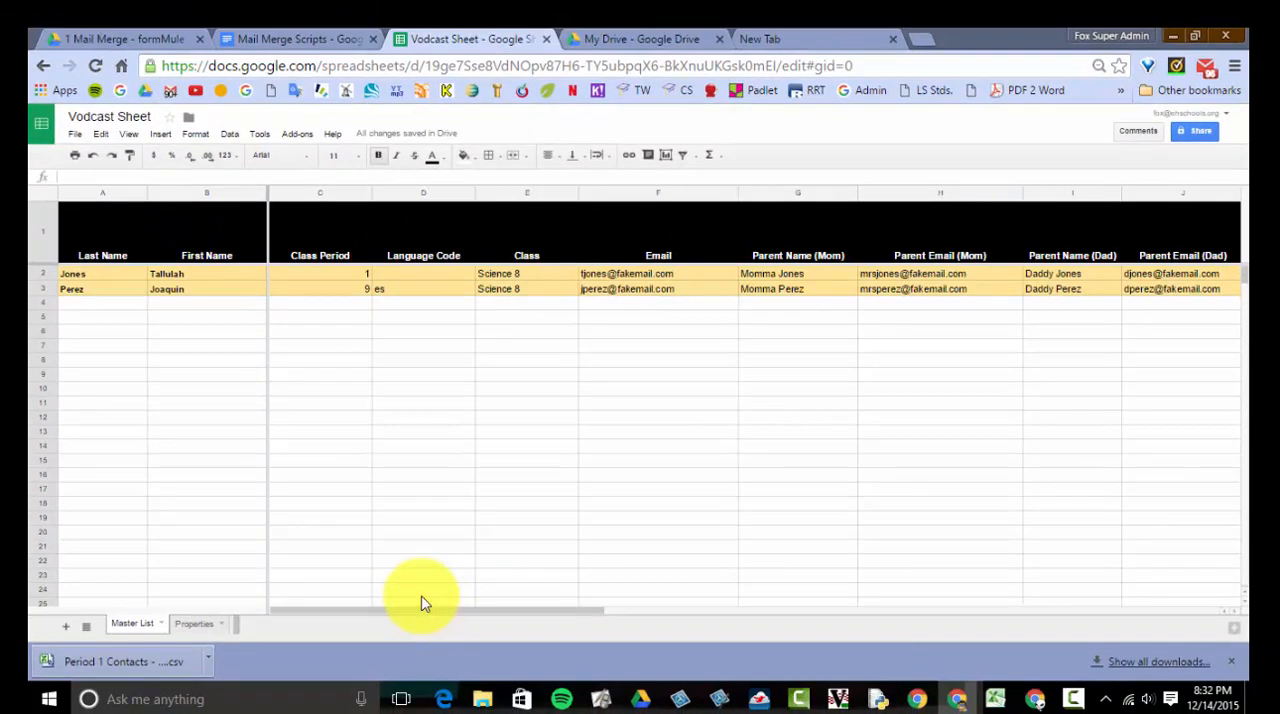
mouse_move(612, 344)
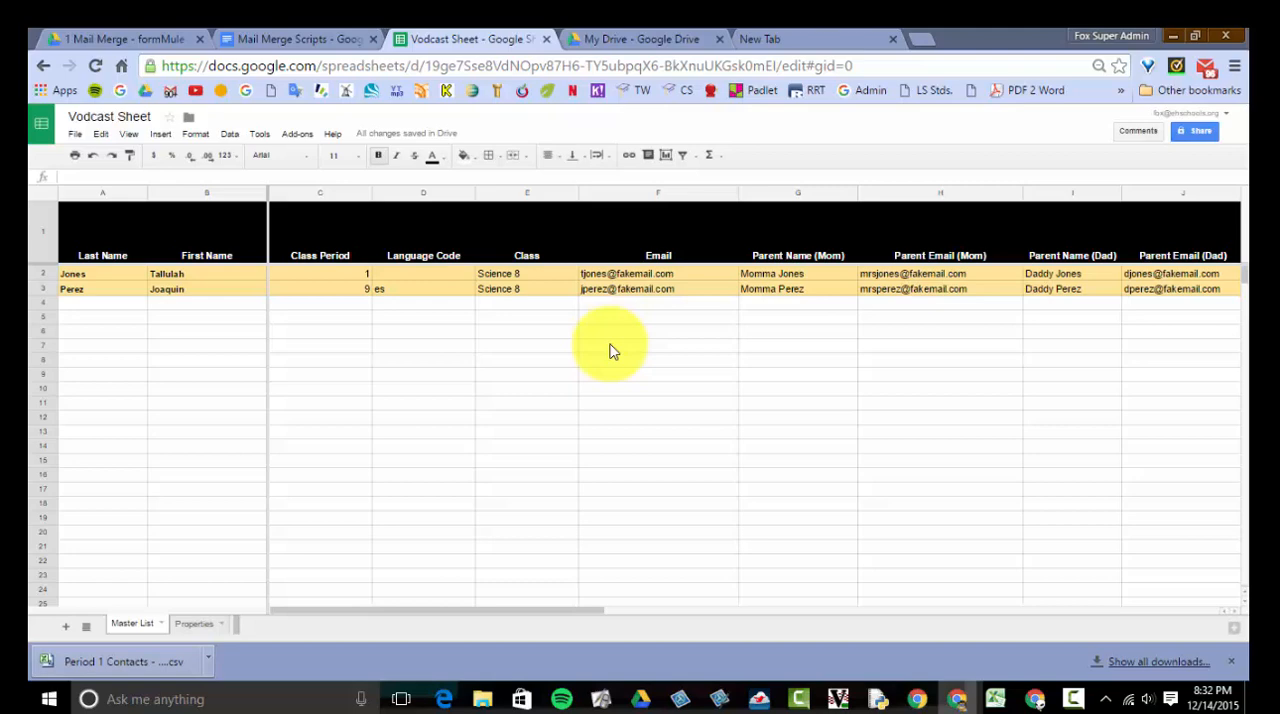
mouse_move(590, 410)
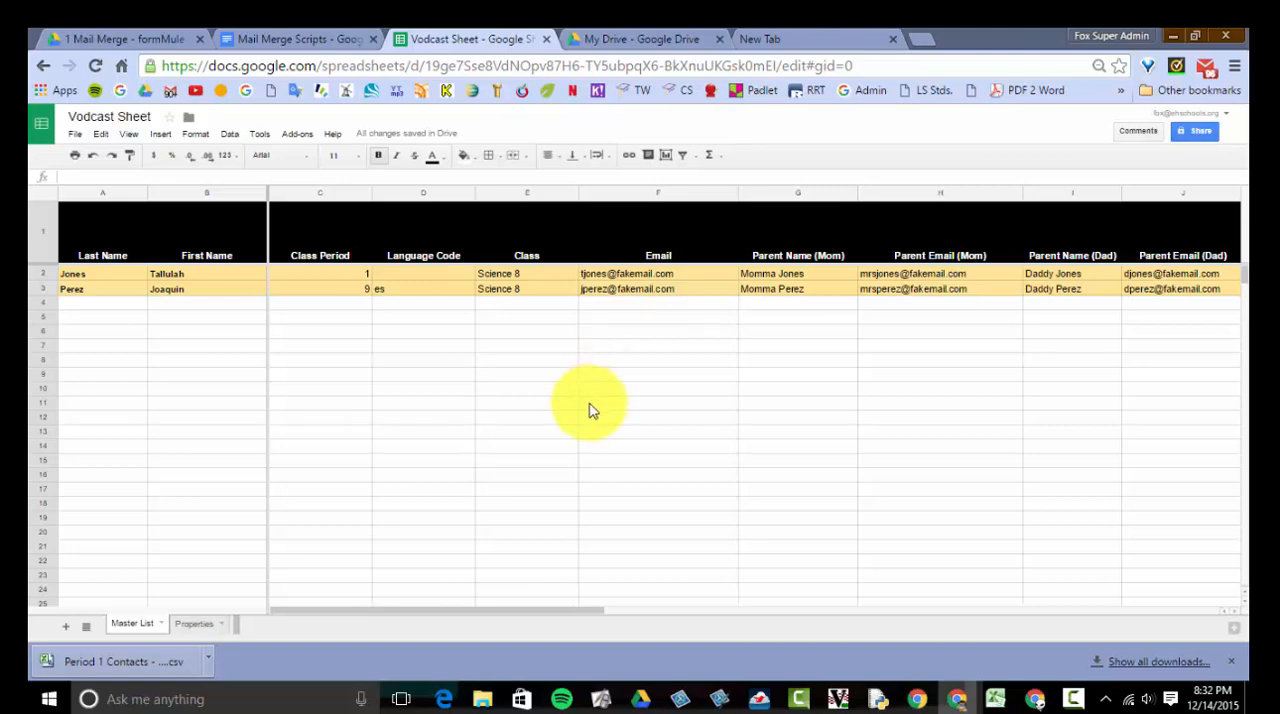
mouse_move(756, 424)
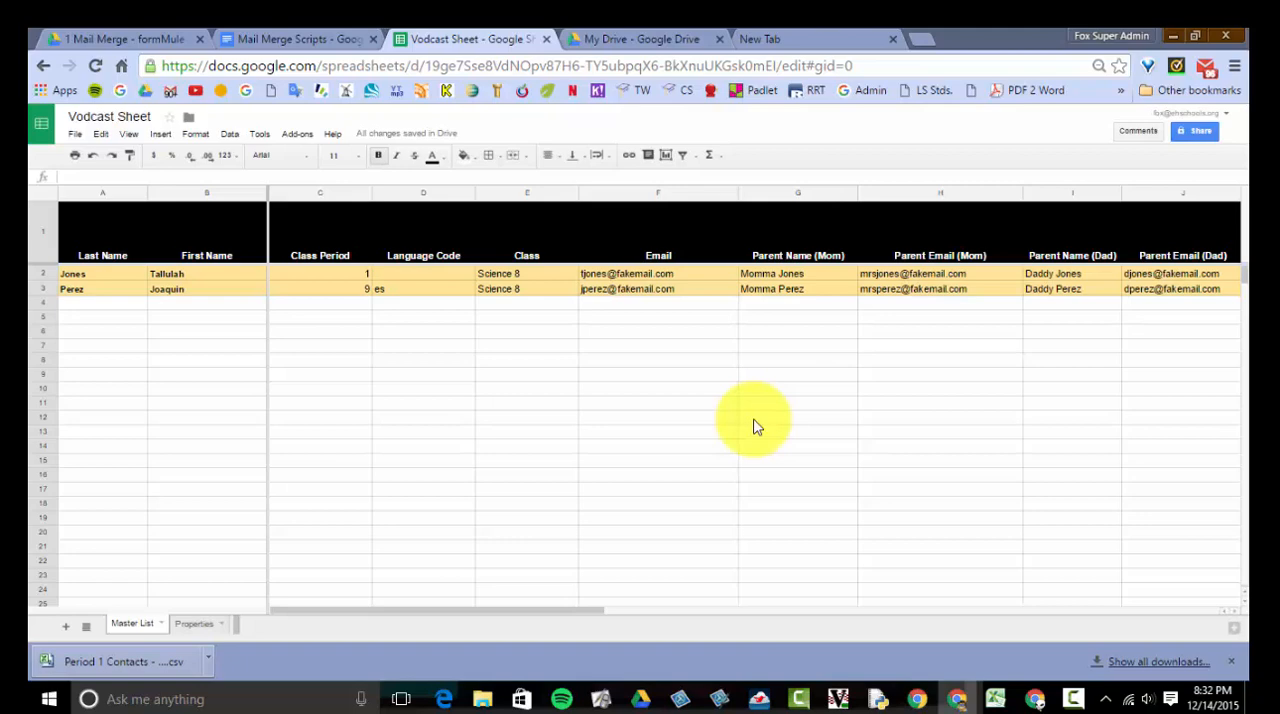
mouse_move(592, 356)
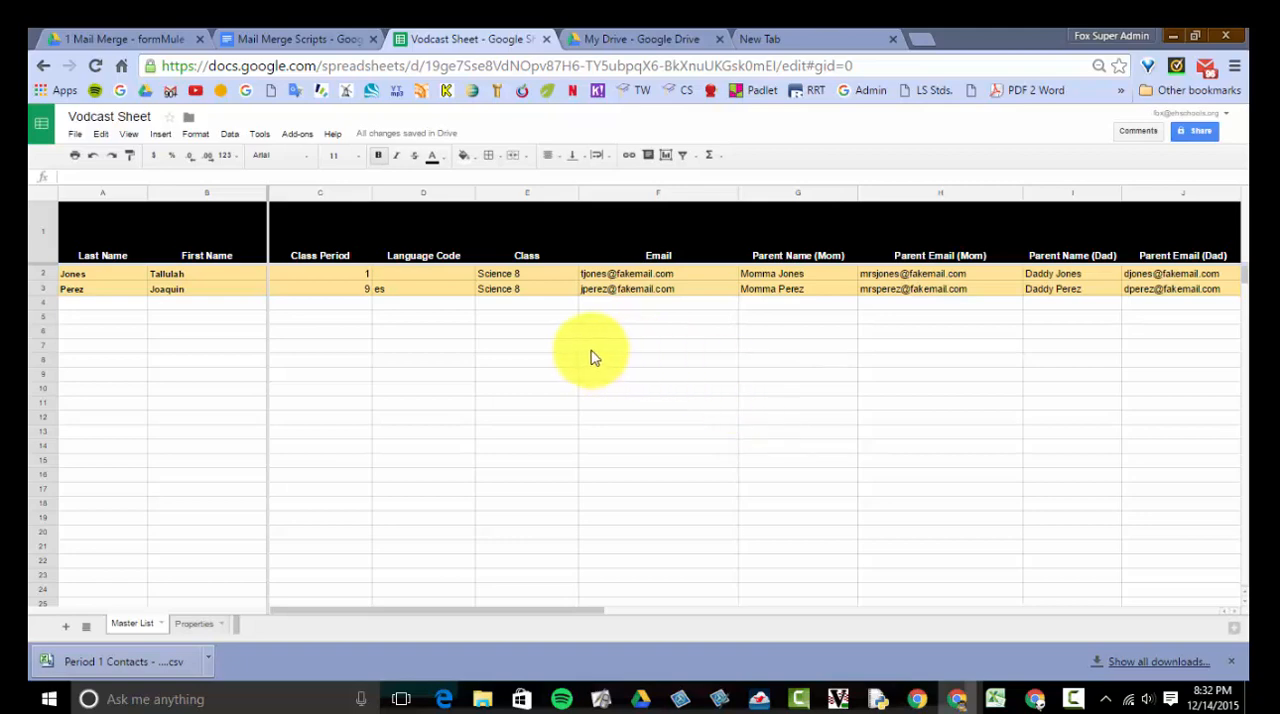
mouse_move(698, 296)
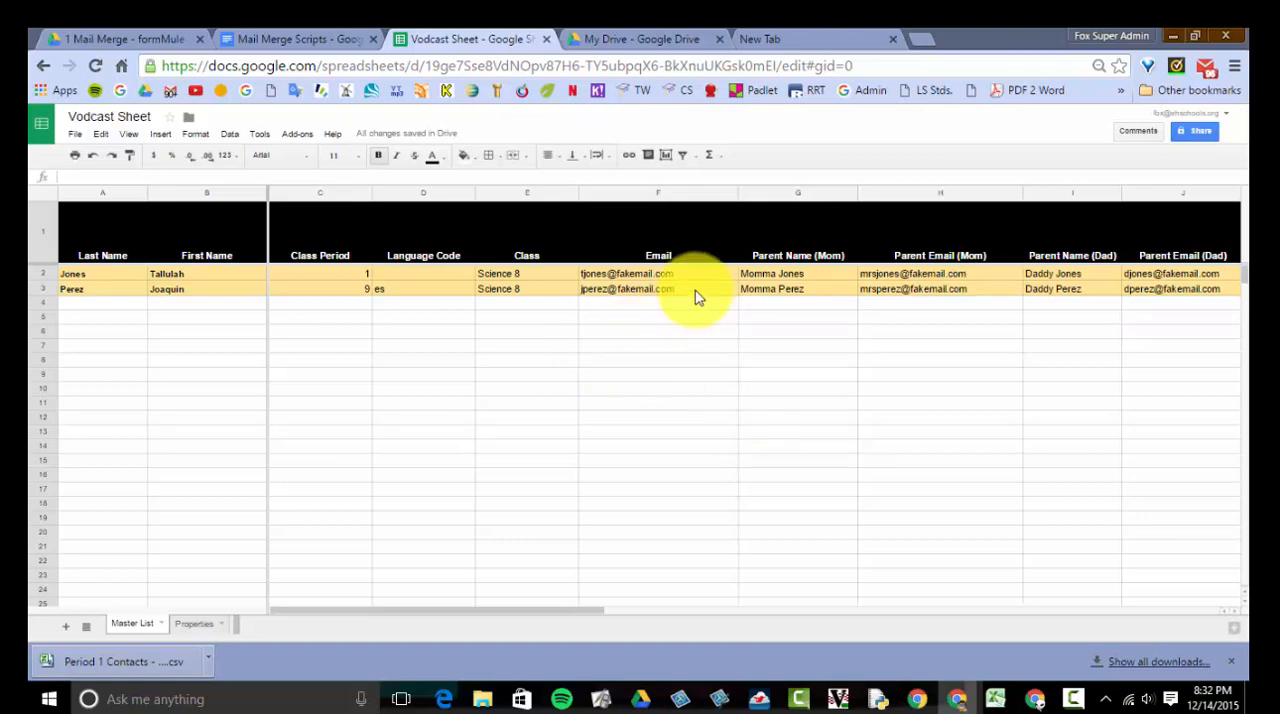
Search the add-ons store for 'formMule' and see it listed as already installed
left_click(296, 132)
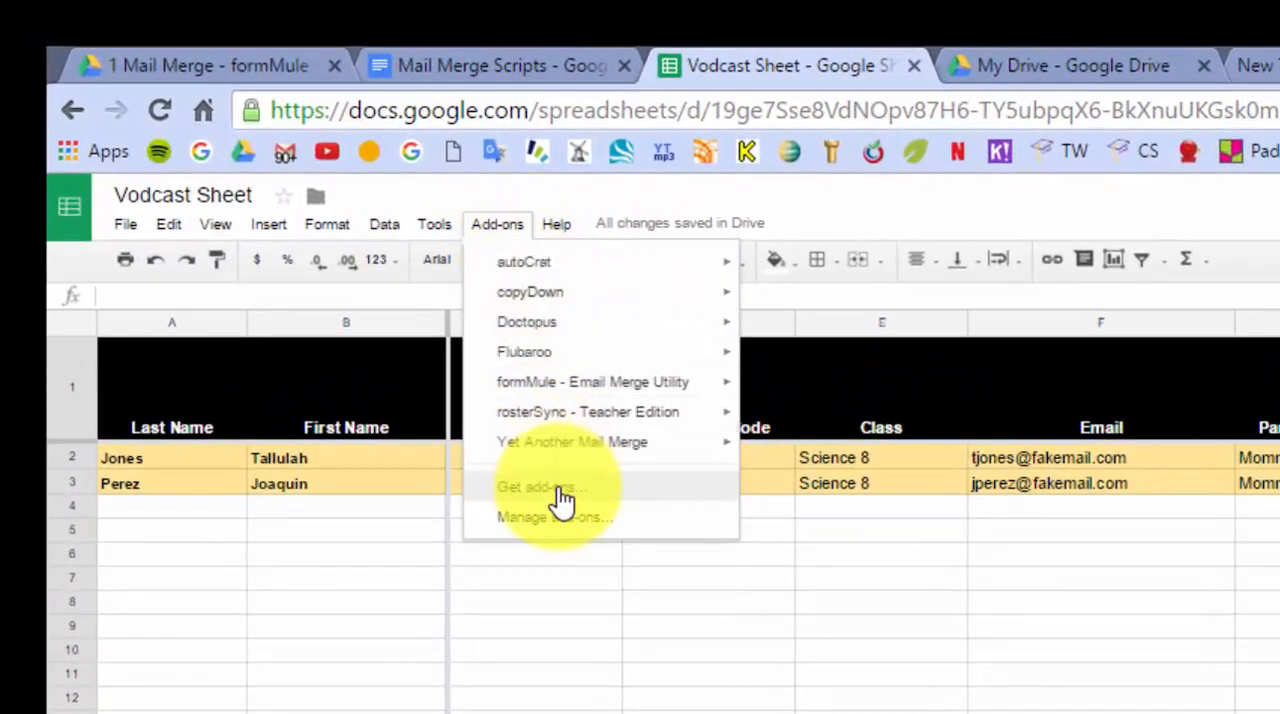
left_click(538, 488)
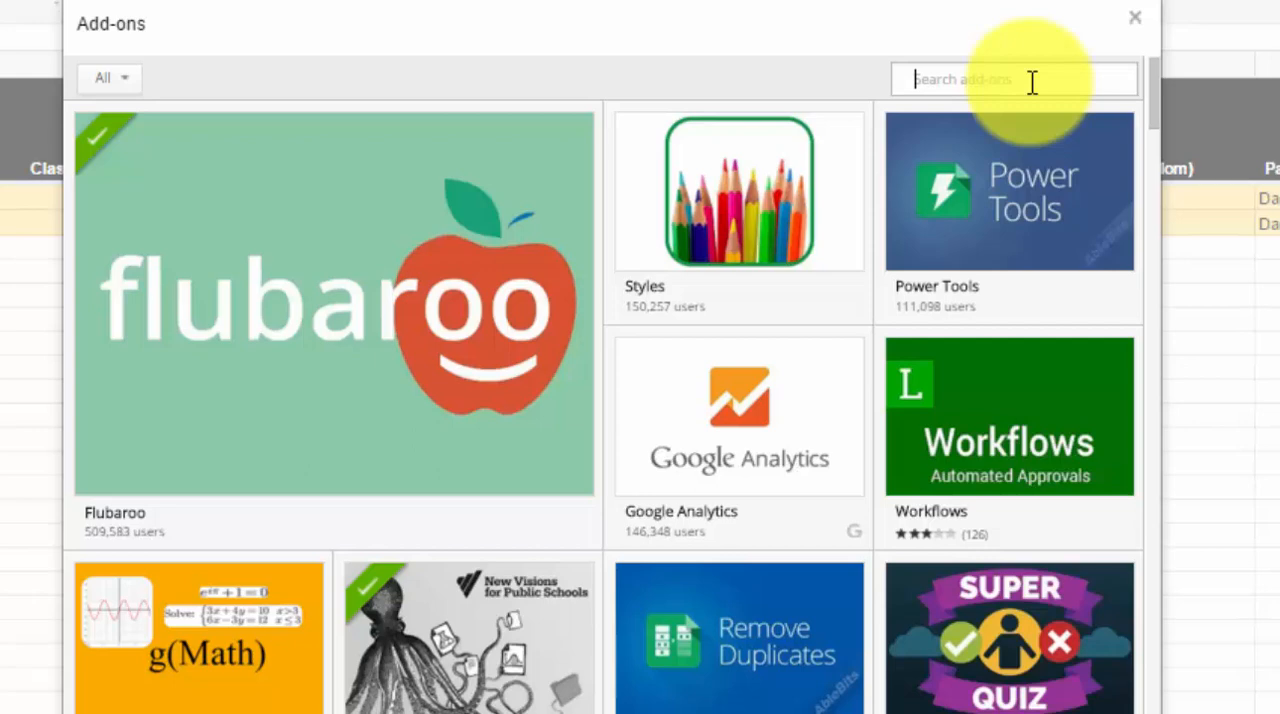
type("F")
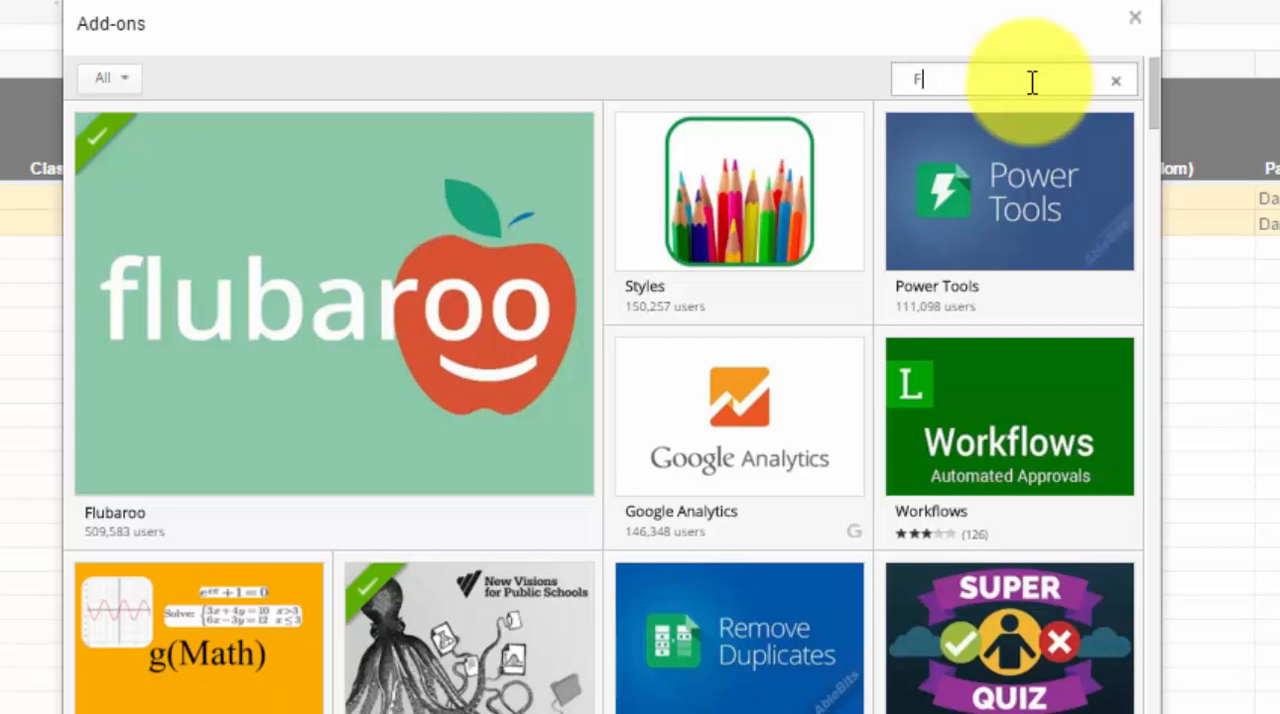
type("or")
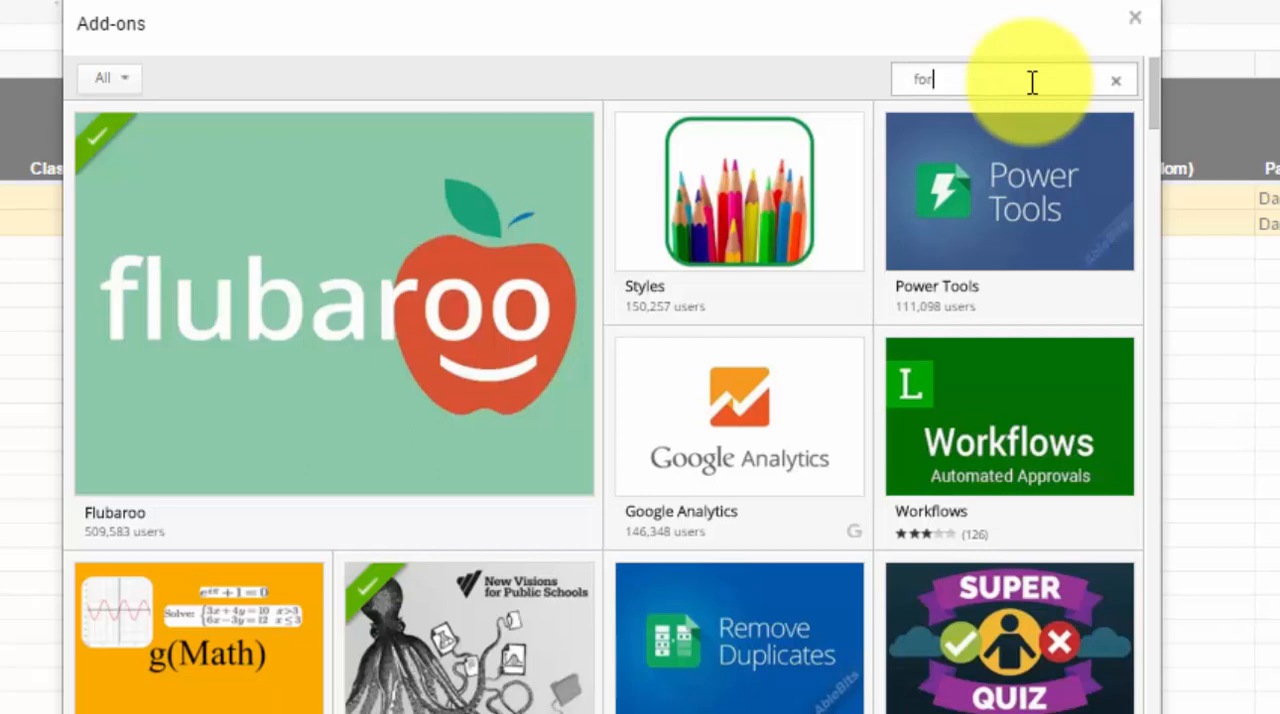
type("formMule")
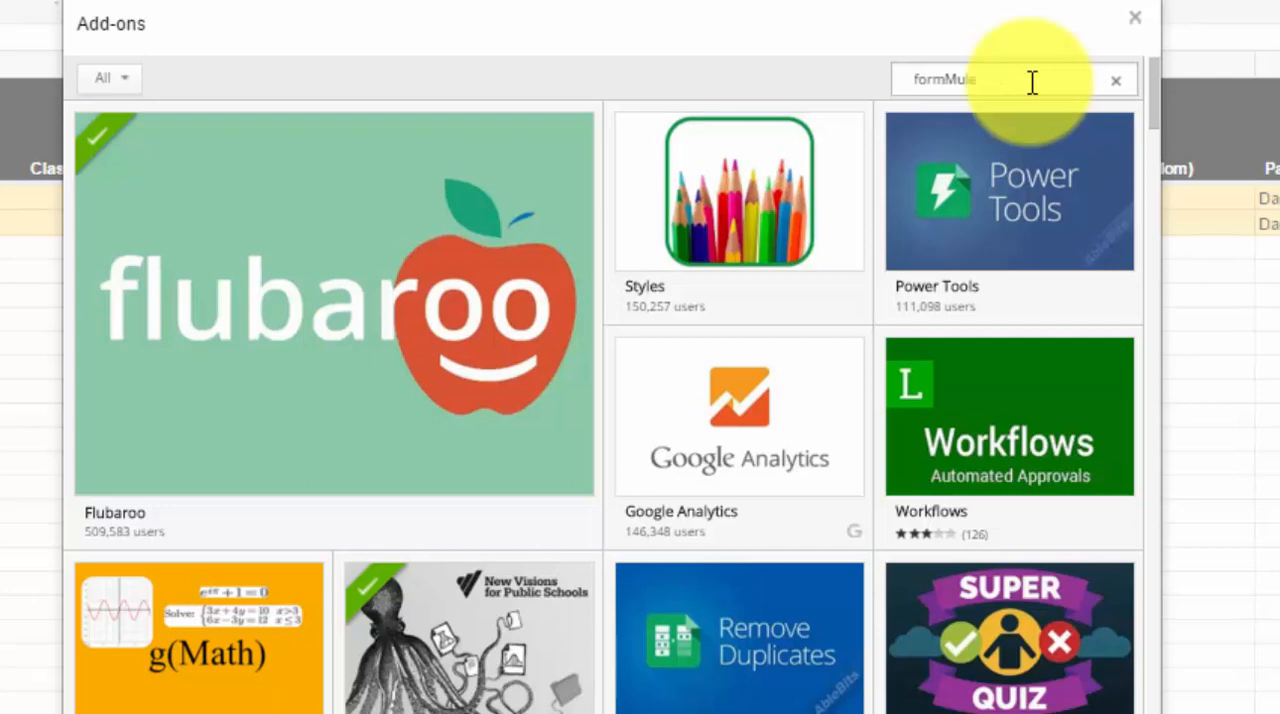
type("formMule")
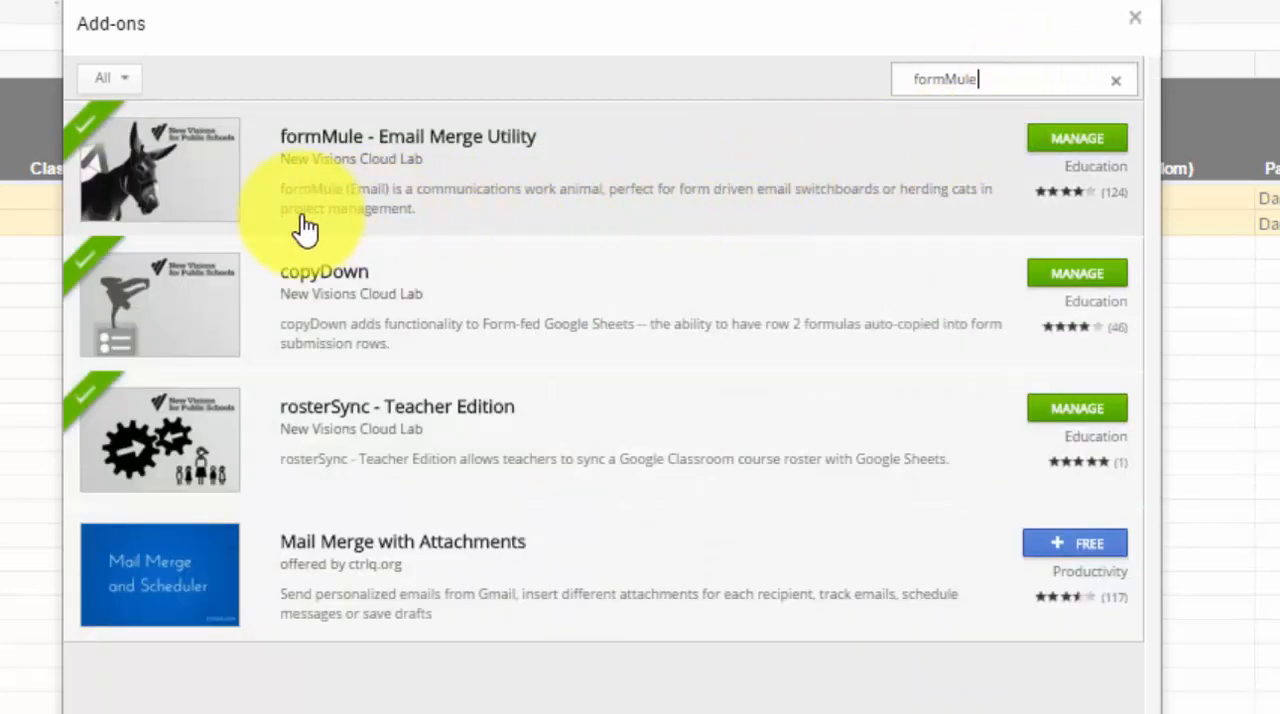
mouse_move(164, 228)
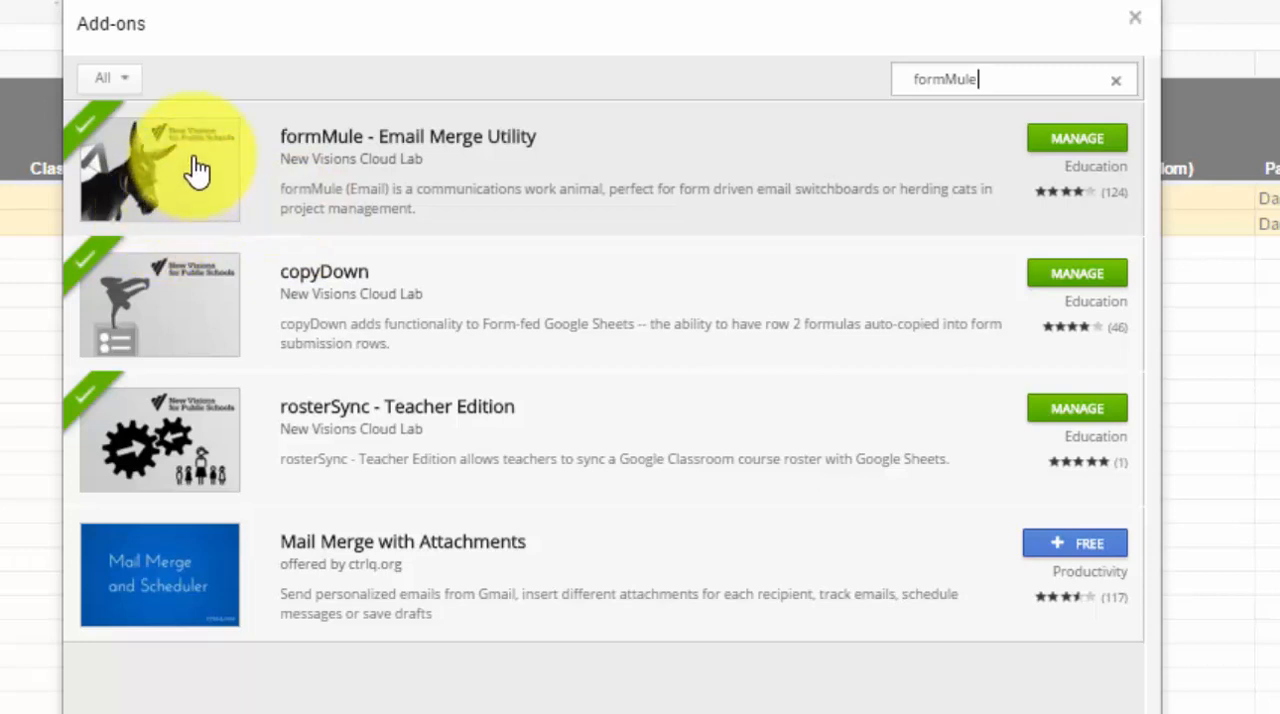
mouse_move(1076, 138)
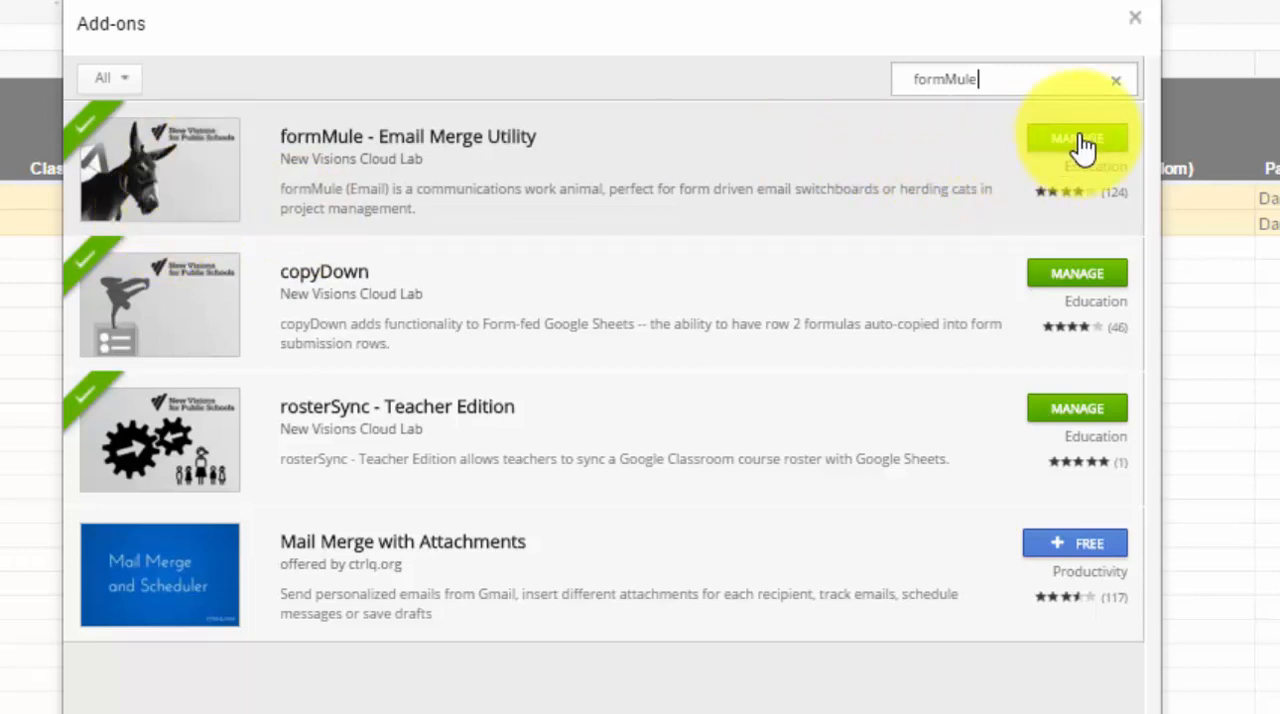
mouse_move(1116, 194)
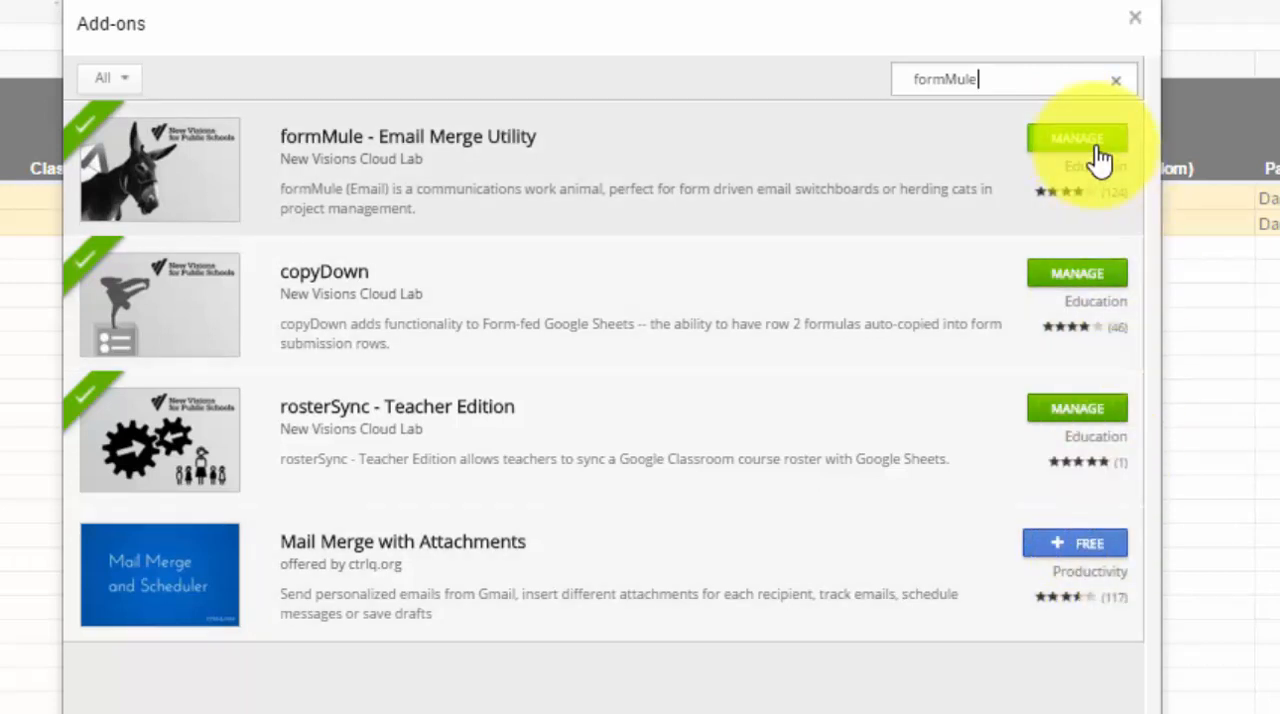
mouse_move(996, 170)
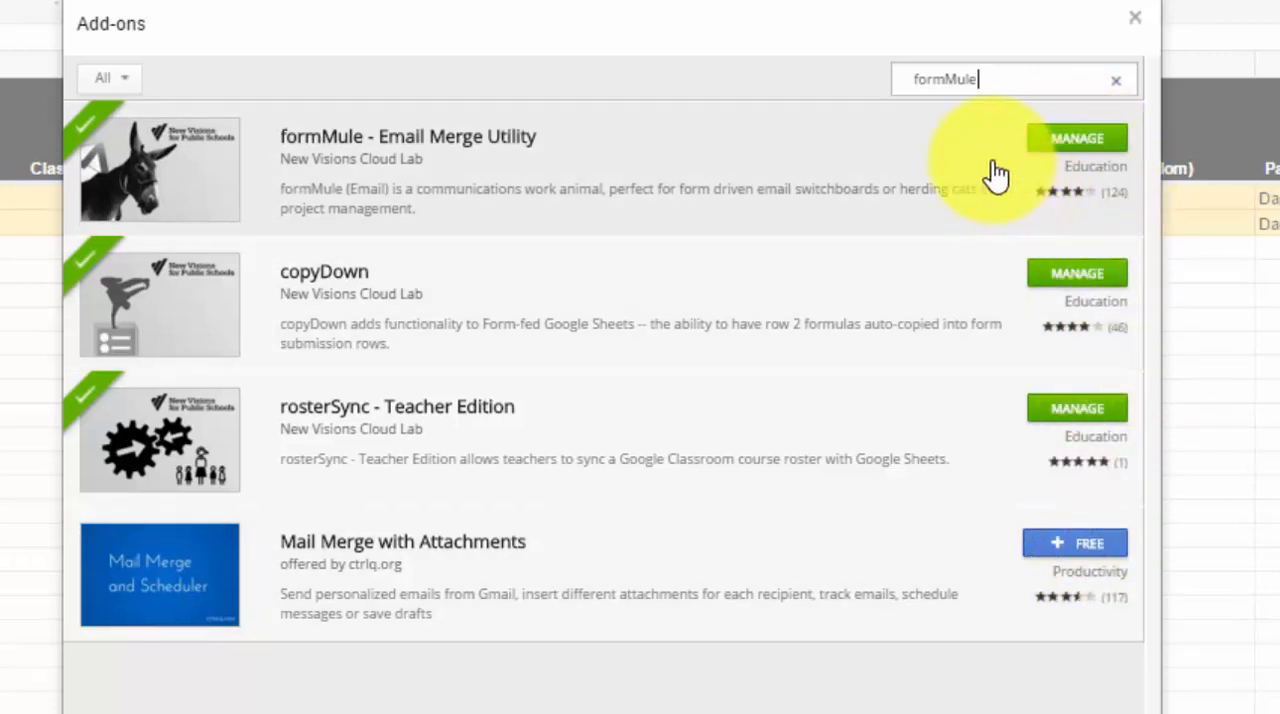
mouse_move(1136, 10)
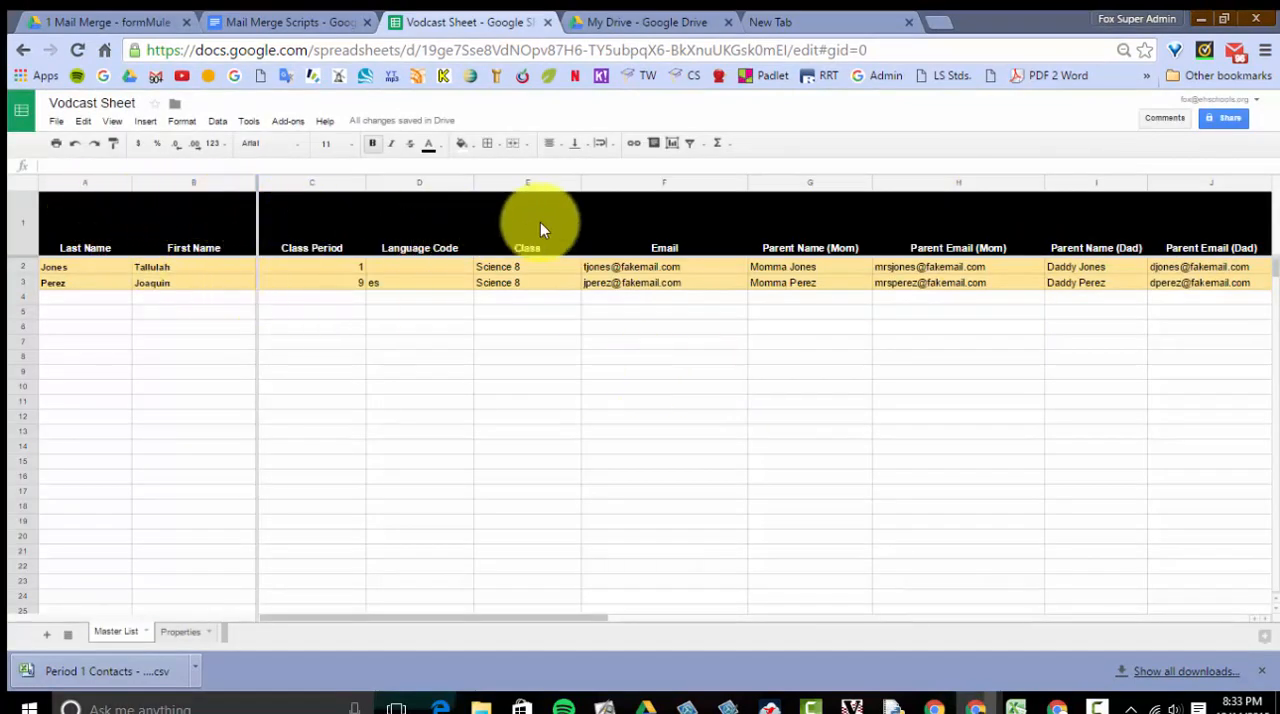
mouse_move(1236, 222)
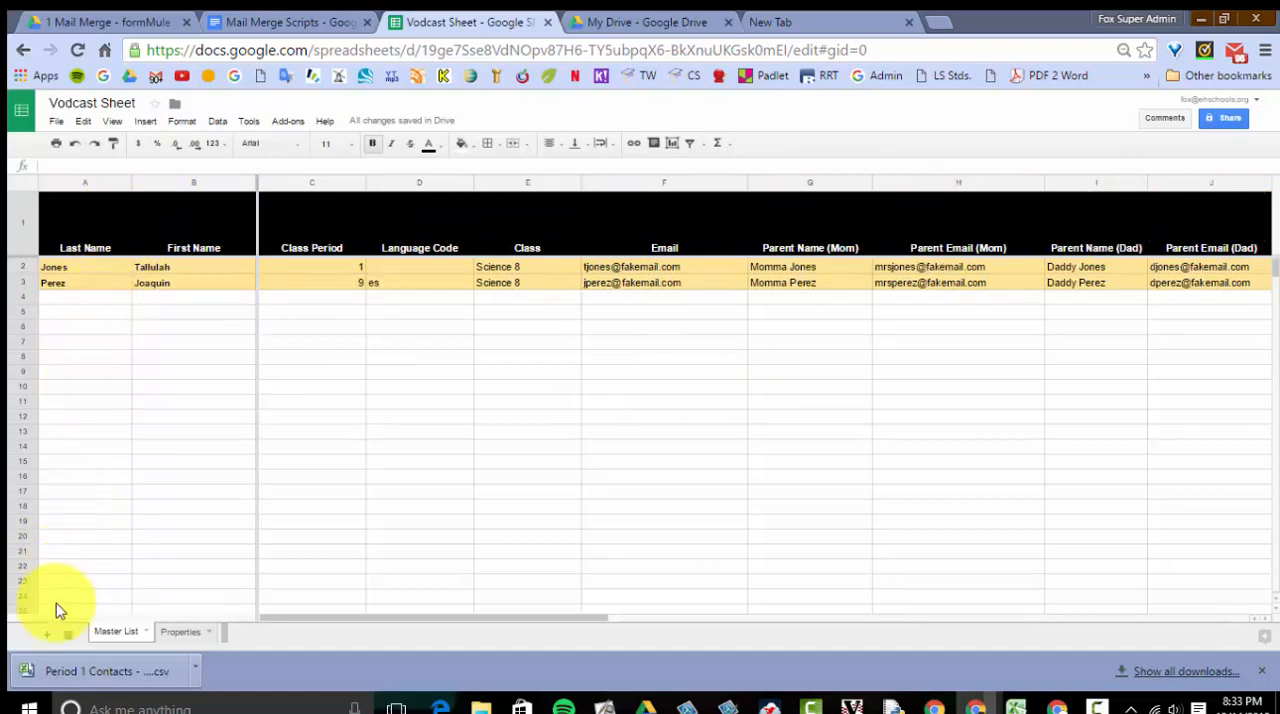
mouse_move(118, 532)
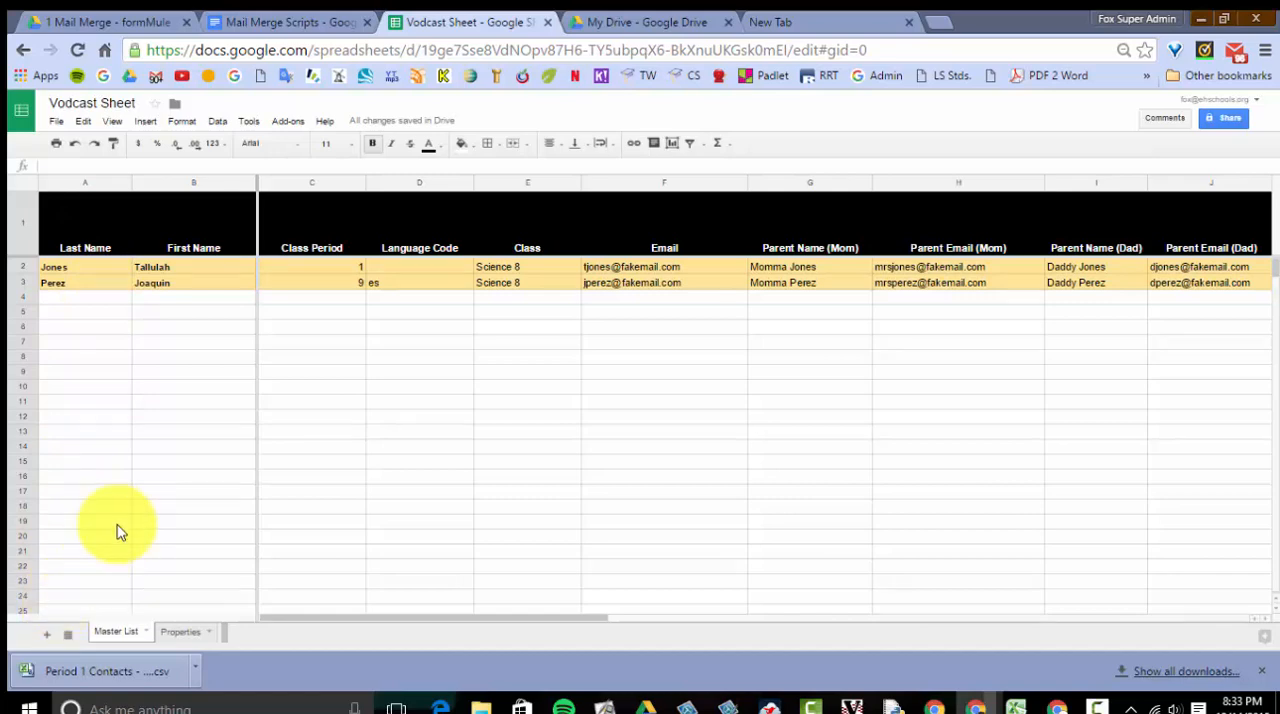
mouse_move(690, 632)
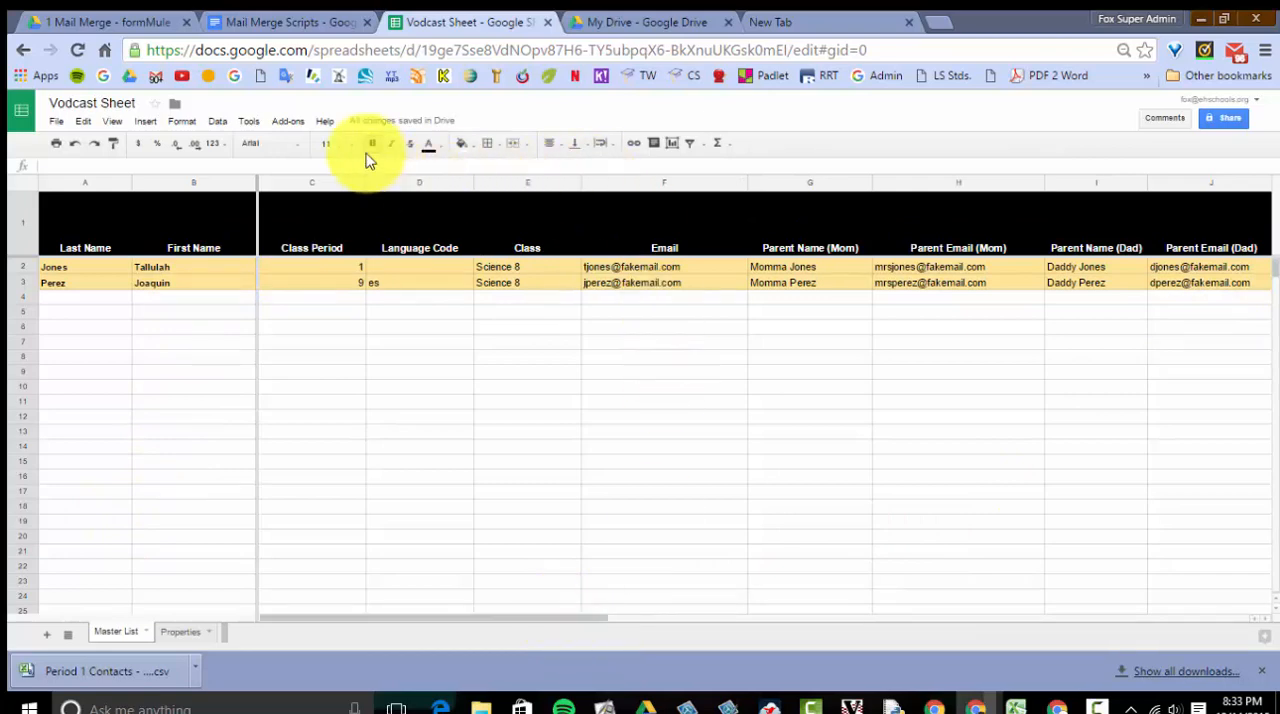
Show formMule's Add-ons menu with Setup, Preview and send all, and Help
left_click(288, 120)
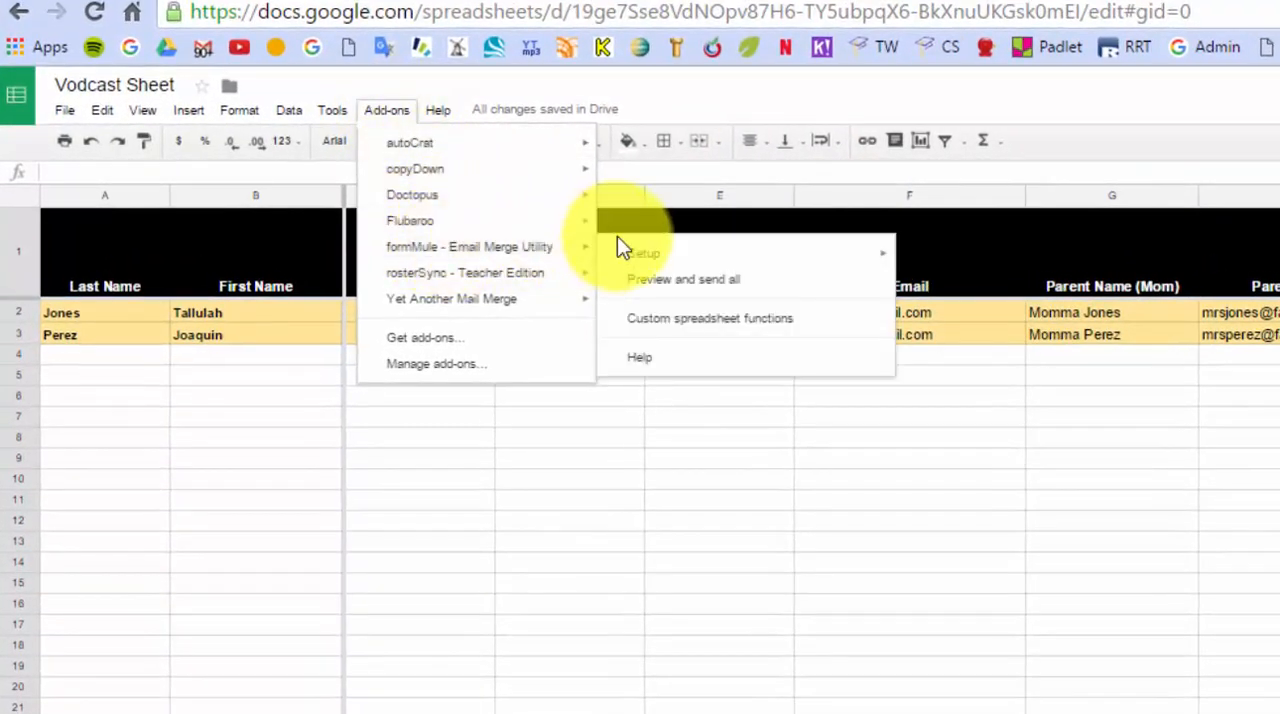
mouse_move(644, 256)
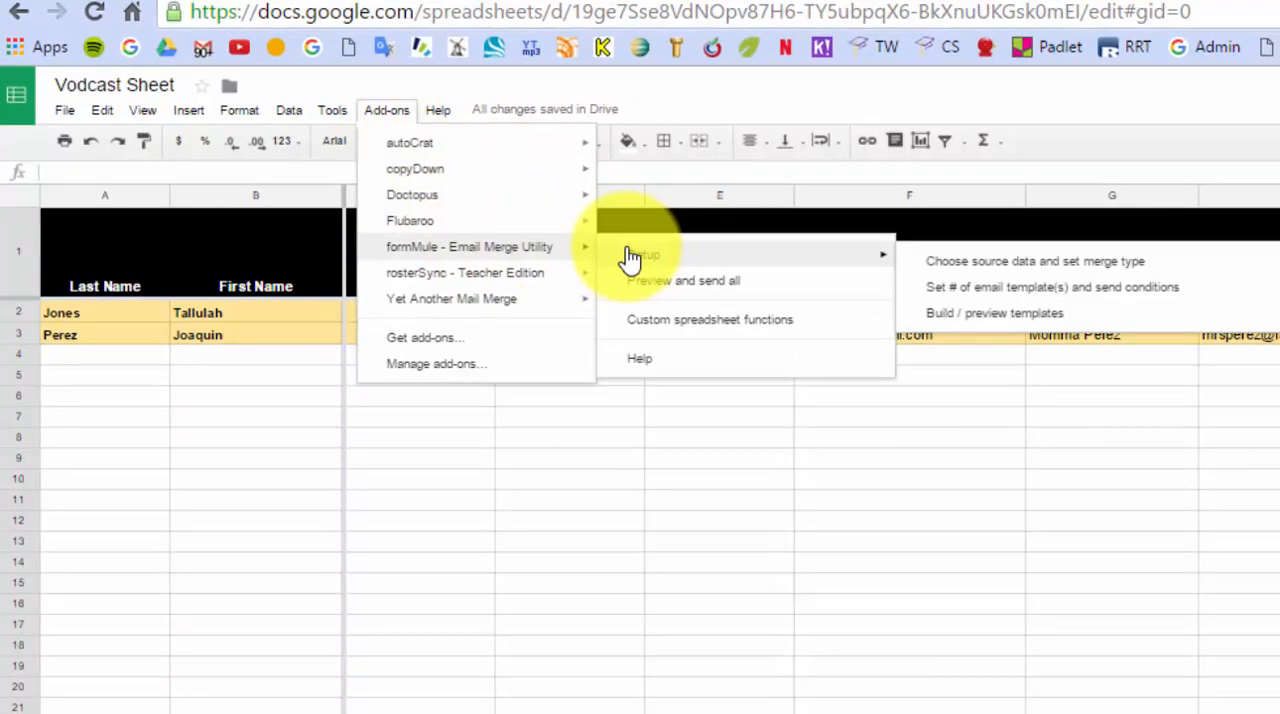
mouse_move(876, 270)
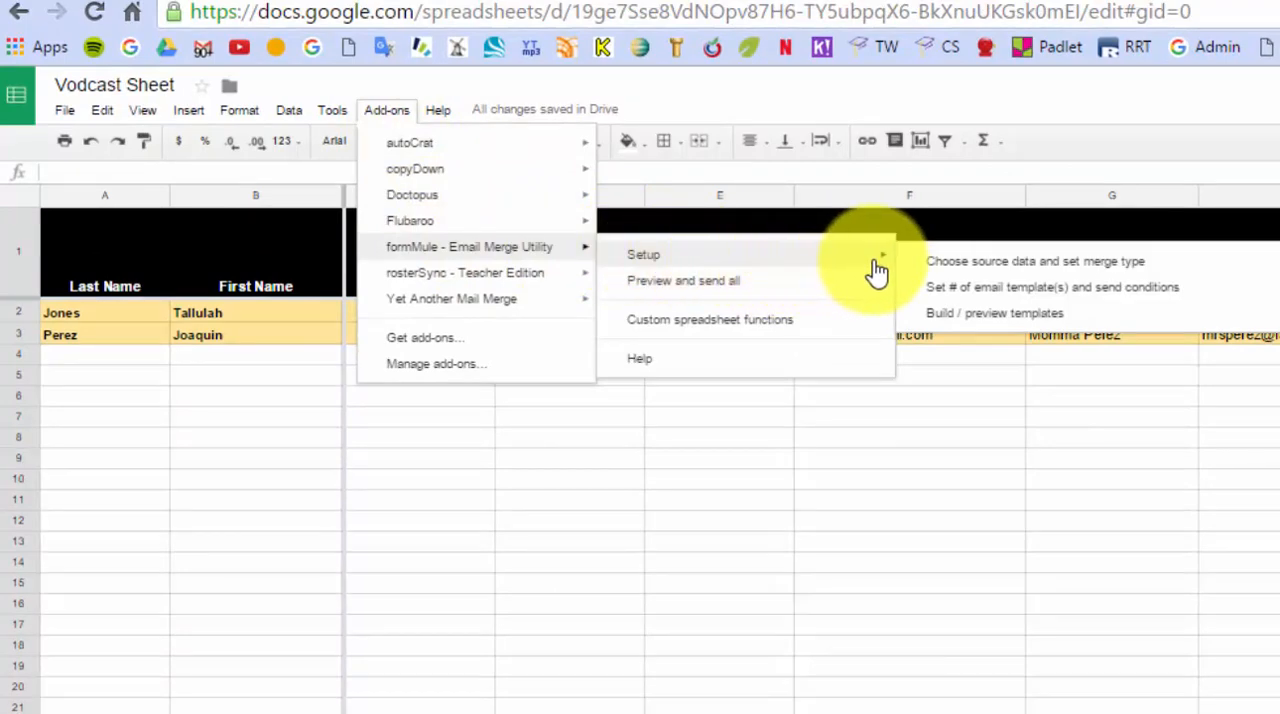
mouse_move(940, 270)
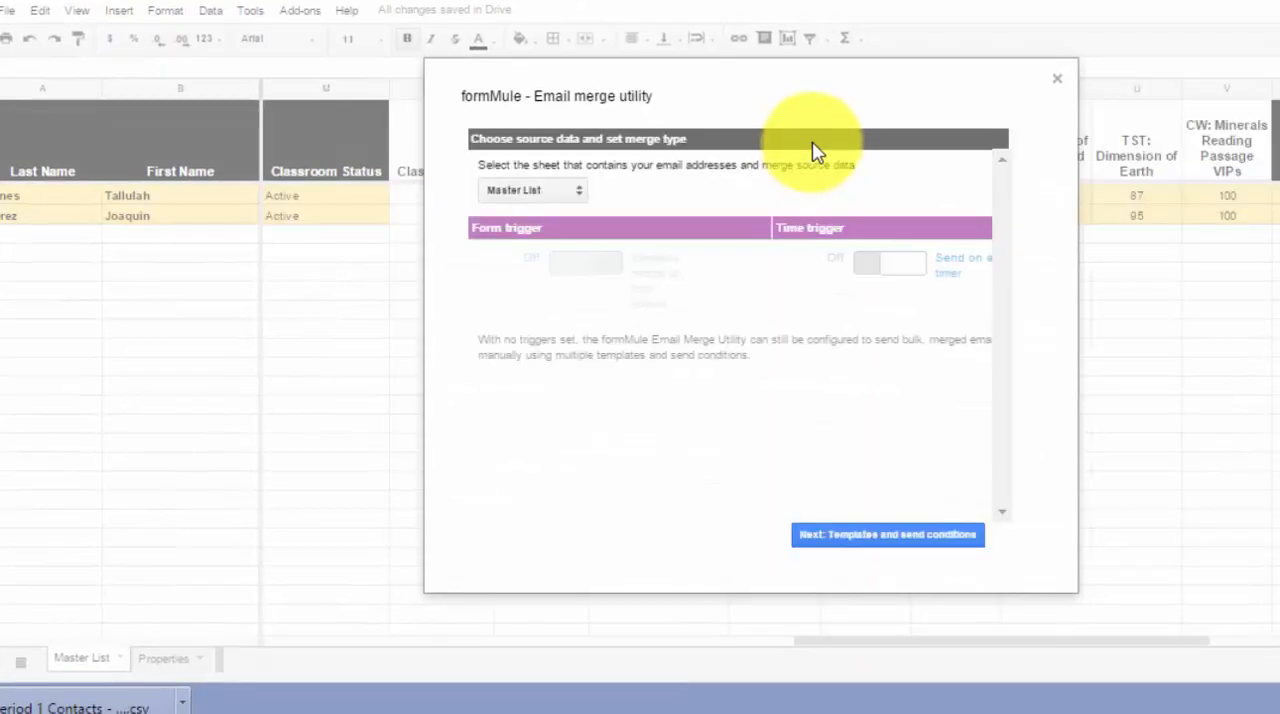
left_click(888, 262)
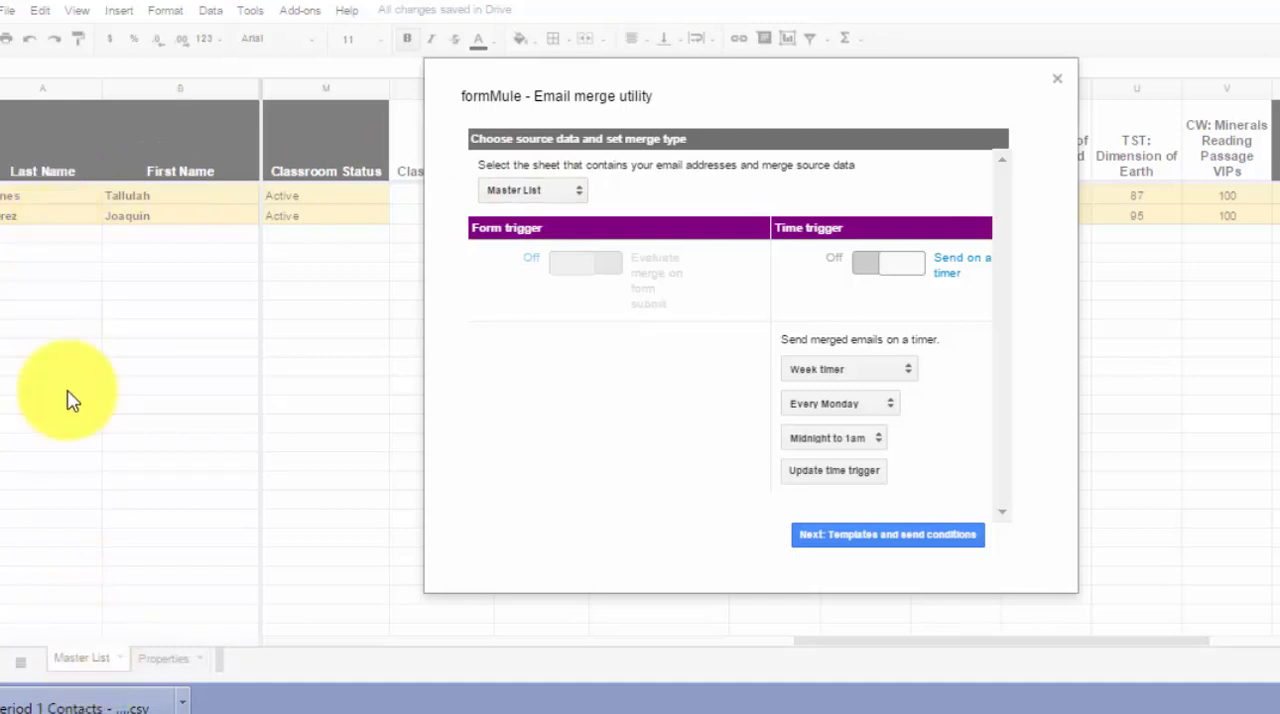
mouse_move(150, 216)
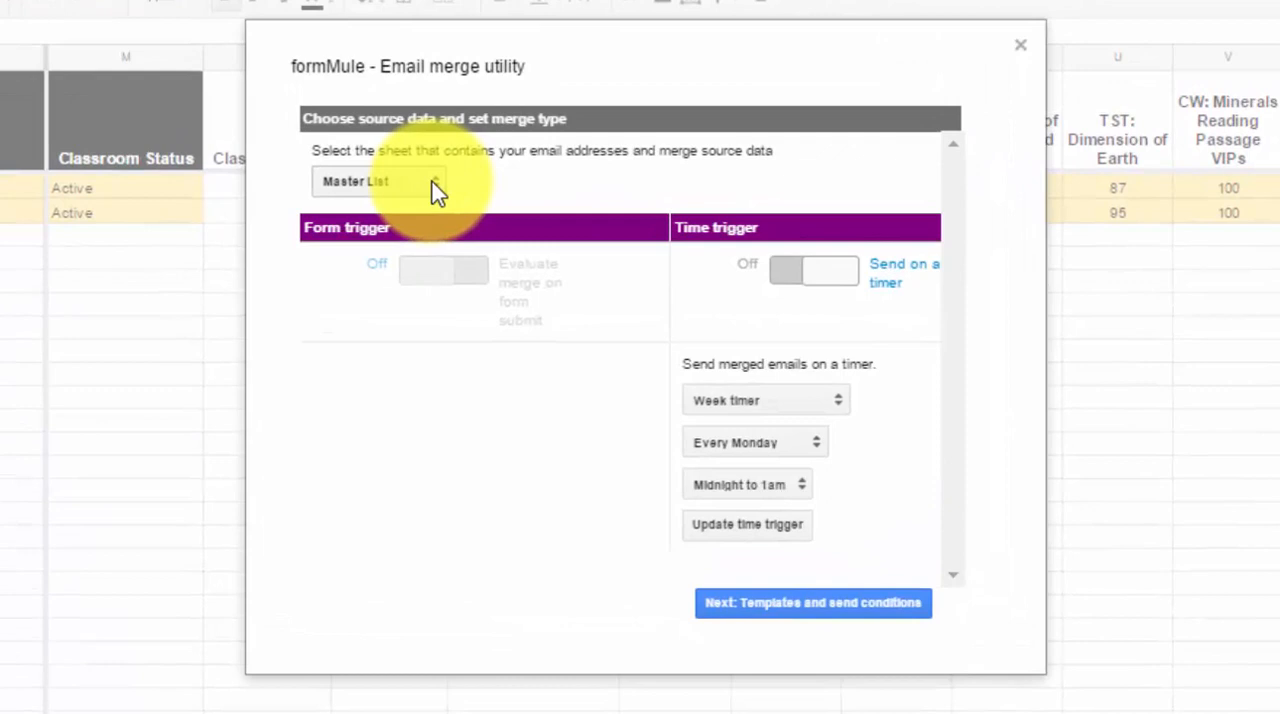
left_click(356, 180)
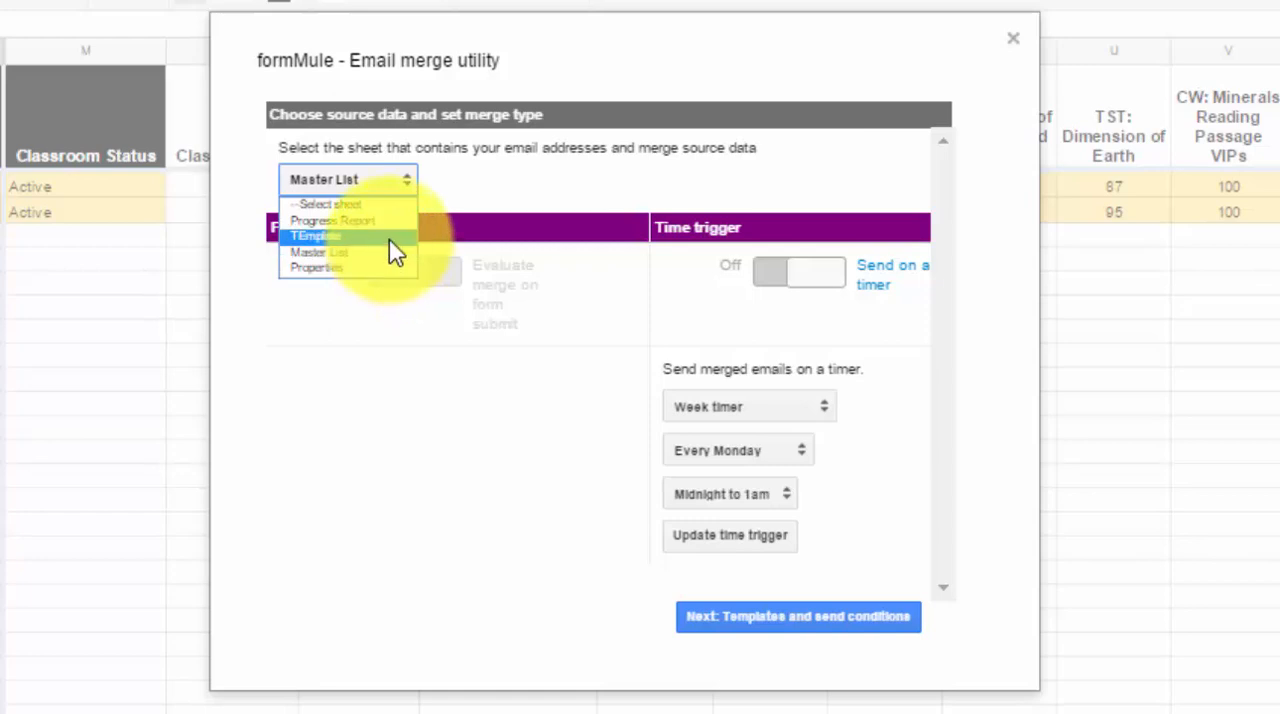
left_click(318, 252)
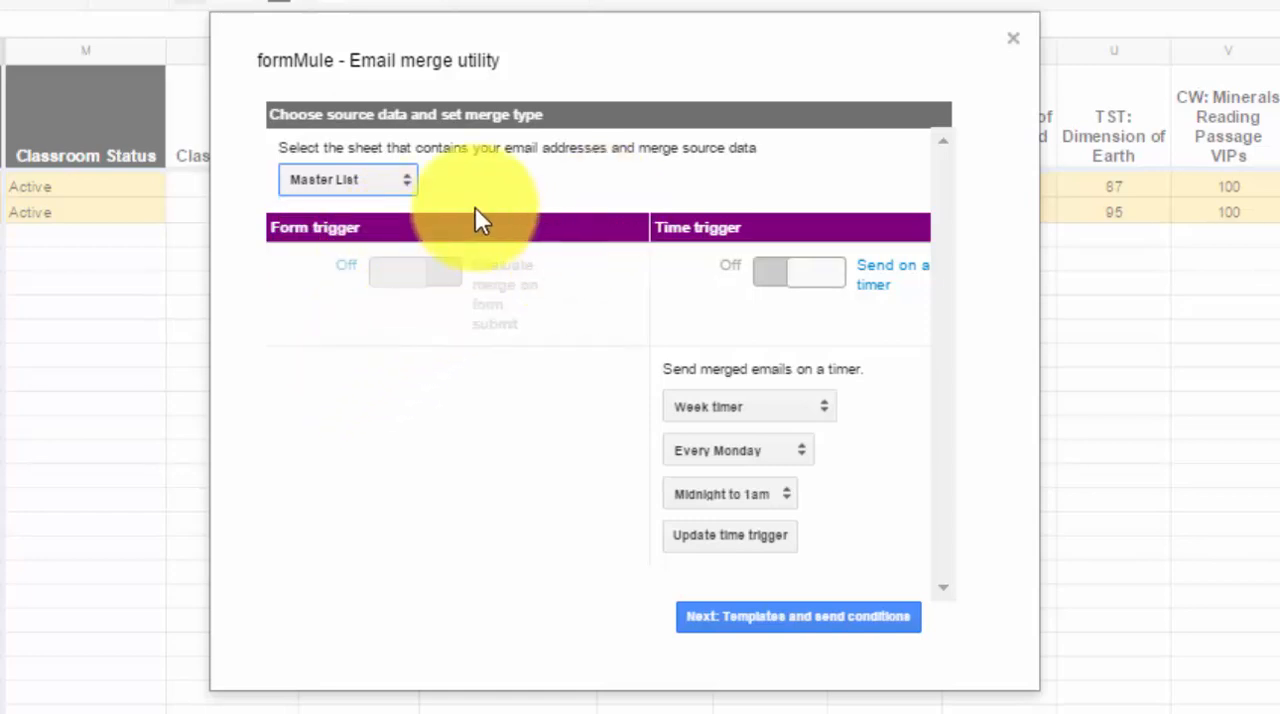
mouse_move(570, 244)
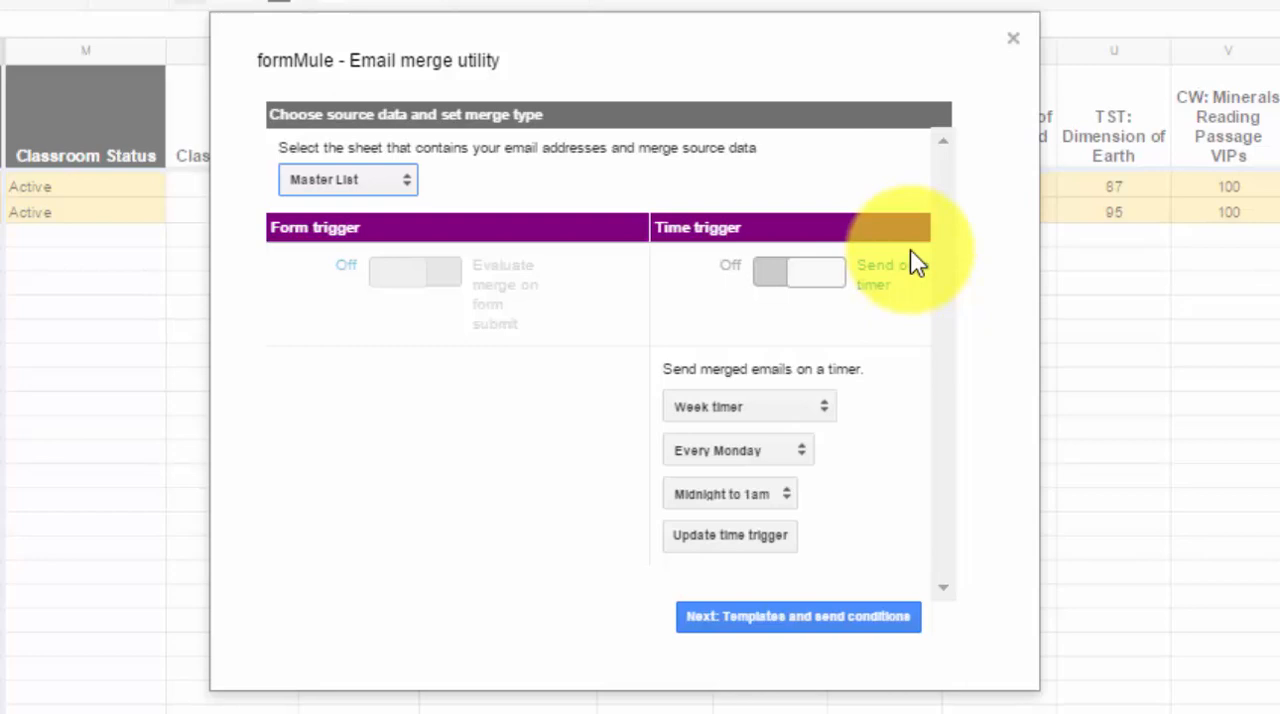
mouse_move(890, 240)
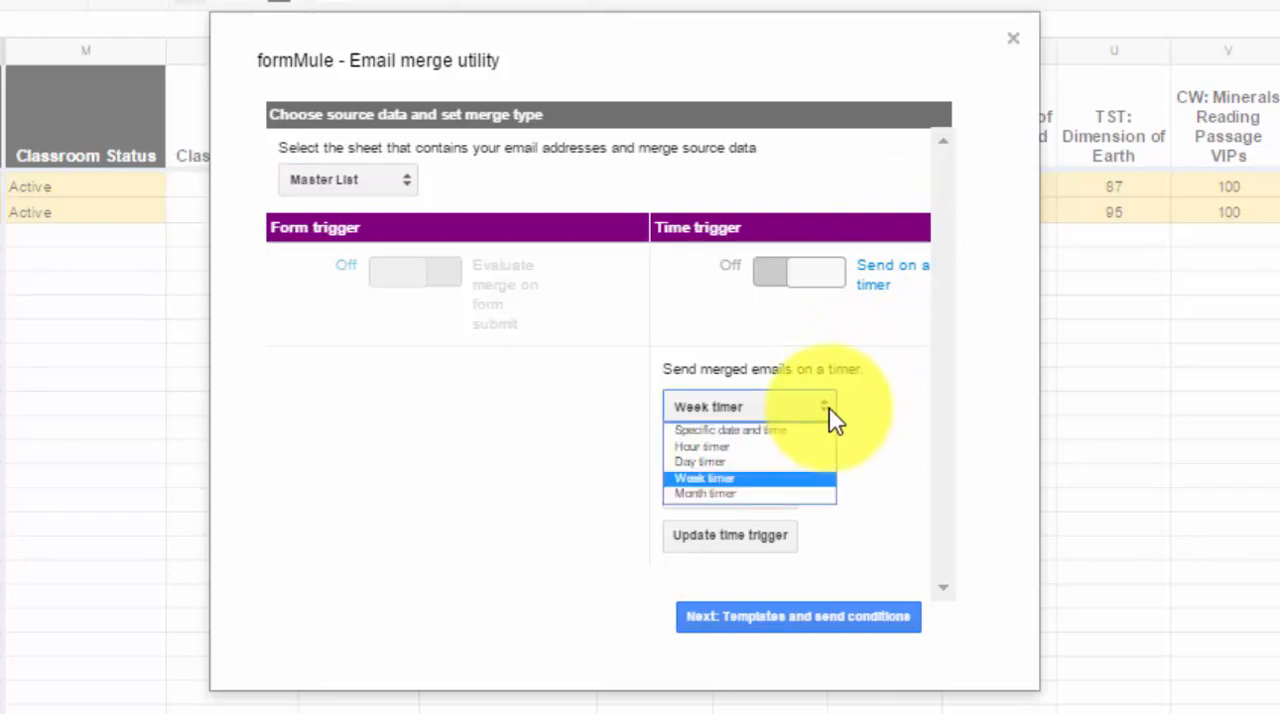
left_click(704, 478)
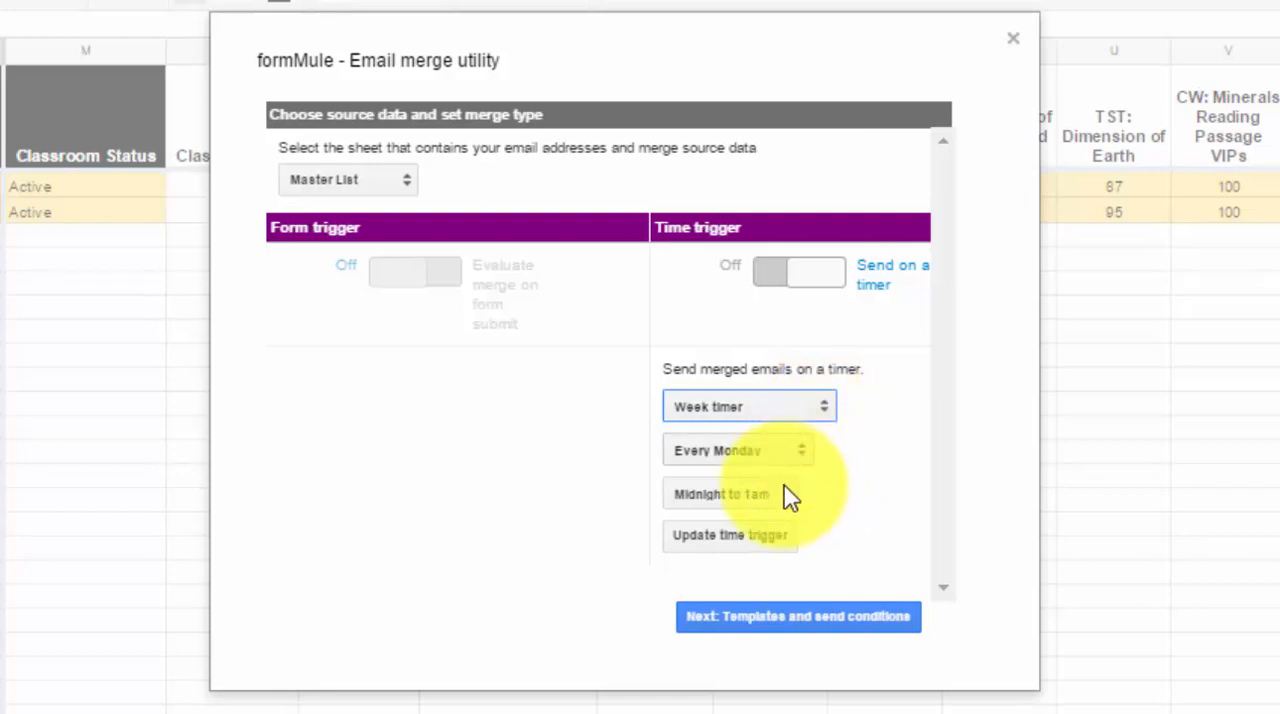
mouse_move(800, 564)
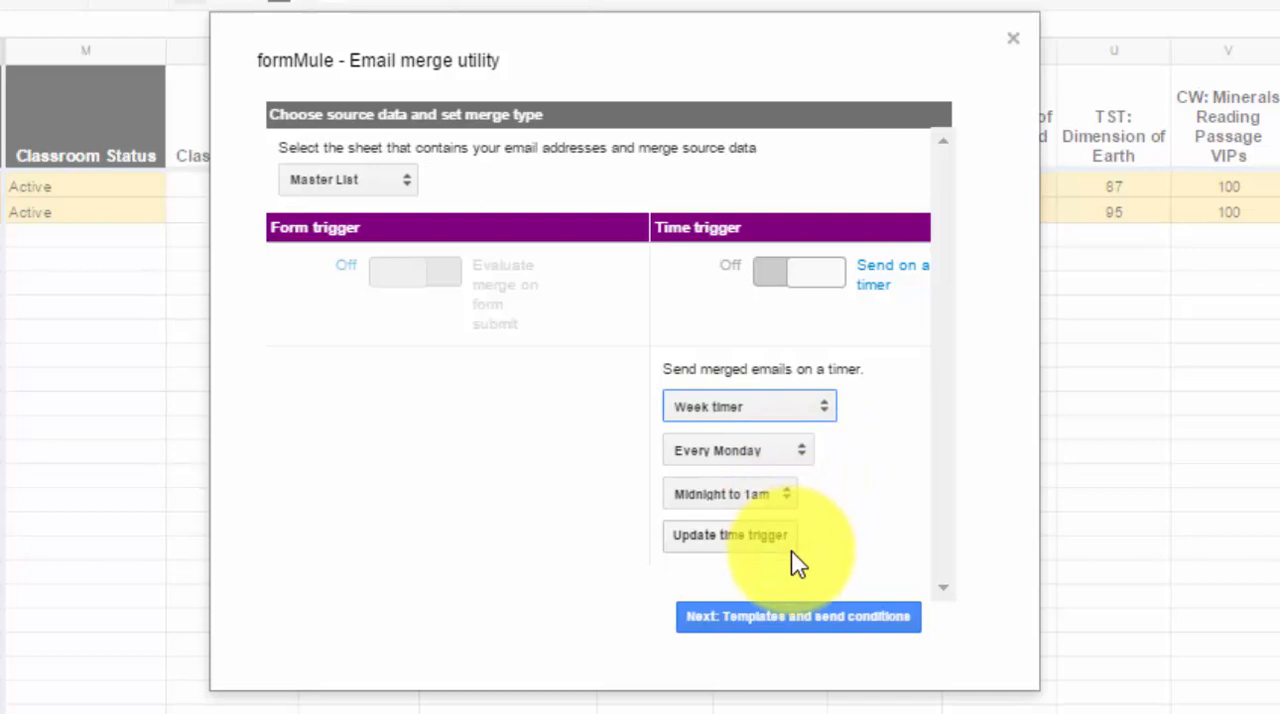
mouse_move(876, 580)
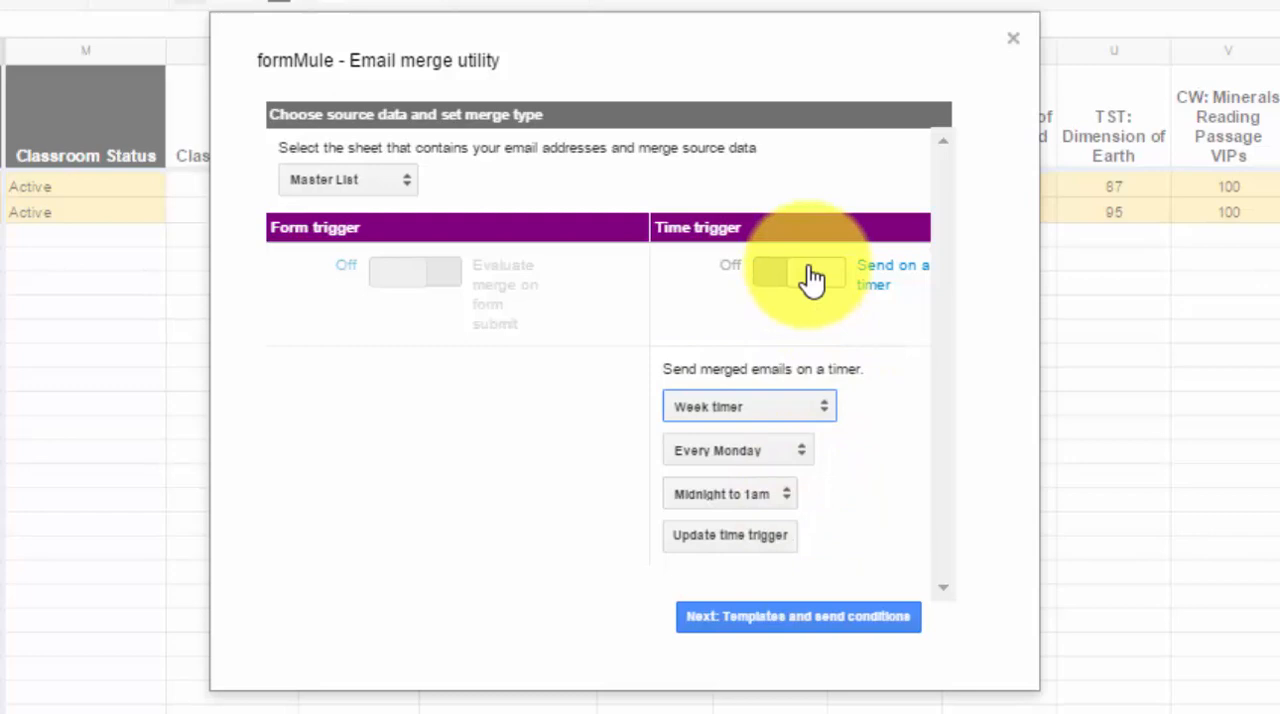
left_click(798, 616)
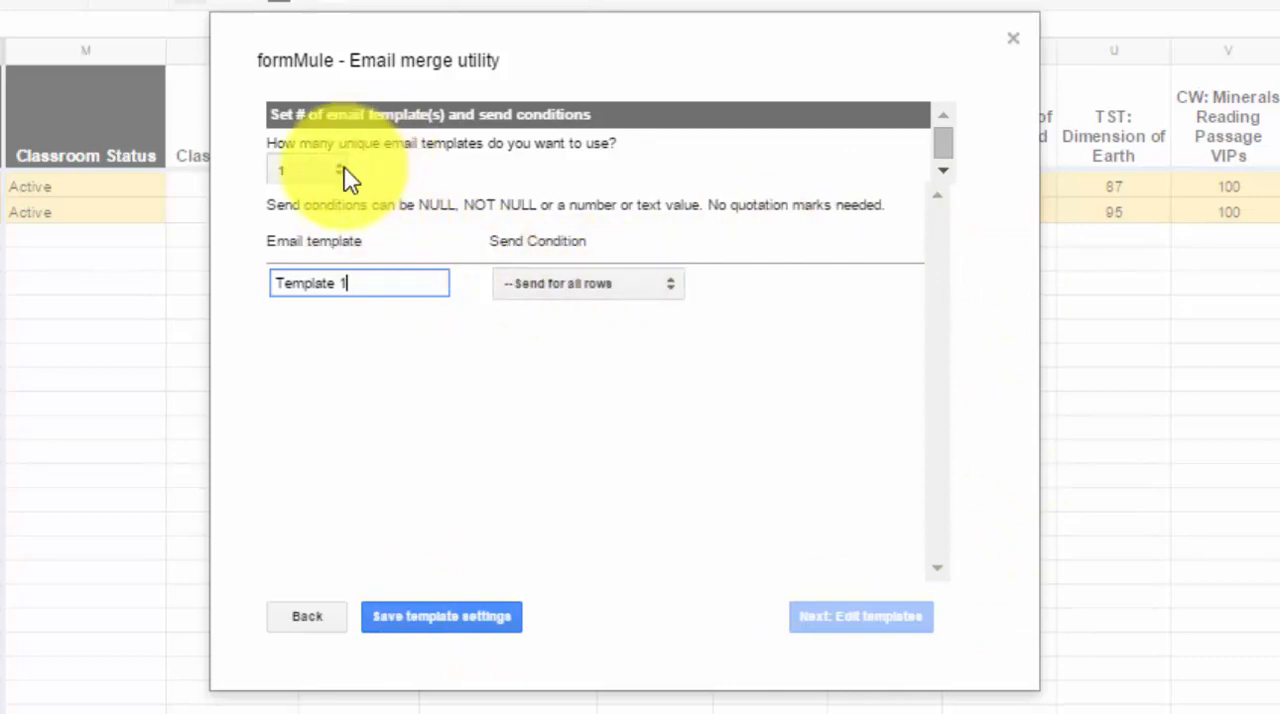
mouse_move(590, 284)
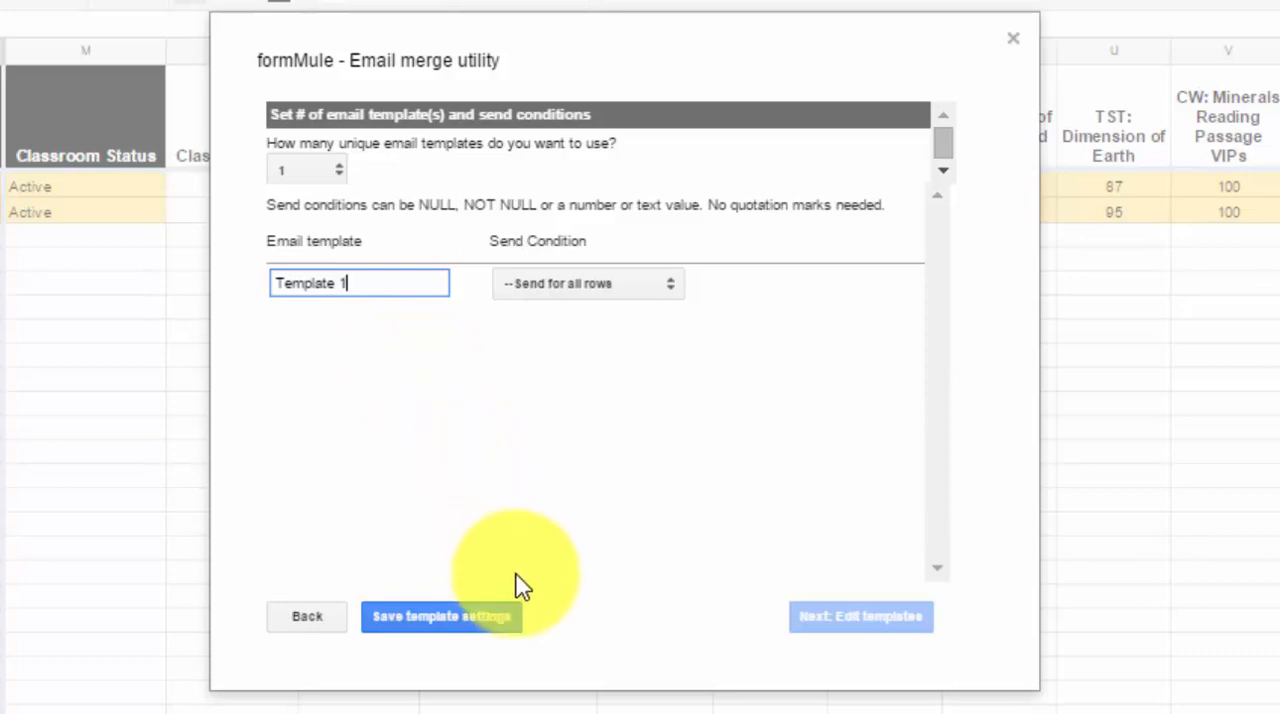
Save settings for one template, Template 1, sent for all rows
left_click(440, 616)
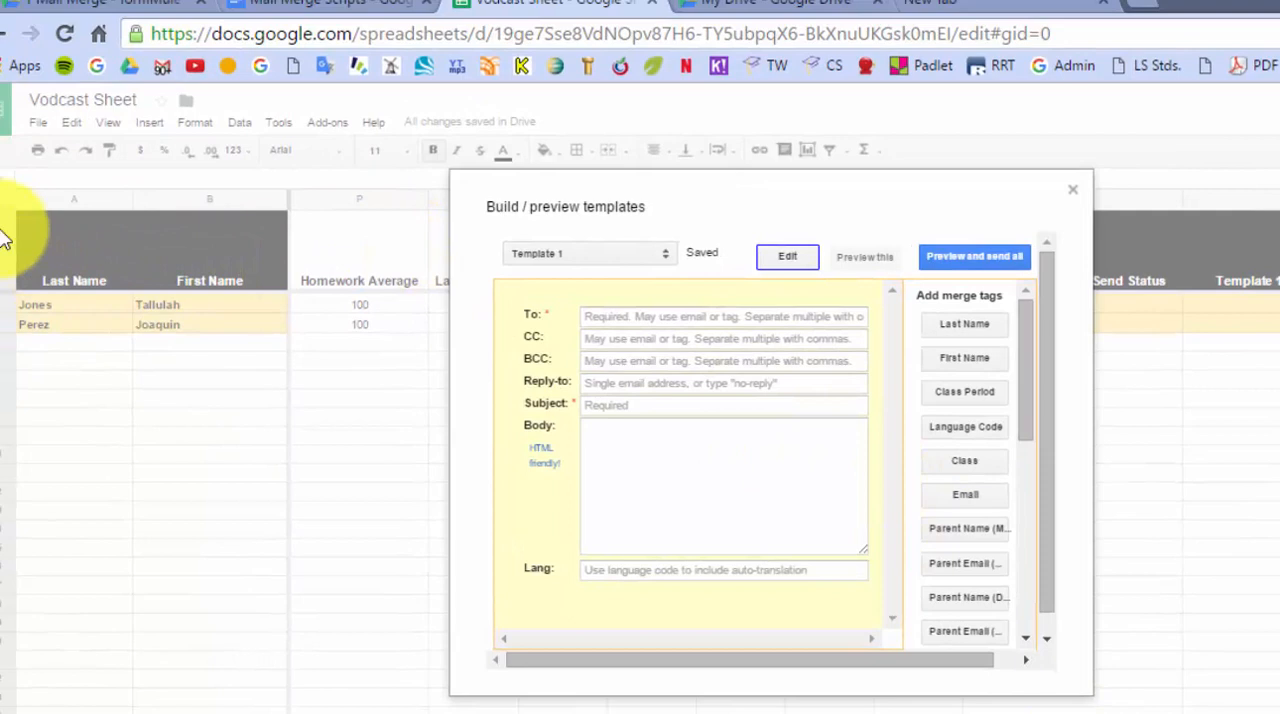
mouse_move(436, 270)
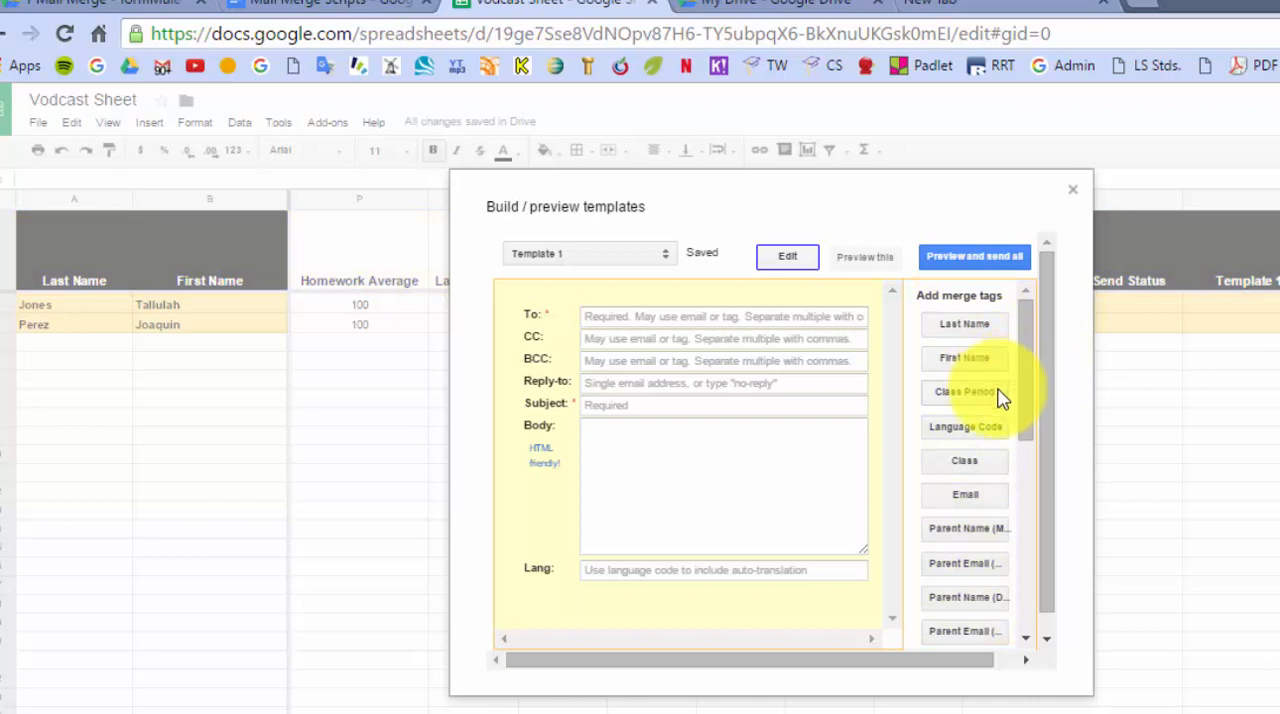
mouse_move(964, 460)
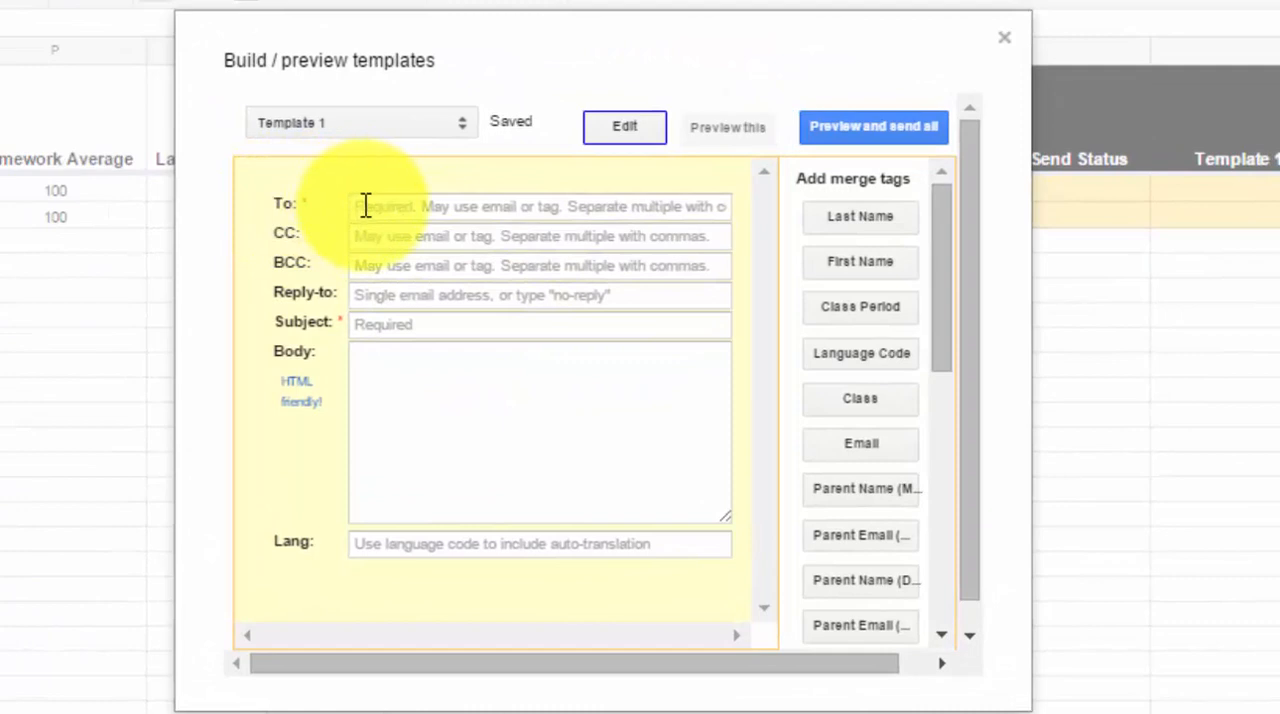
Set recipients to the parent email tags and CC to the student Email tag
left_click(540, 206)
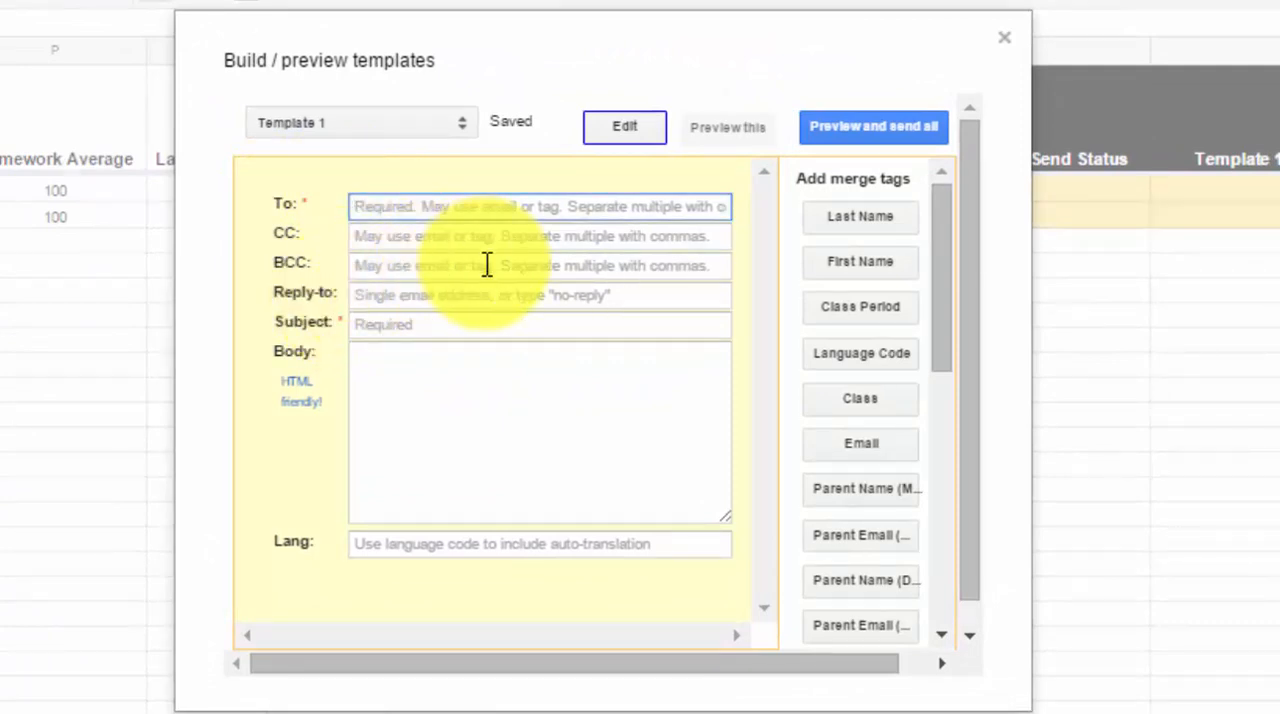
scroll("down", 3)
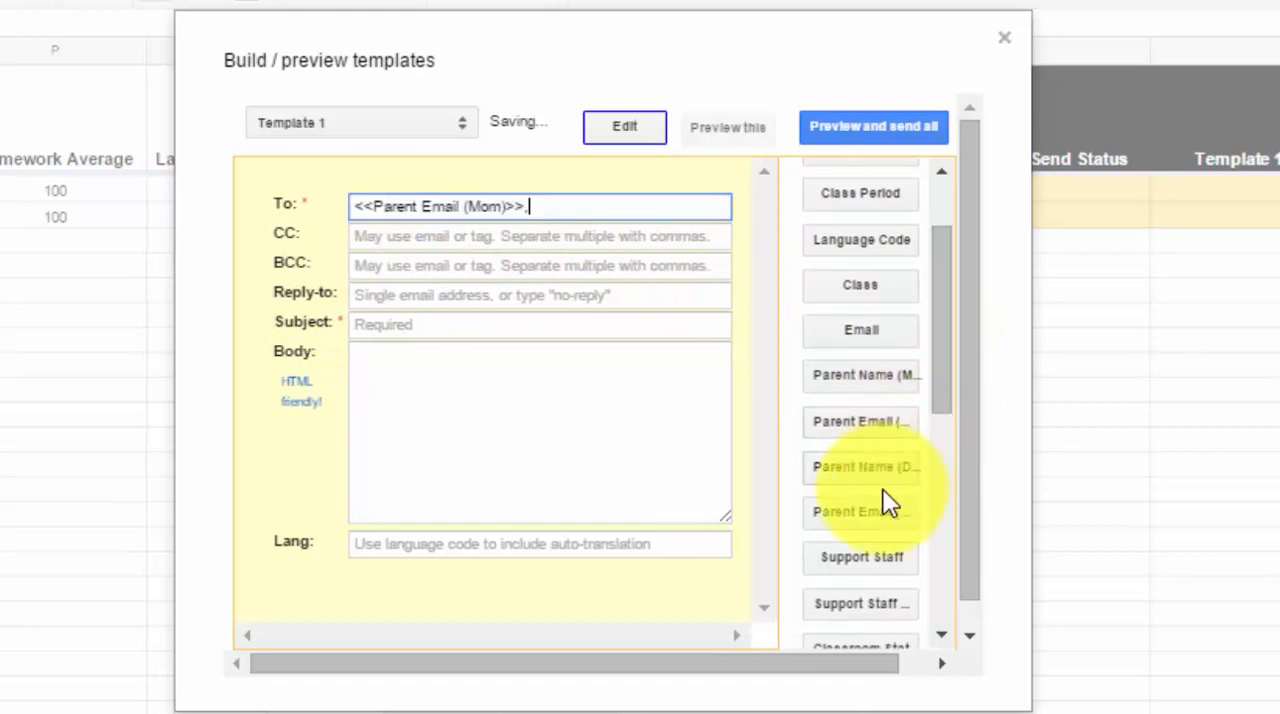
left_click(858, 512)
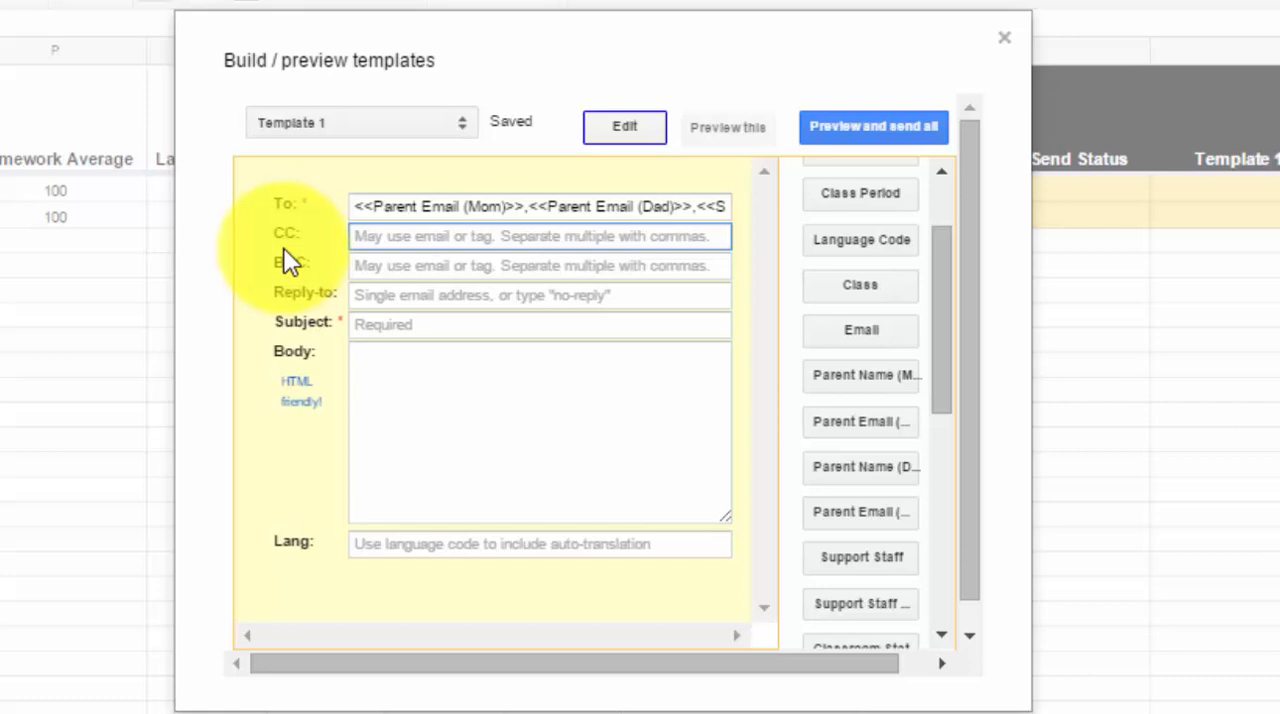
left_click(540, 236)
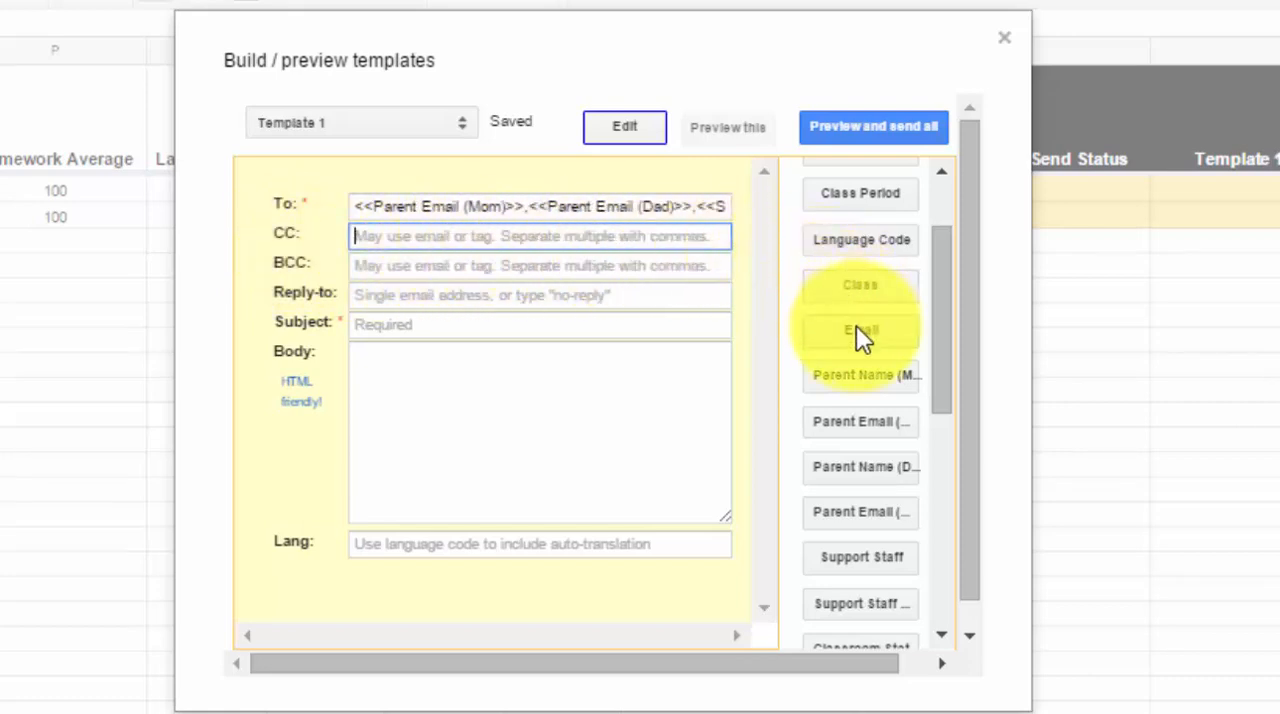
left_click(860, 330)
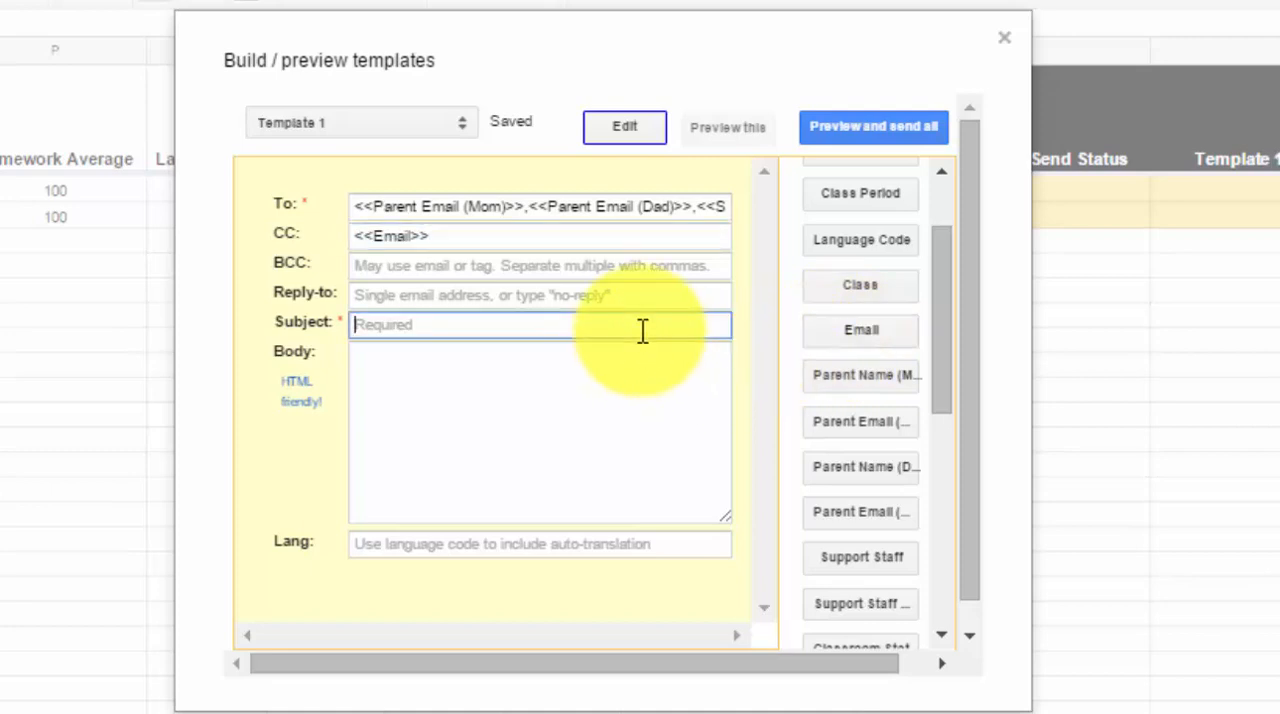
Give the template the subject 'Progress Report' and preview it with a student's data
type("P")
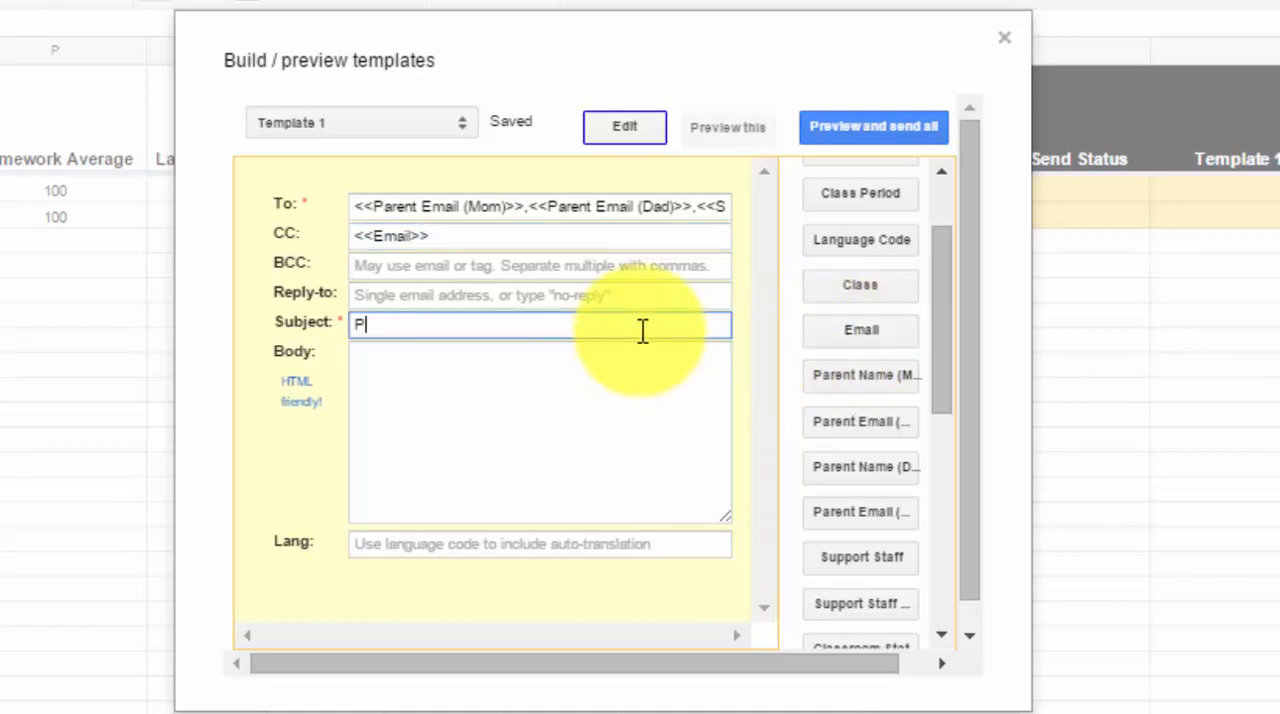
type("rogress Repr")
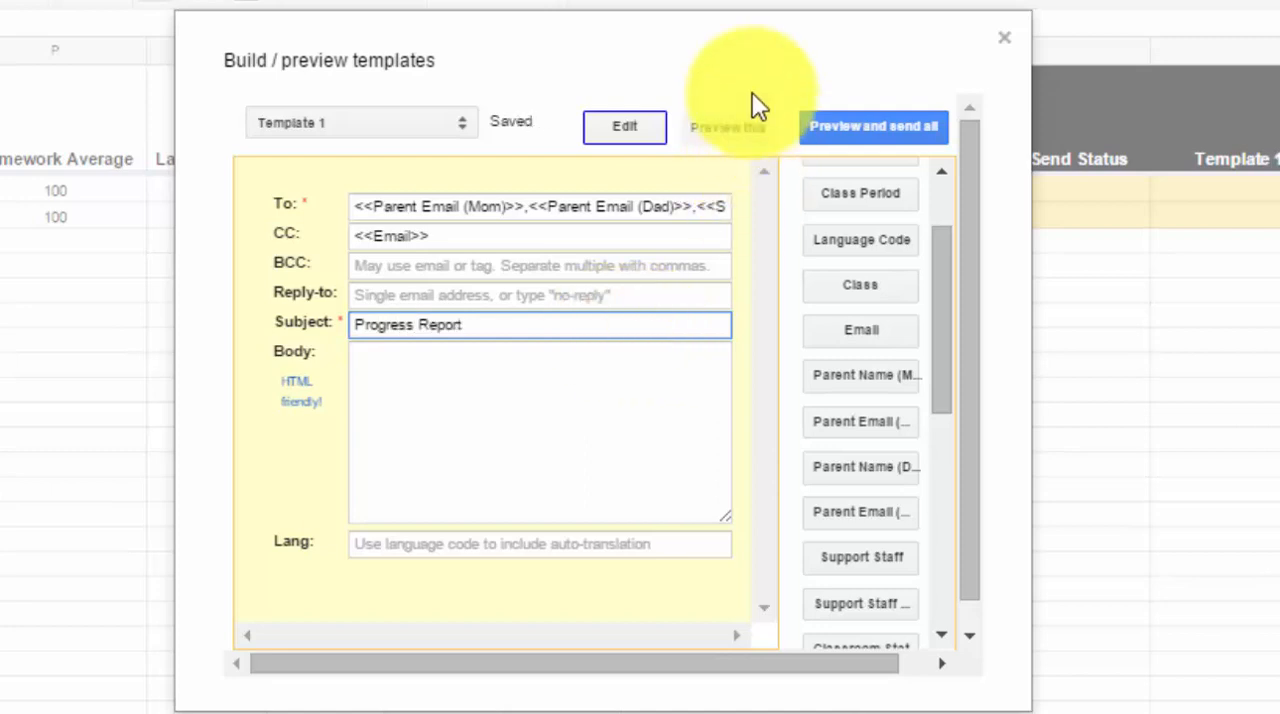
left_click(728, 126)
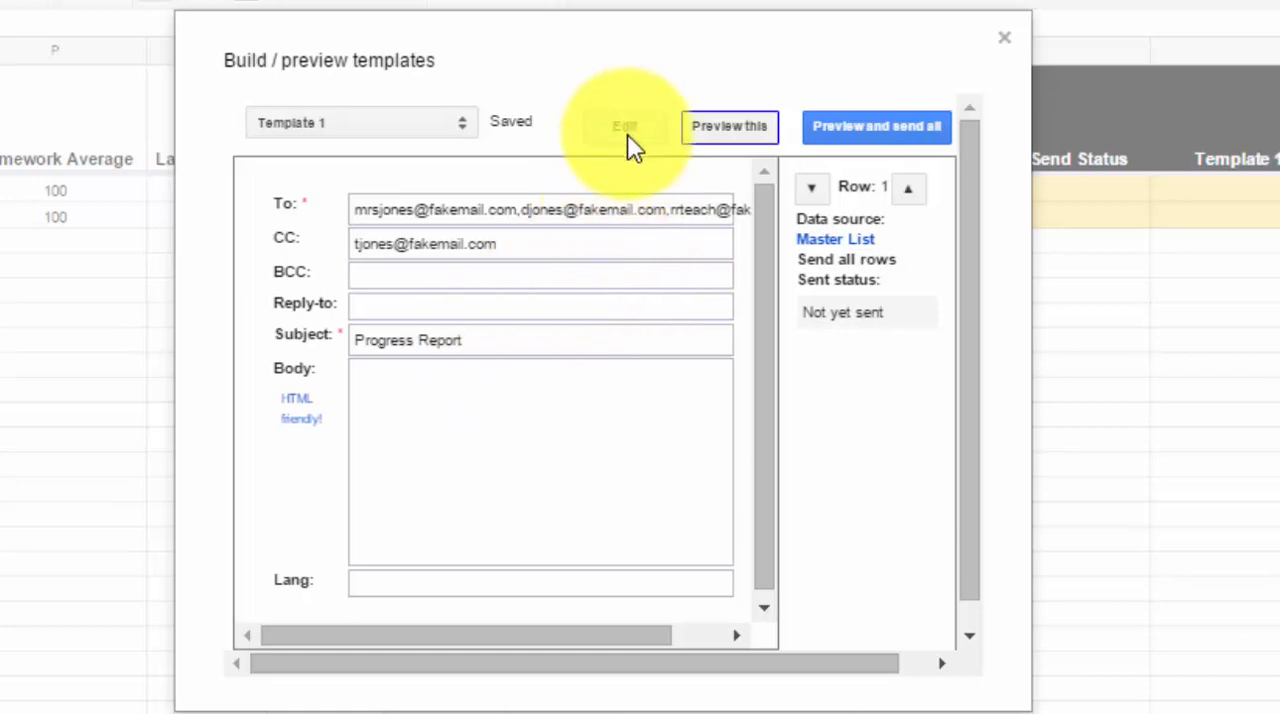
Prefix the subject with the First Name tag, previewing Tallulah's and Joaquin's Progress Report
left_click(624, 126)
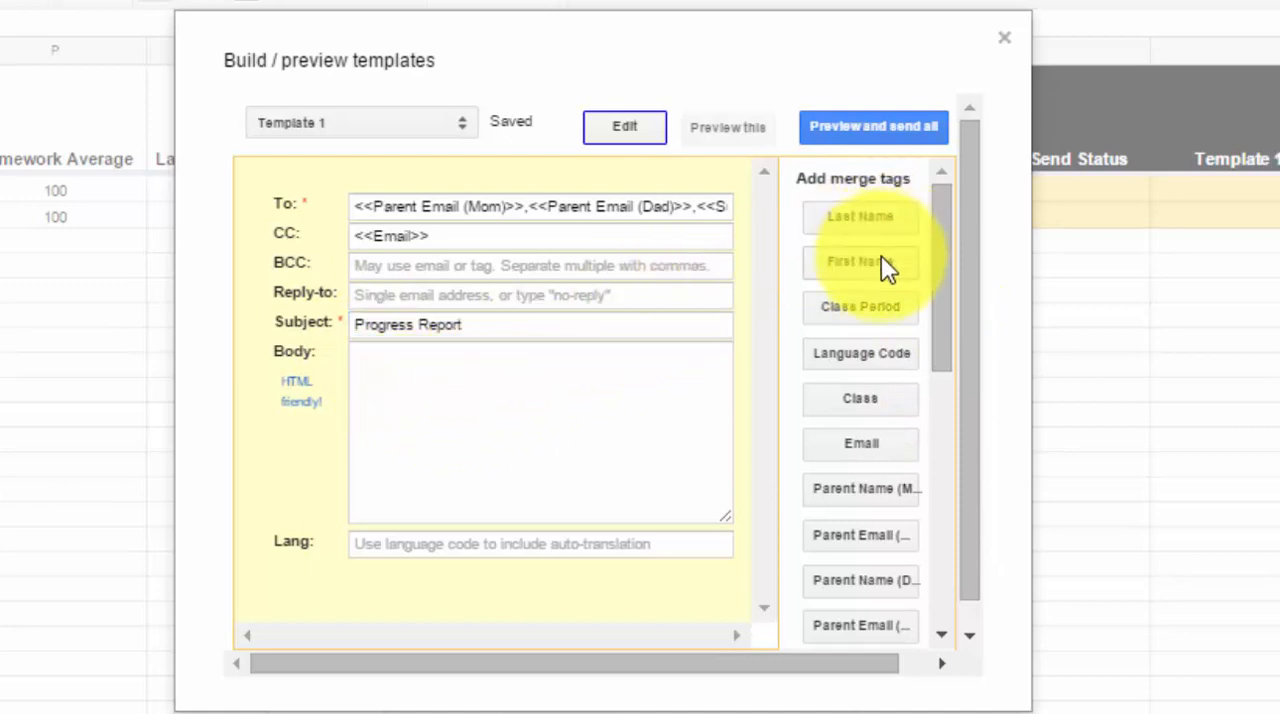
left_click(860, 260)
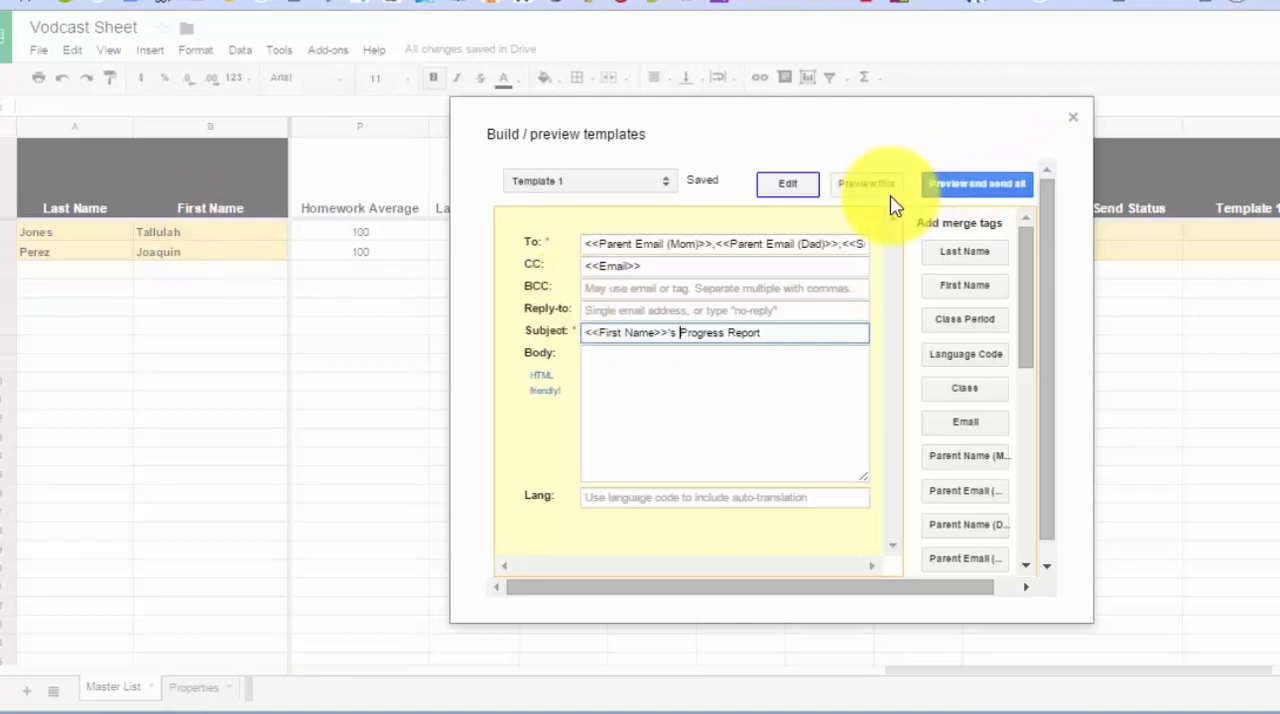
left_click(866, 182)
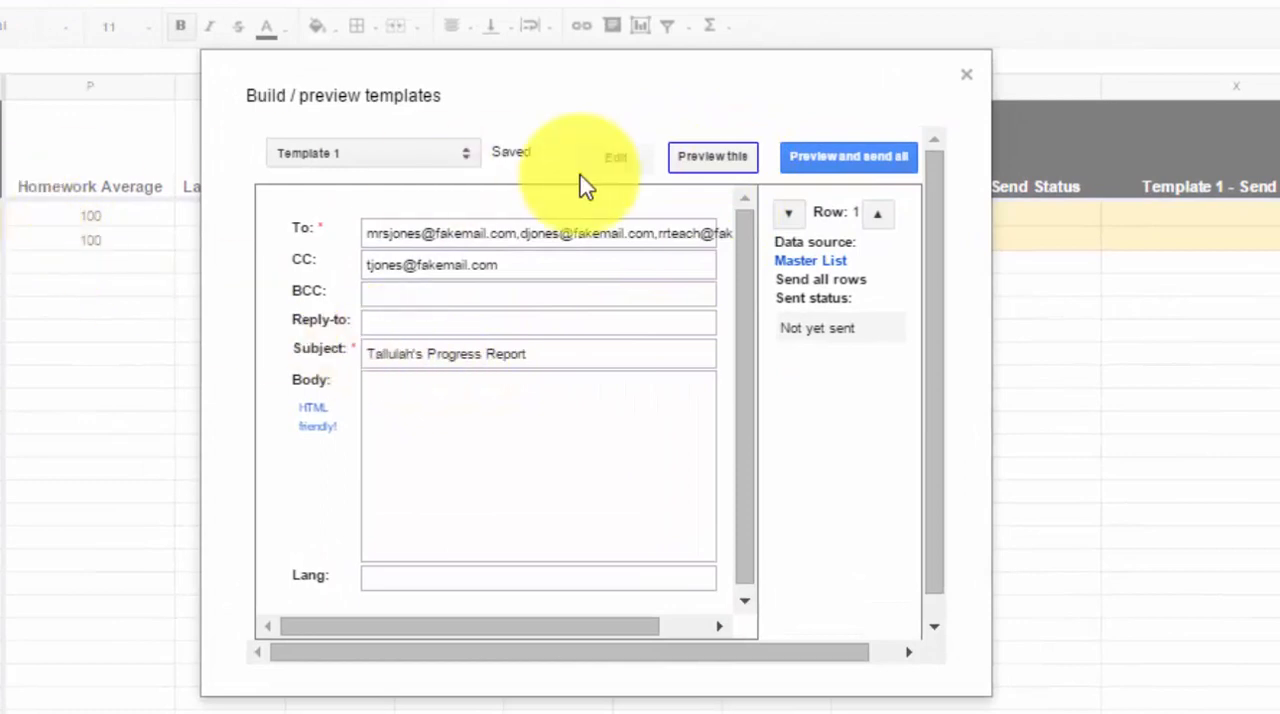
left_click(878, 212)
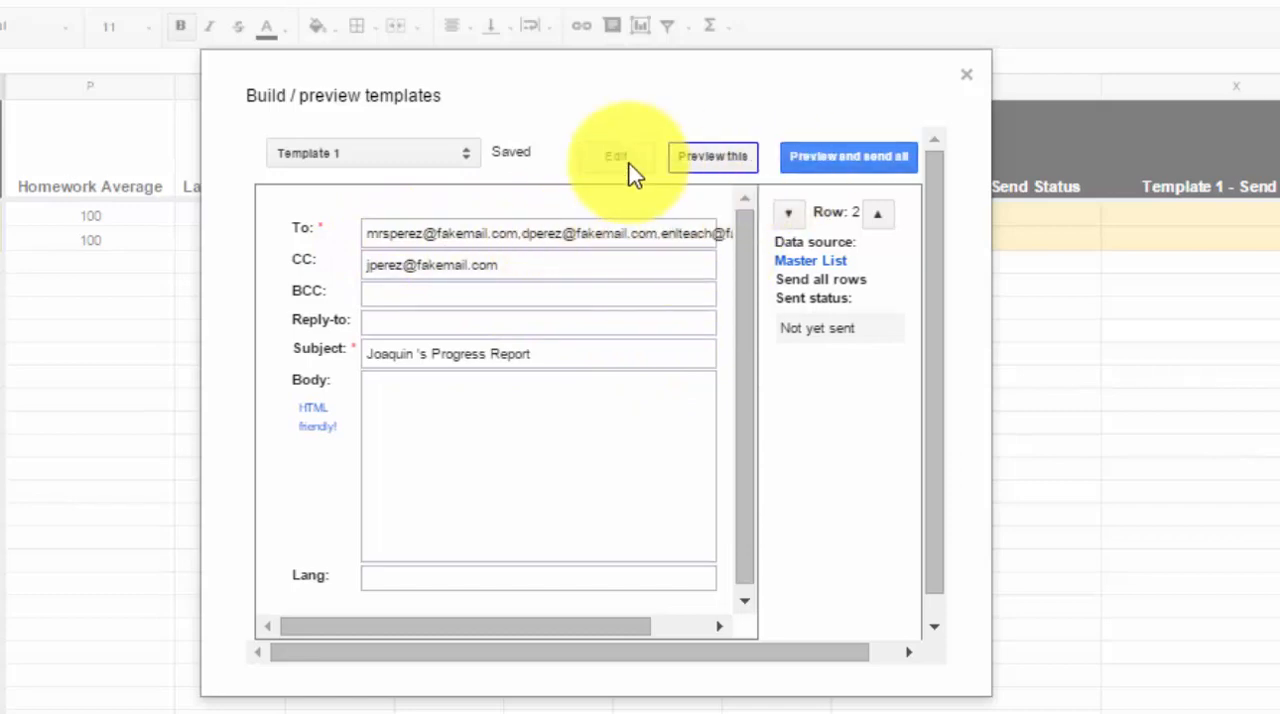
left_click(616, 156)
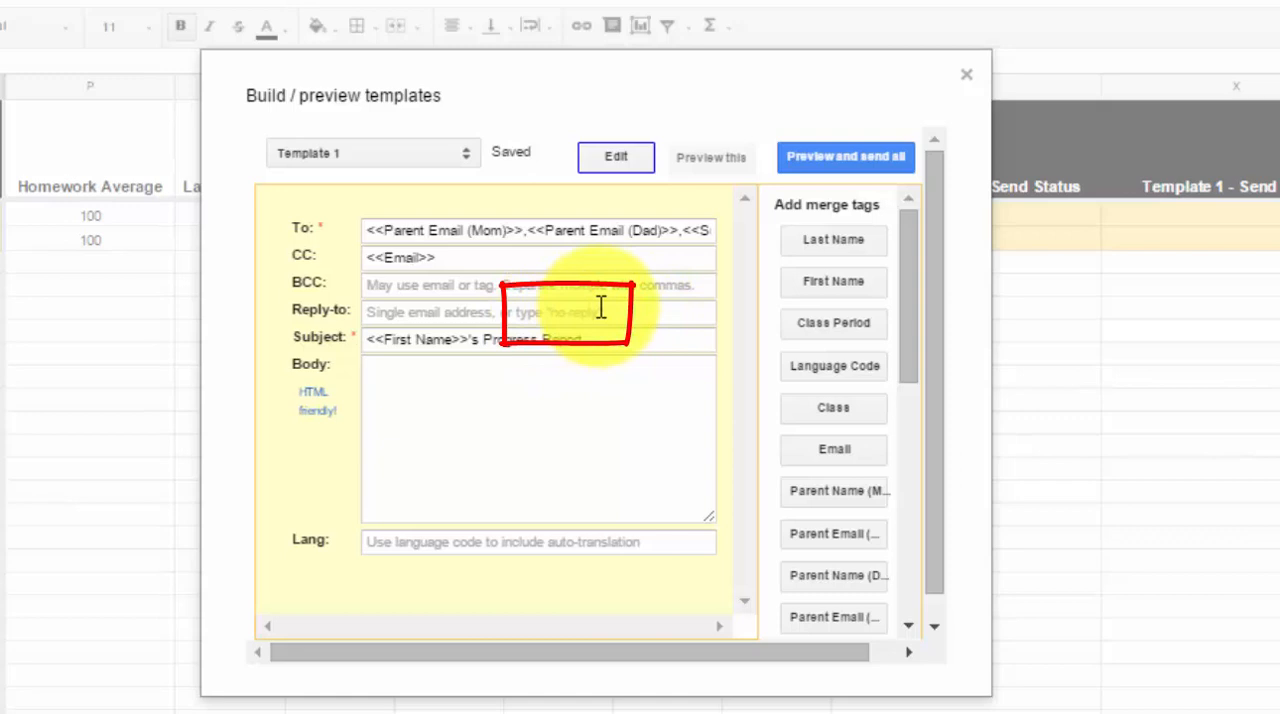
mouse_move(604, 308)
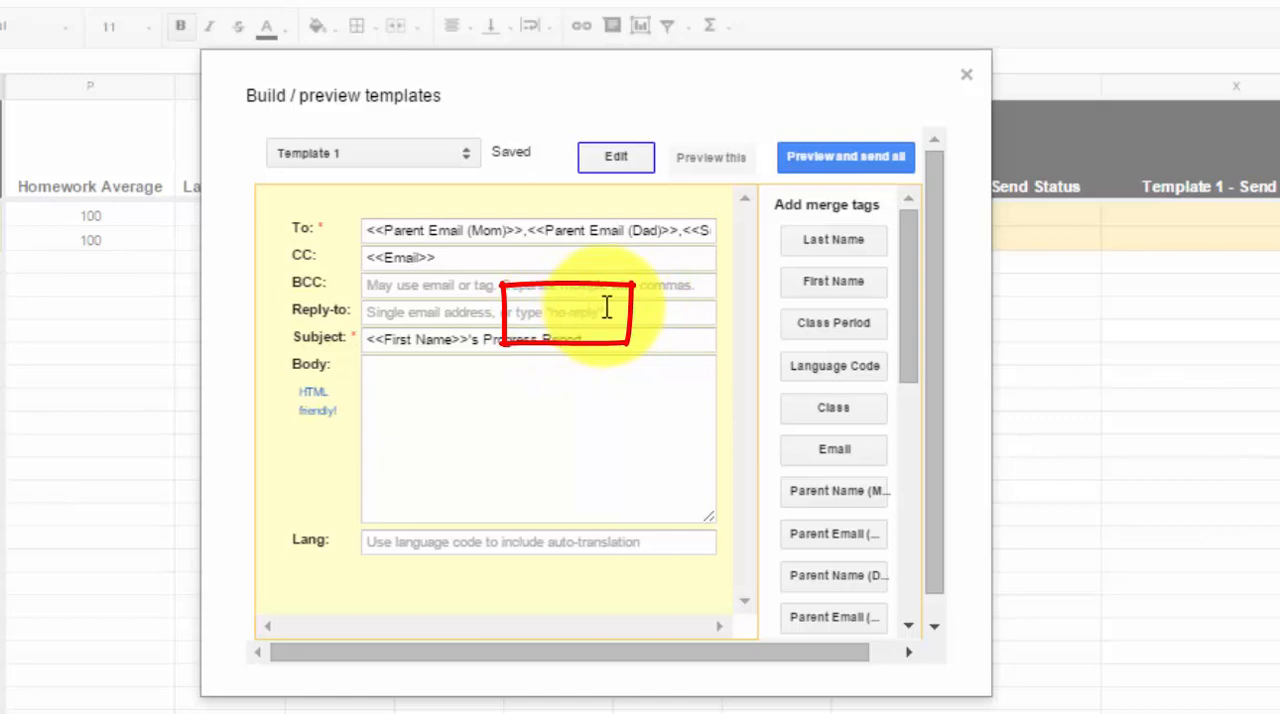
Enter a reply-to address and a 'Hi there' body greeting with First Name and Class tags
left_click(538, 312)
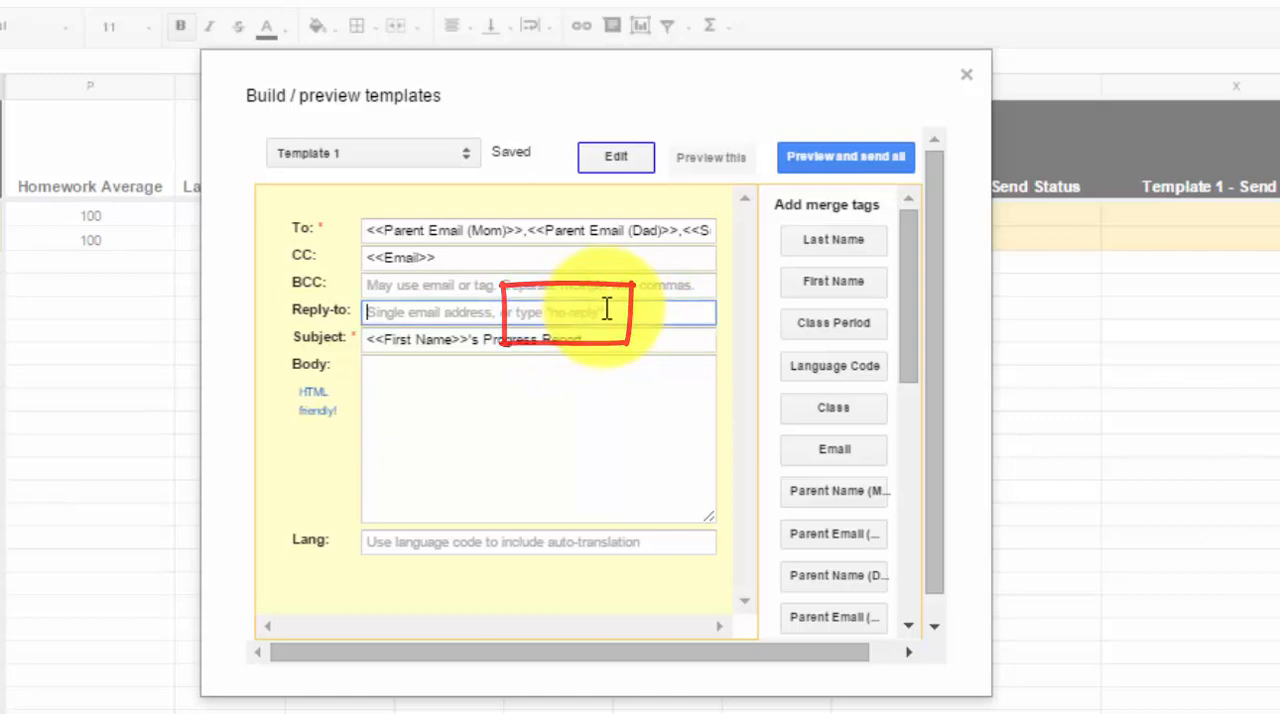
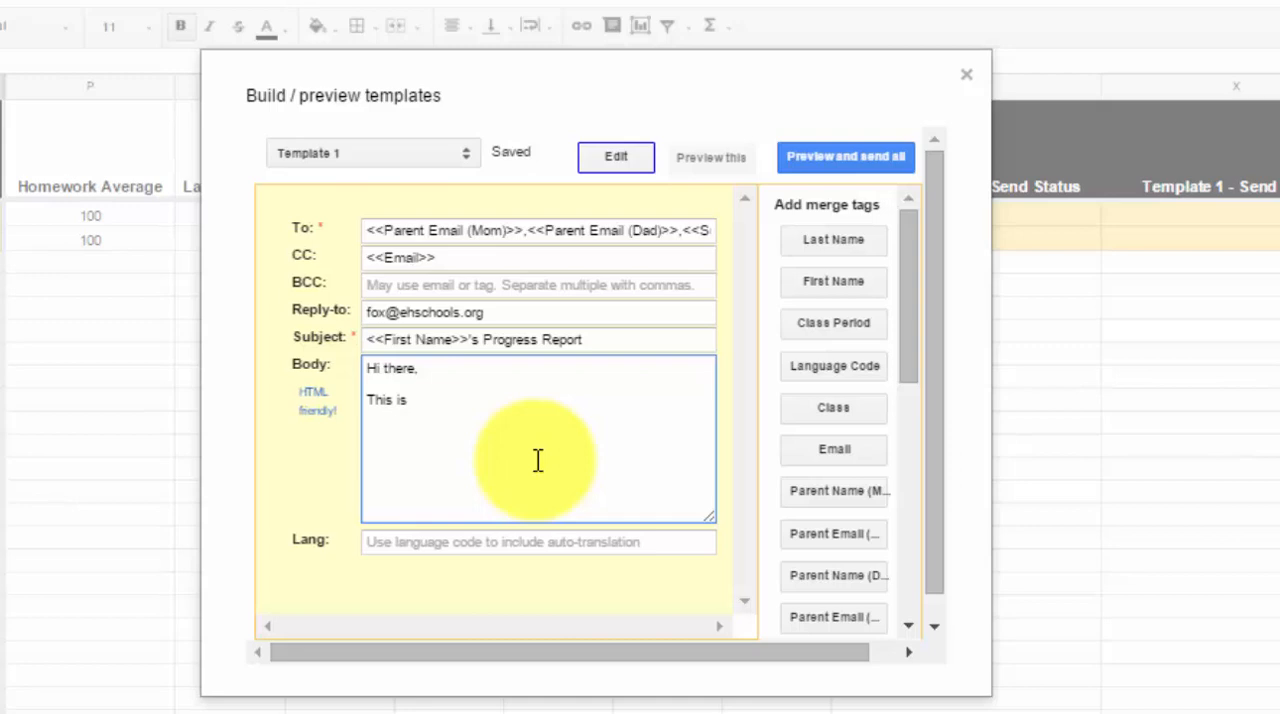
left_click(832, 280)
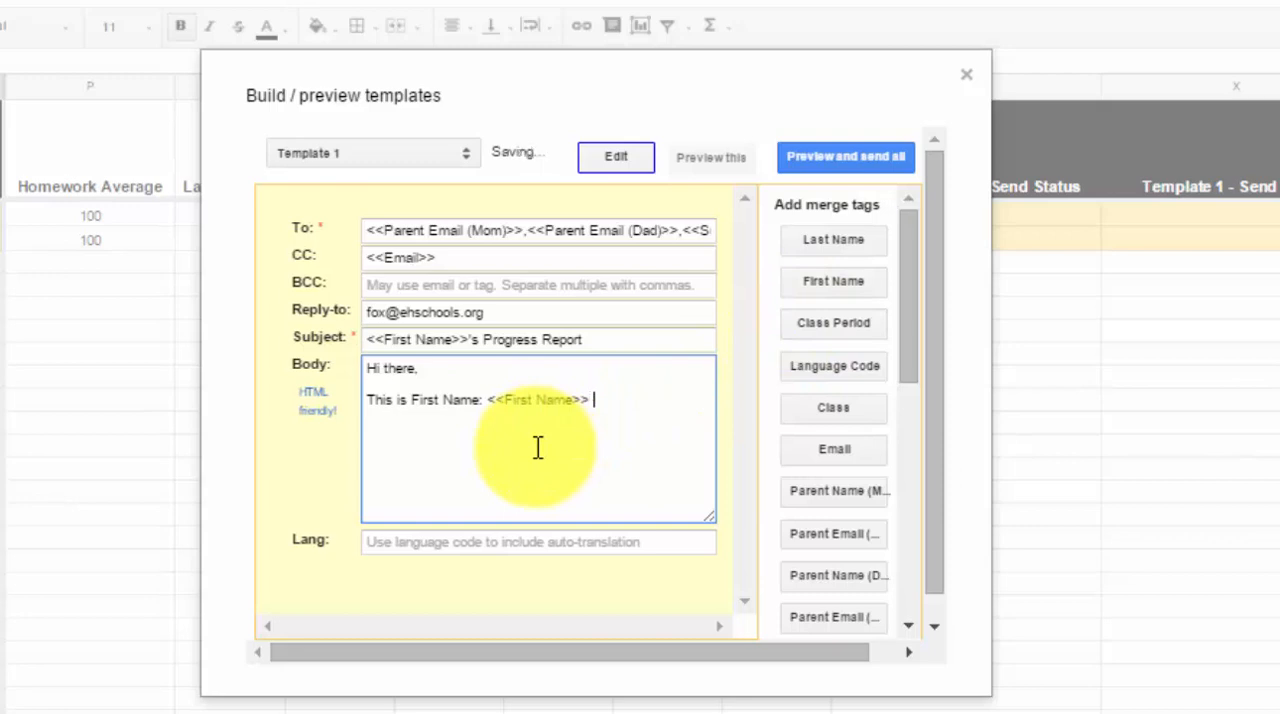
type("s progress report for")
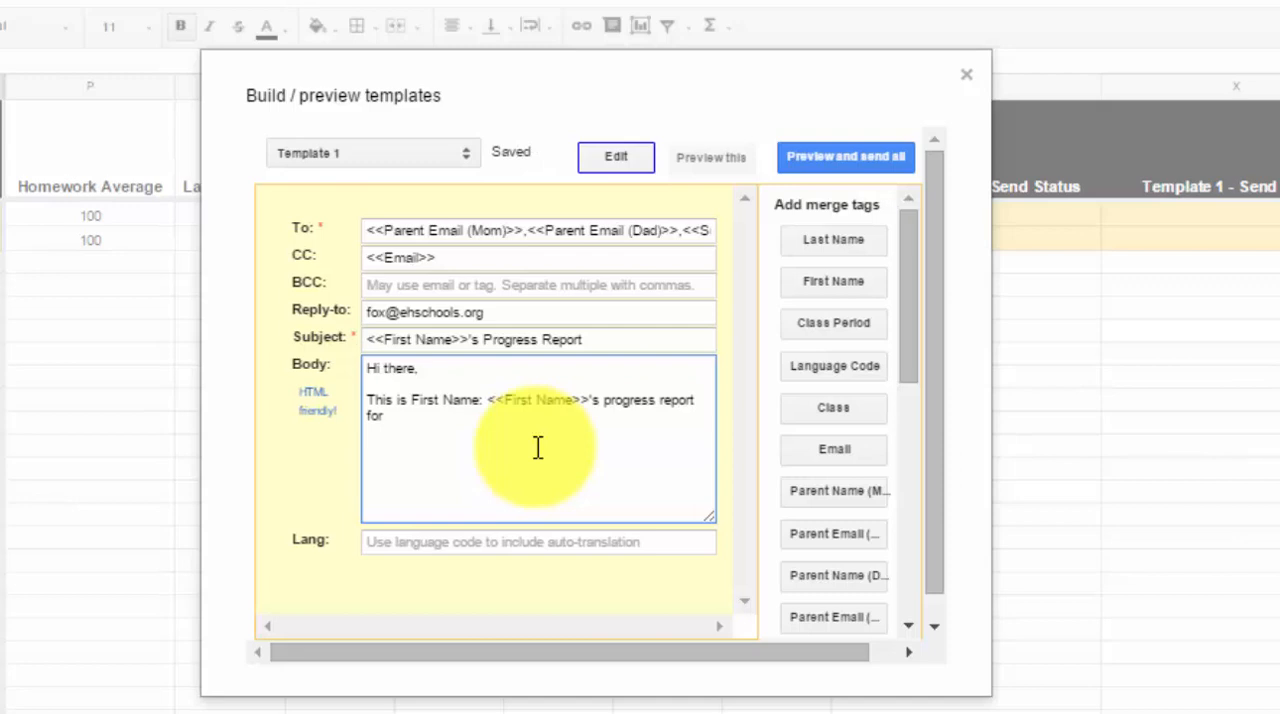
mouse_move(760, 460)
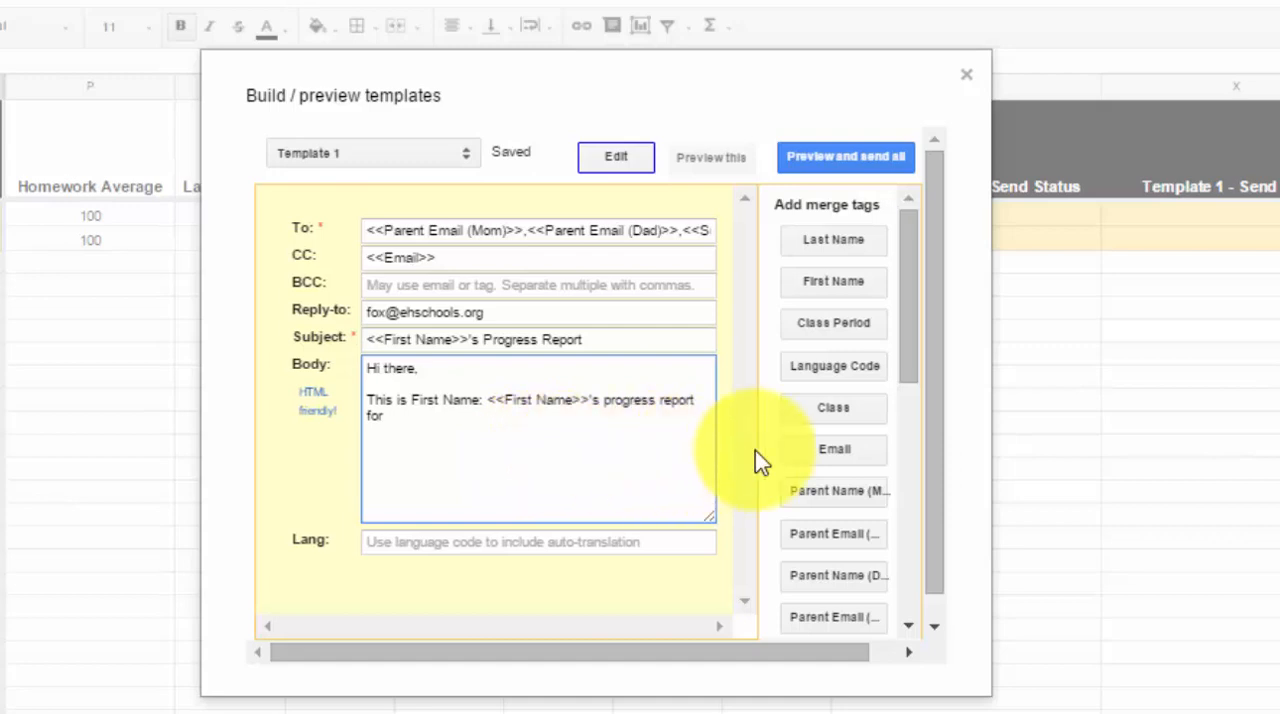
mouse_move(820, 430)
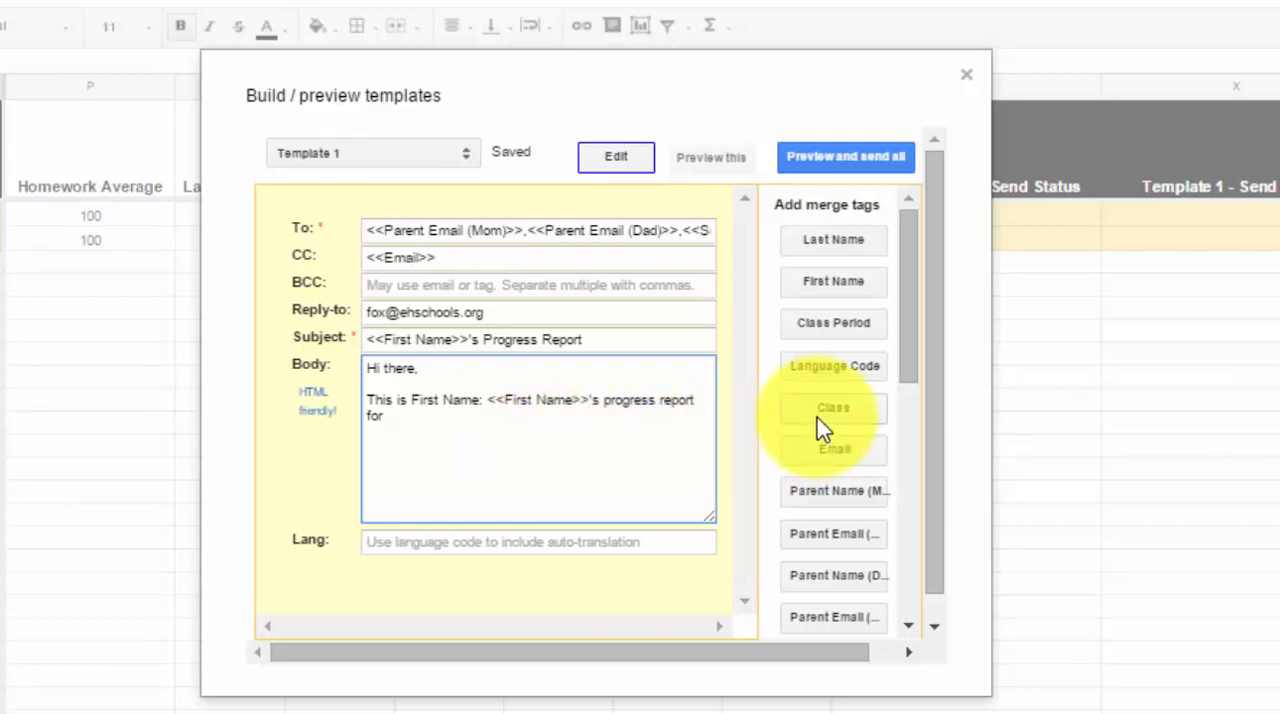
left_click(832, 408)
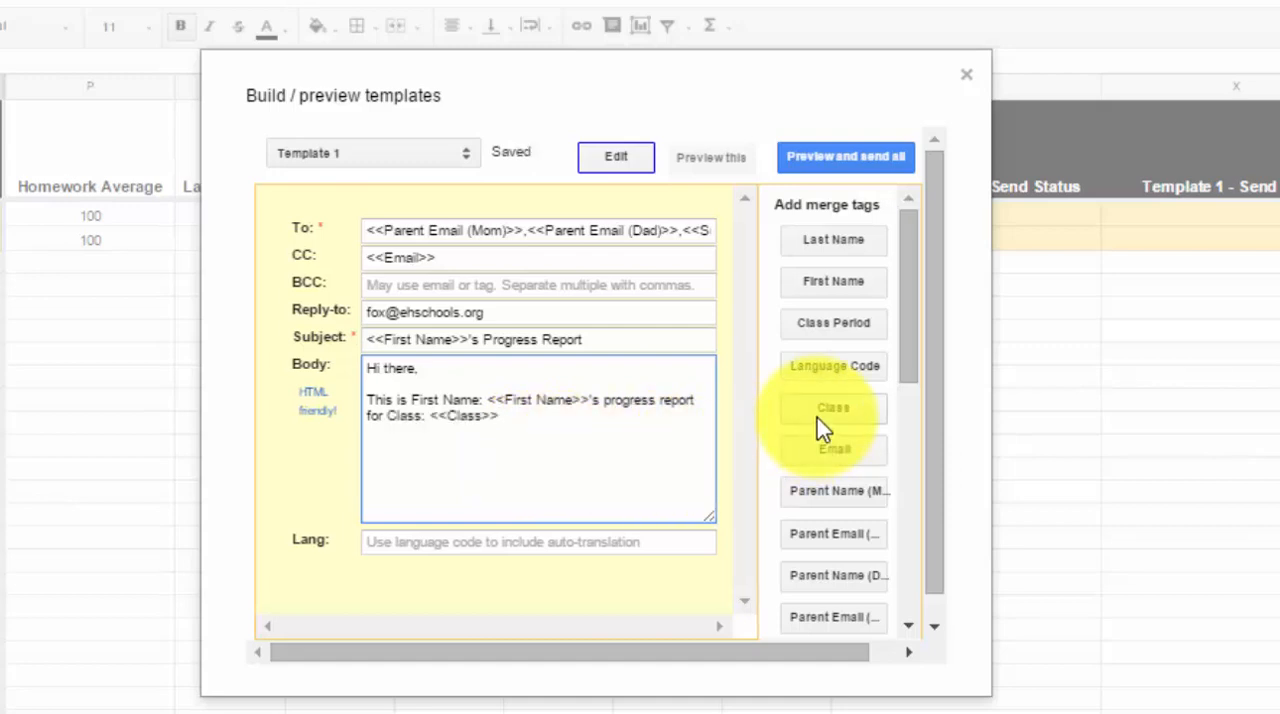
mouse_move(728, 176)
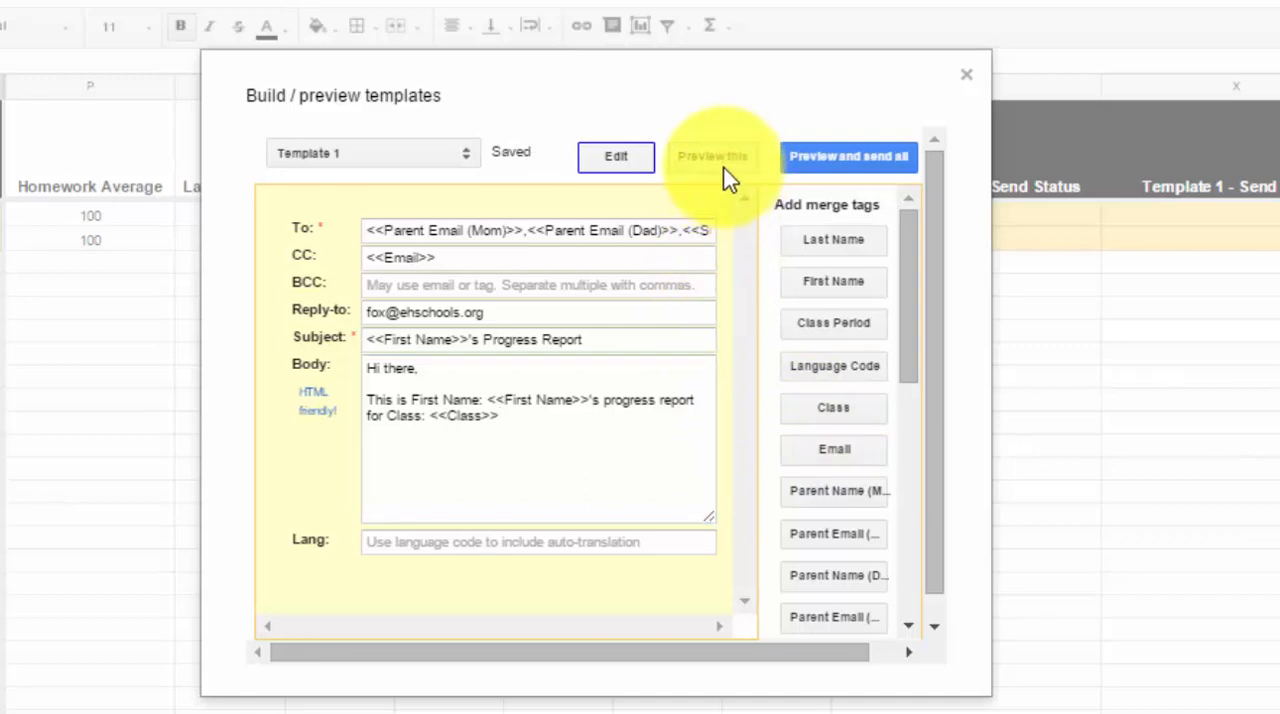
Reword the body to 'This is <<First Name>>'s progress report for <<Class>>', check Joaquin's preview, and begin 'The aver...'
left_click(712, 156)
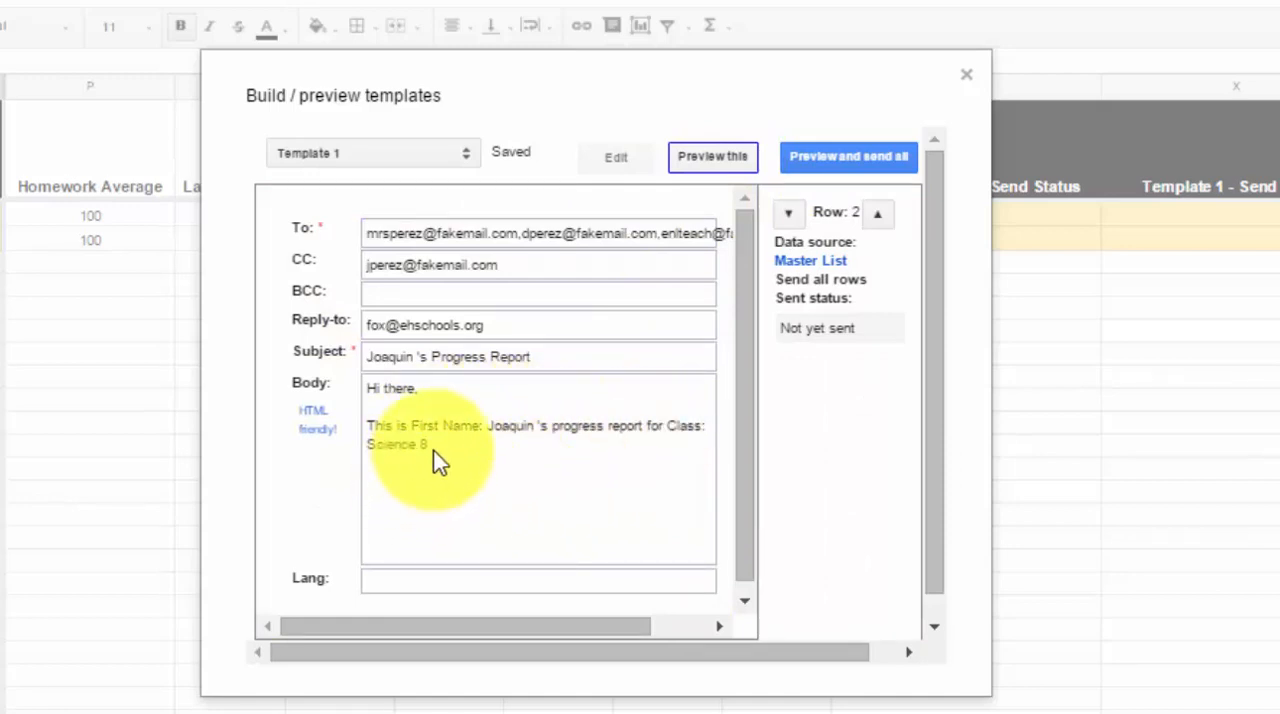
left_click(616, 156)
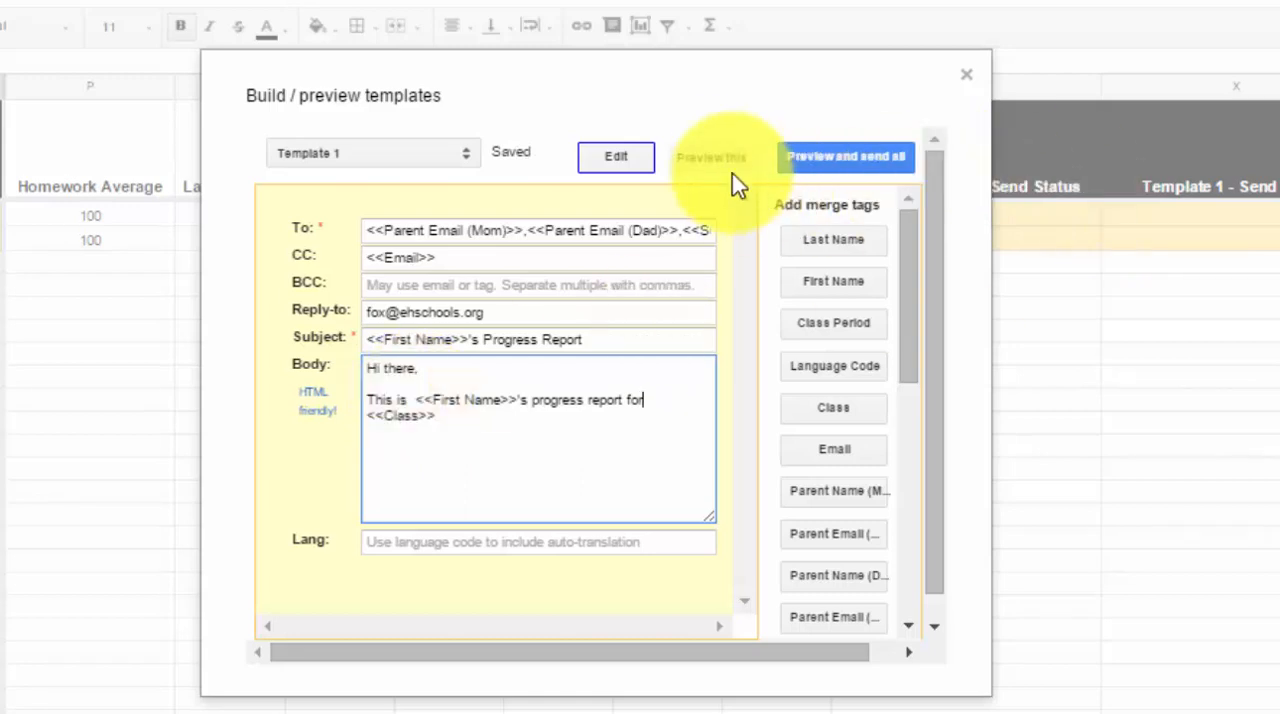
left_click(712, 156)
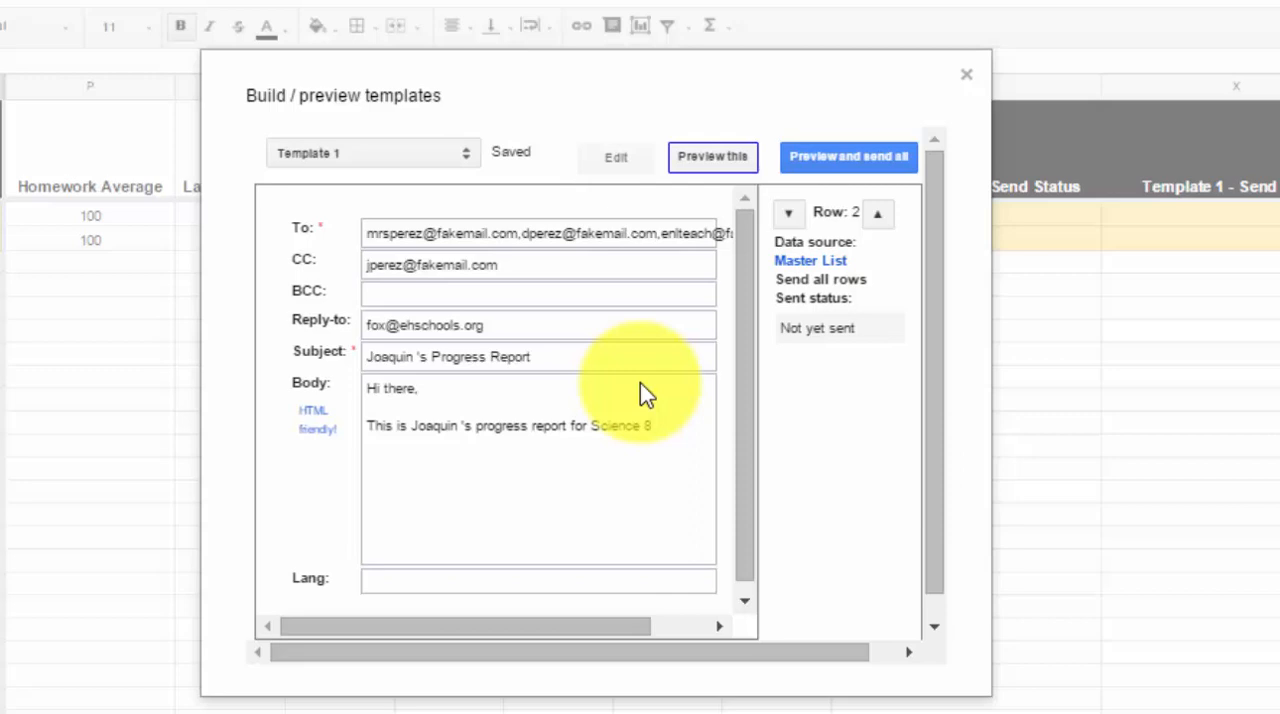
left_click(616, 156)
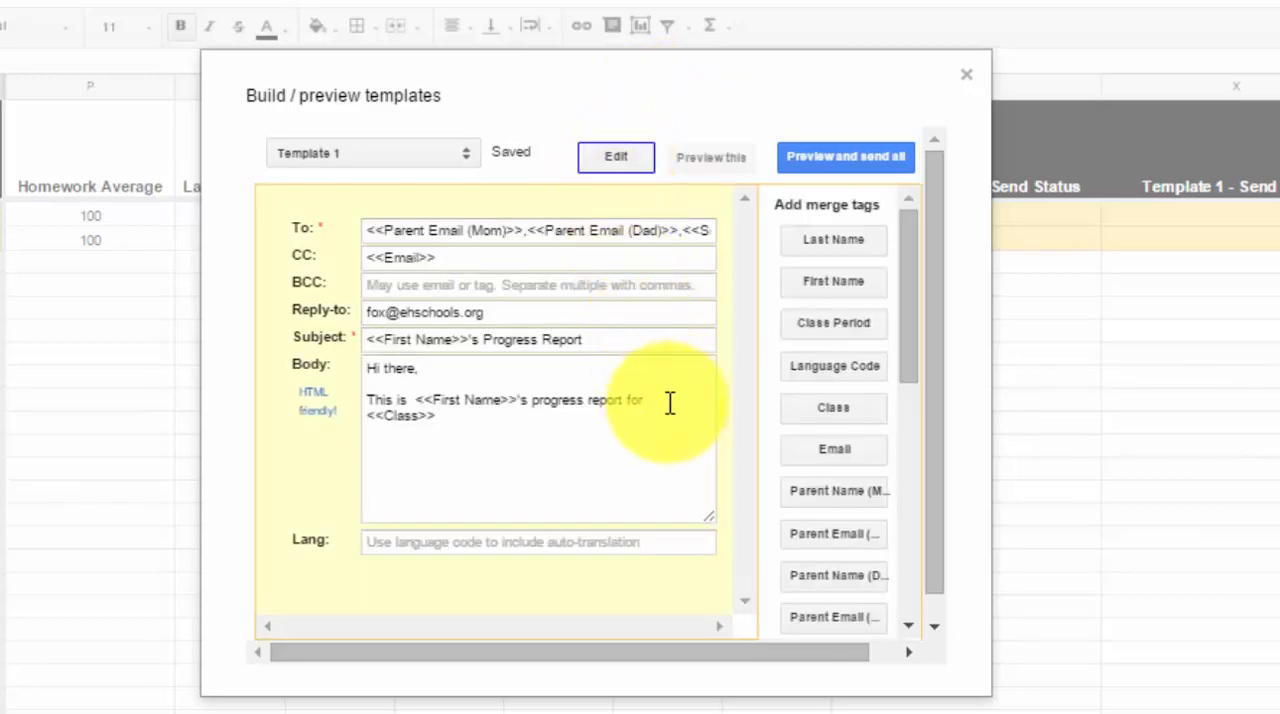
left_click(644, 428)
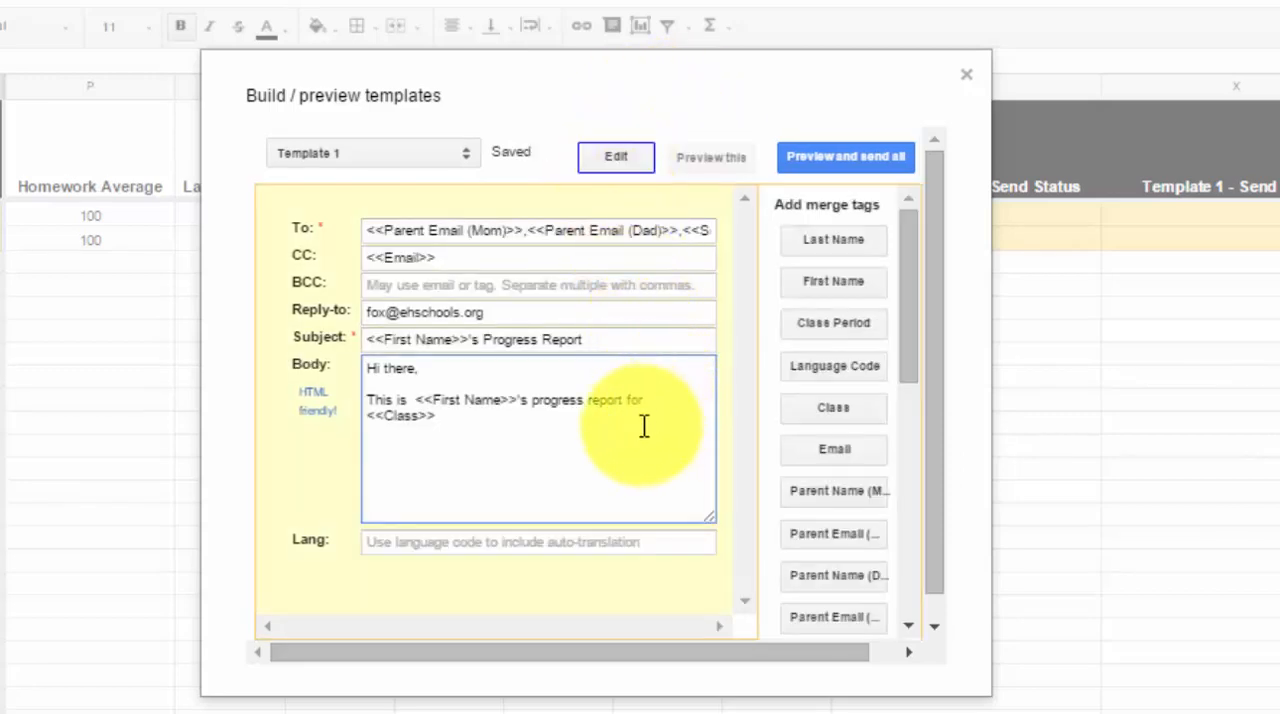
type("The averages for this class")
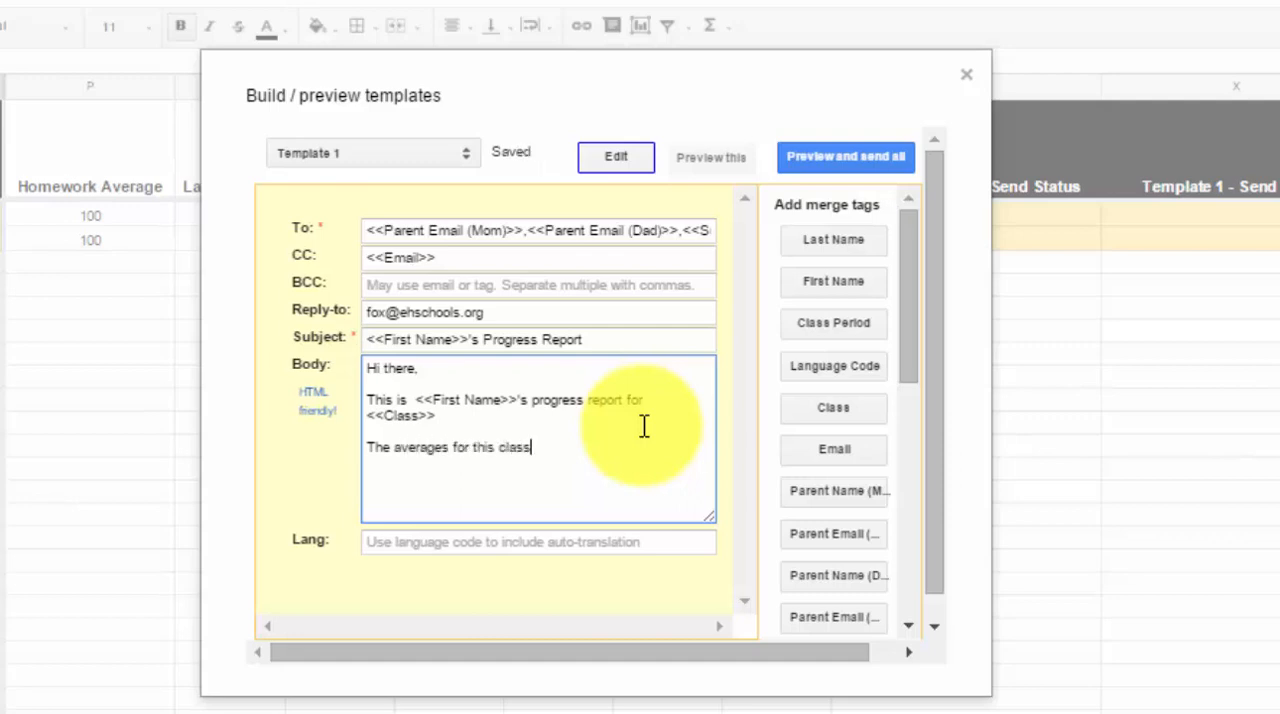
type("are as follows:")
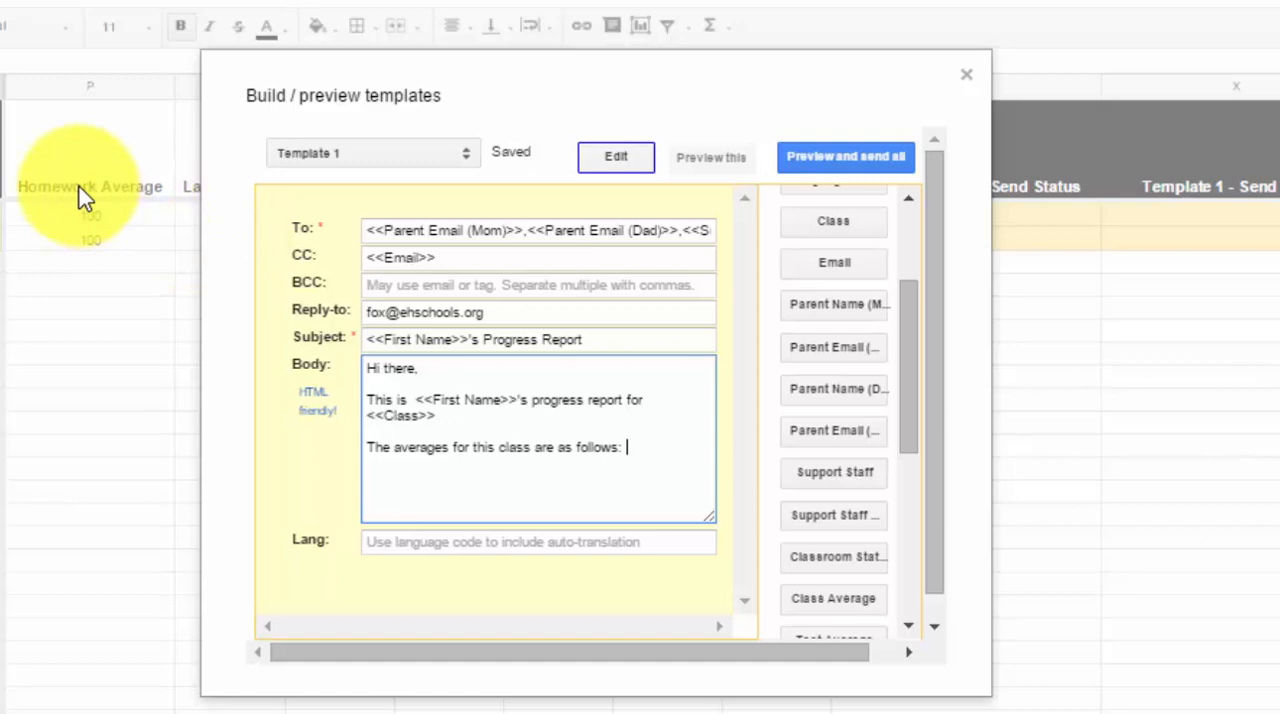
mouse_move(120, 178)
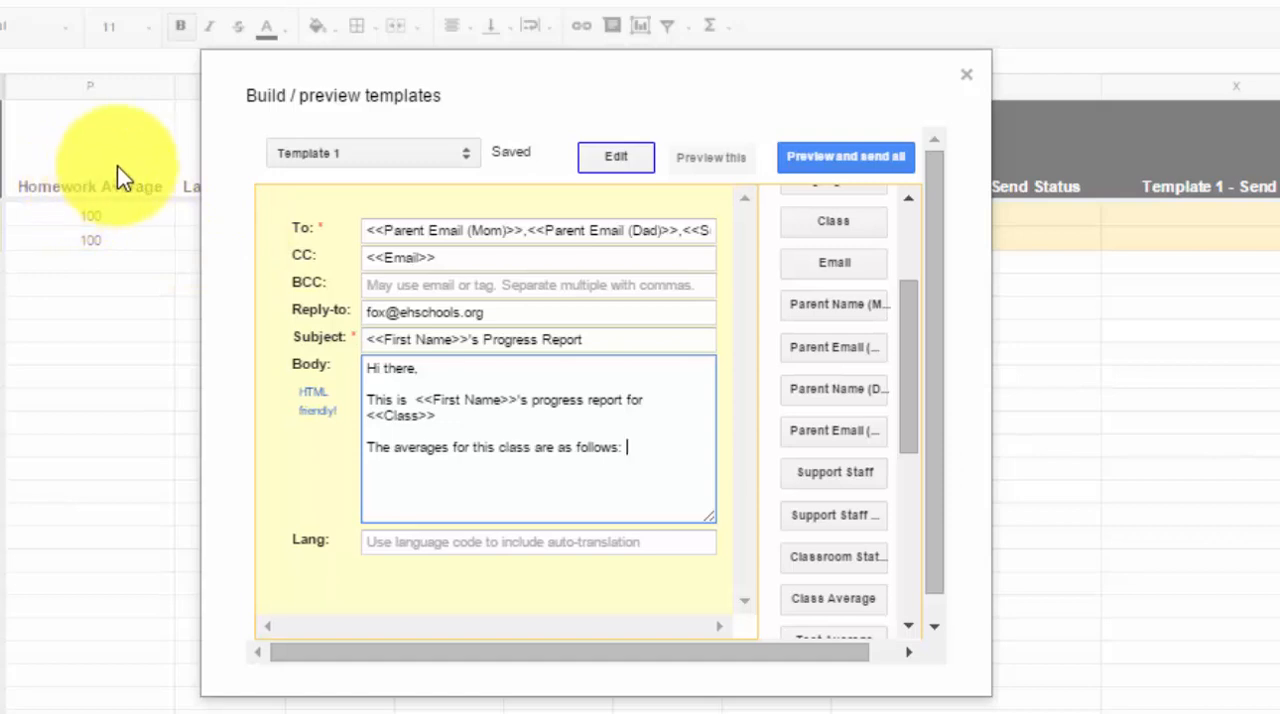
scroll("down", 3)
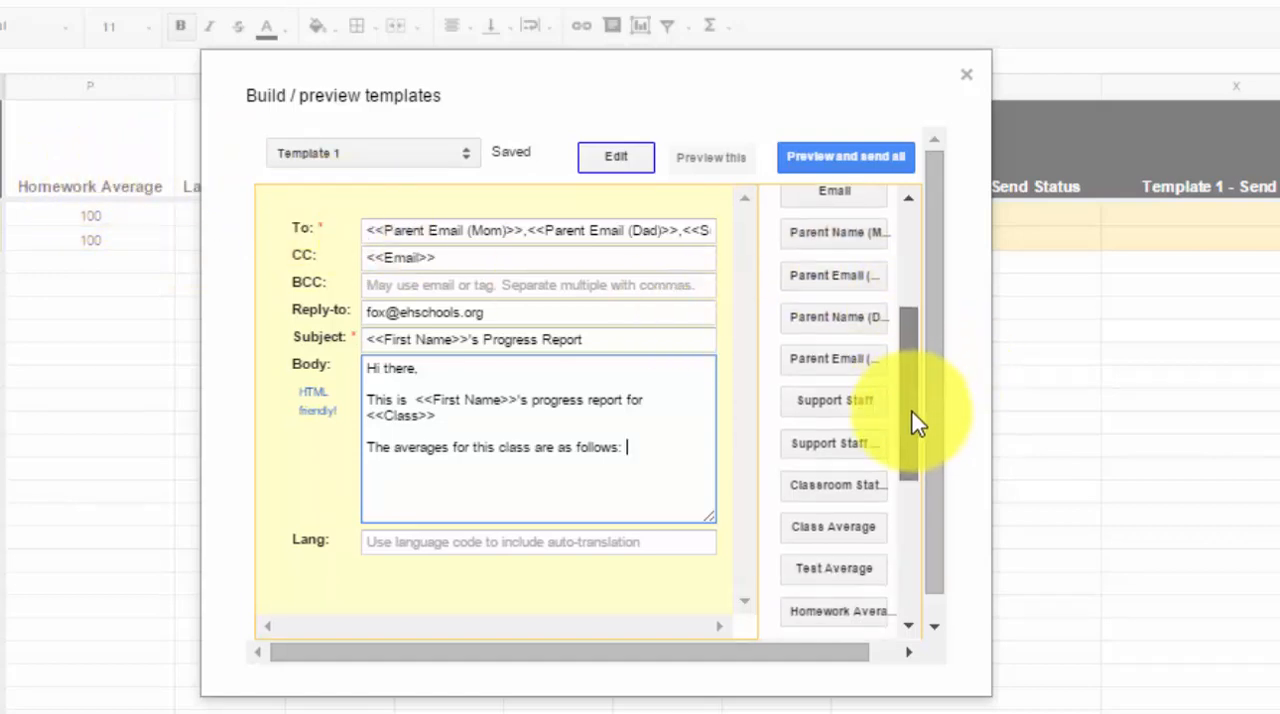
scroll("down", 3)
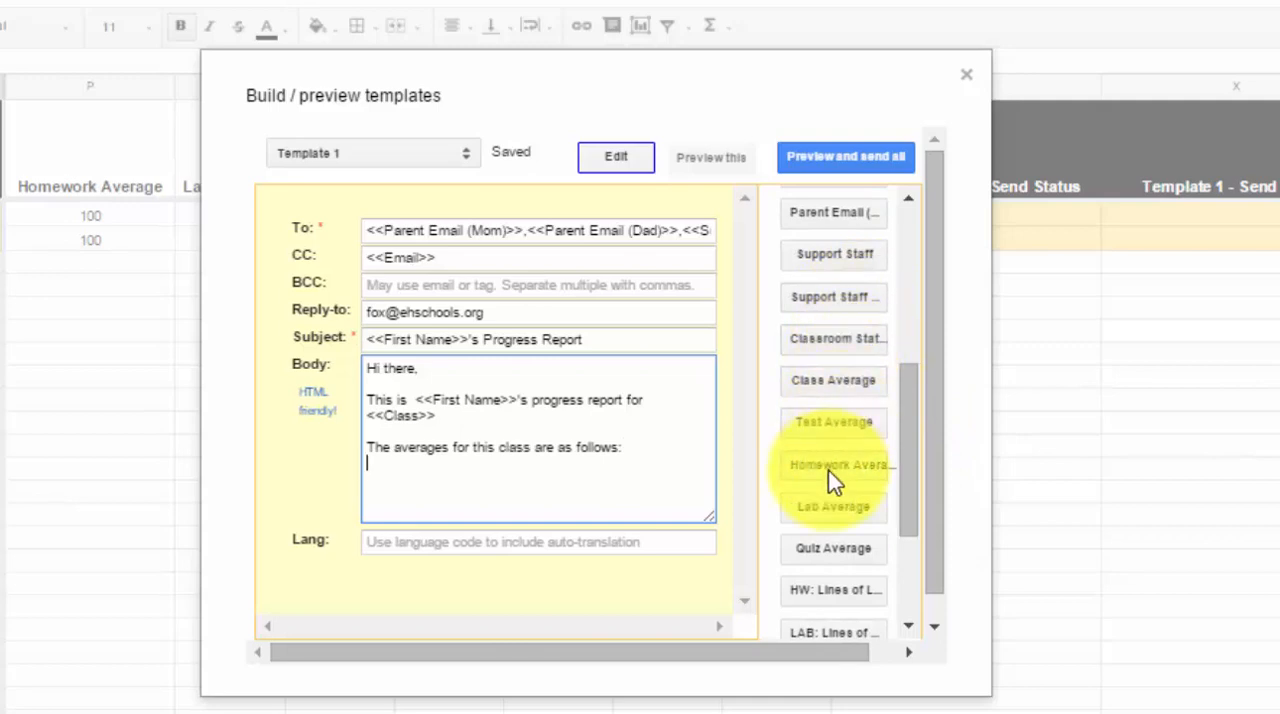
left_click(832, 420)
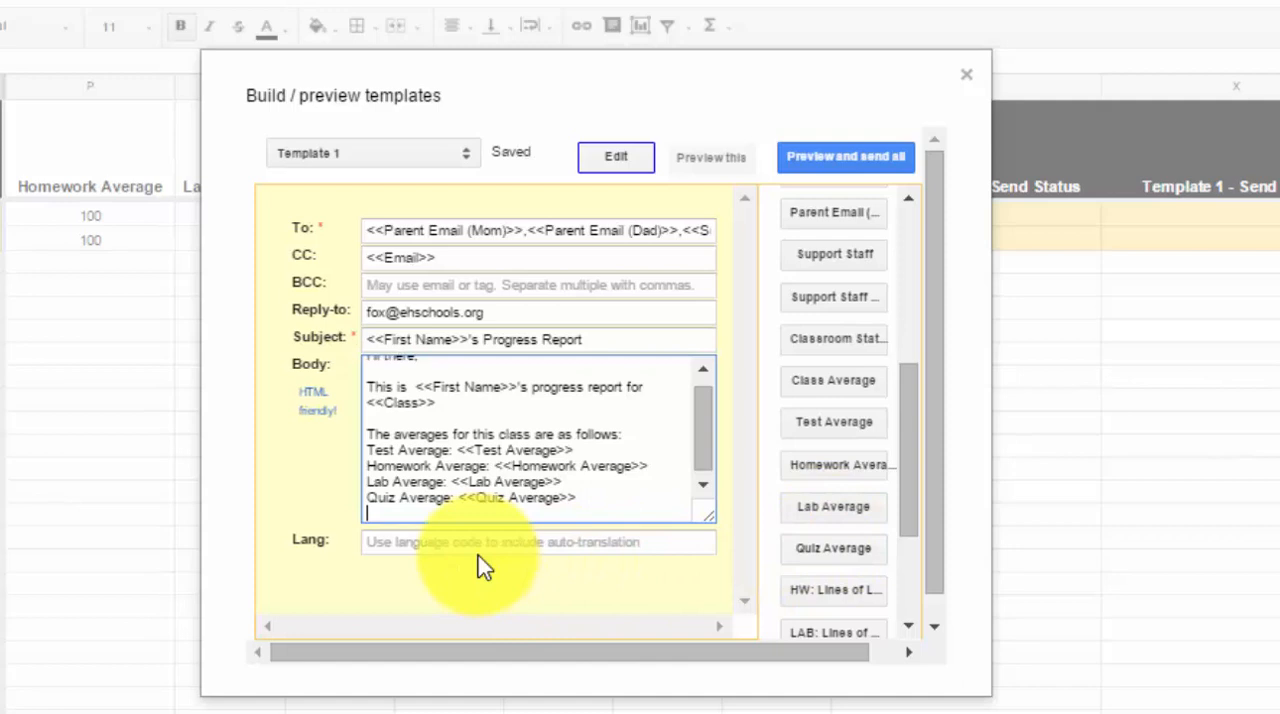
mouse_move(504, 460)
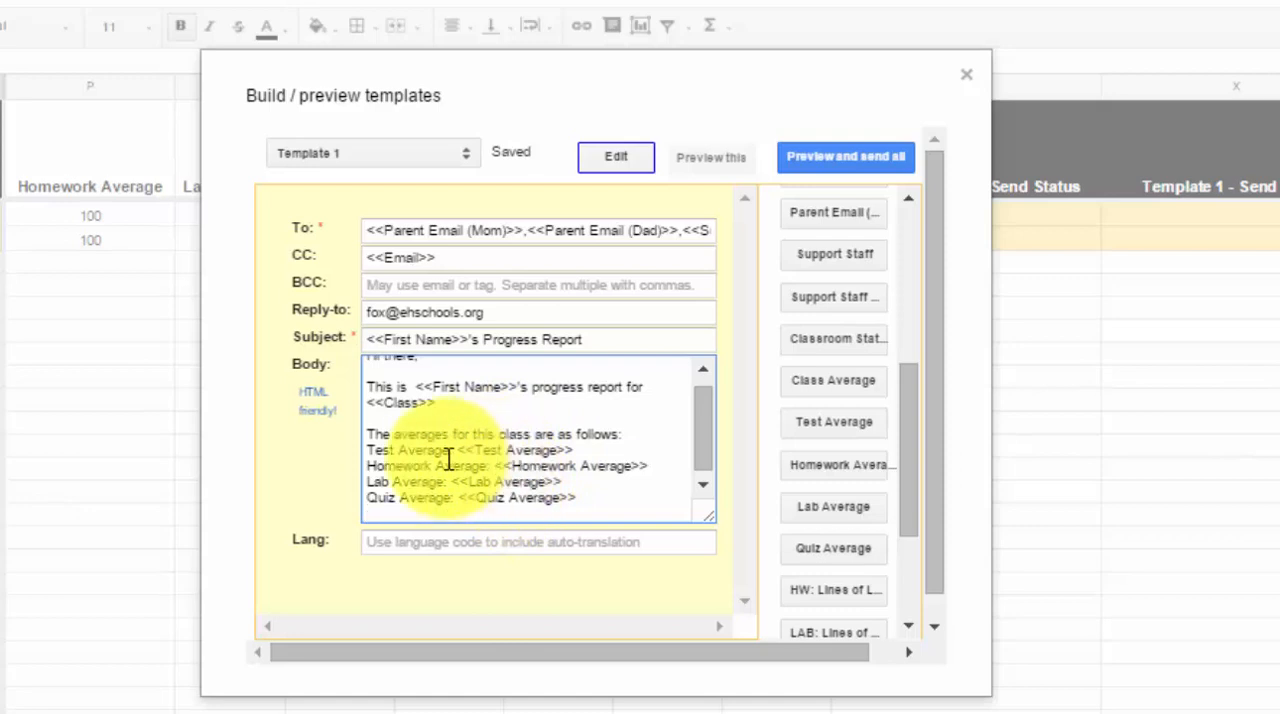
mouse_move(710, 156)
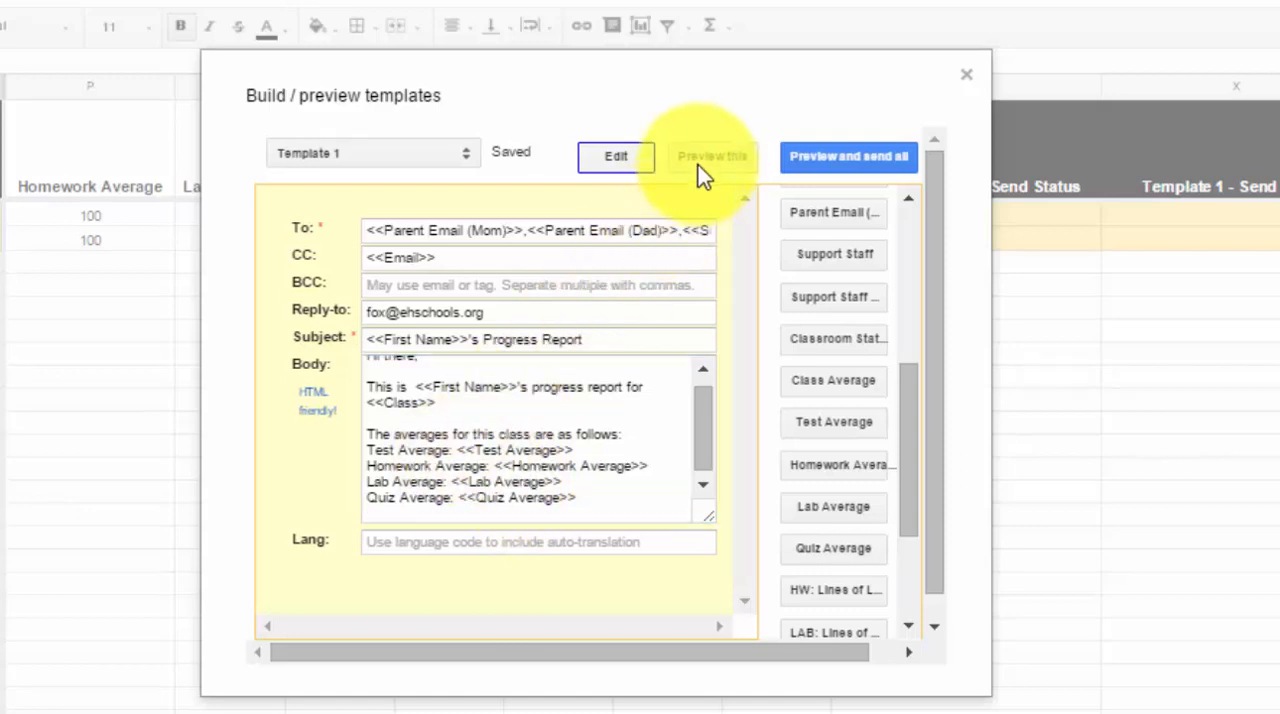
left_click(712, 156)
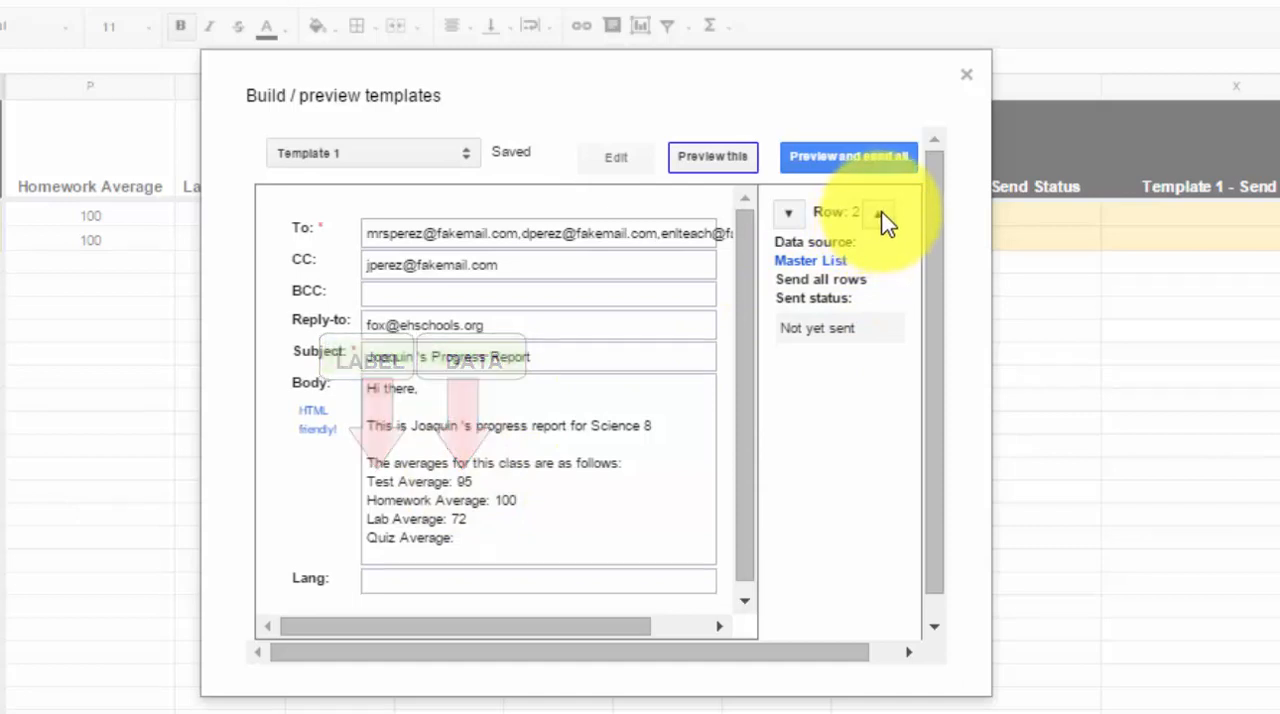
left_click(876, 212)
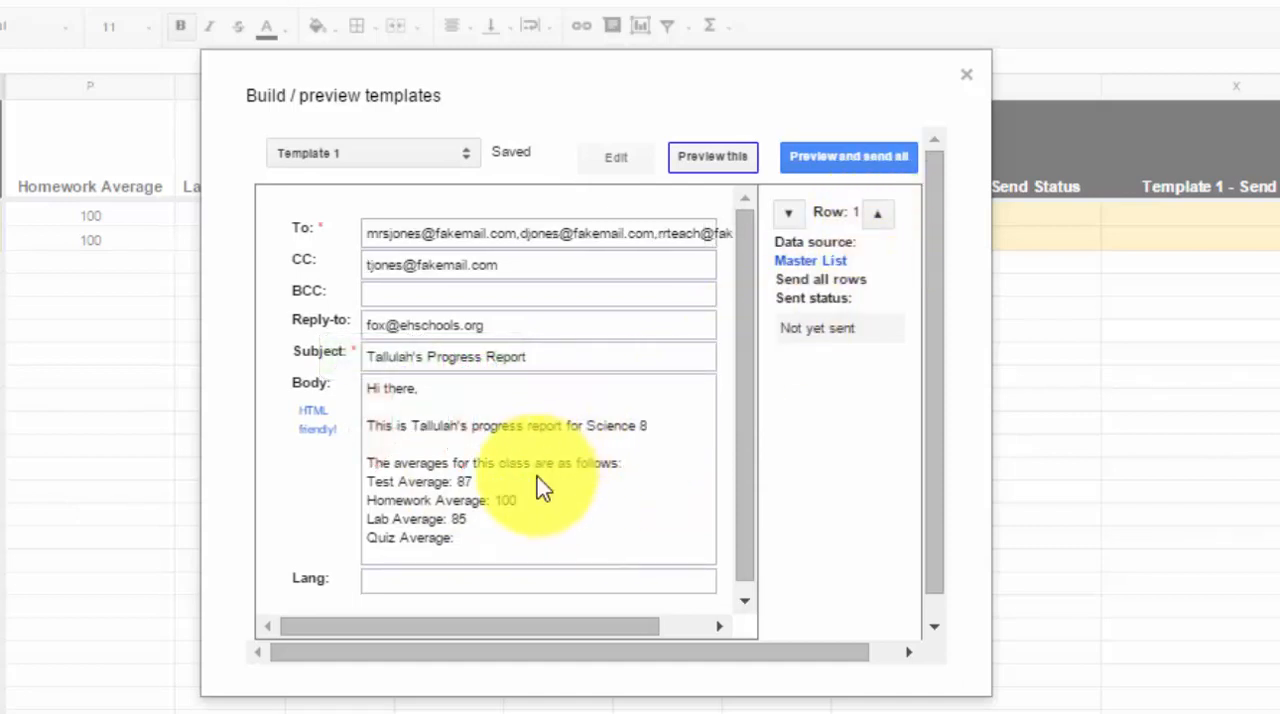
mouse_move(444, 506)
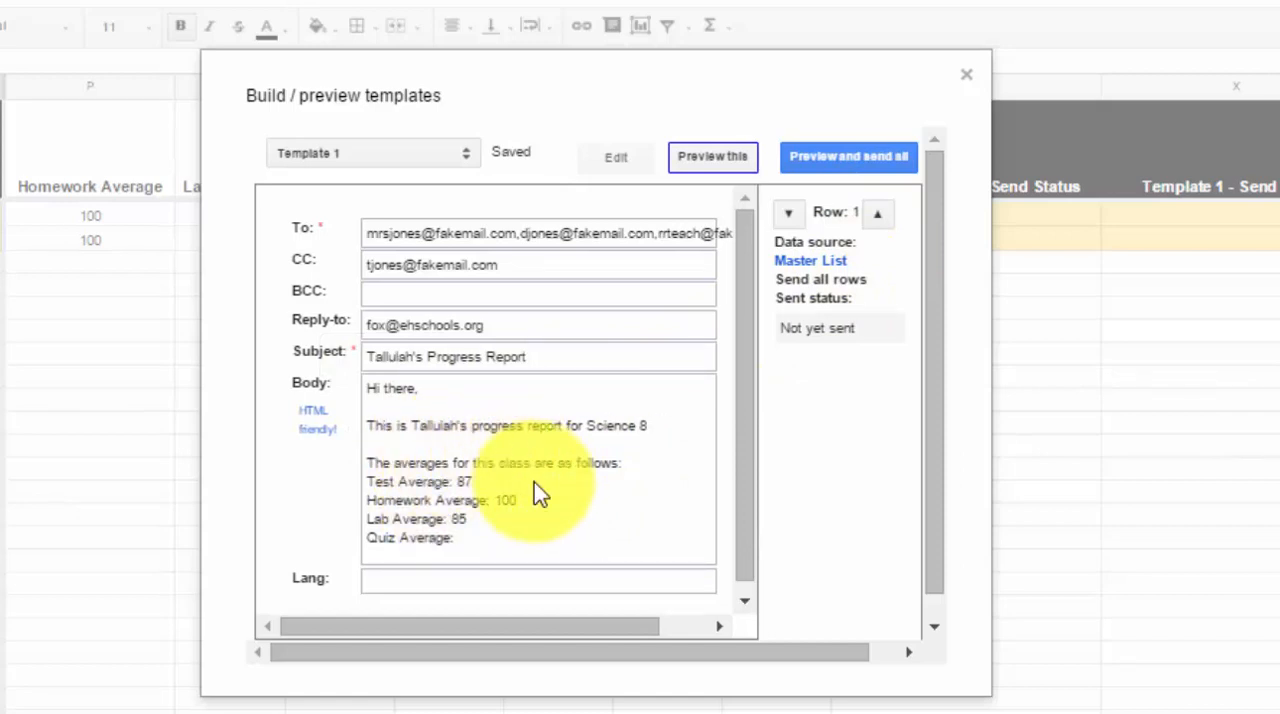
mouse_move(660, 410)
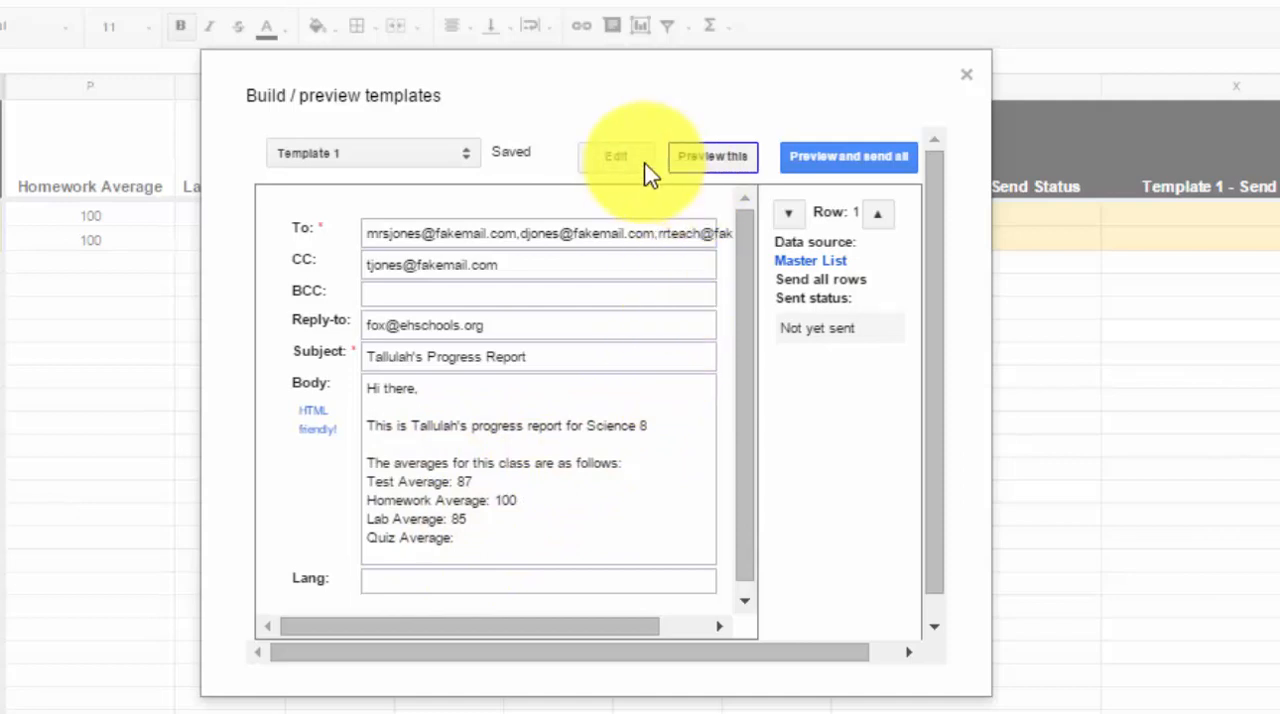
left_click(616, 156)
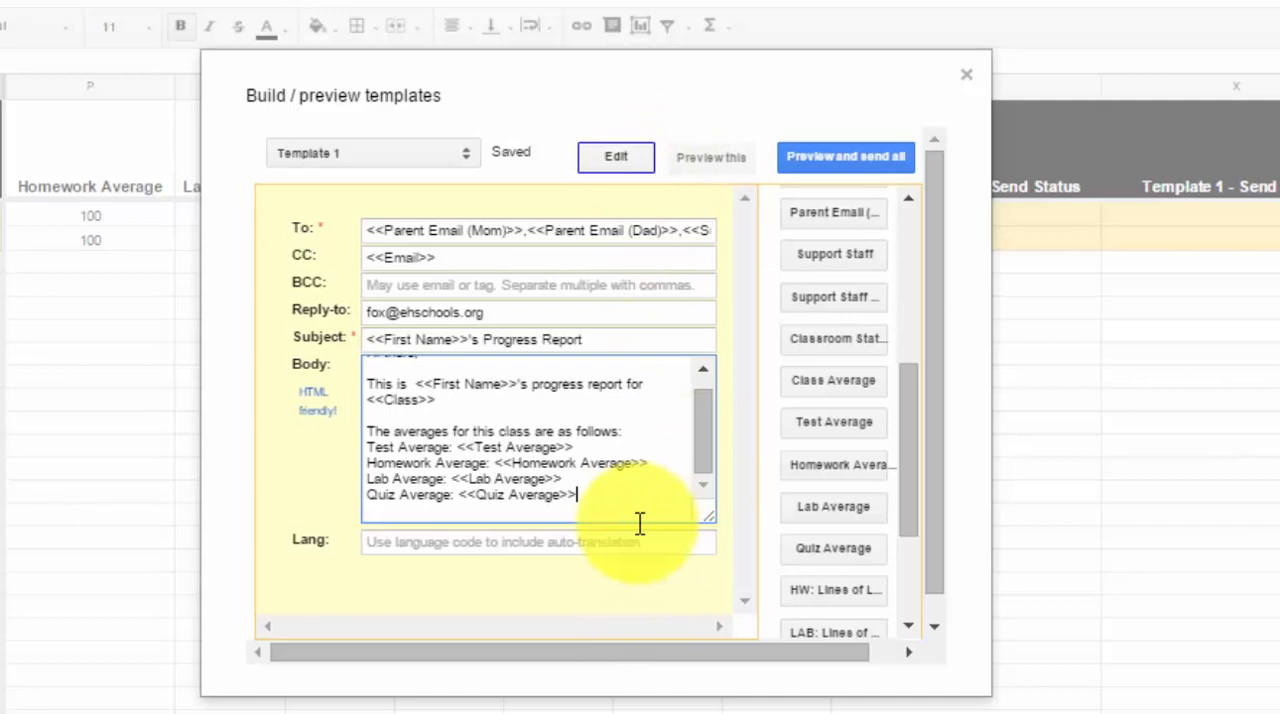
Add an '<<First Name>> assignments and grades:' line to the body
type("Here are")
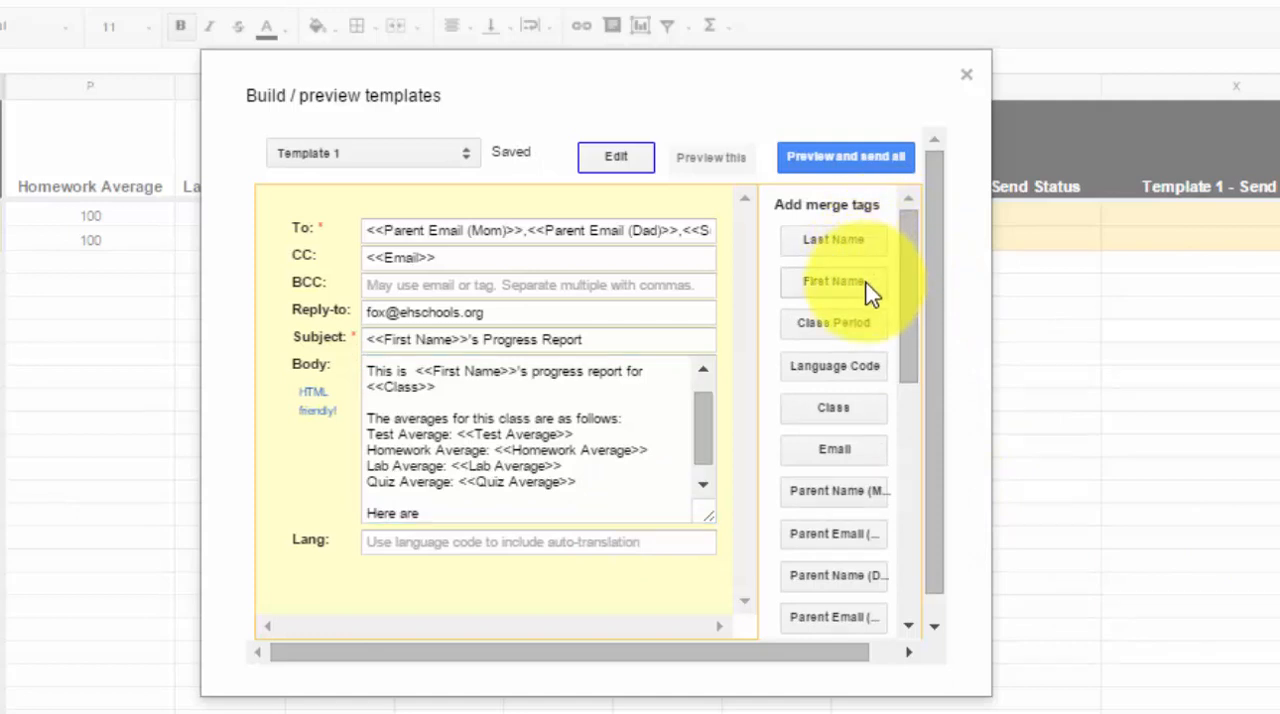
left_click(832, 280)
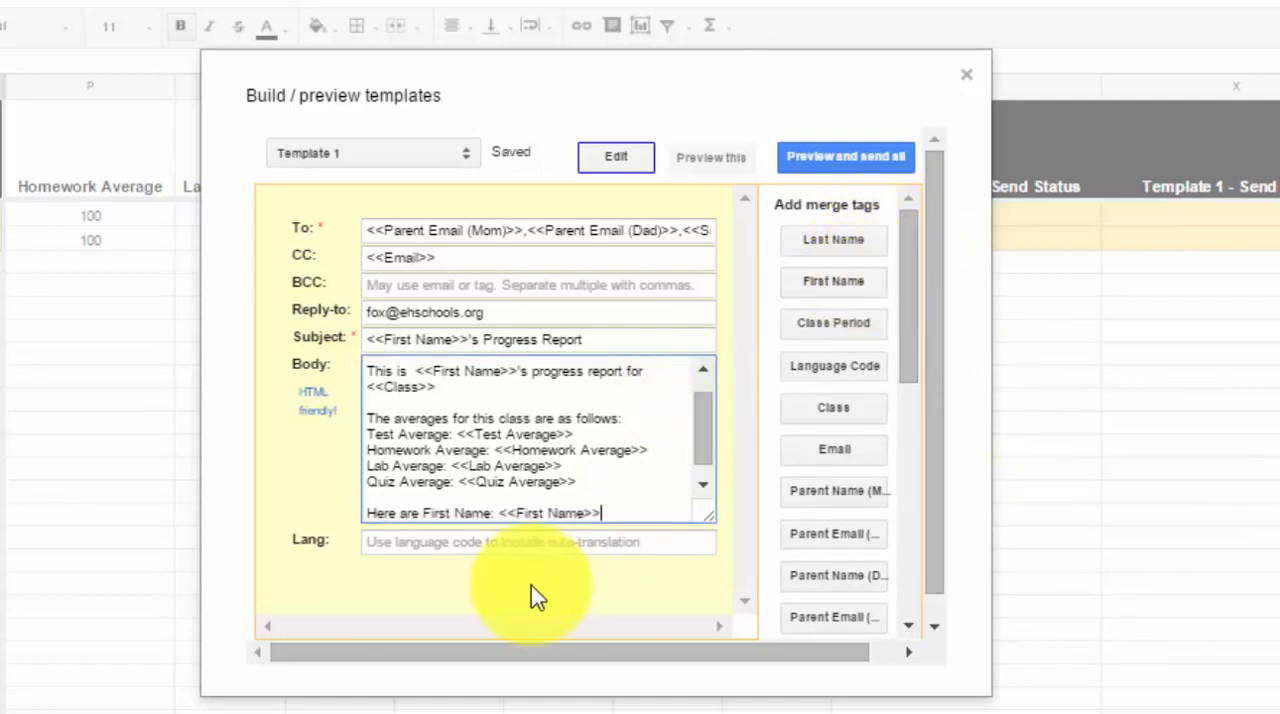
double_click(420, 512)
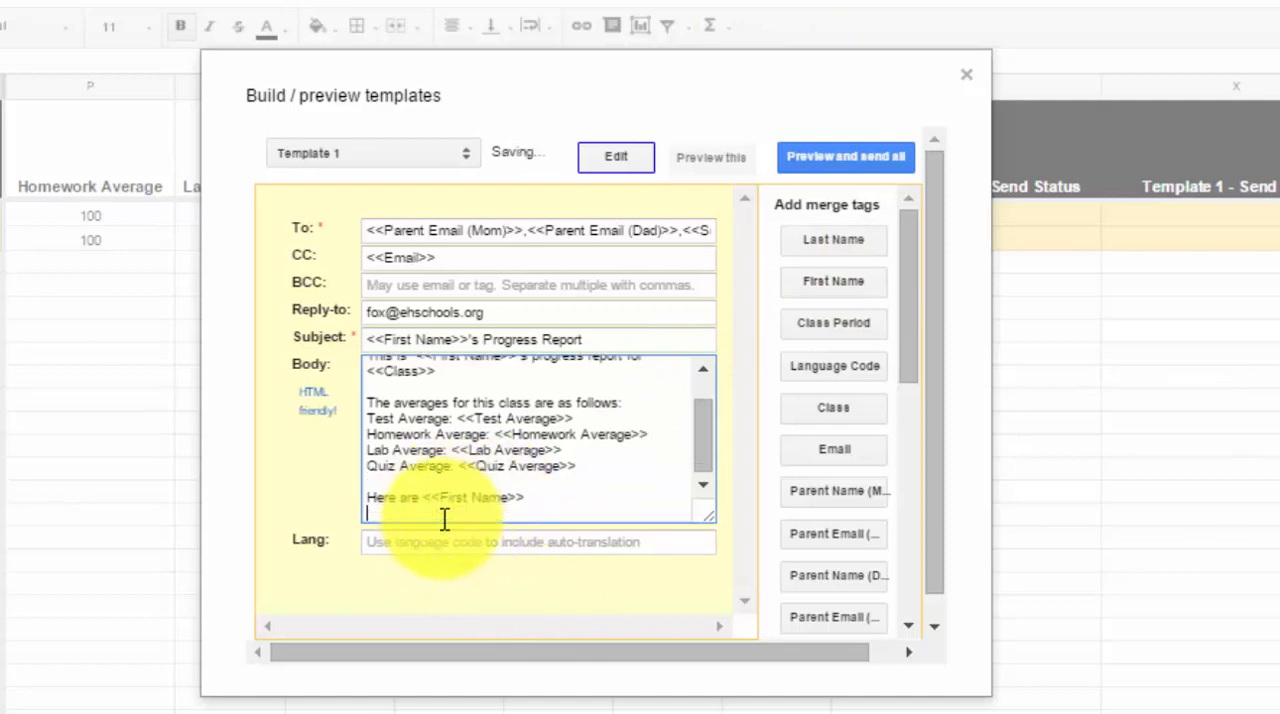
type("asss")
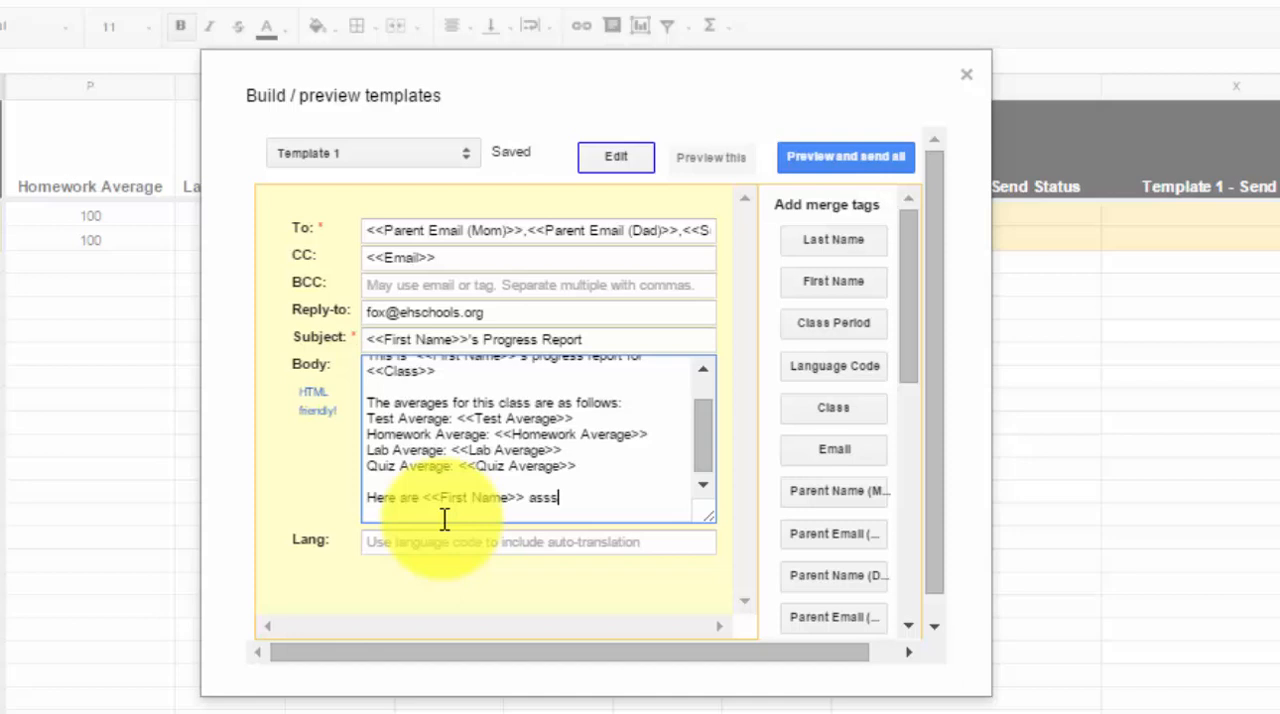
type("assignments and")
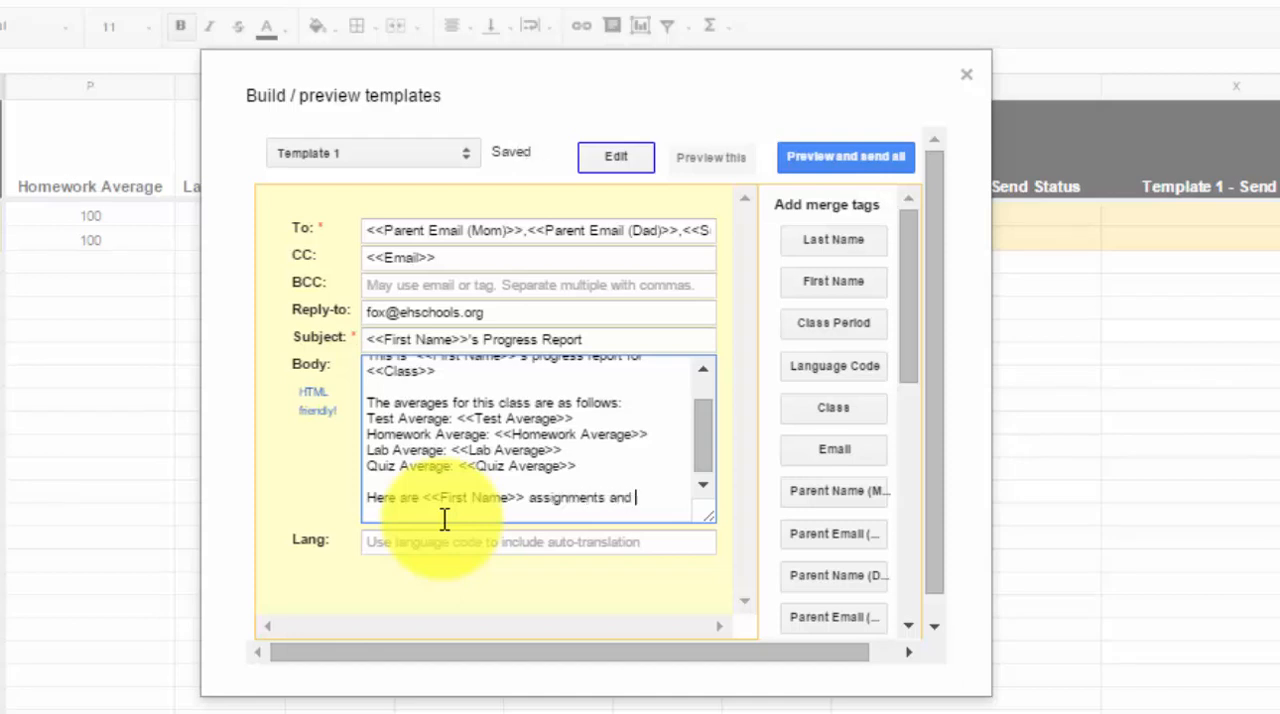
type("grades:")
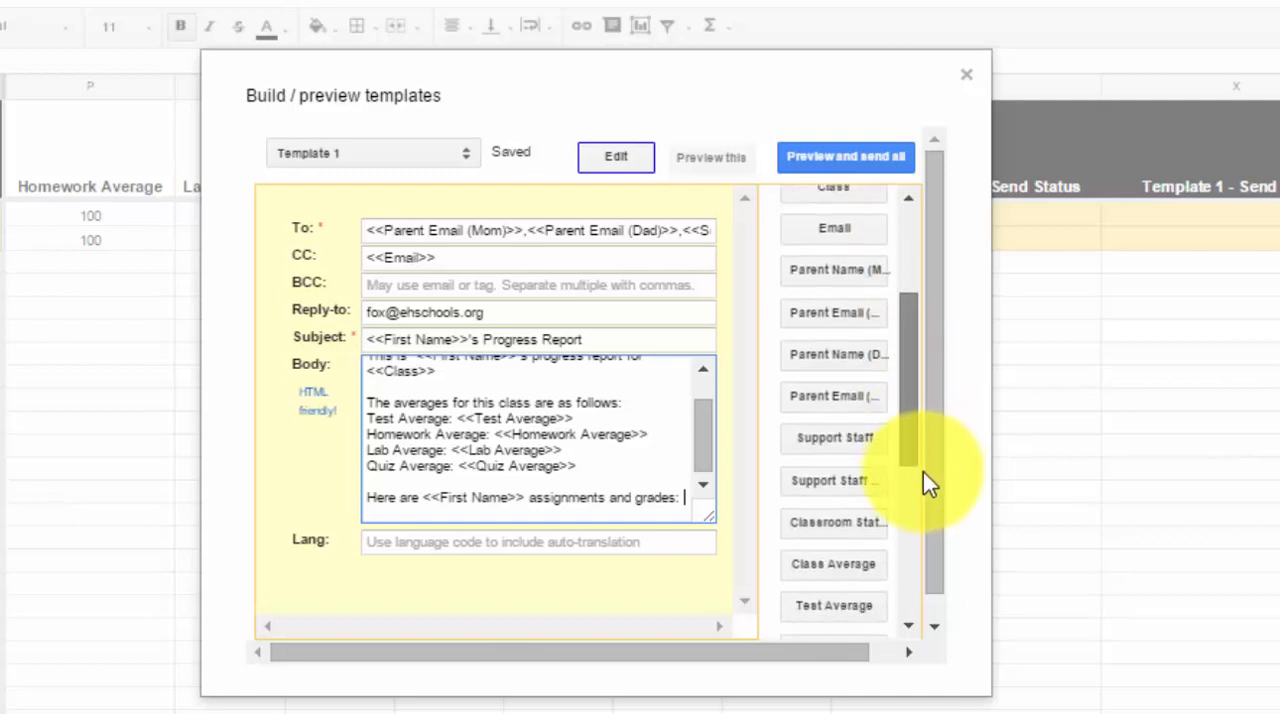
List the HW, LAB, TST and CW score tags and preview Tallulah's merged grades
scroll("down", 3)
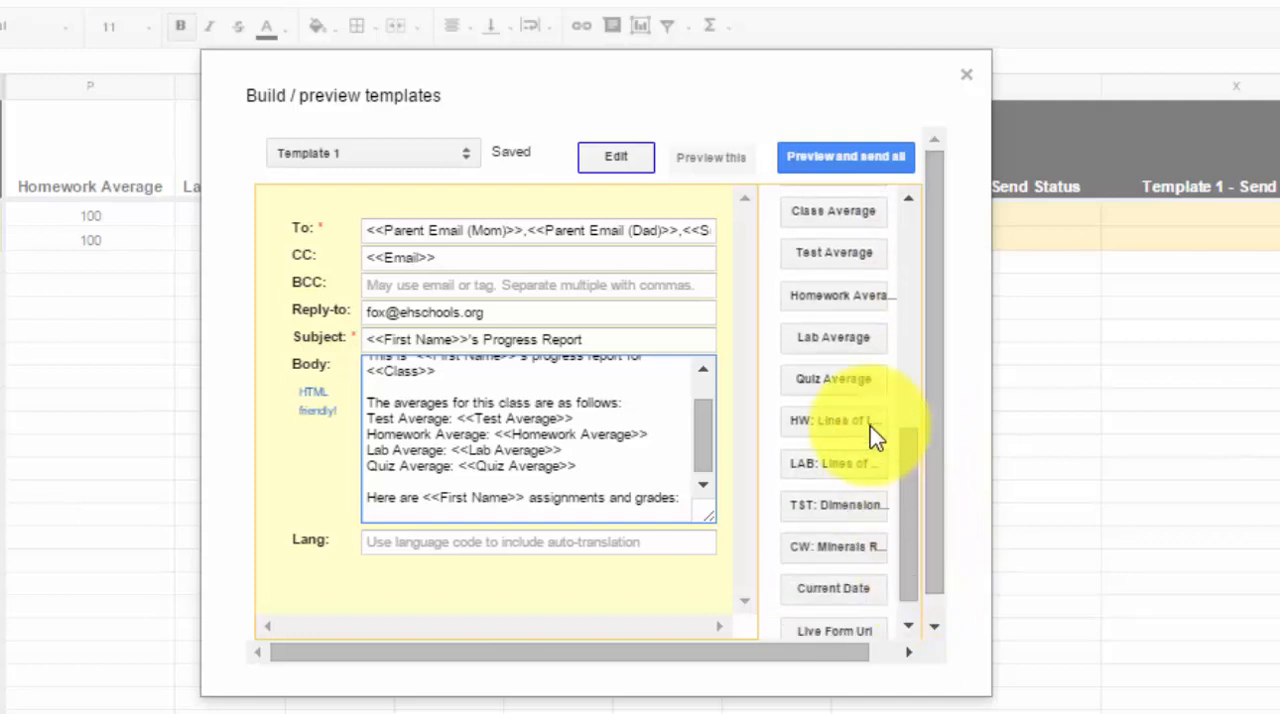
left_click(834, 420)
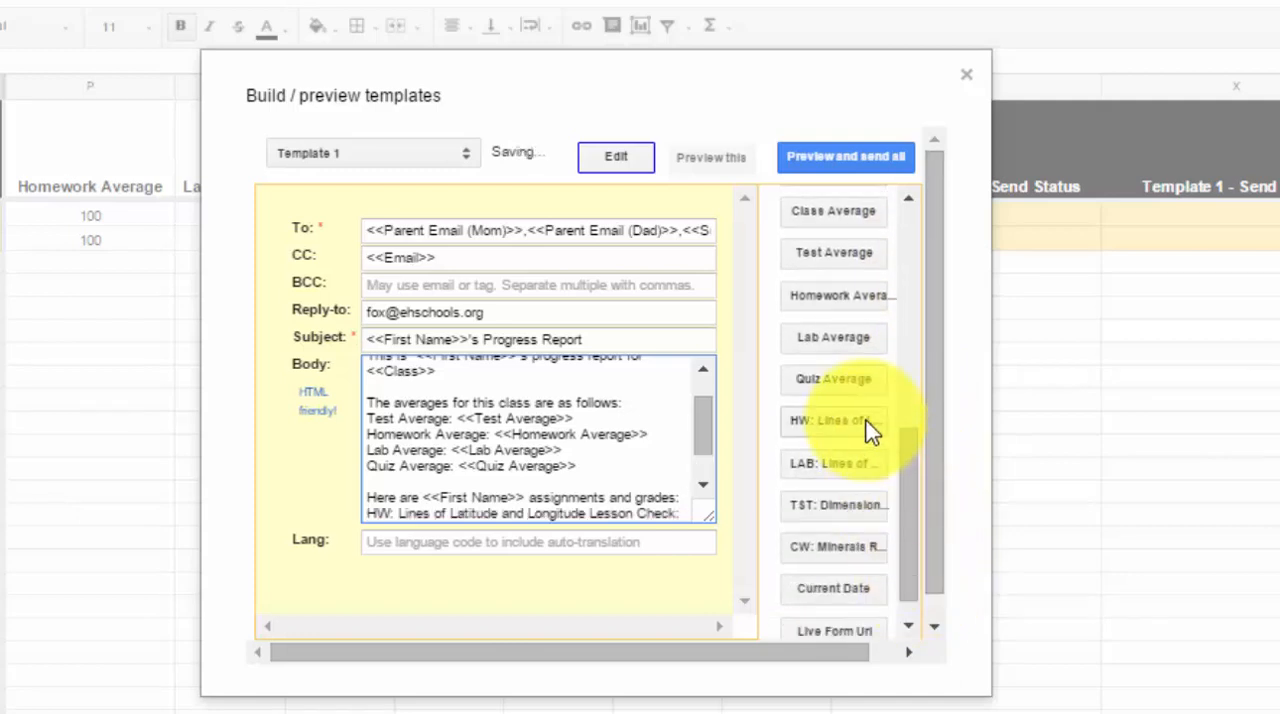
left_click(832, 420)
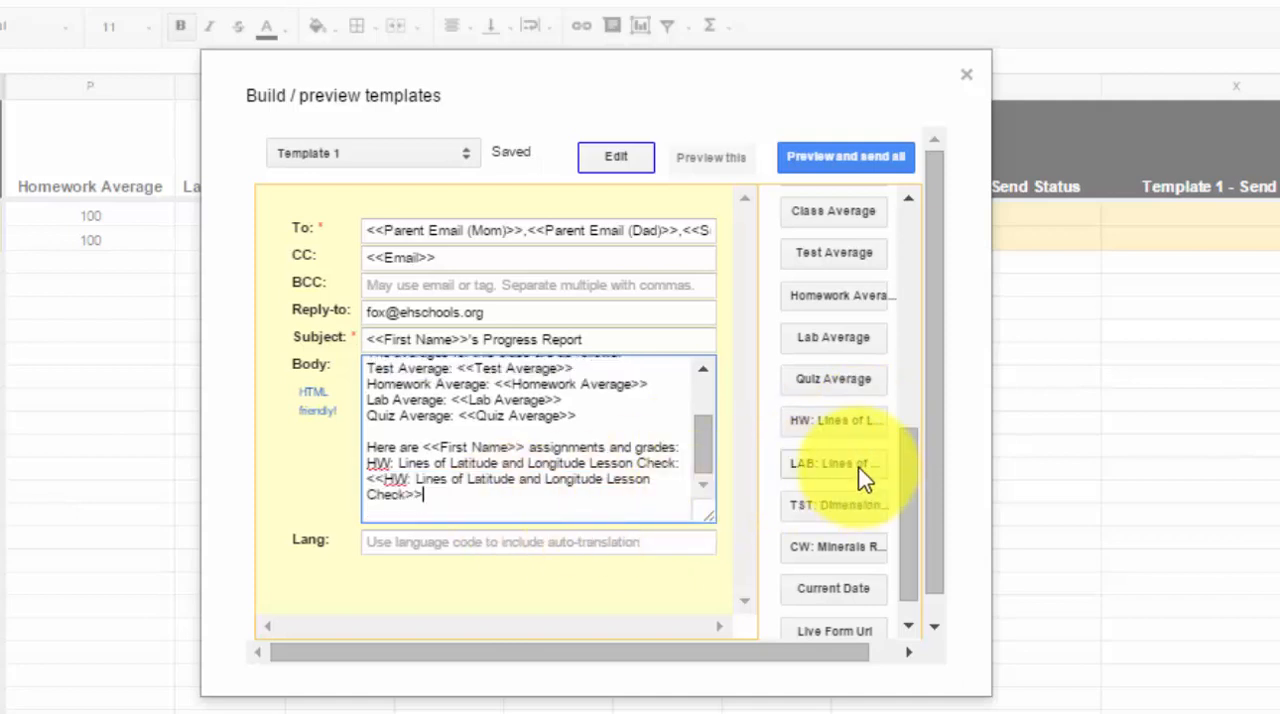
left_click(832, 464)
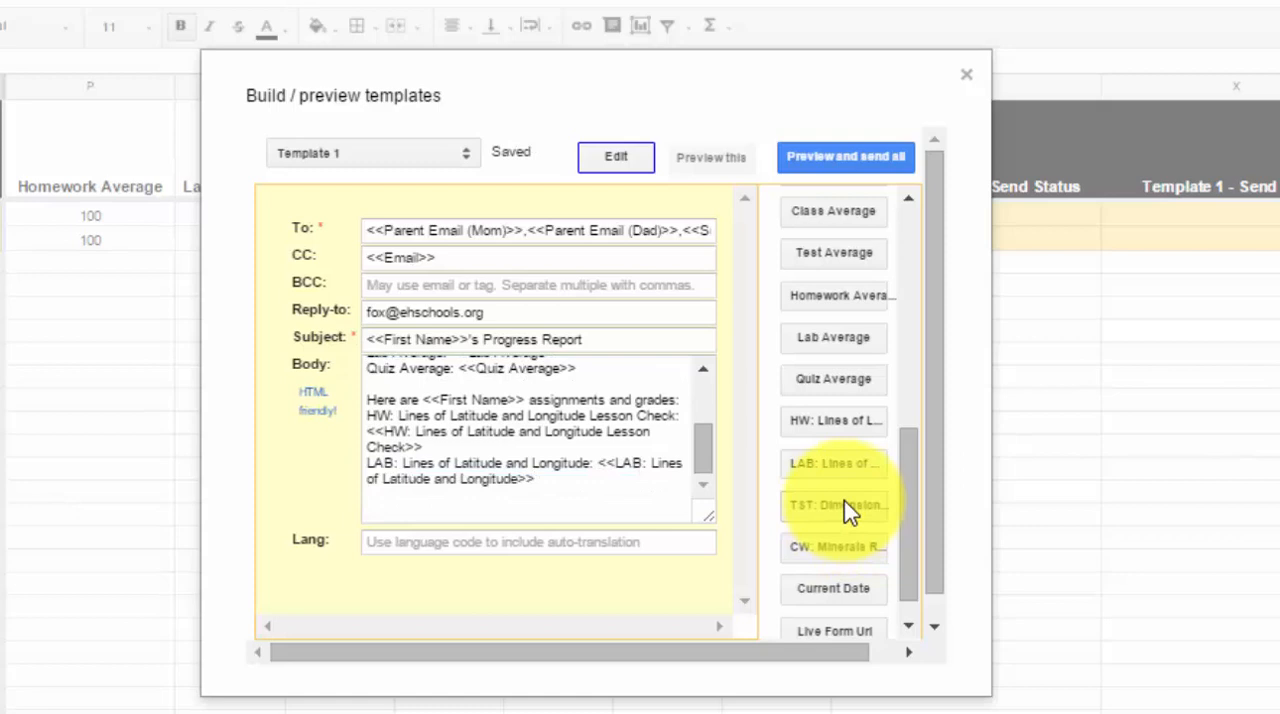
left_click(834, 548)
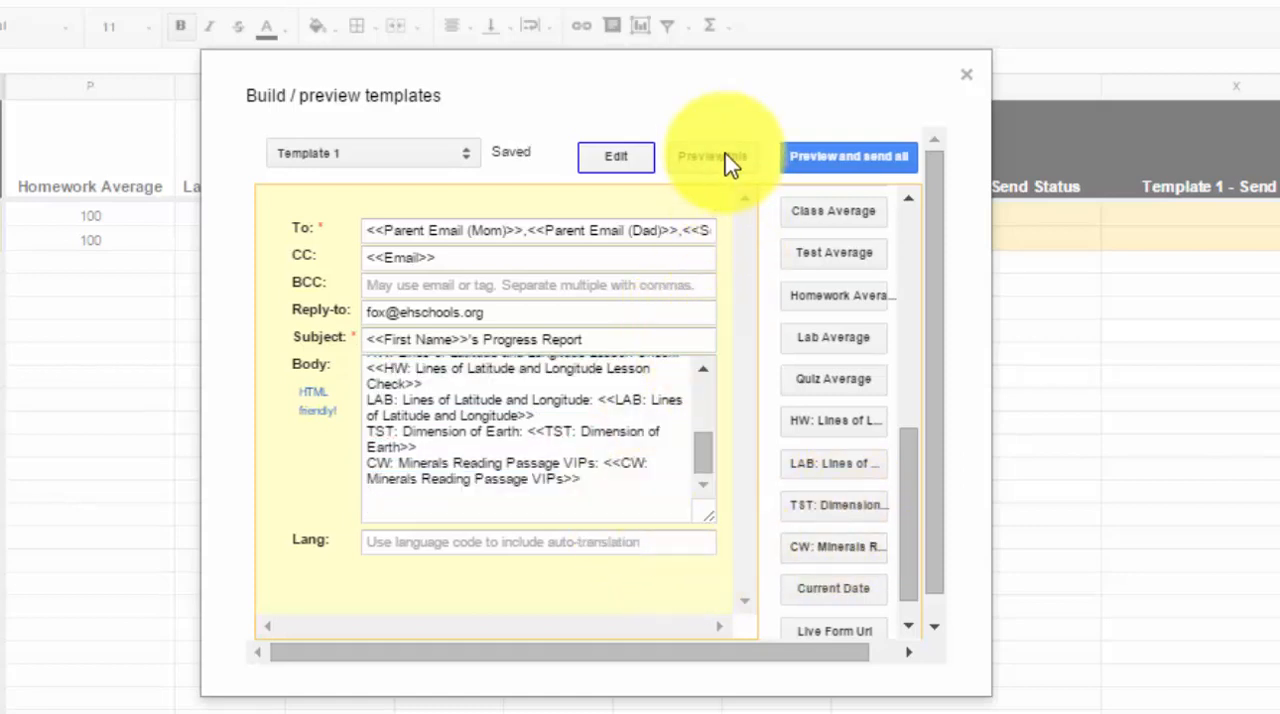
left_click(712, 156)
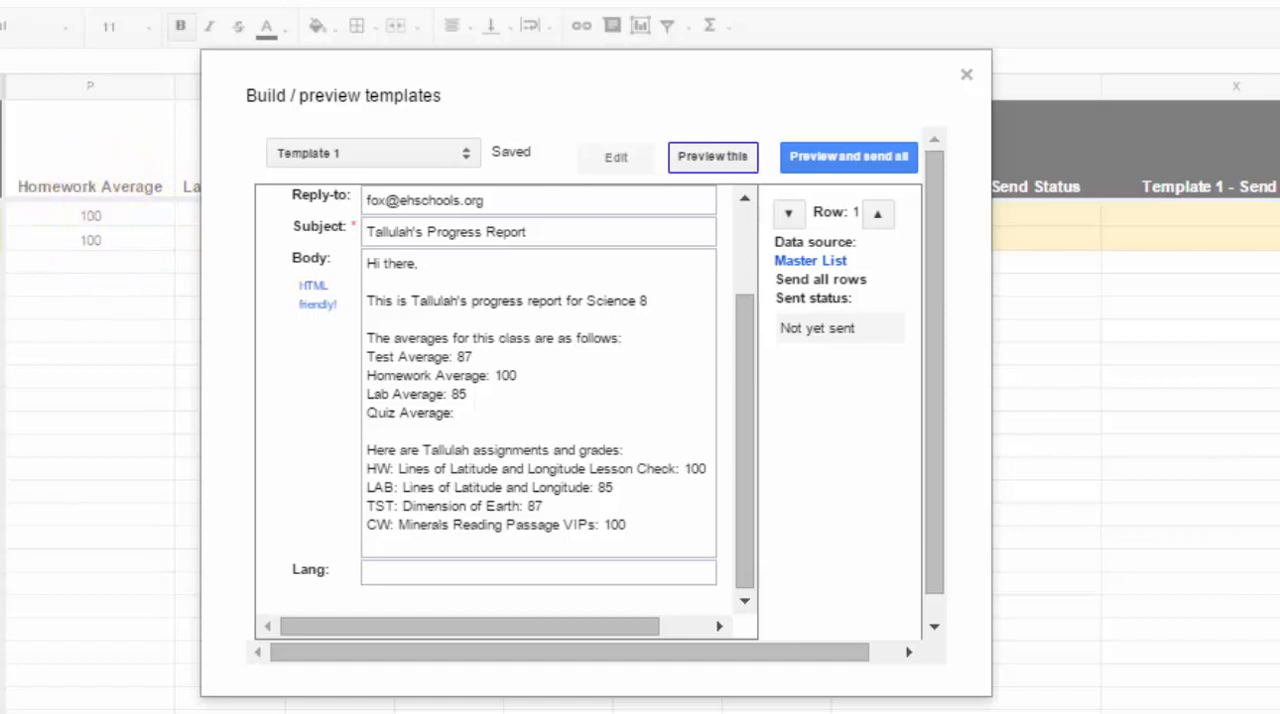
mouse_move(780, 78)
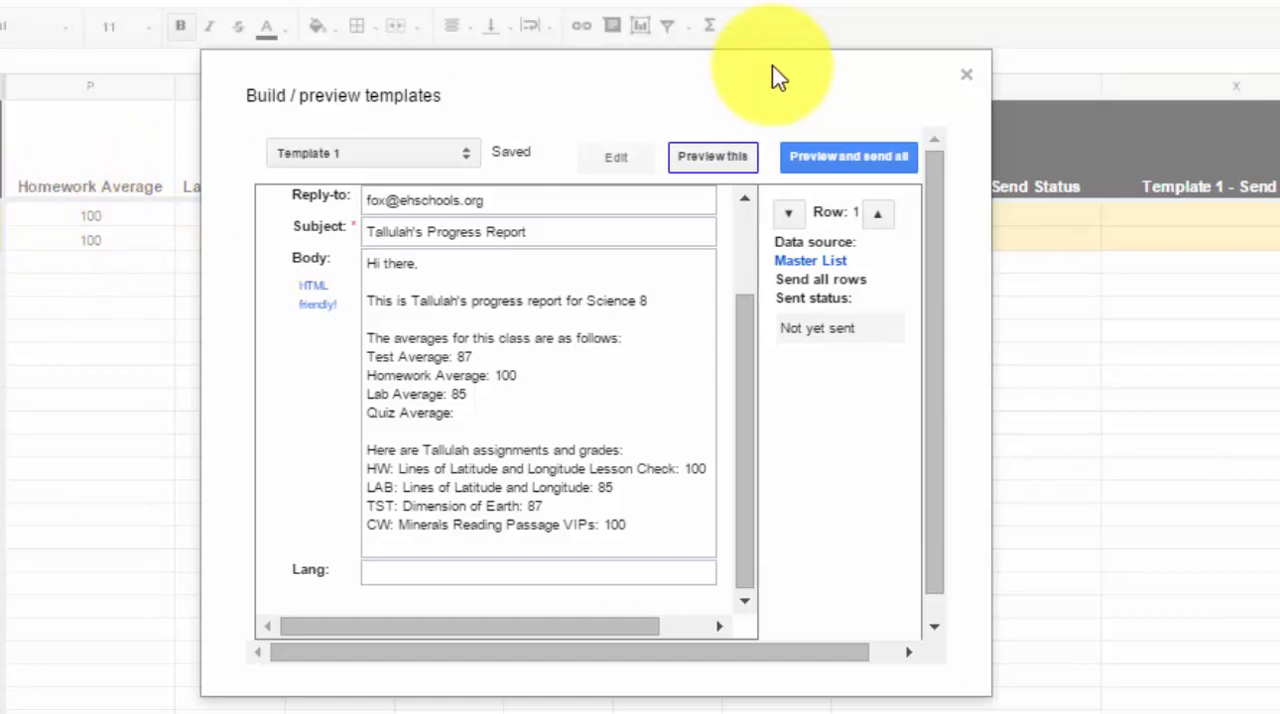
End the body with '<<First Name>> class average is <<Class Average>>', previewed as 91 for Tallulah
left_click(616, 156)
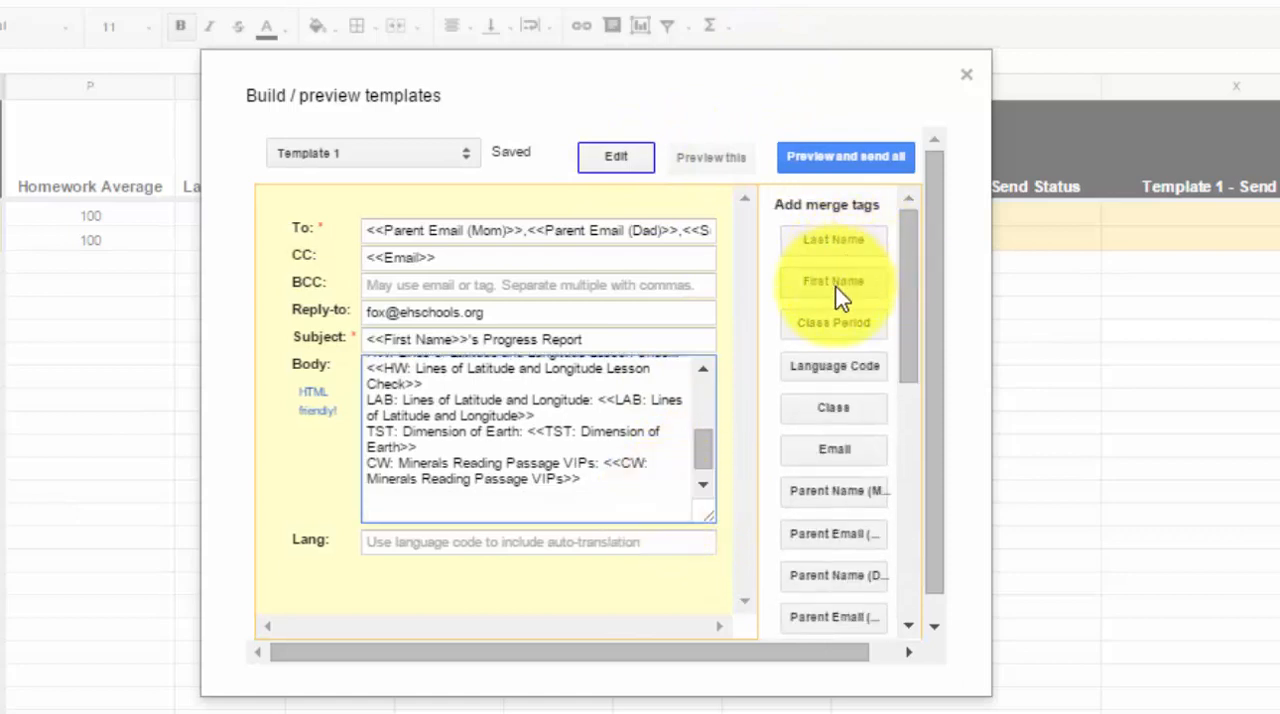
left_click(832, 280)
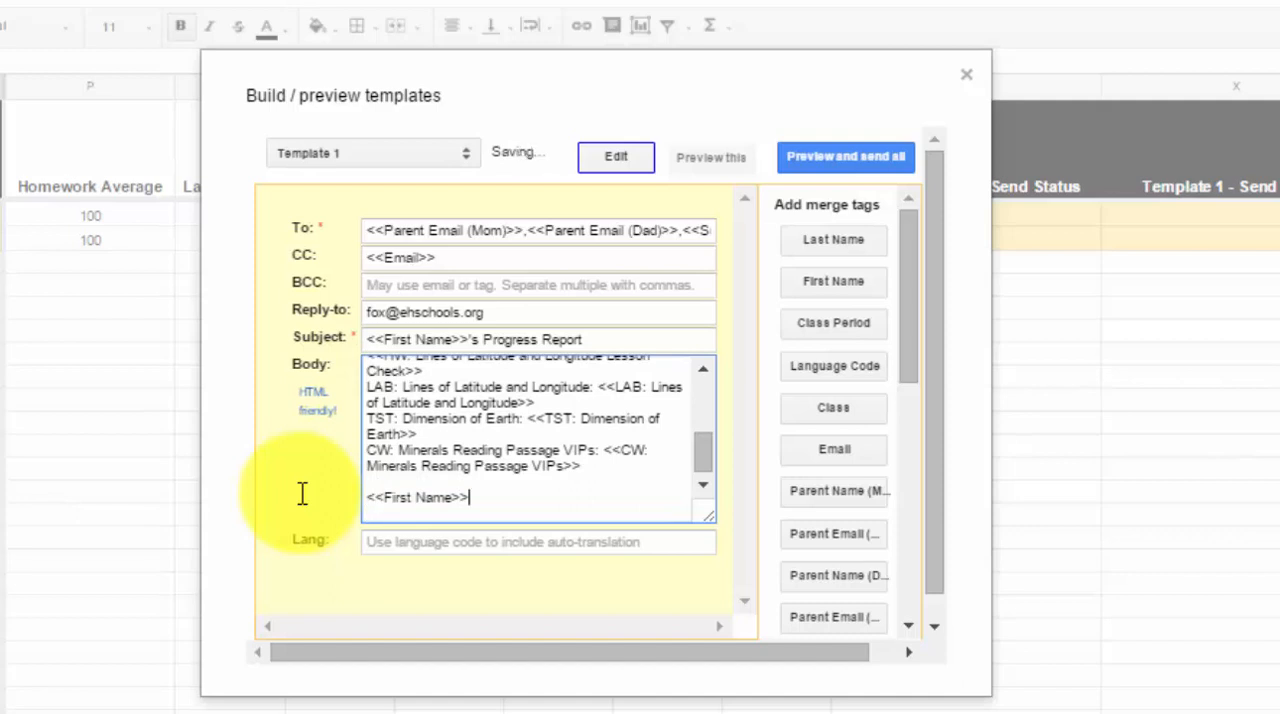
type("class average")
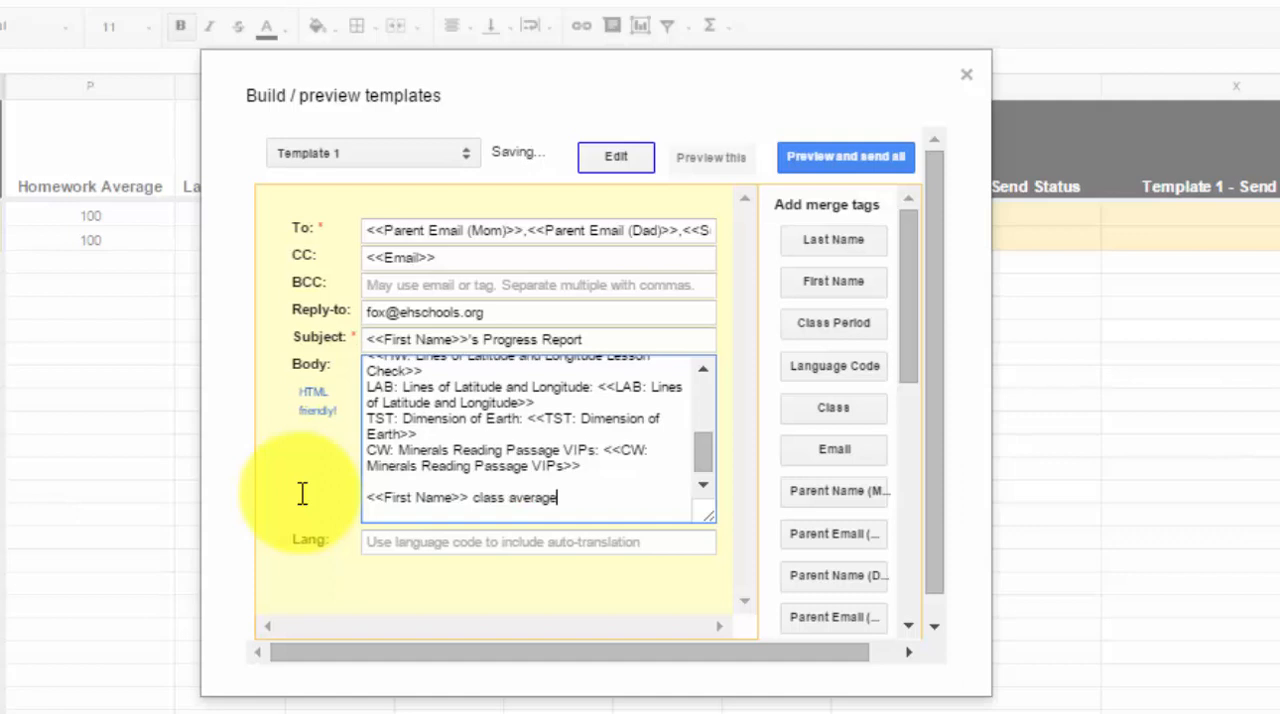
type("is")
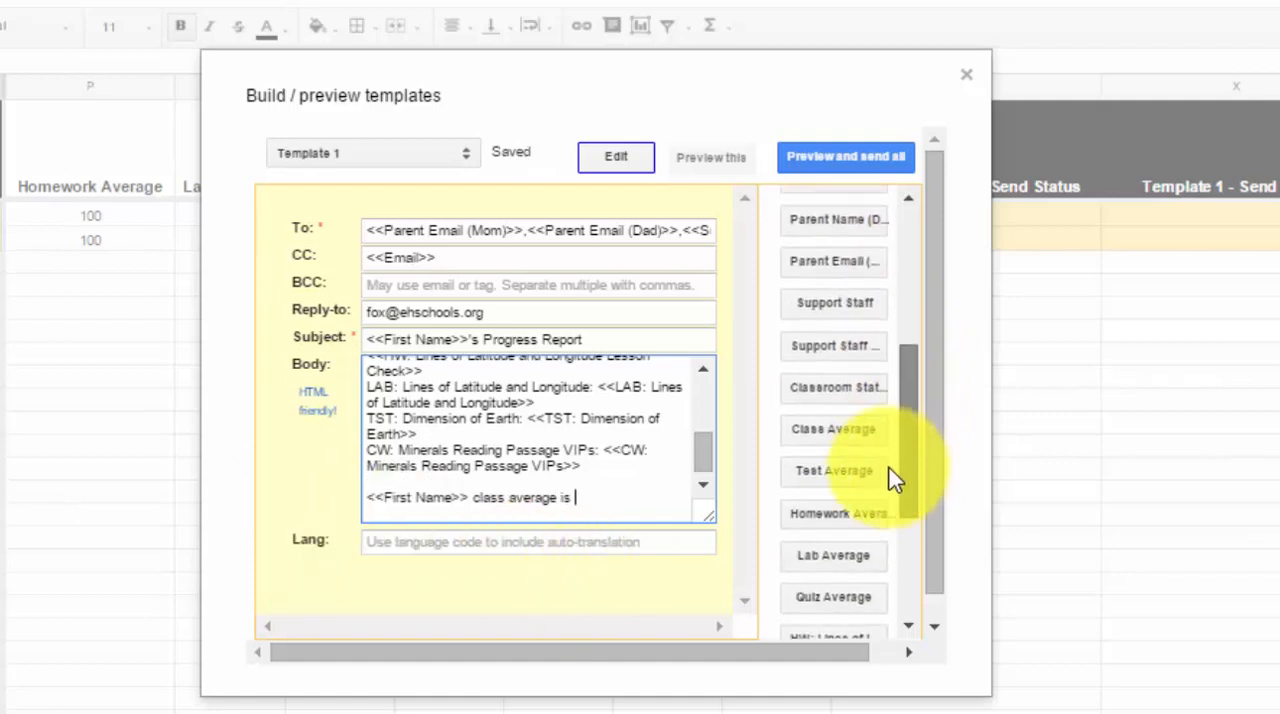
left_click(832, 428)
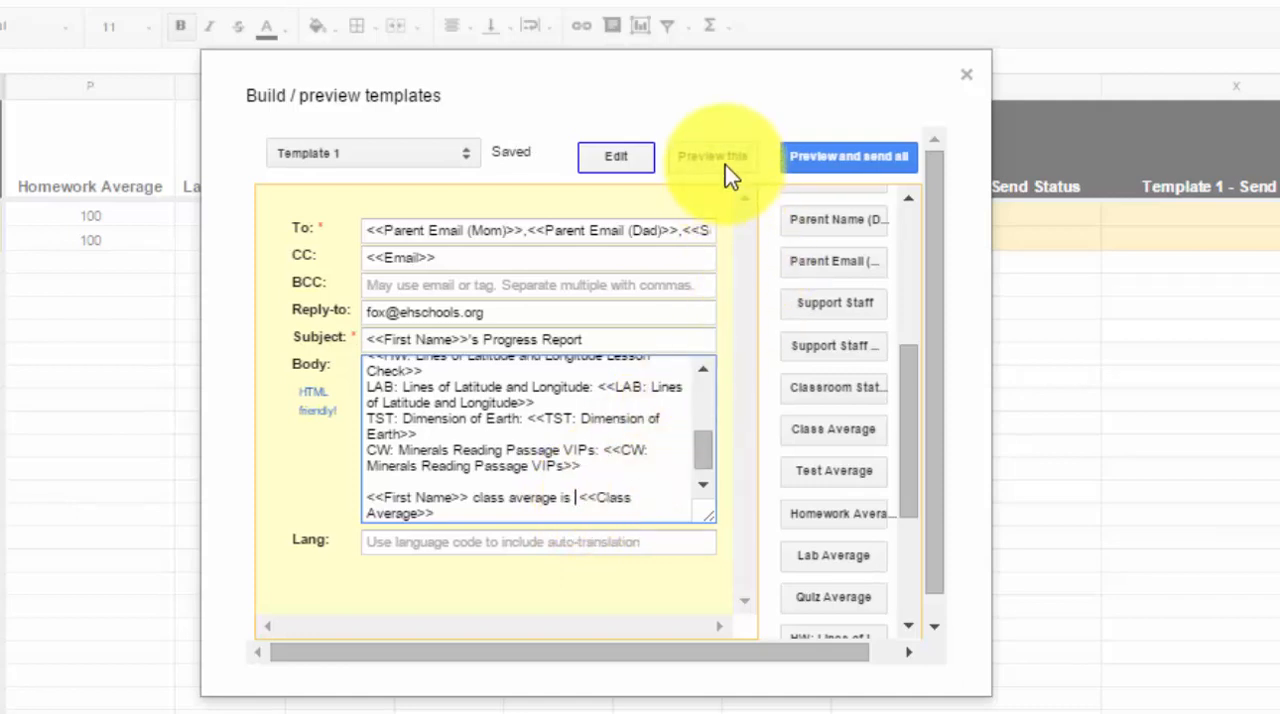
left_click(712, 156)
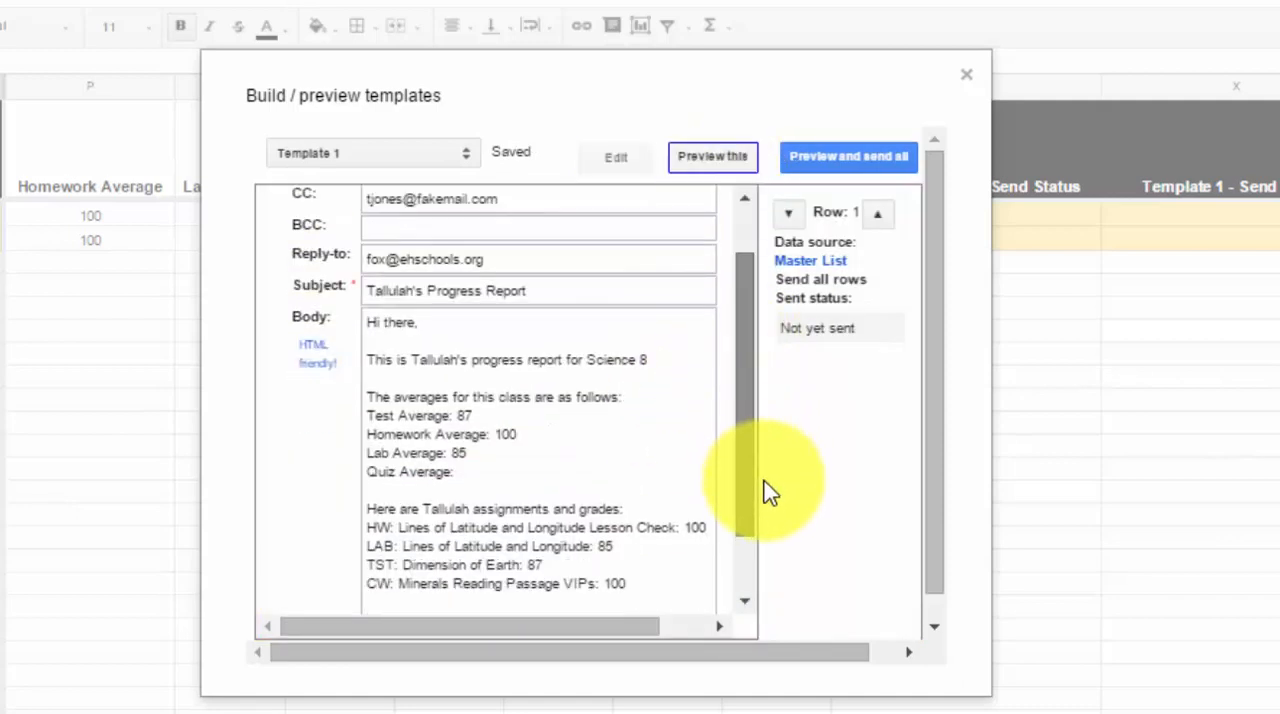
scroll("down", 3)
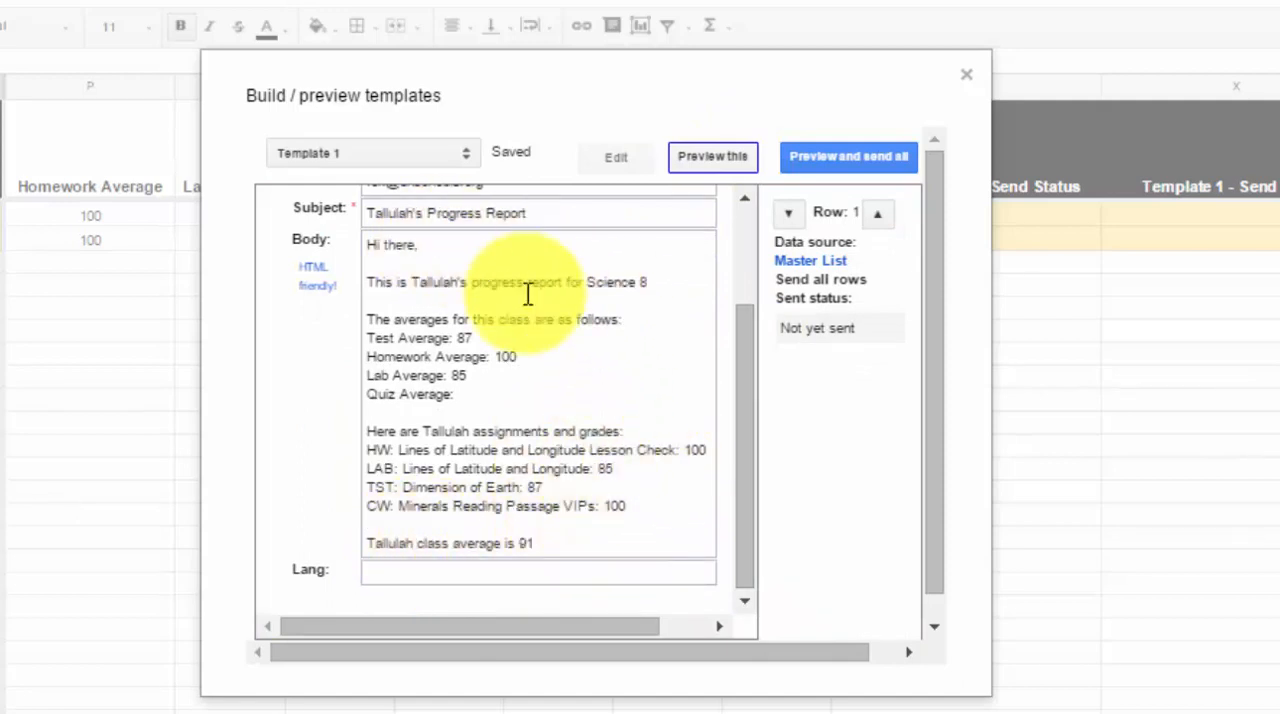
mouse_move(564, 556)
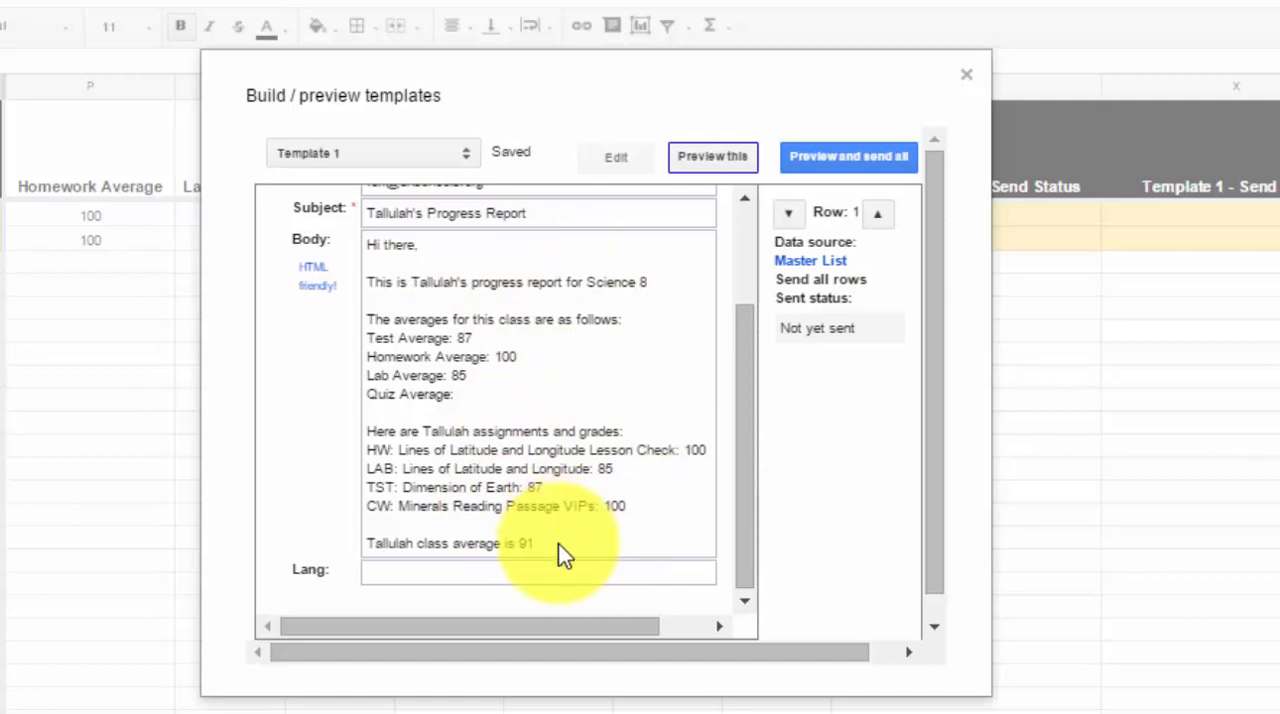
mouse_move(584, 550)
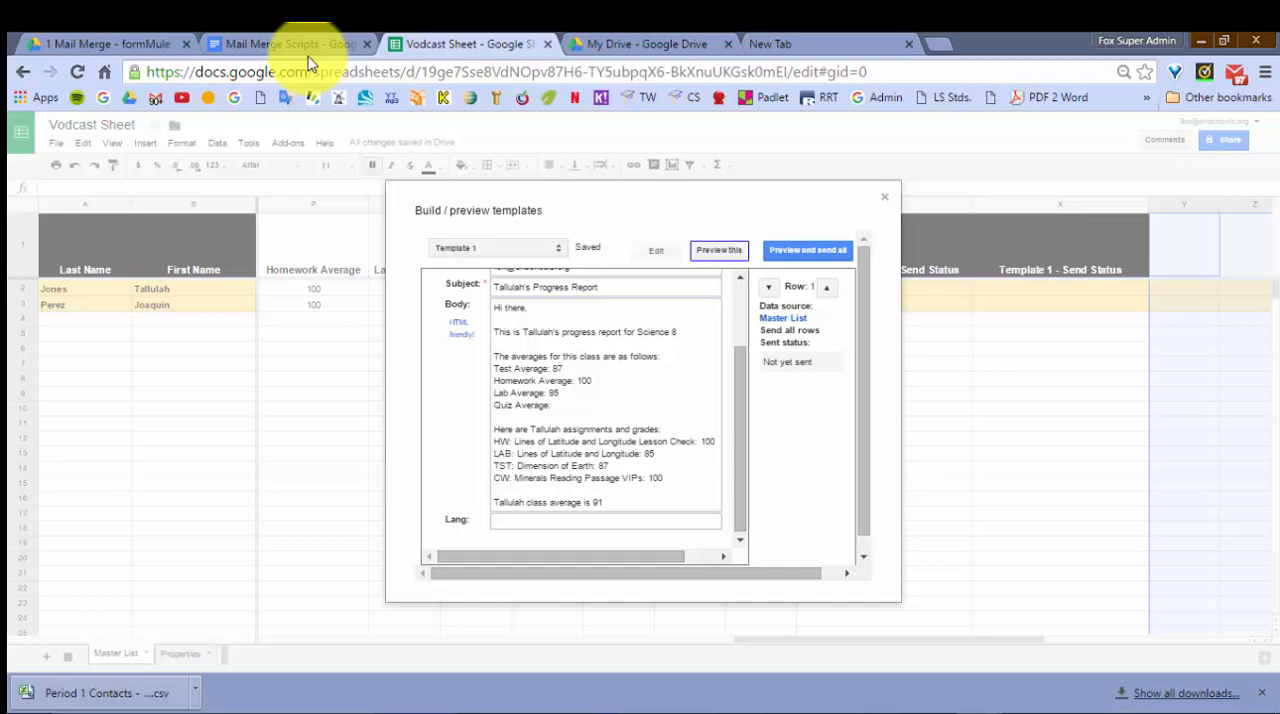
Consult the Mail Merge Scripts sample body, then return to the Vodcast Sheet's Template 1 editor
left_click(656, 250)
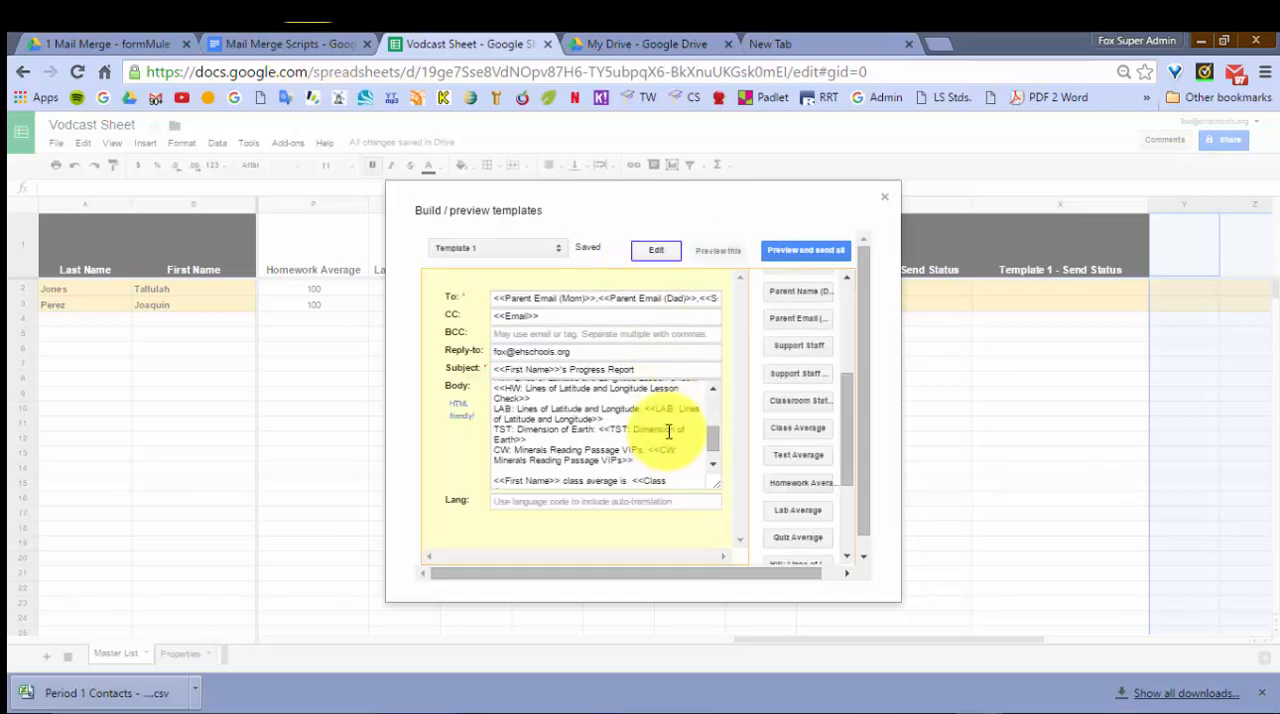
left_click(290, 44)
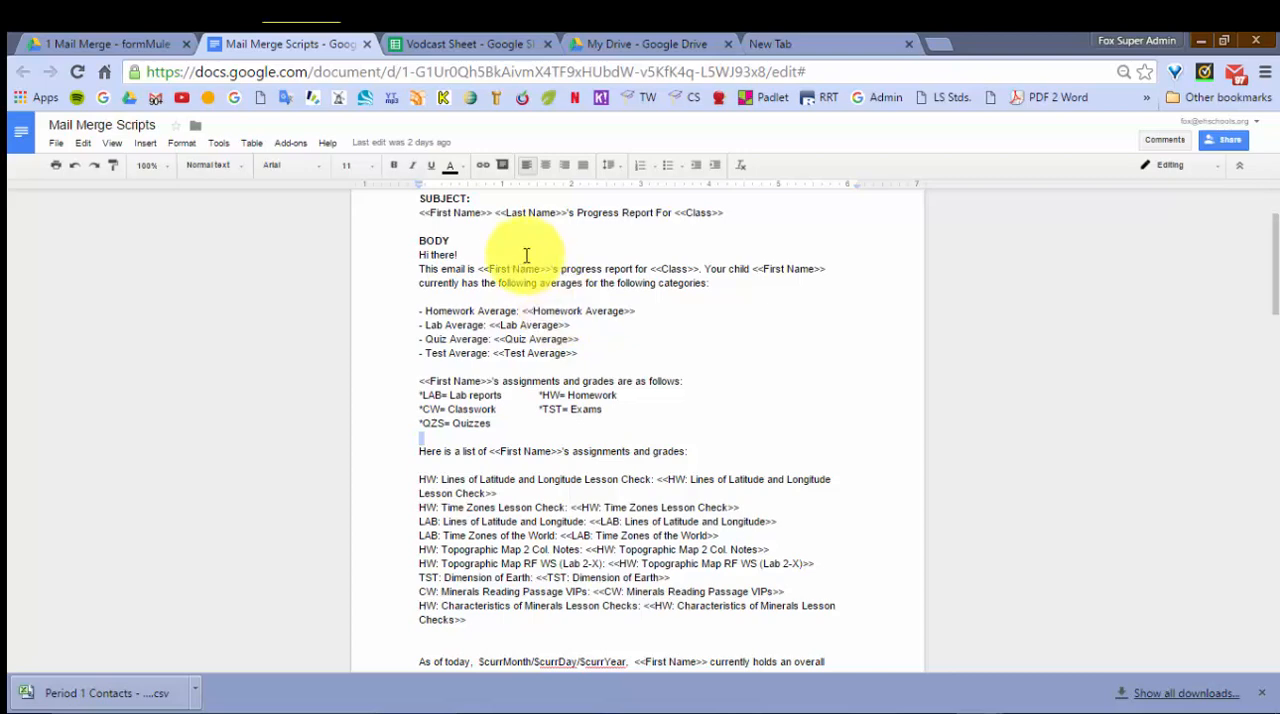
mouse_move(564, 420)
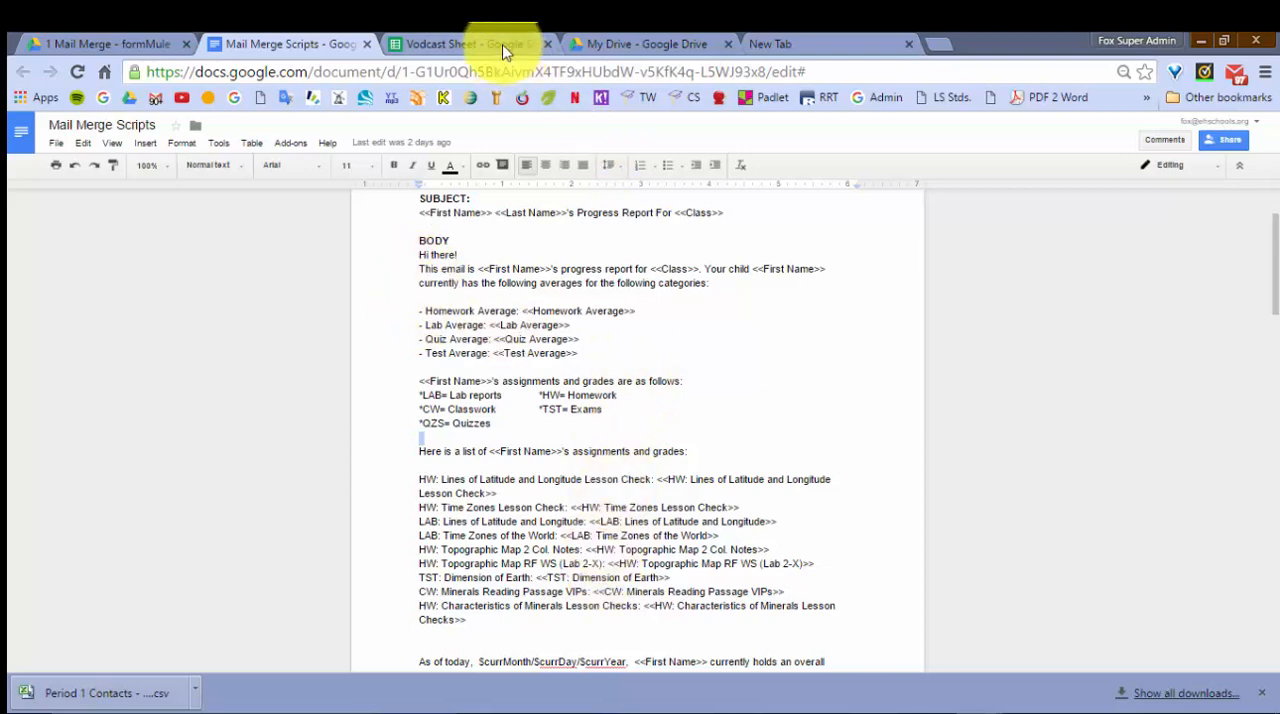
left_click(464, 44)
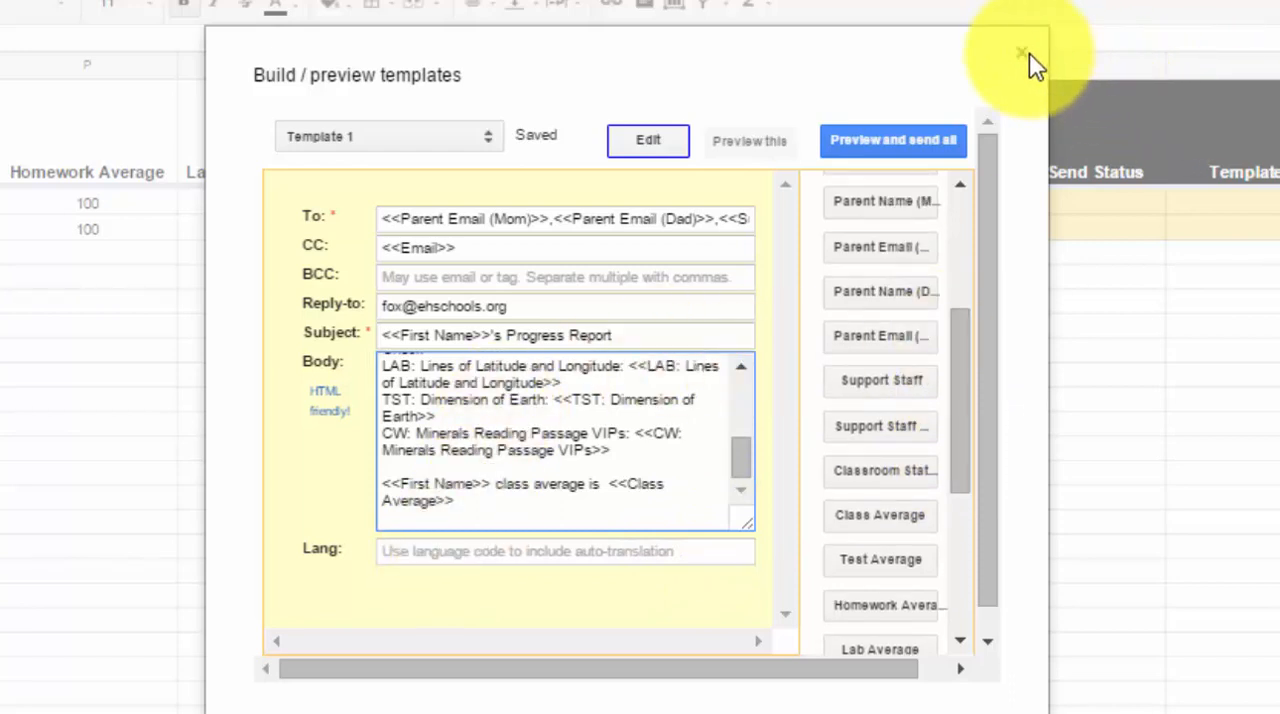
Close the template builder, view the Language Code column, and switch to the Language Codes reference page
left_click(1020, 52)
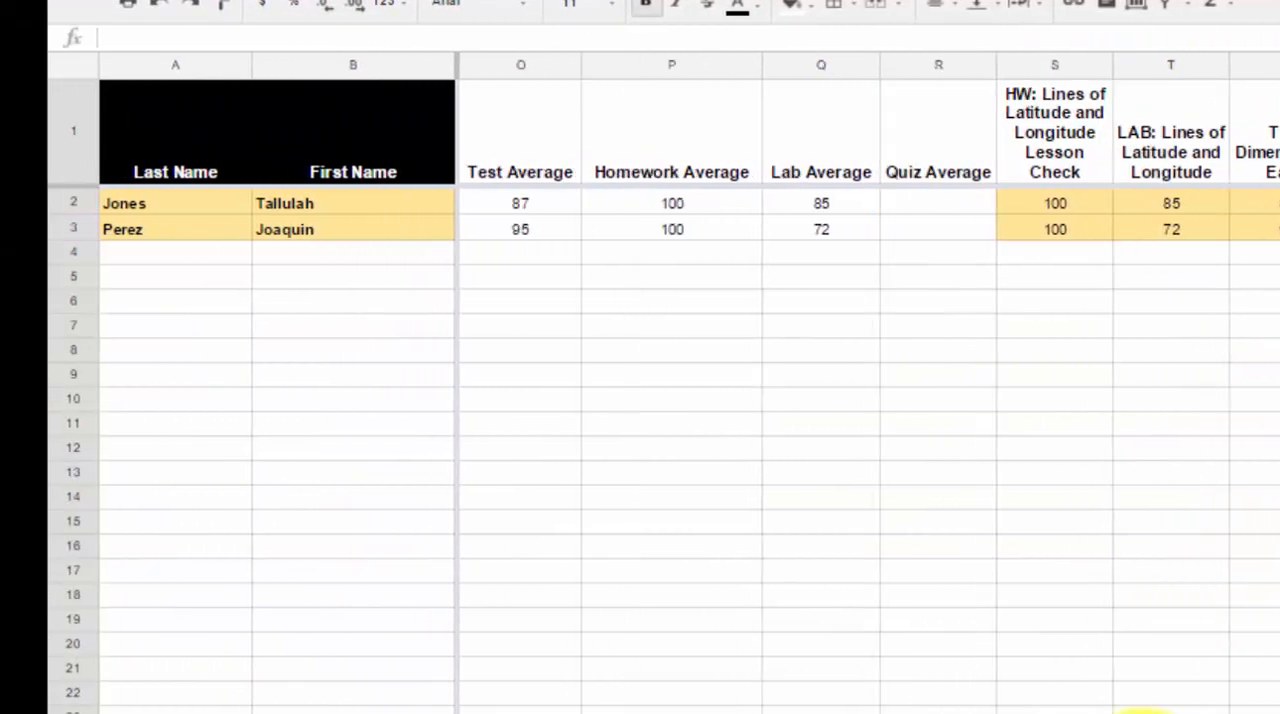
scroll("left", 3)
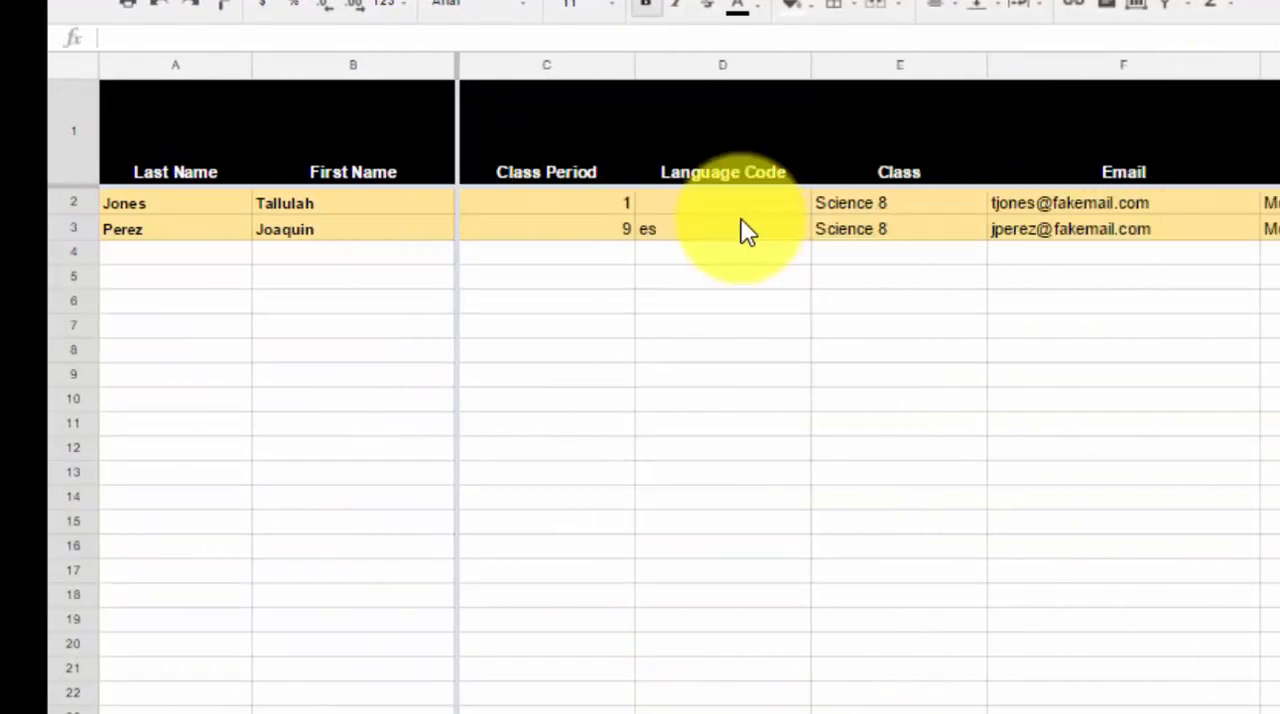
mouse_move(736, 236)
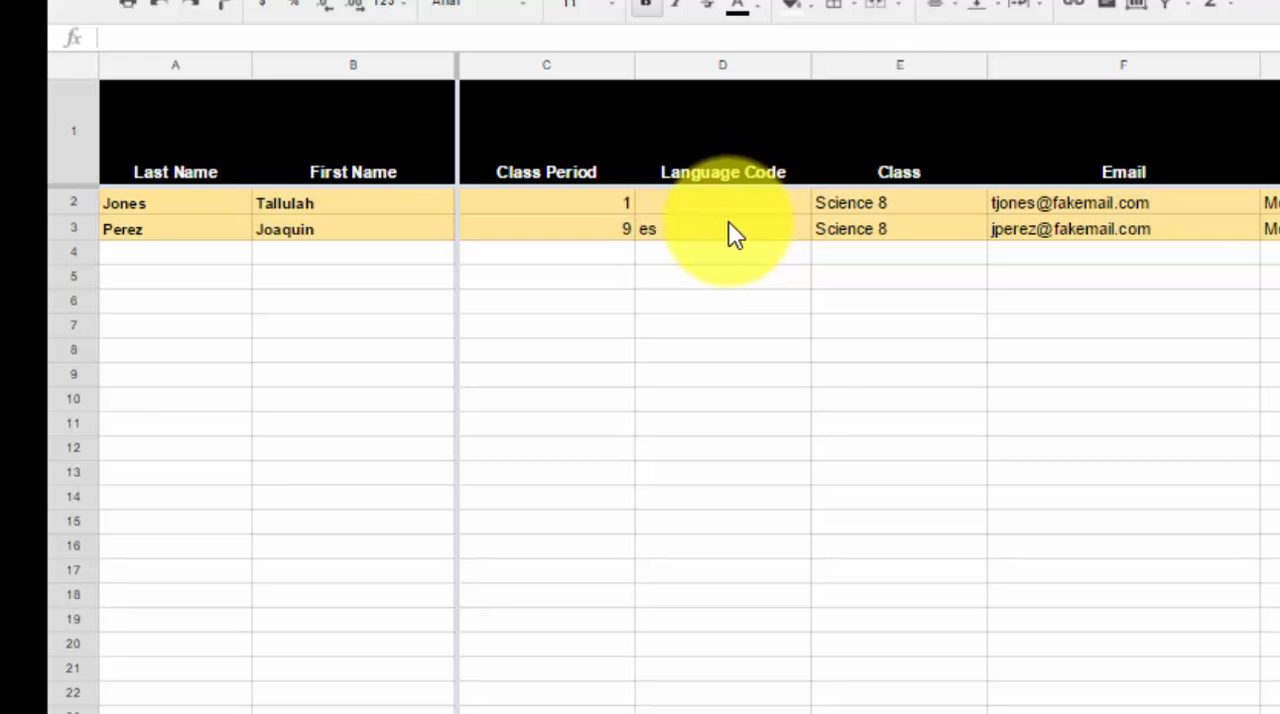
mouse_move(352, 220)
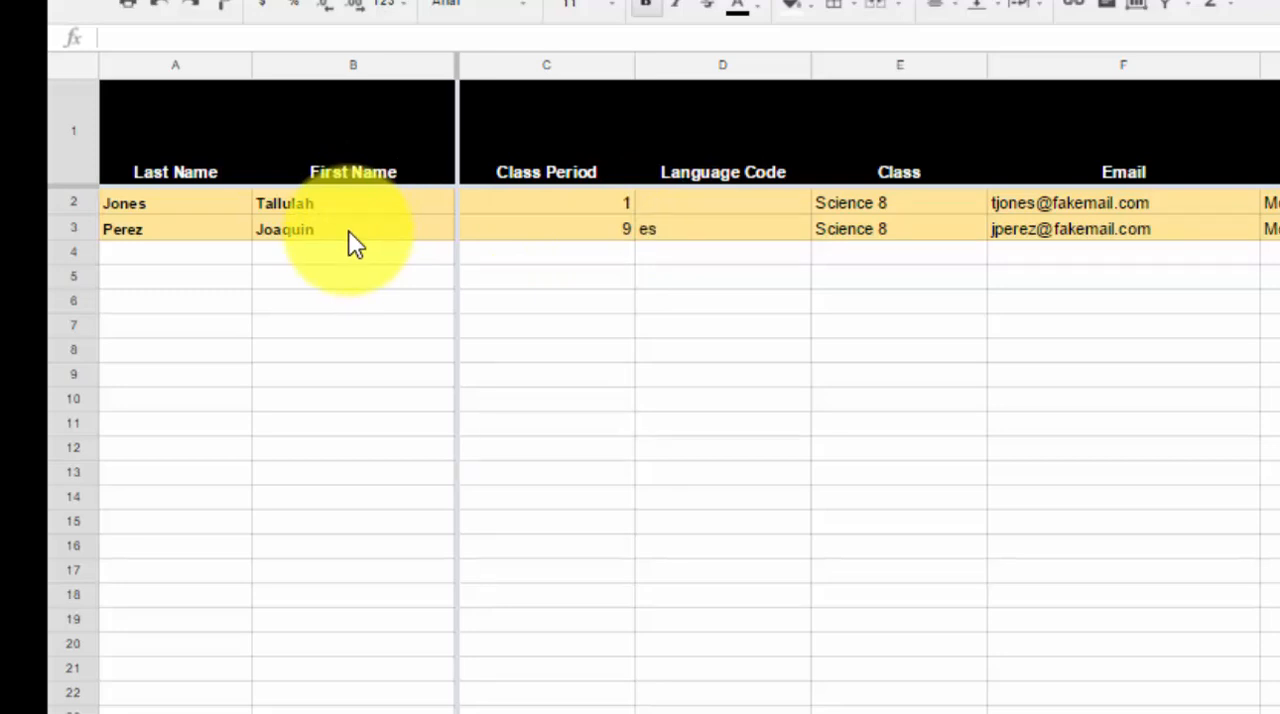
mouse_move(684, 250)
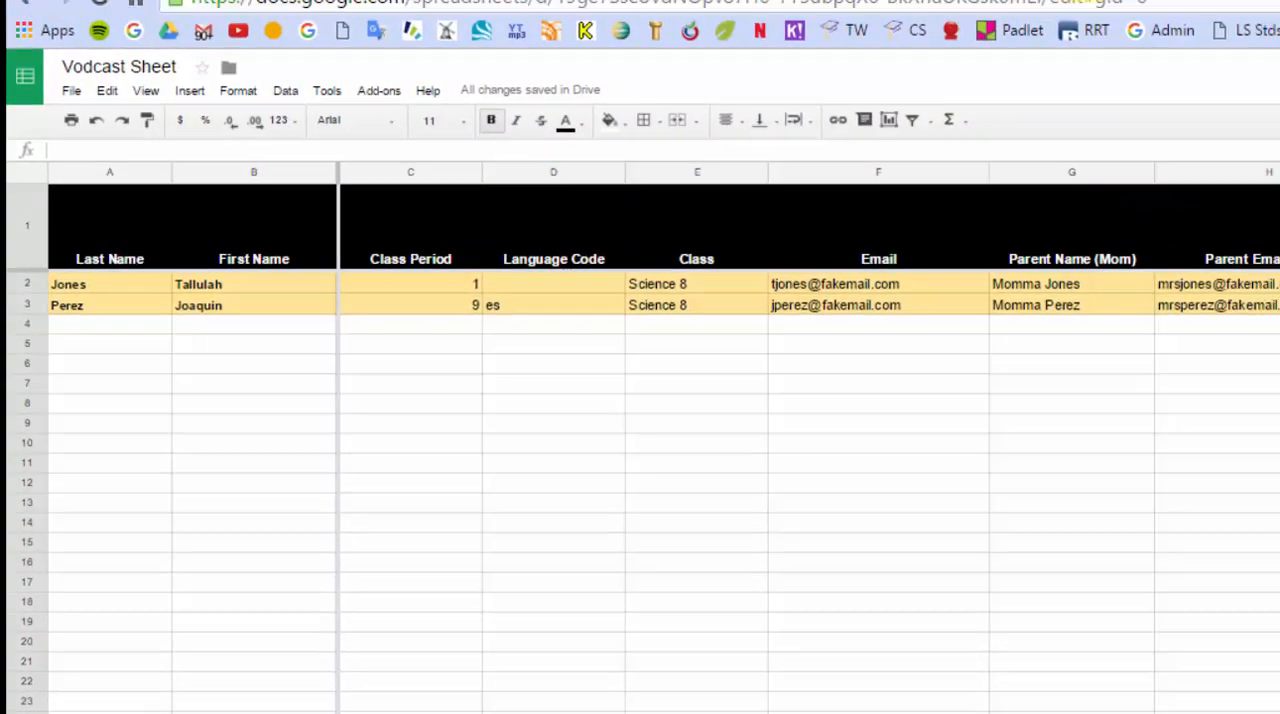
left_click(944, 26)
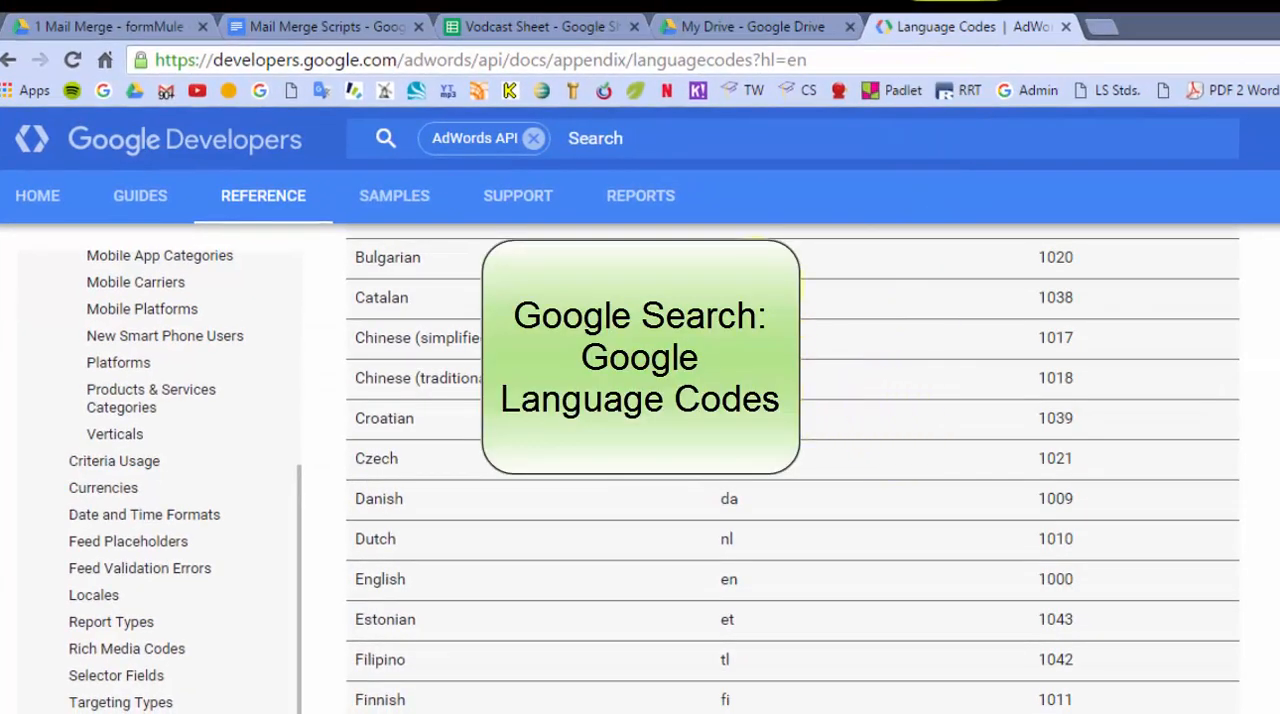
Browse down the AdWords language codes table
scroll("down", 3)
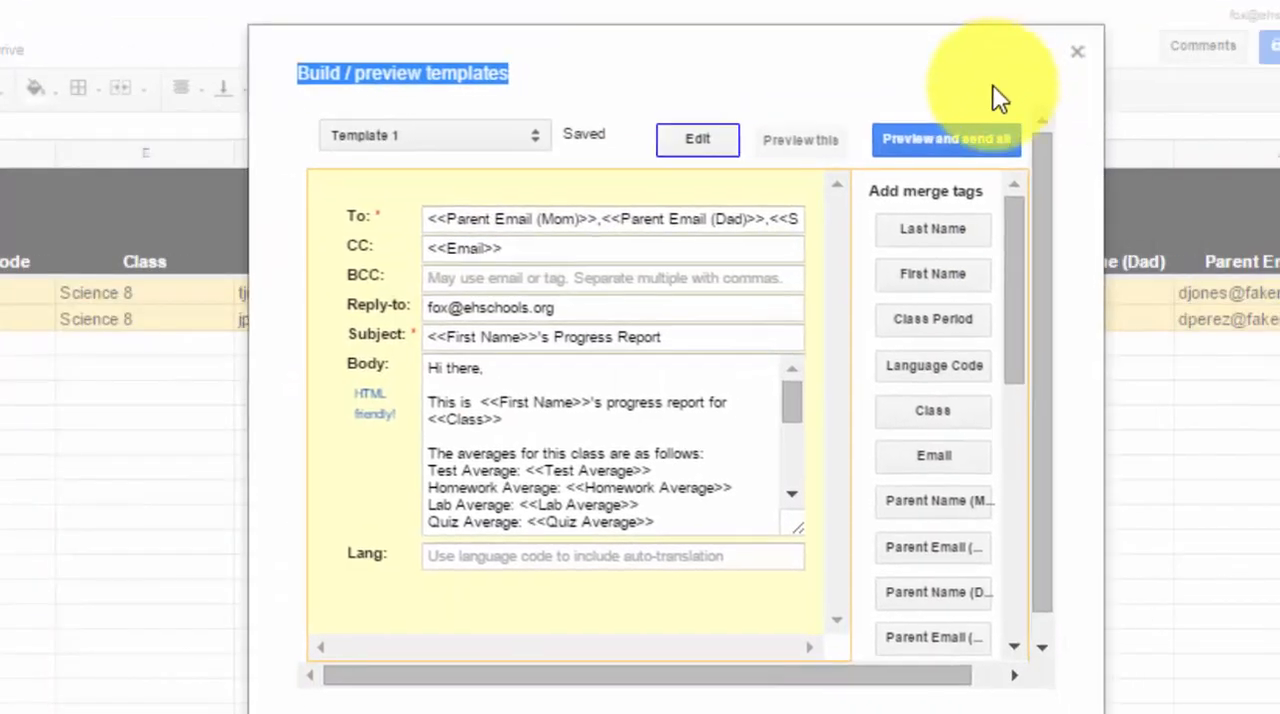
Fill Template 1's Lang field with the Language Code merge tag and bring up Preview and send all
left_click(612, 556)
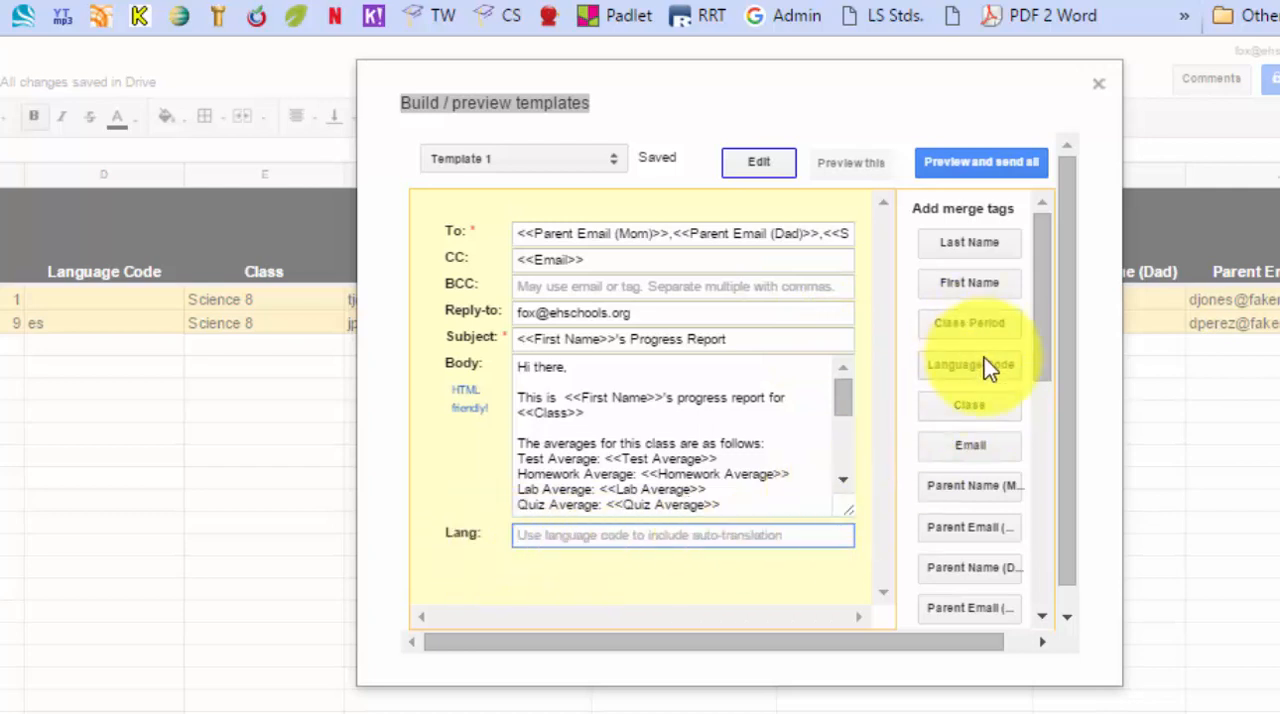
left_click(968, 364)
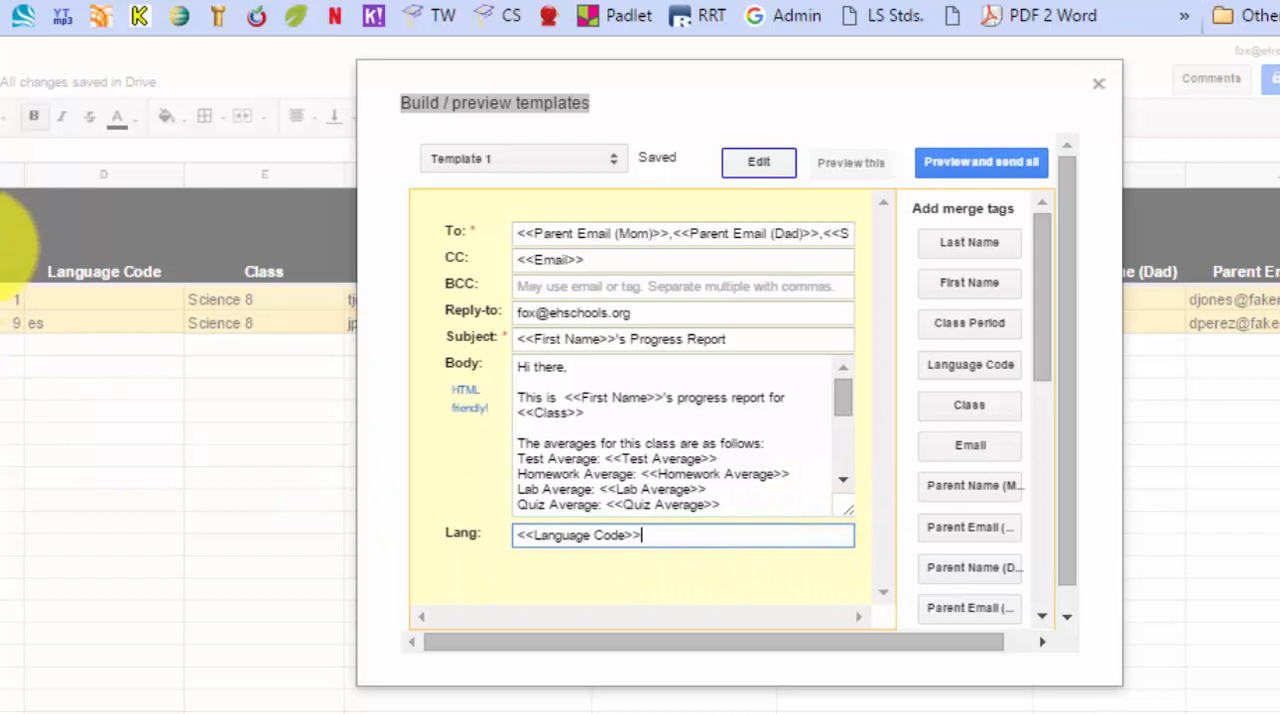
mouse_move(108, 330)
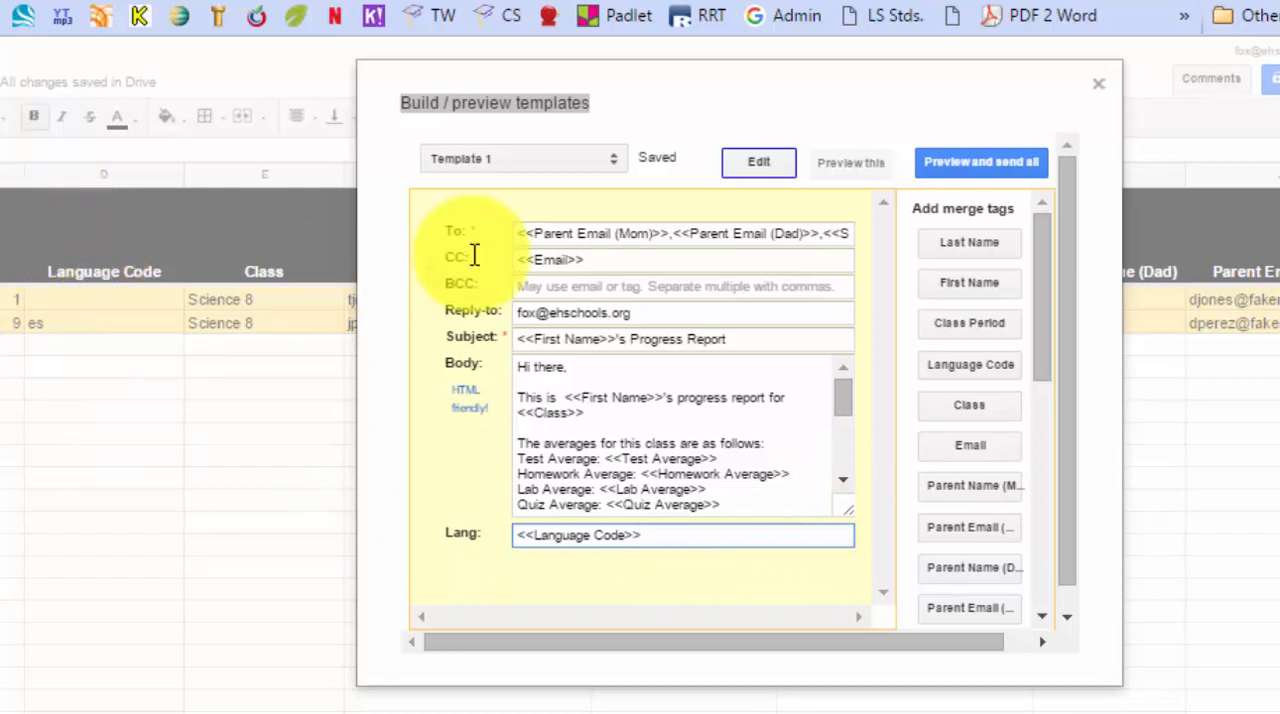
left_click(980, 160)
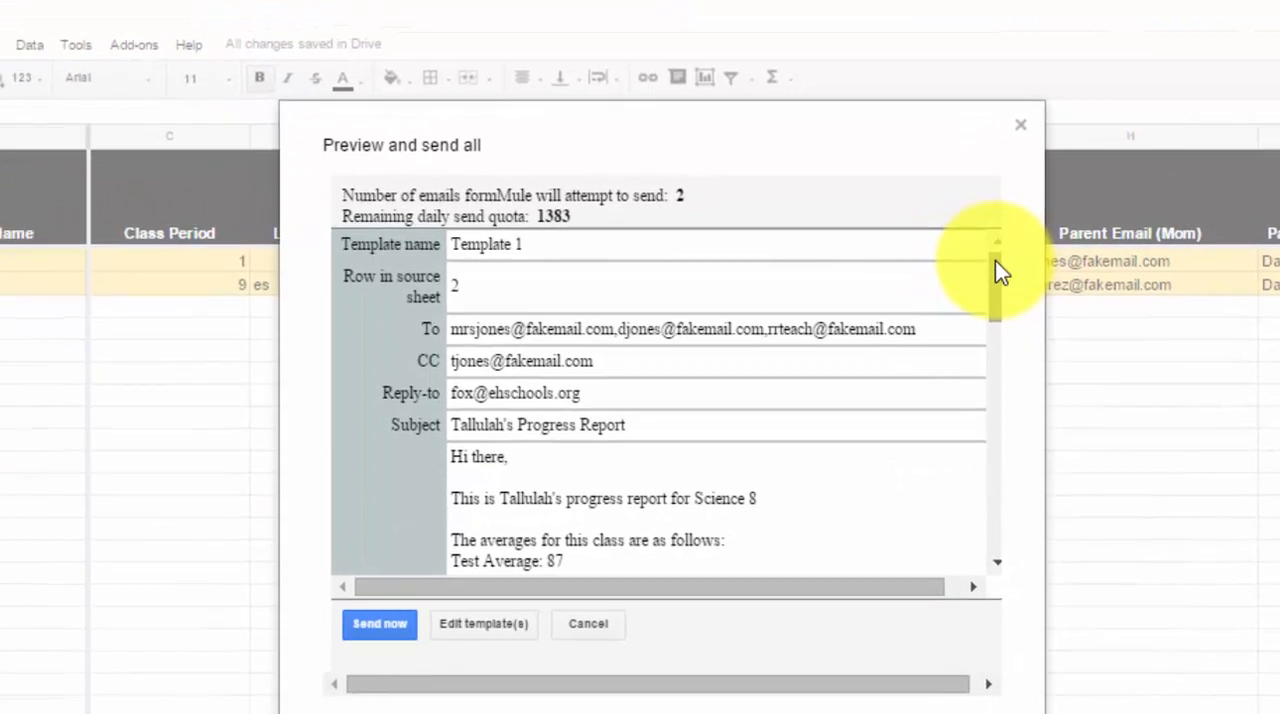
Review Tallulah's English and Joaquin's Spanish-translated previews, close them, and reopen Preview and send all
scroll("down", 3)
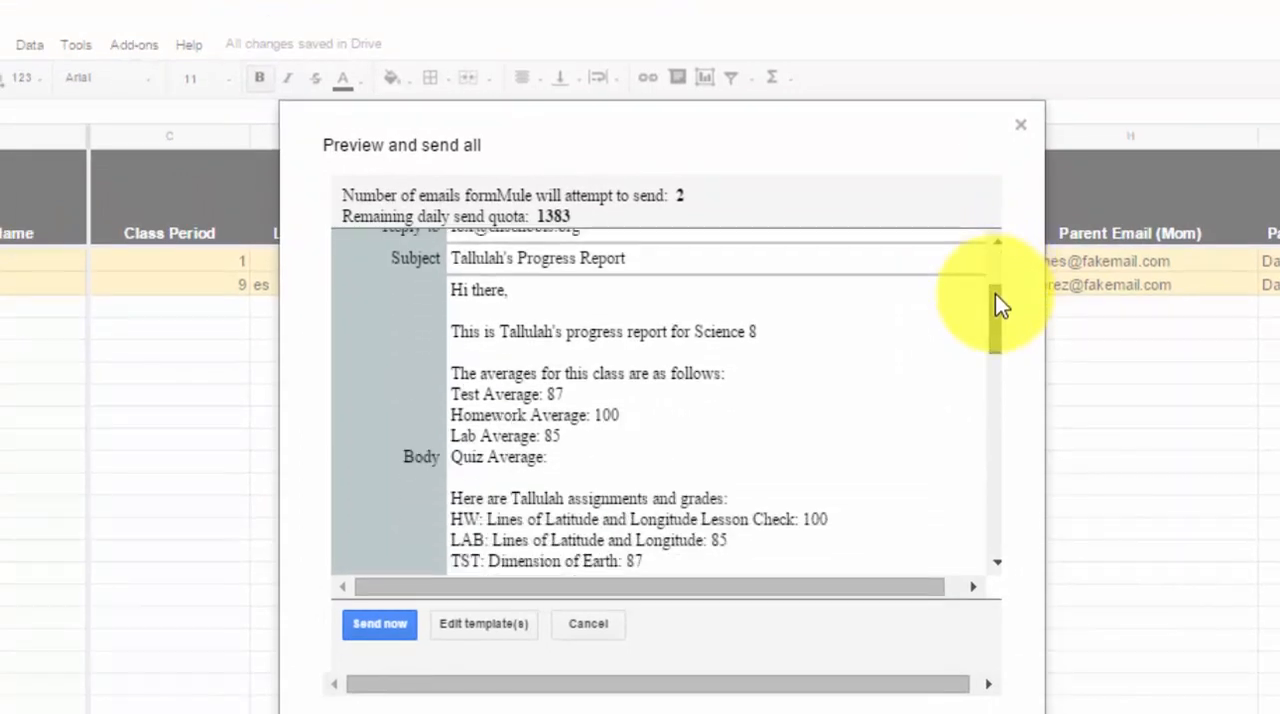
scroll("down", 3)
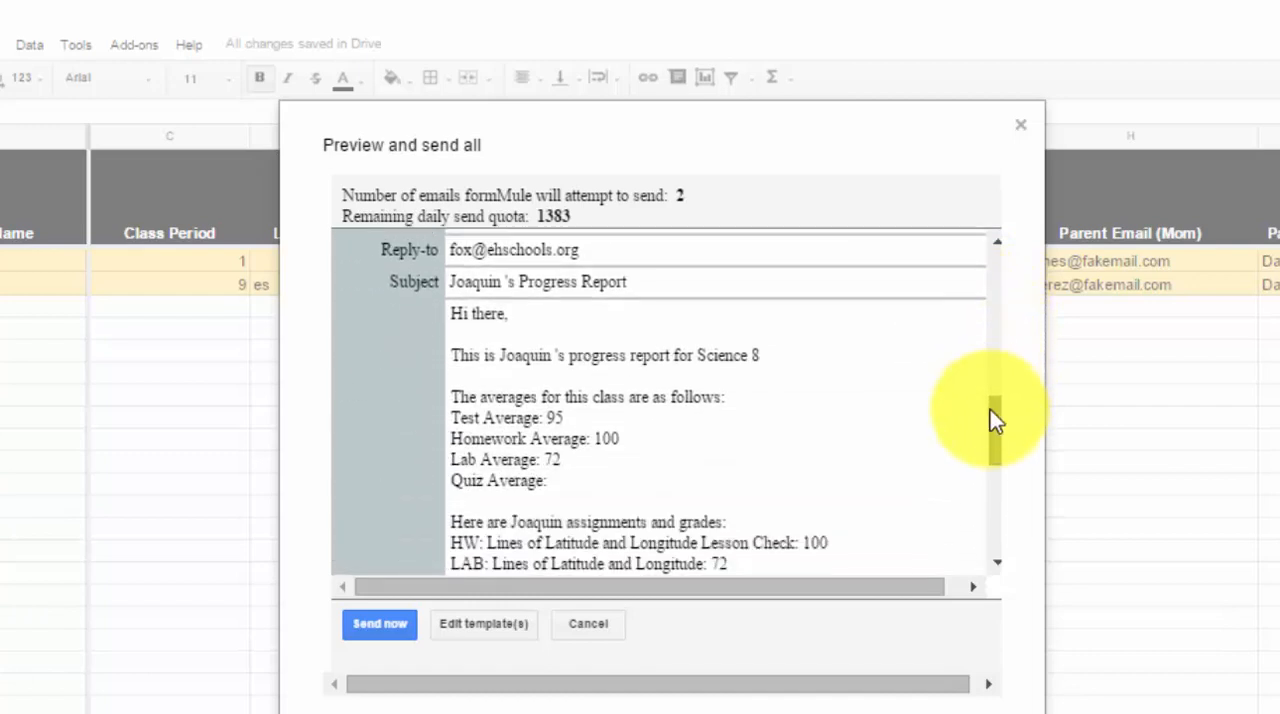
scroll("down", 3)
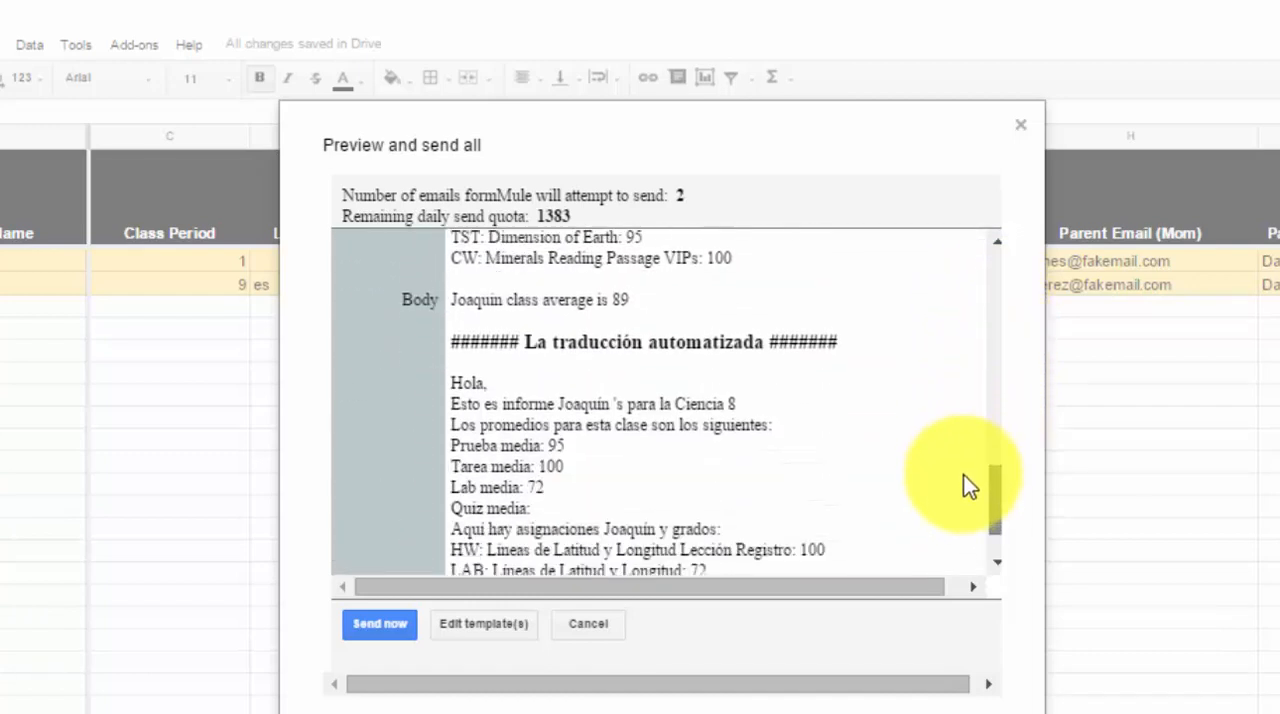
scroll("down", 3)
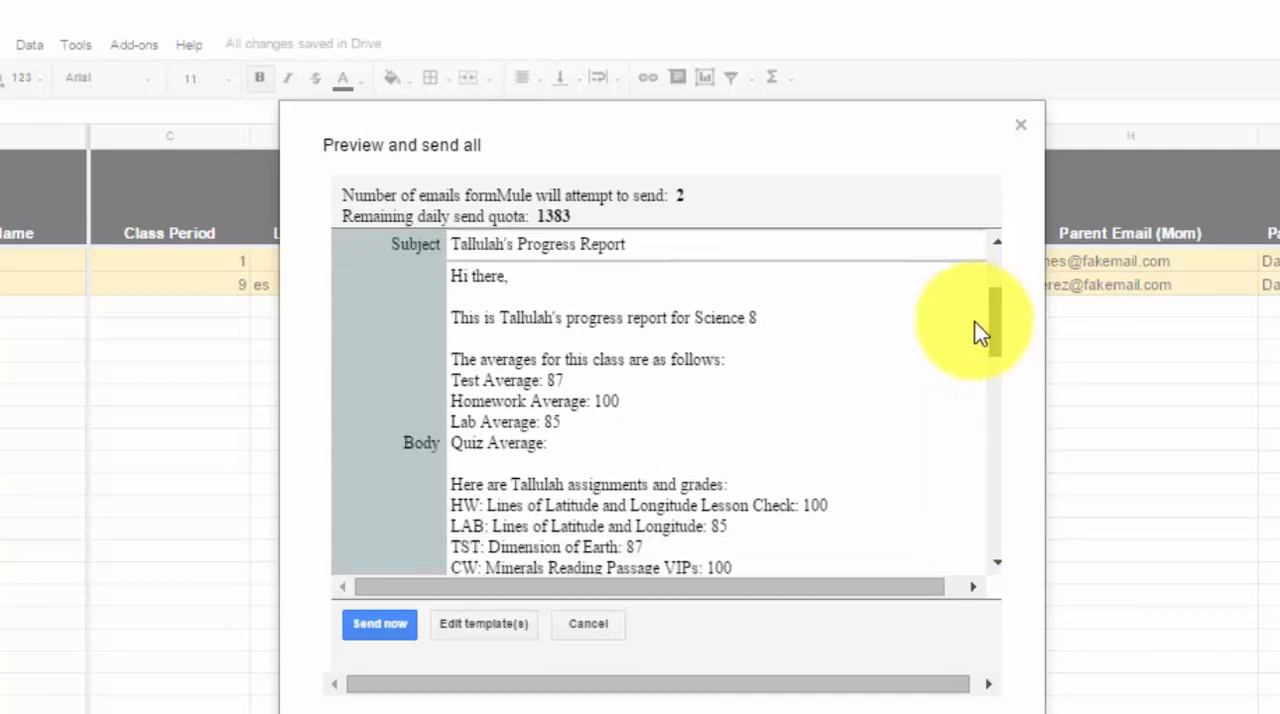
scroll("down", 3)
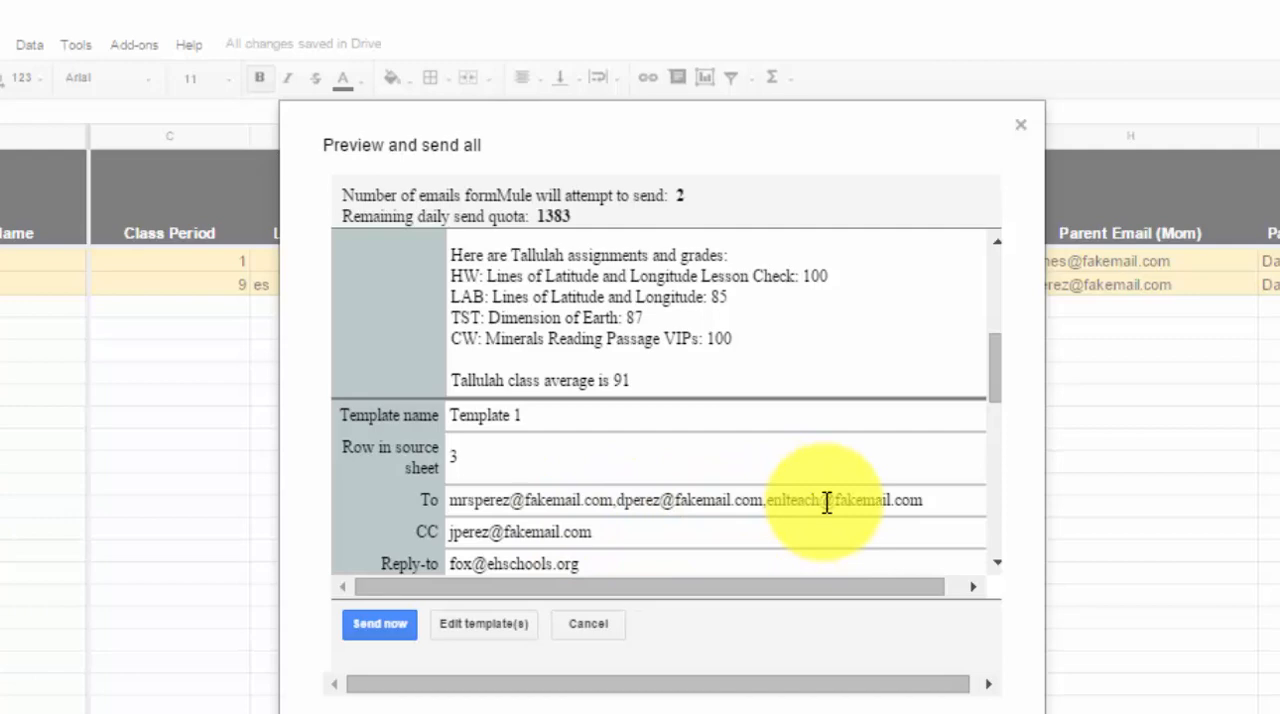
left_click(1020, 124)
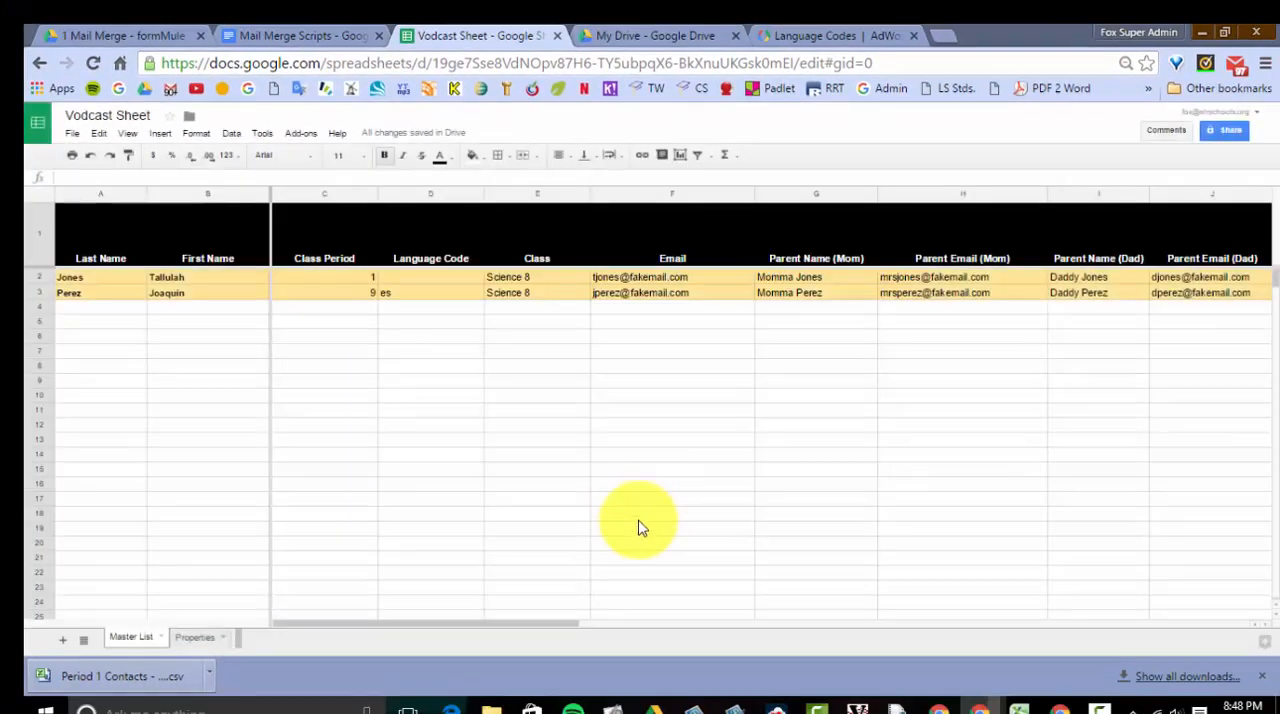
mouse_move(470, 624)
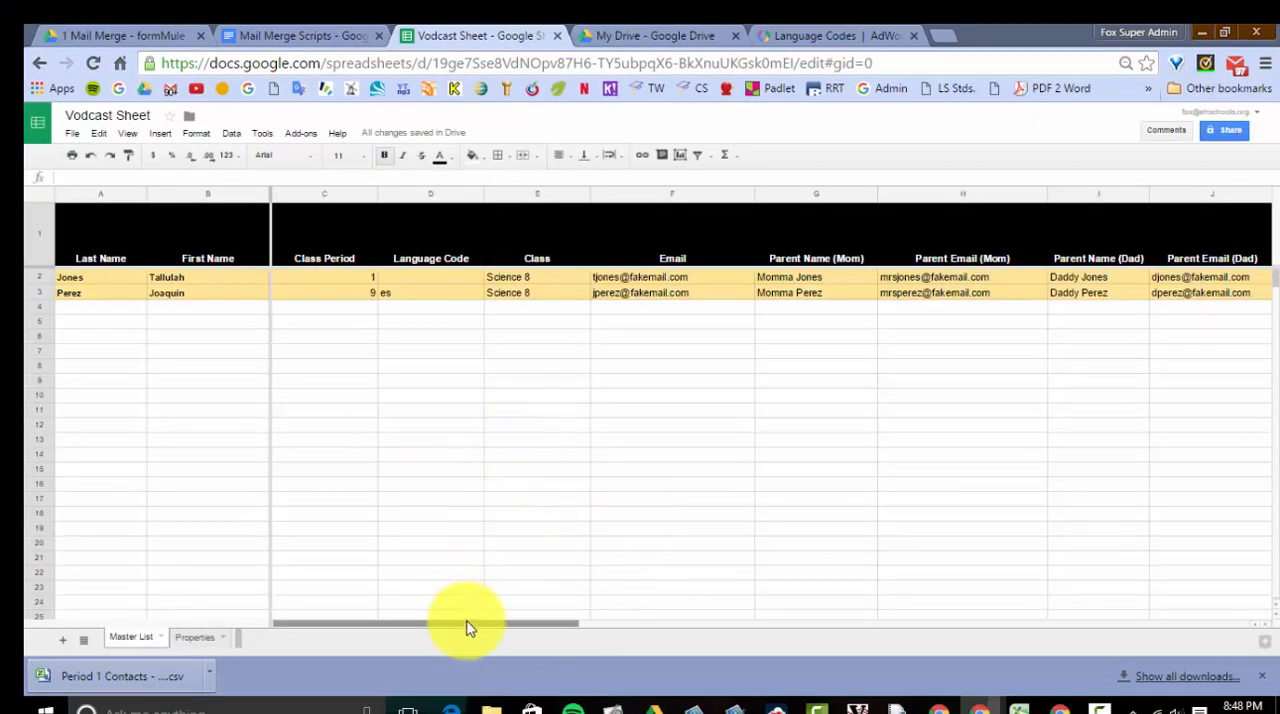
mouse_move(300, 132)
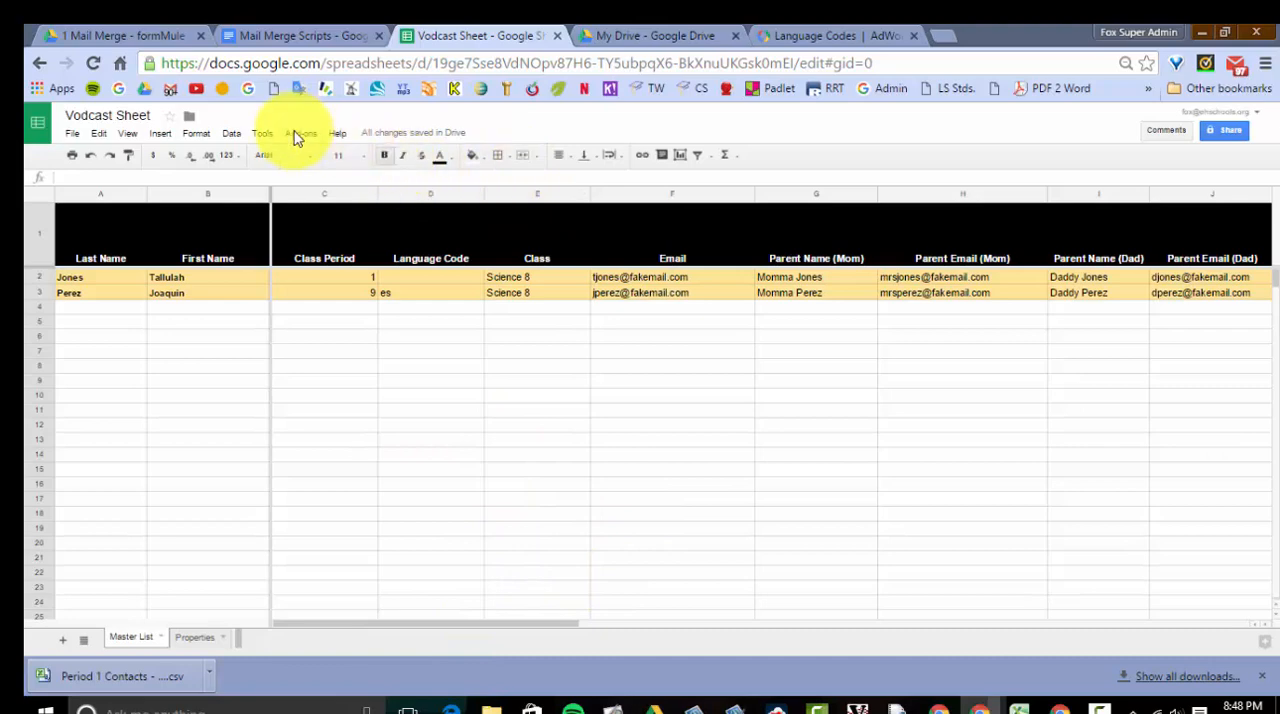
left_click(300, 132)
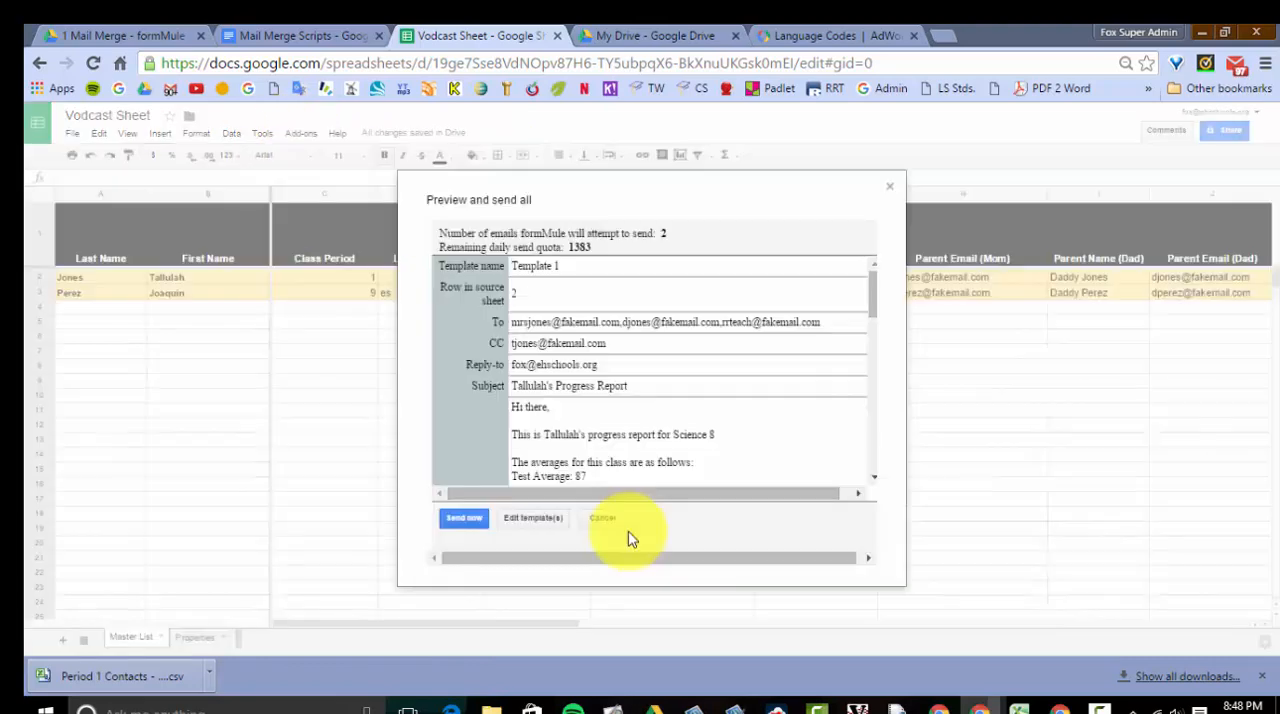
Send both progress report emails and reveal the new Send Status column in the sheet
left_click(464, 518)
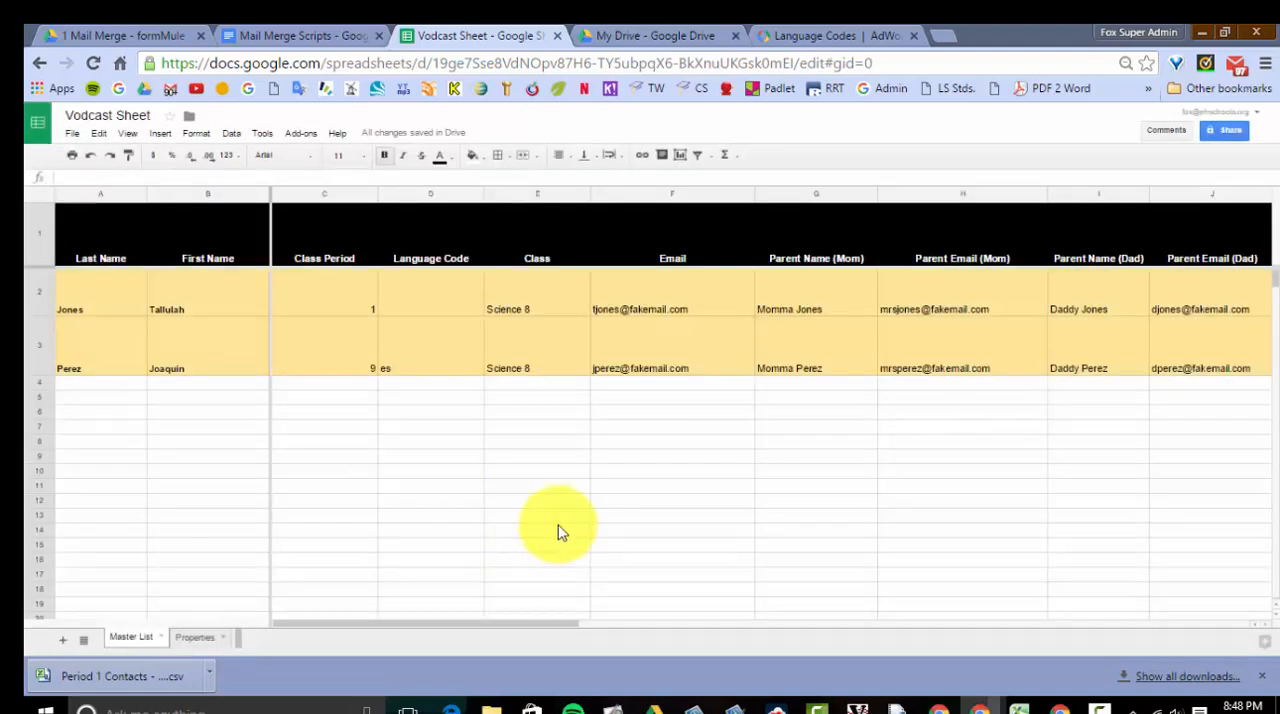
mouse_move(1188, 476)
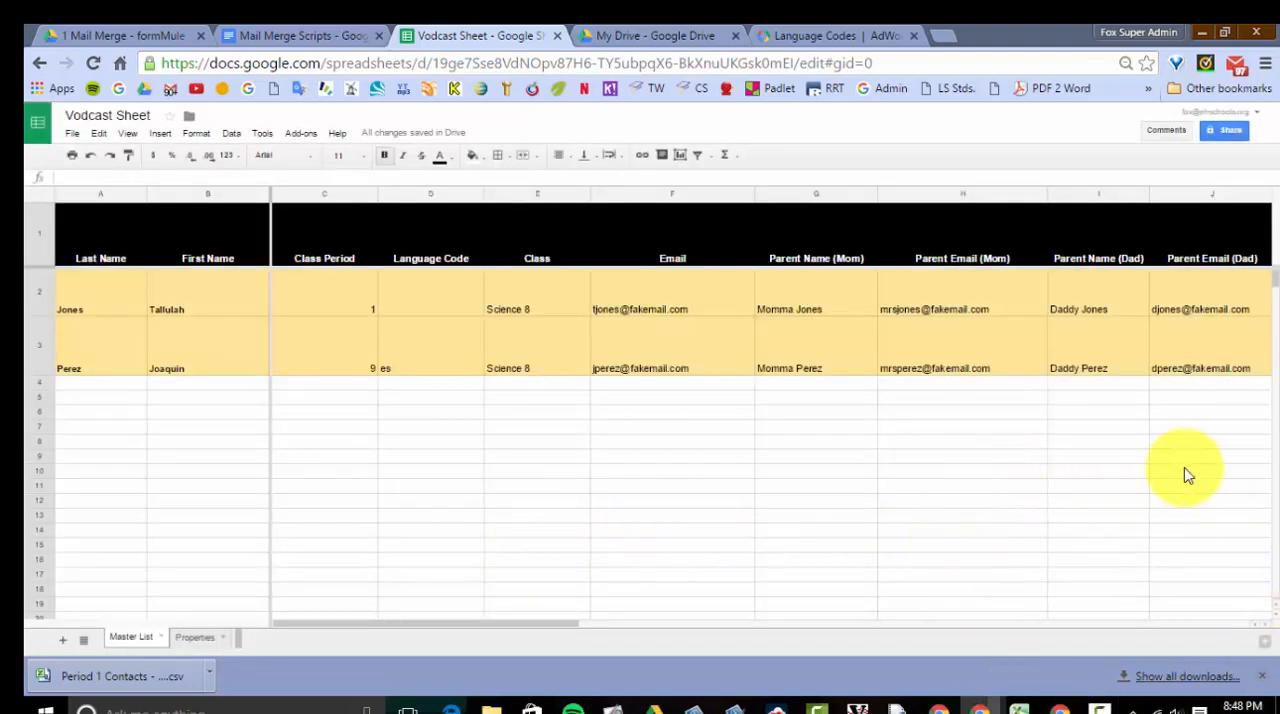
mouse_move(1076, 616)
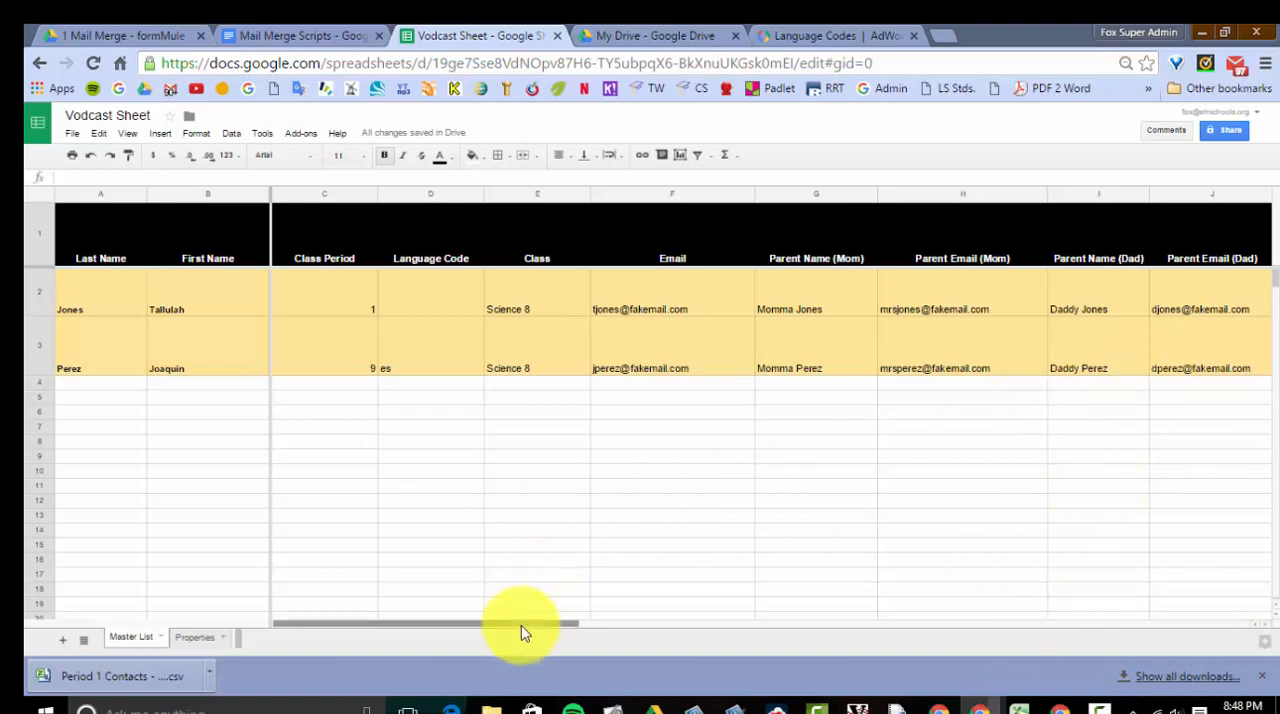
left_click_drag(520, 624, 856, 624)
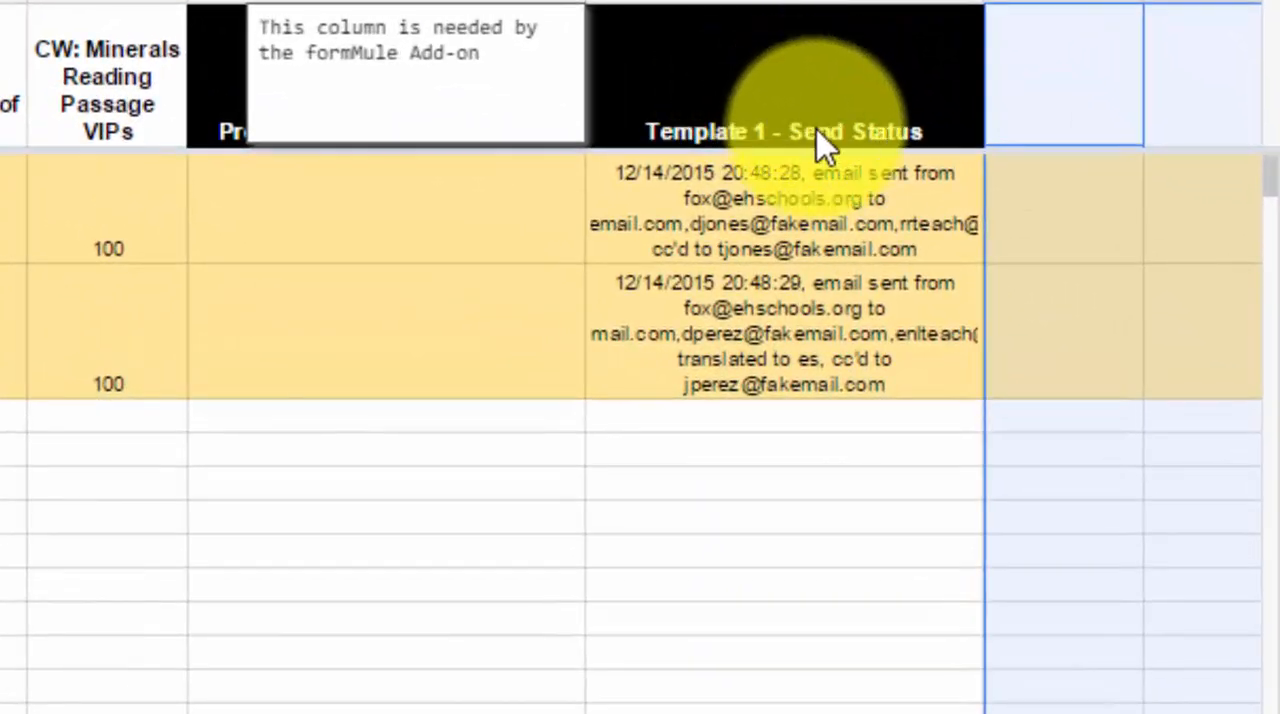
mouse_move(760, 16)
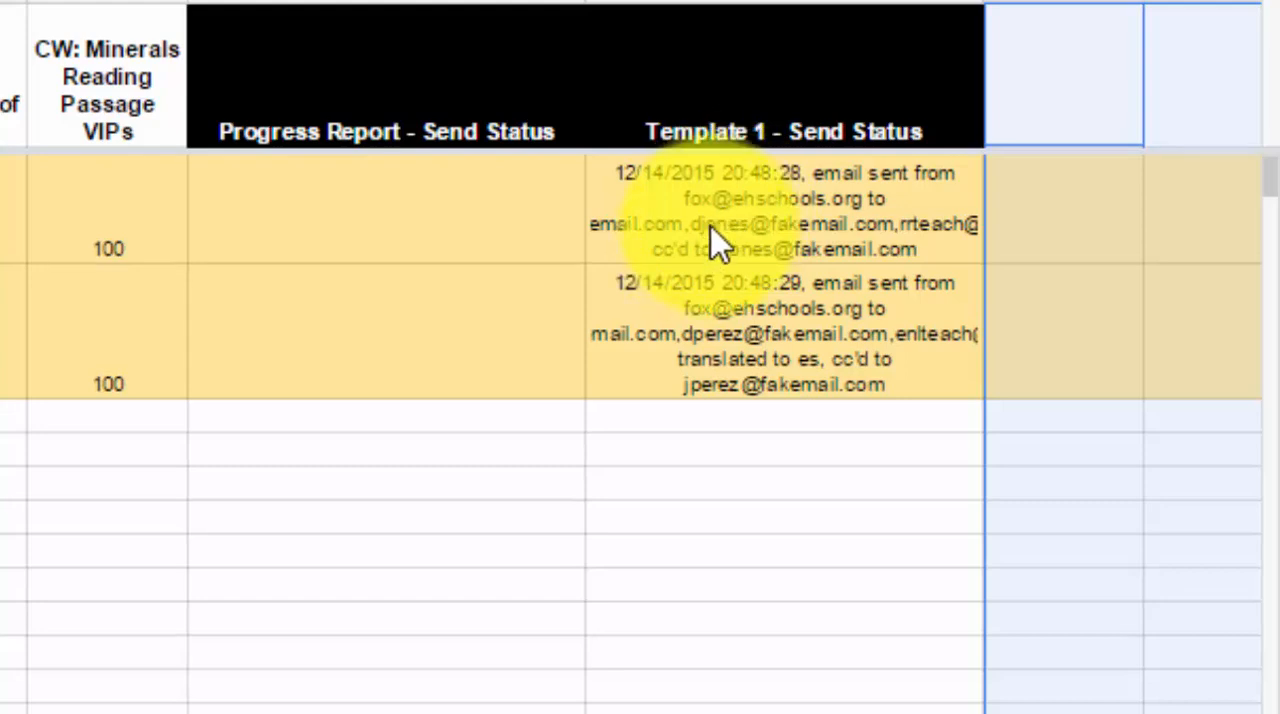
mouse_move(724, 280)
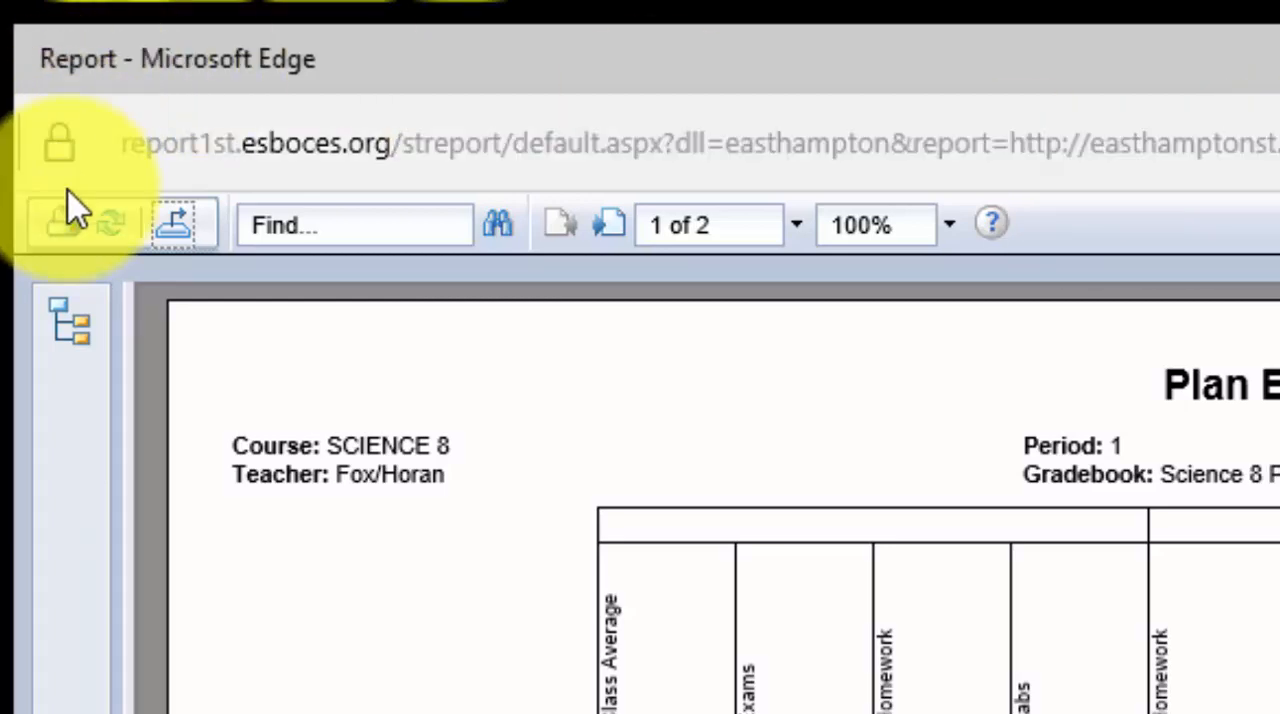
mouse_move(176, 224)
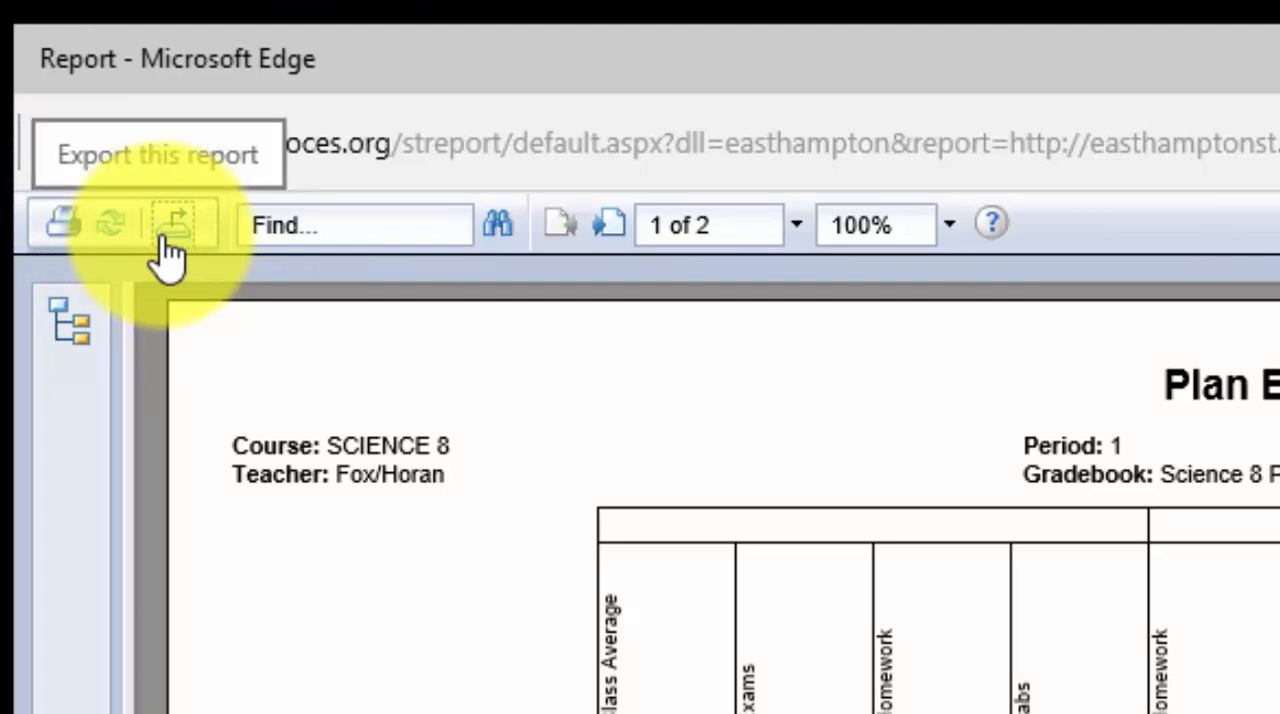
Start the gradebook report export and bring up the list of export file formats
left_click(178, 224)
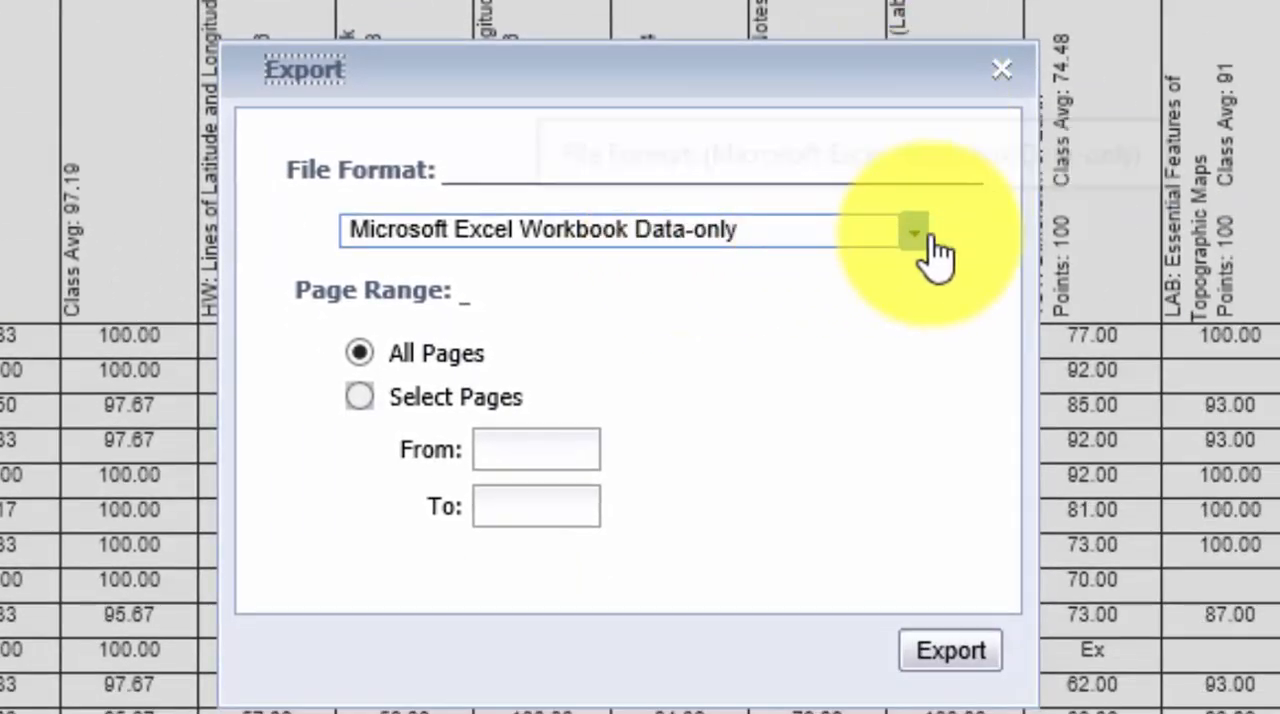
left_click(912, 232)
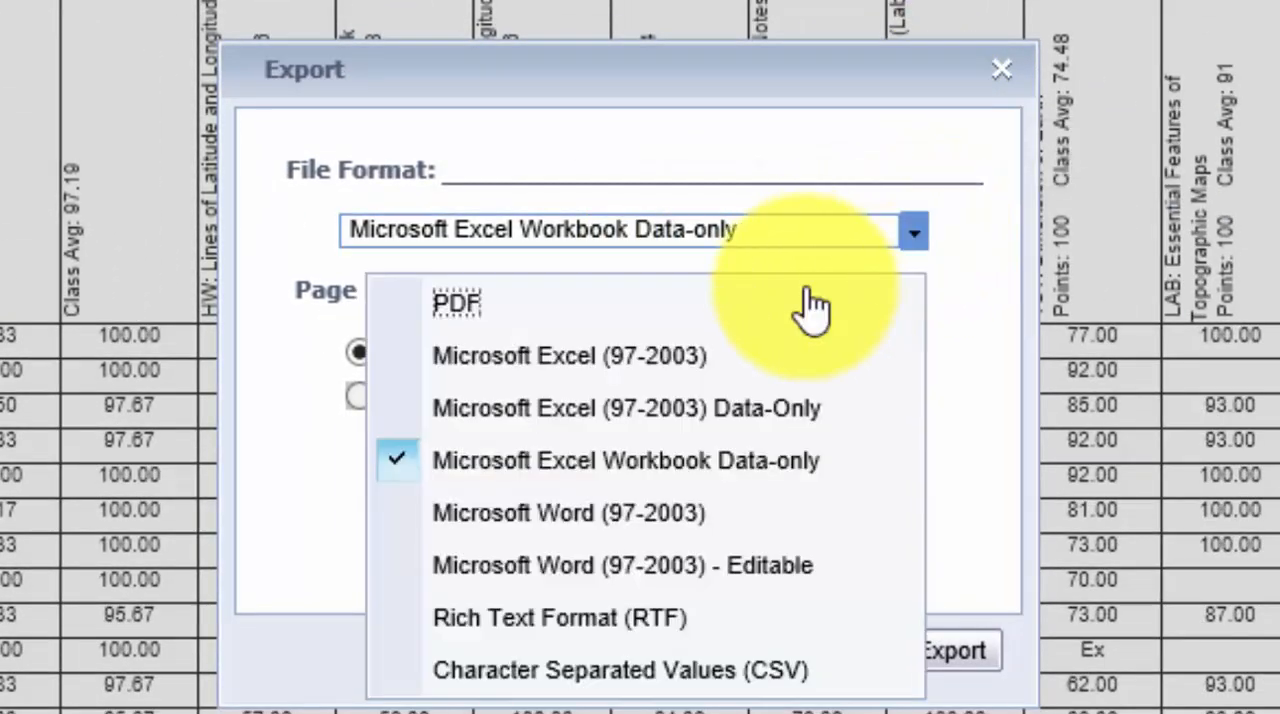
mouse_move(660, 512)
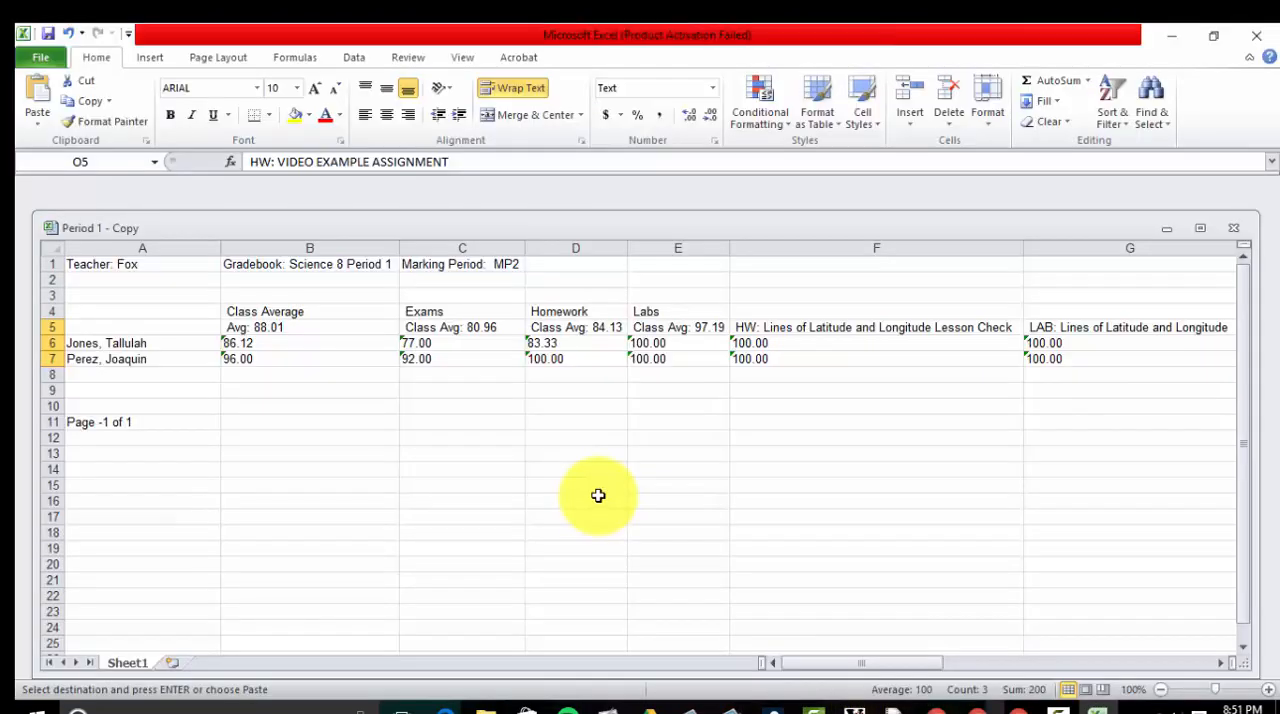
mouse_move(804, 664)
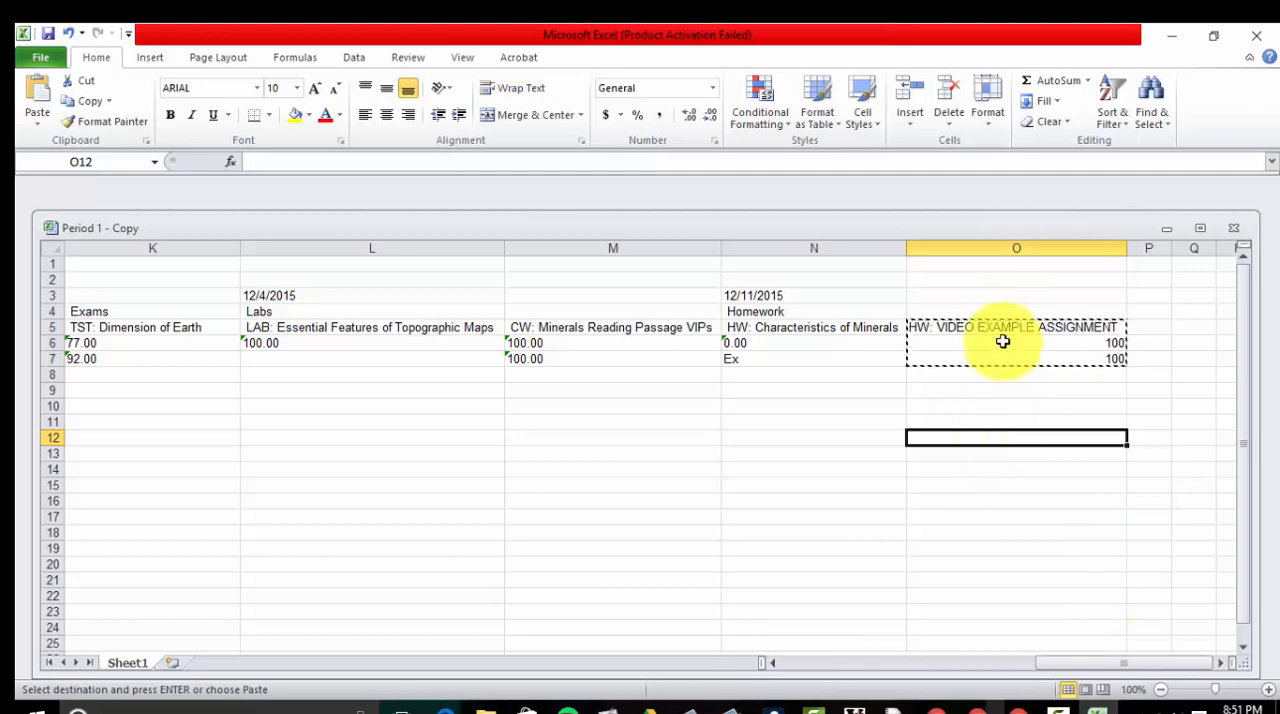
mouse_move(1004, 332)
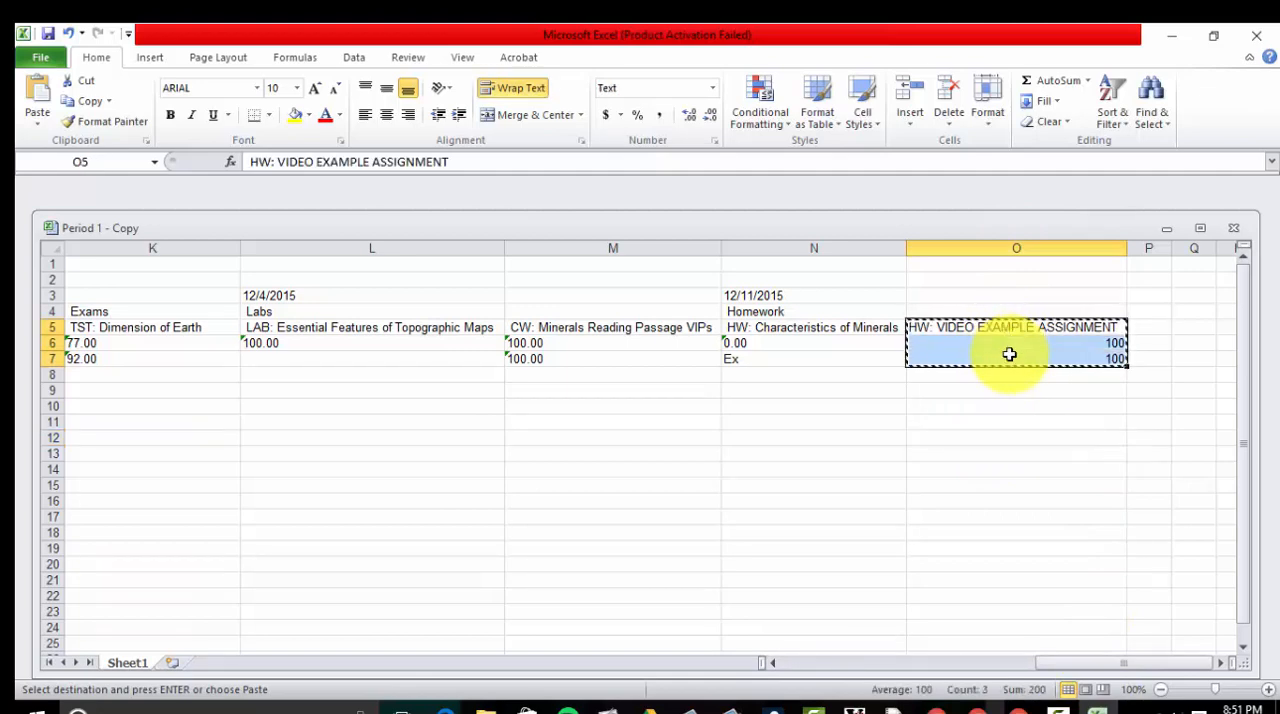
Copy the HW: VIDEO EXAMPLE ASSIGNMENT title and both 100 scores from O5:O7
right_click(1010, 356)
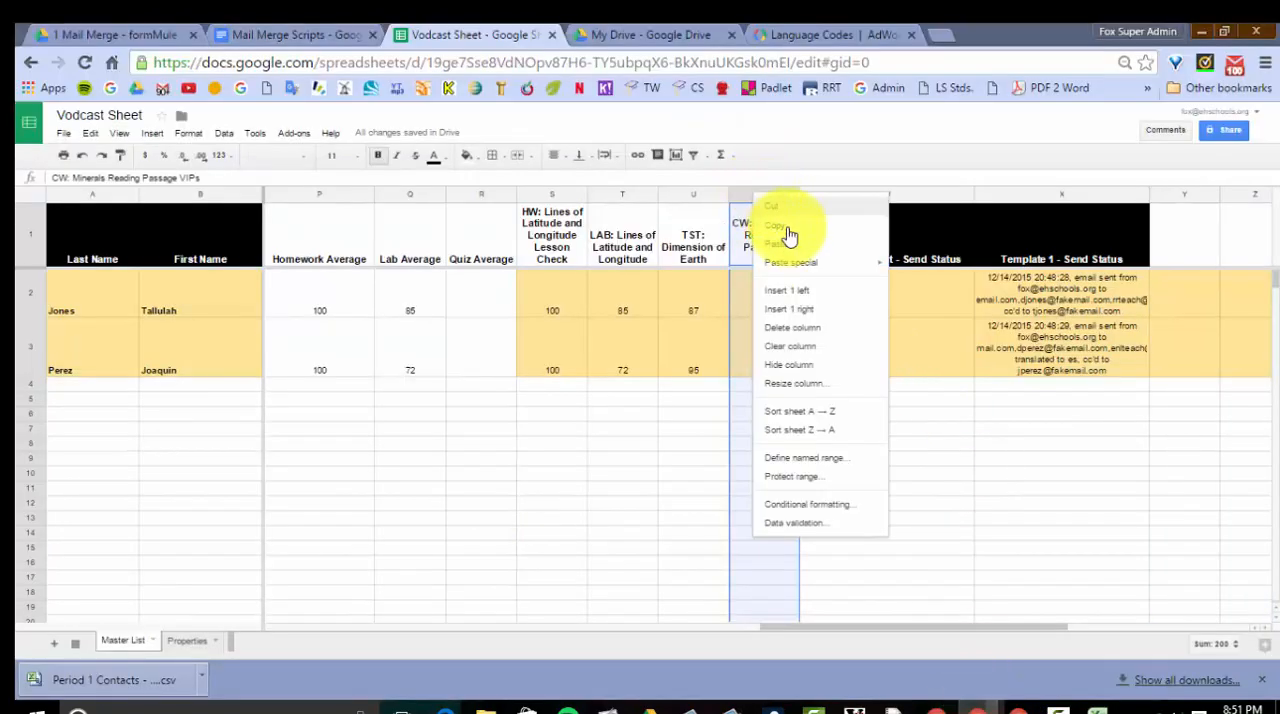
mouse_move(804, 308)
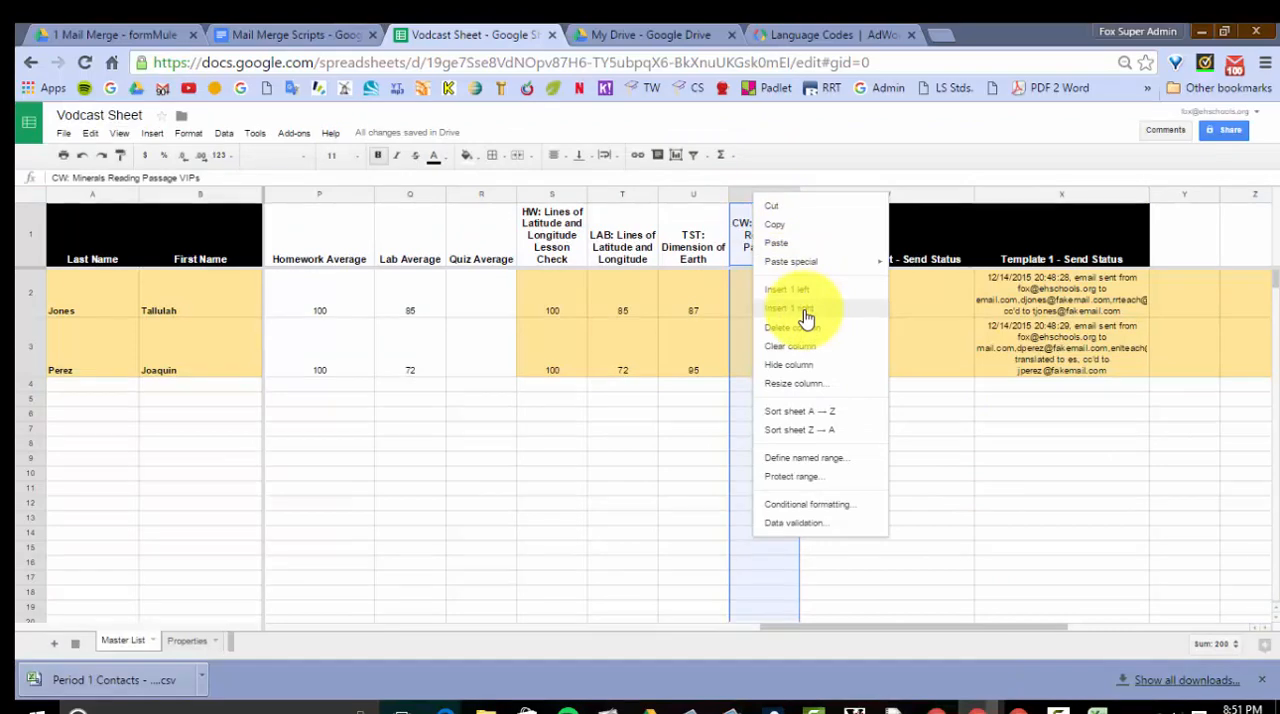
Insert a column right of CW: Minerals Reading Passage VIPs and paste the video assignment data into it
left_click(790, 328)
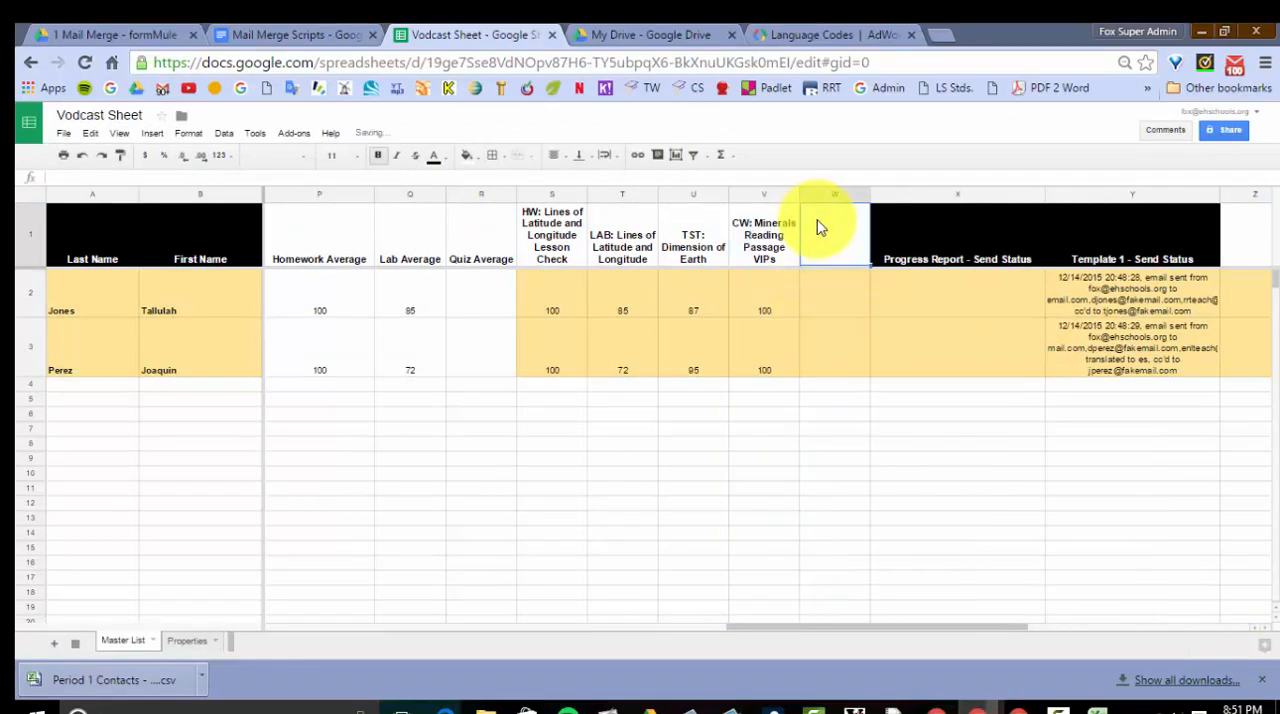
left_click(836, 236)
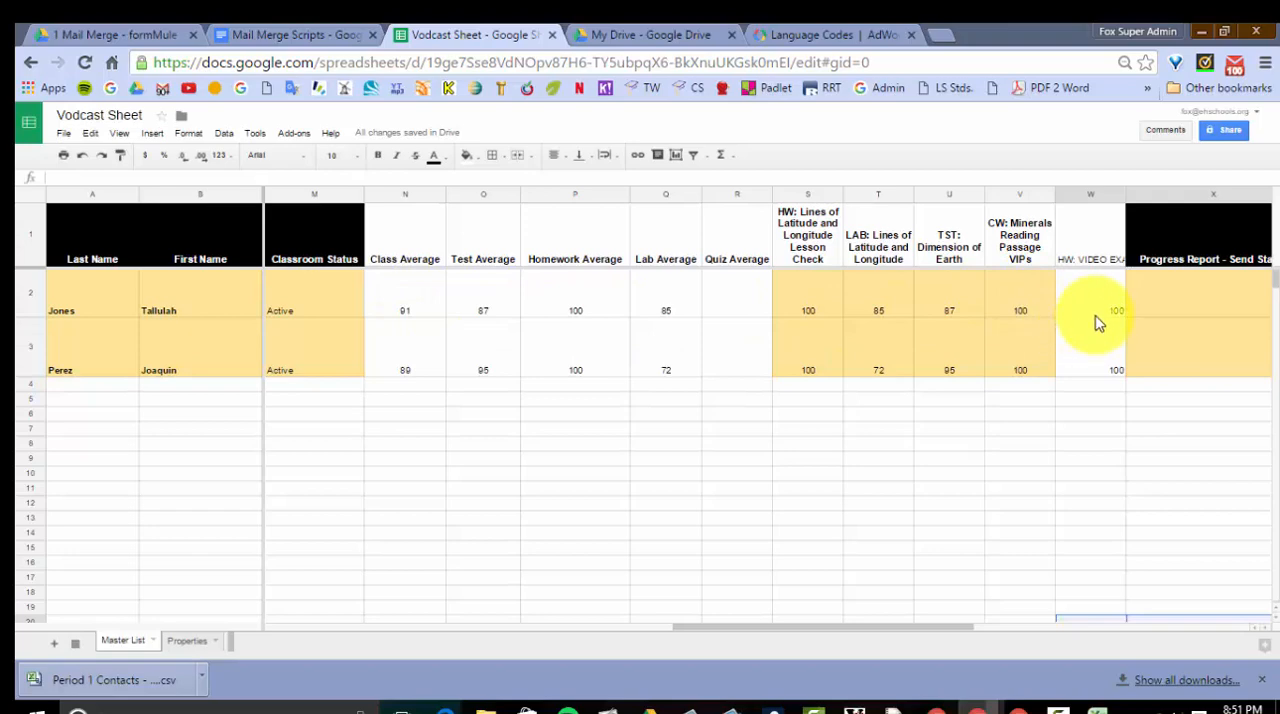
mouse_move(1080, 310)
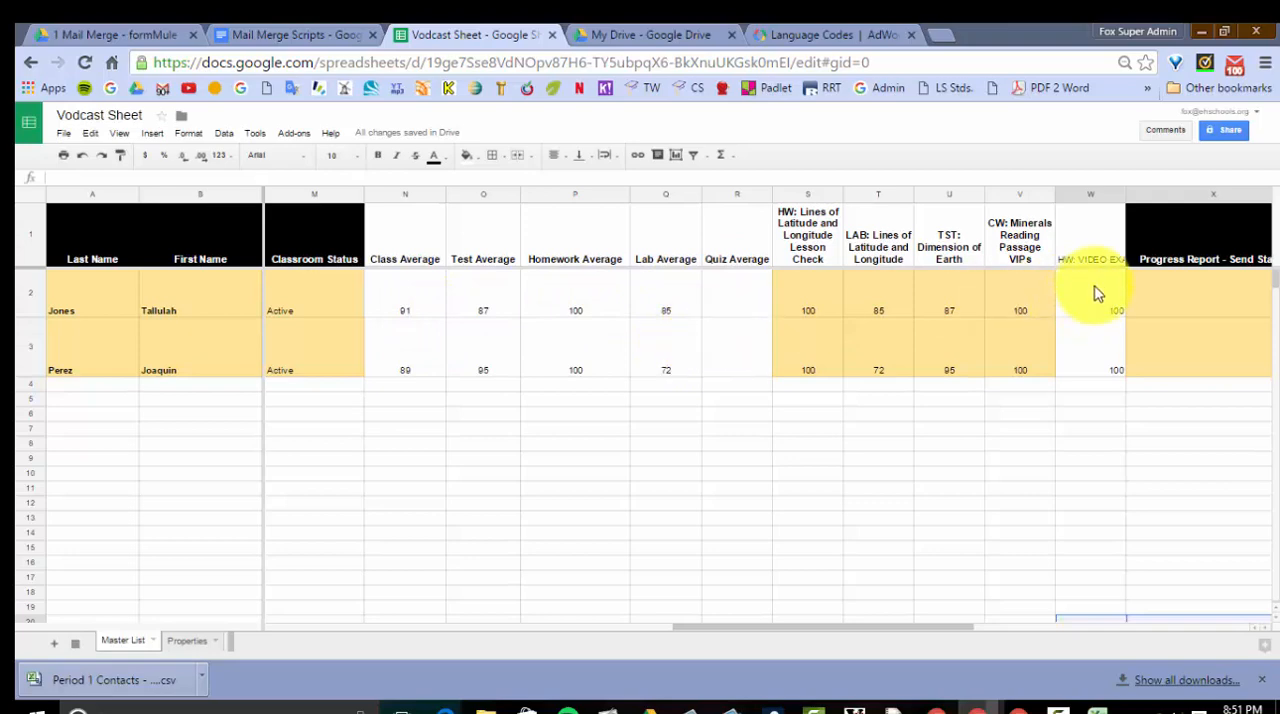
mouse_move(510, 370)
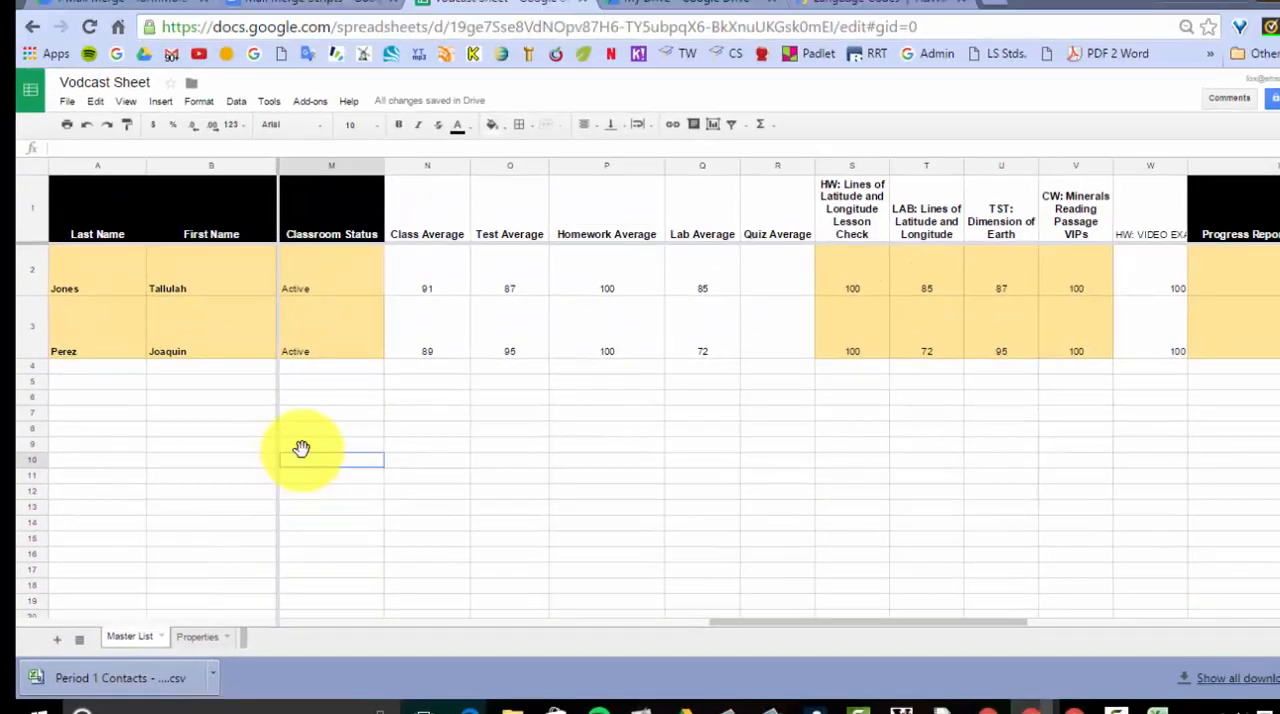
Save a formMule template named Fake Template, continue to its editor, and close the empty builder
left_click(308, 100)
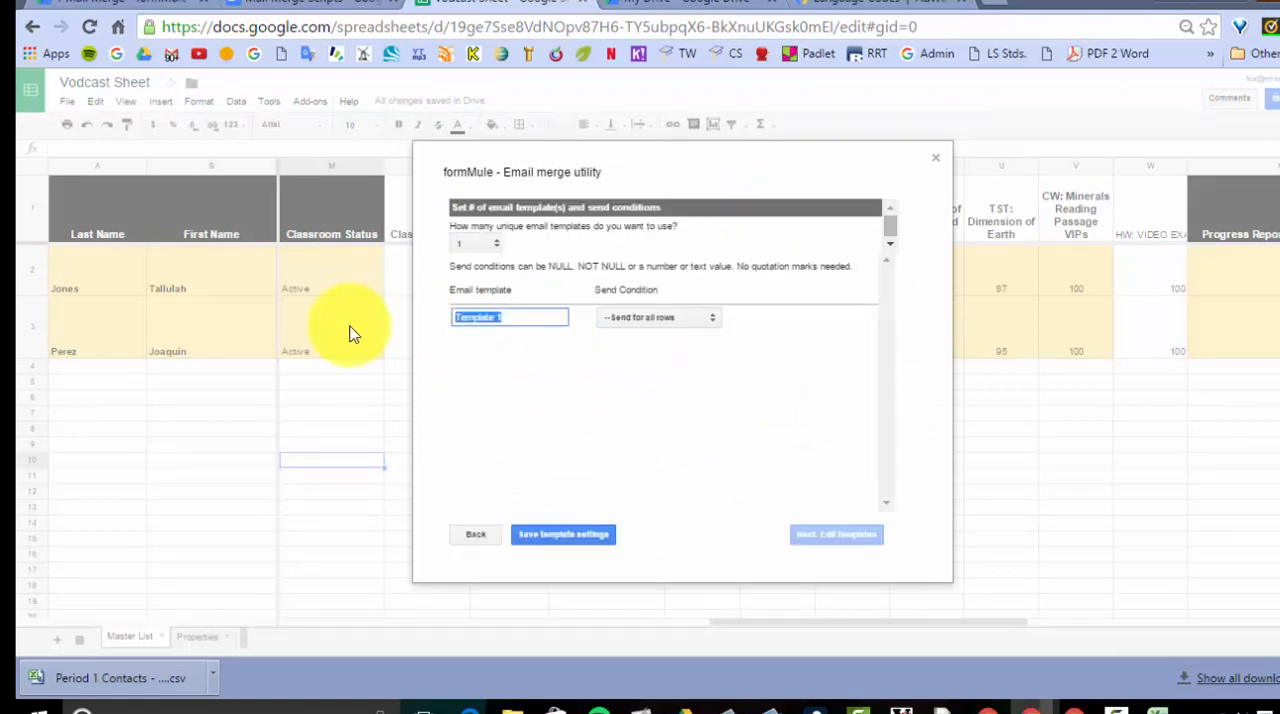
type("Fake Template")
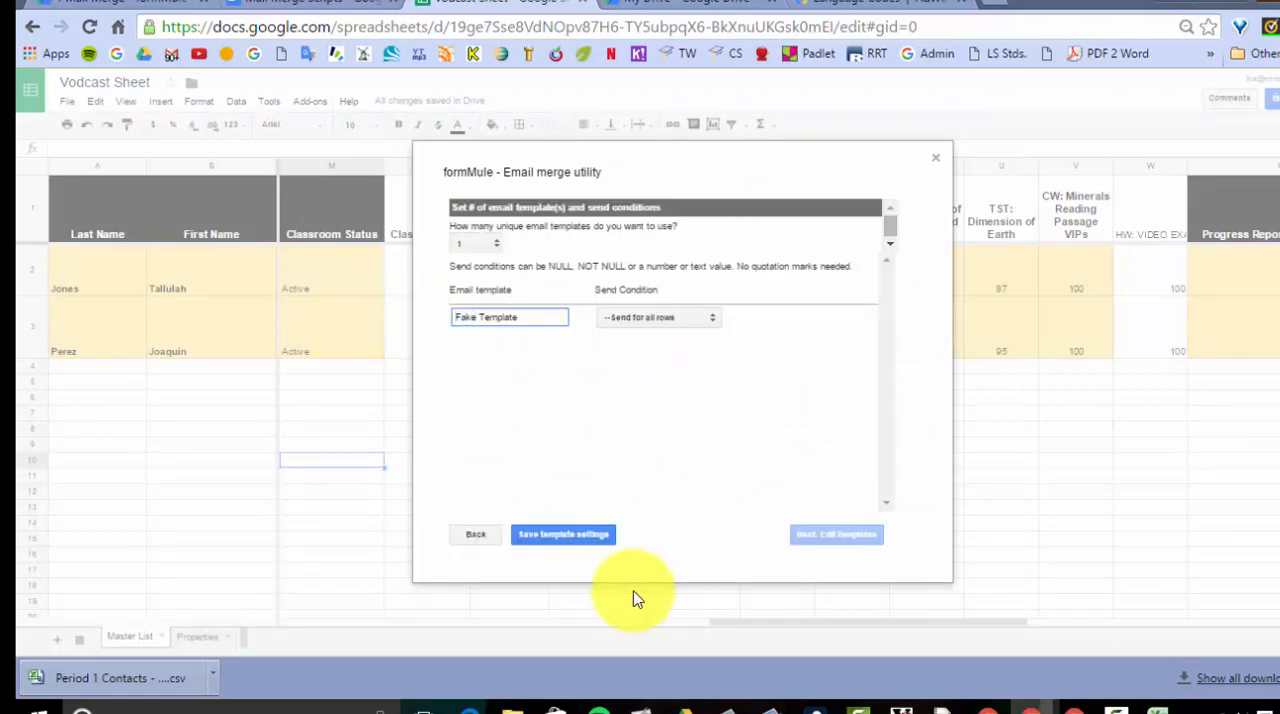
left_click(564, 534)
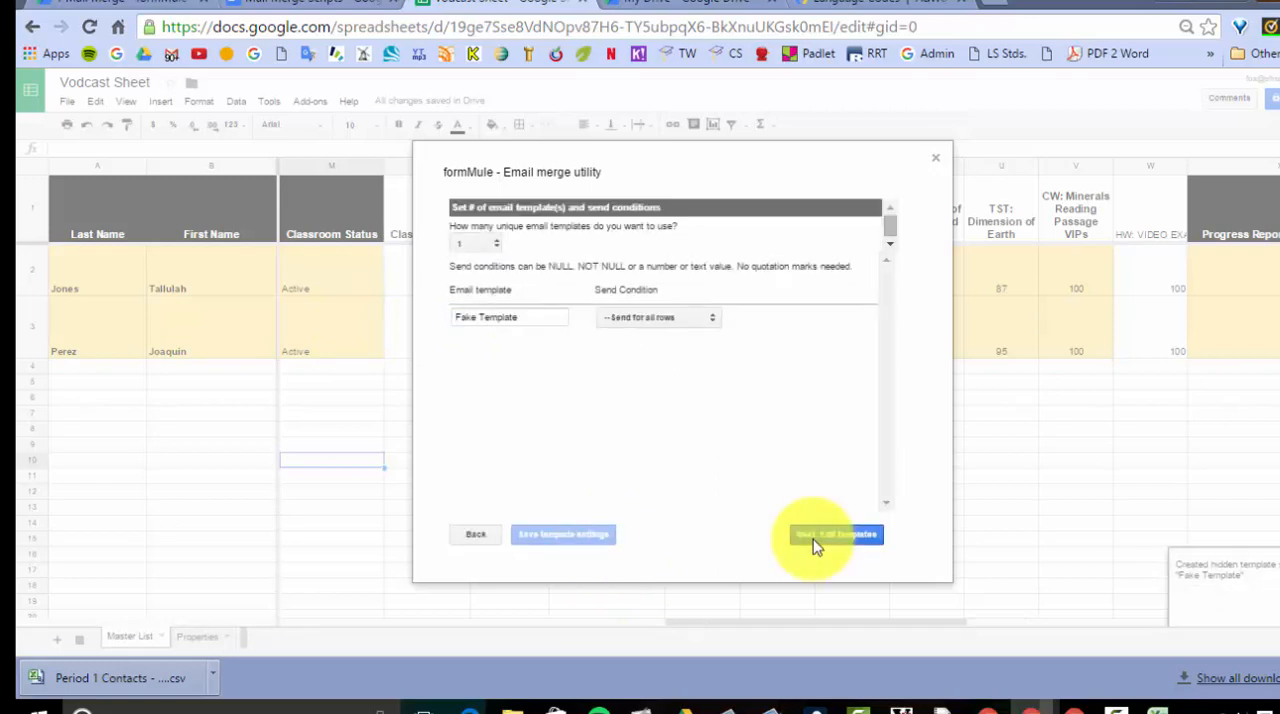
left_click(836, 534)
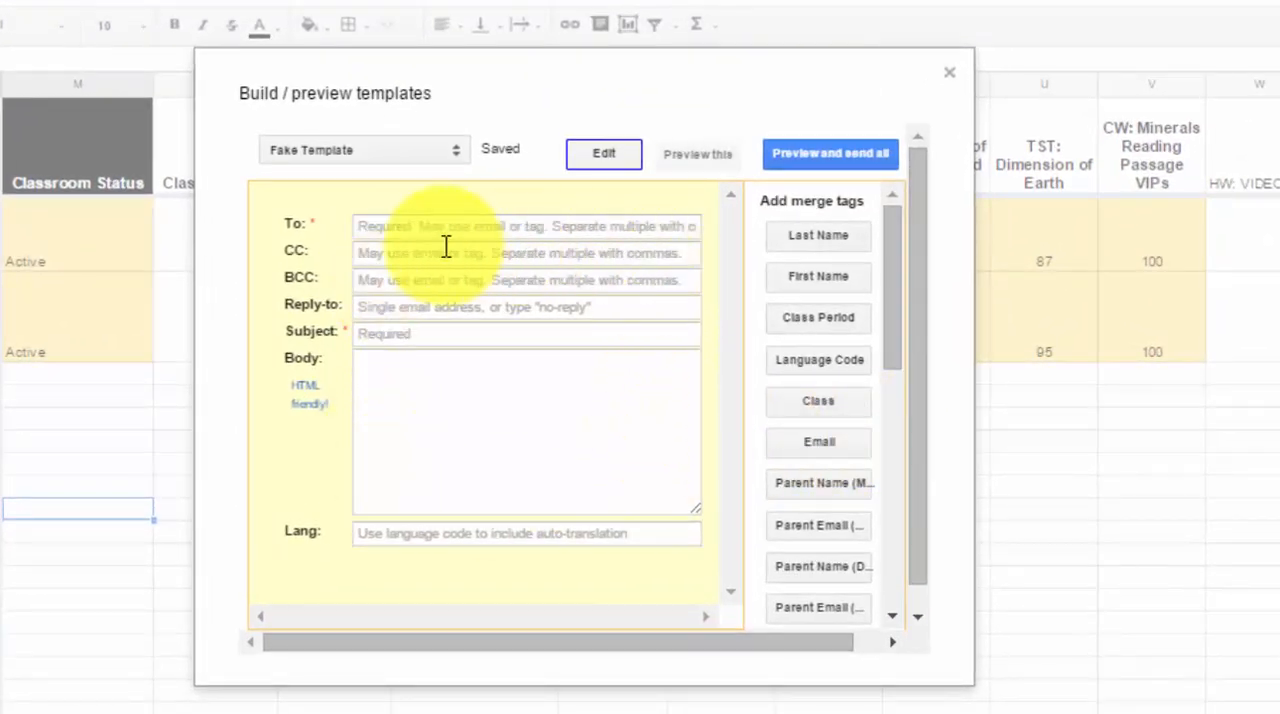
mouse_move(930, 80)
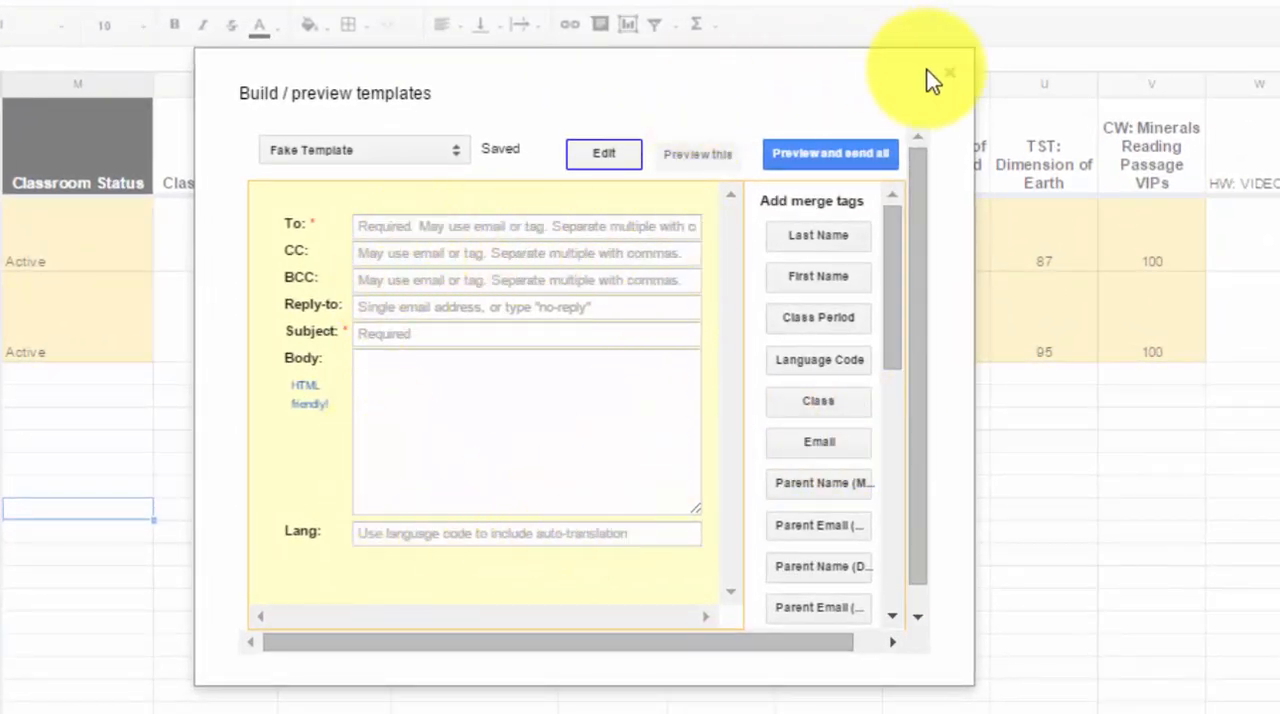
left_click(122, 48)
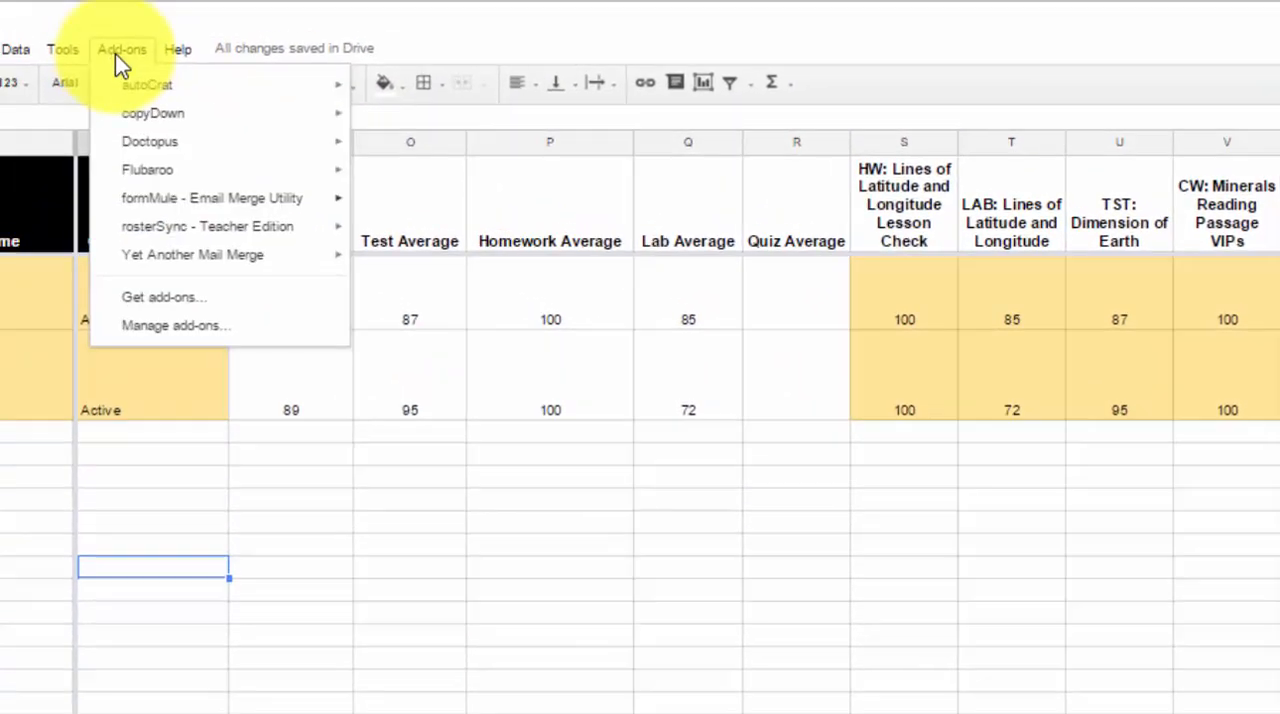
mouse_move(230, 222)
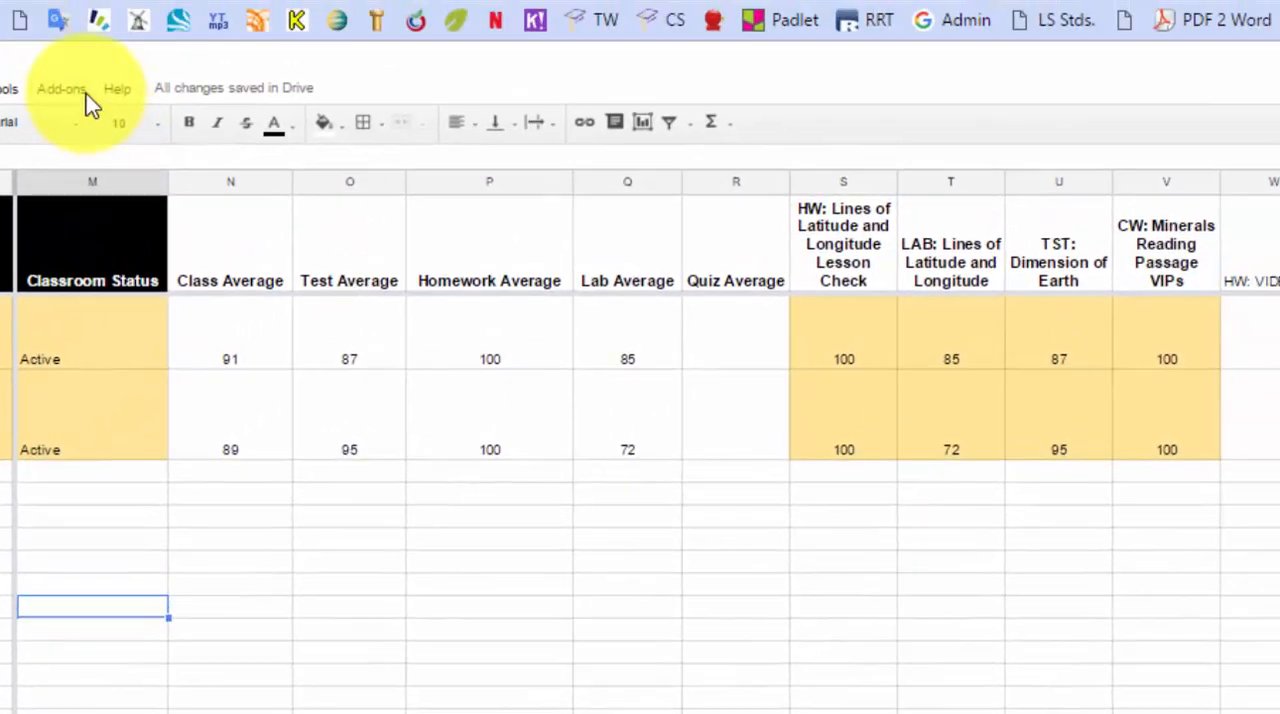
Reset formMule's single email template name to 'Template 1' and continue to editing it
left_click(60, 88)
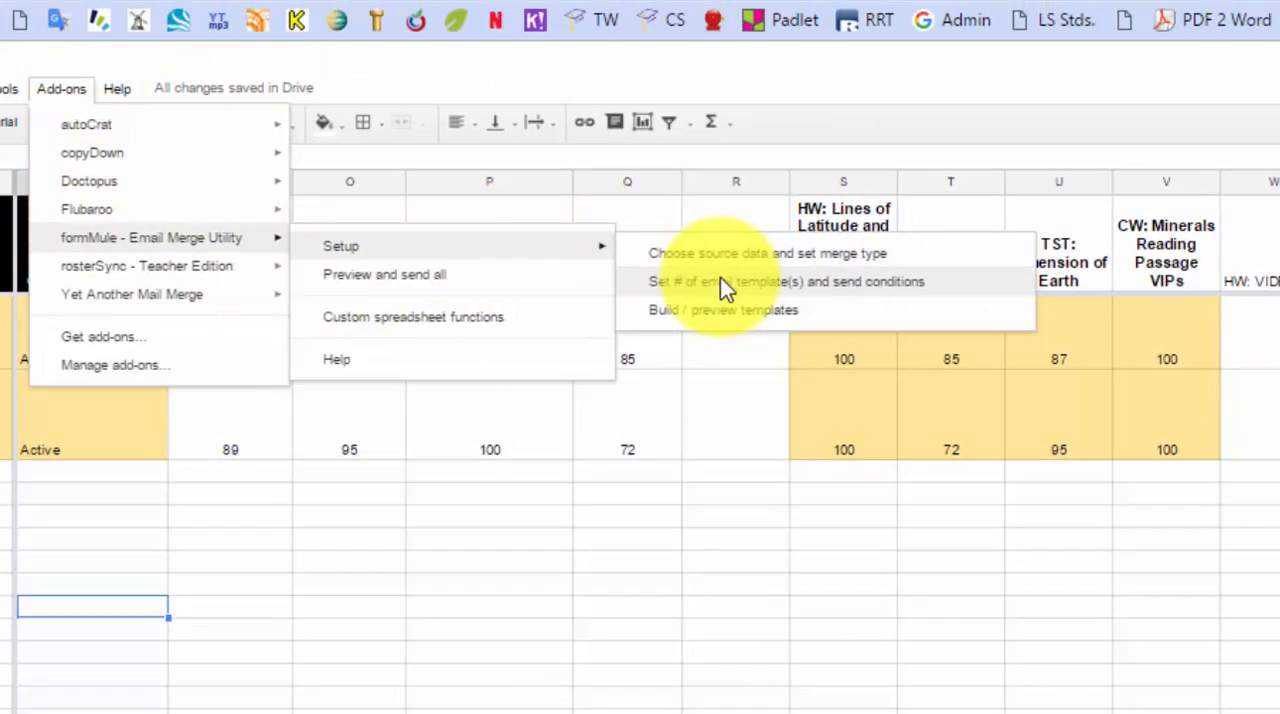
left_click(786, 280)
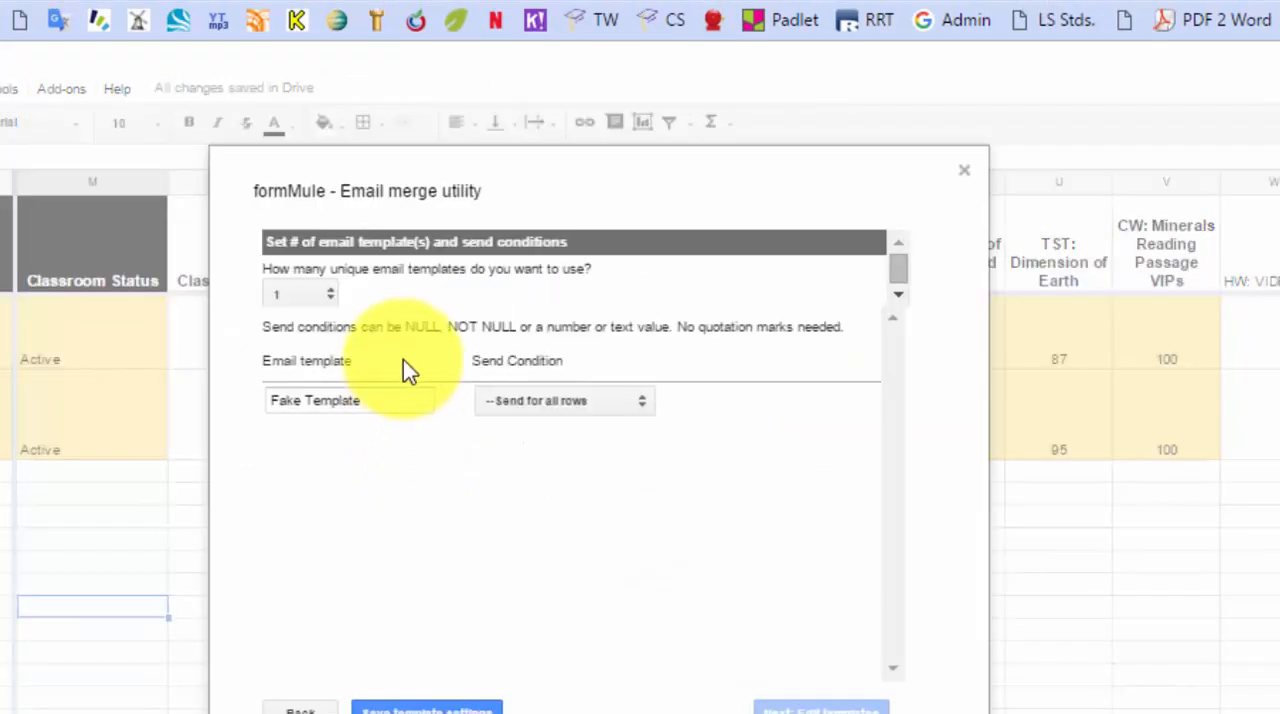
type("Tem")
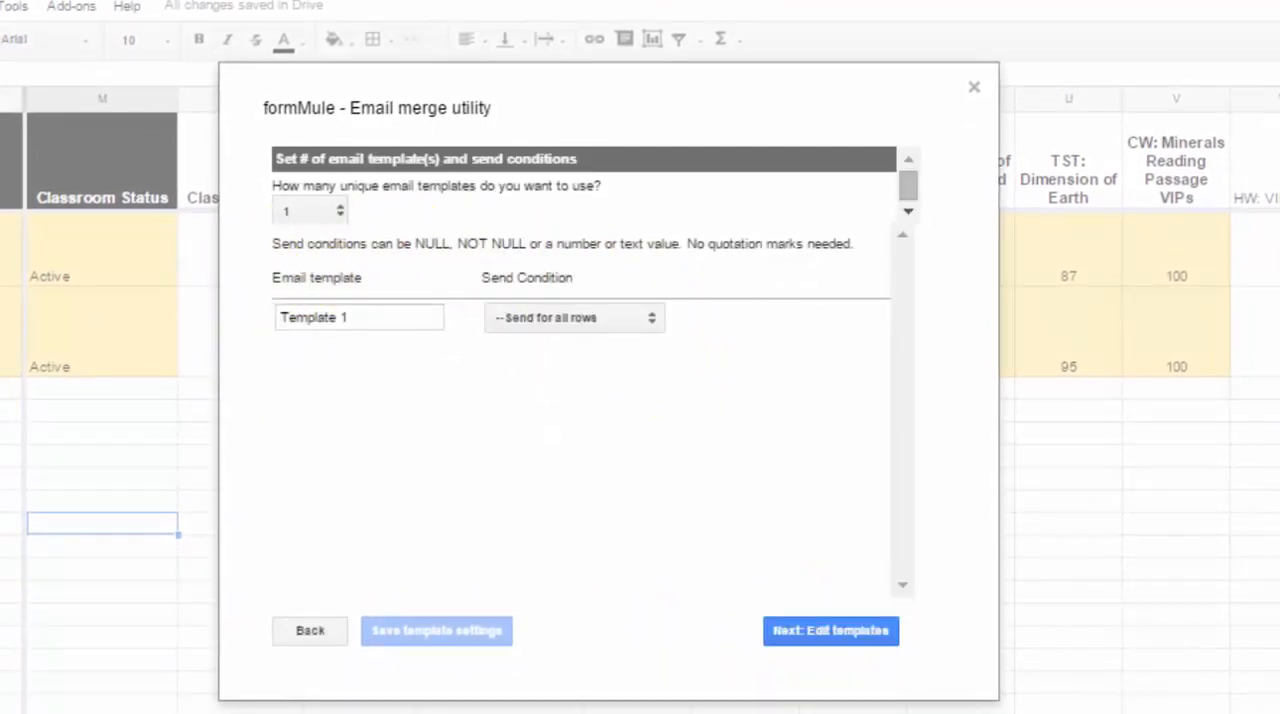
left_click(830, 630)
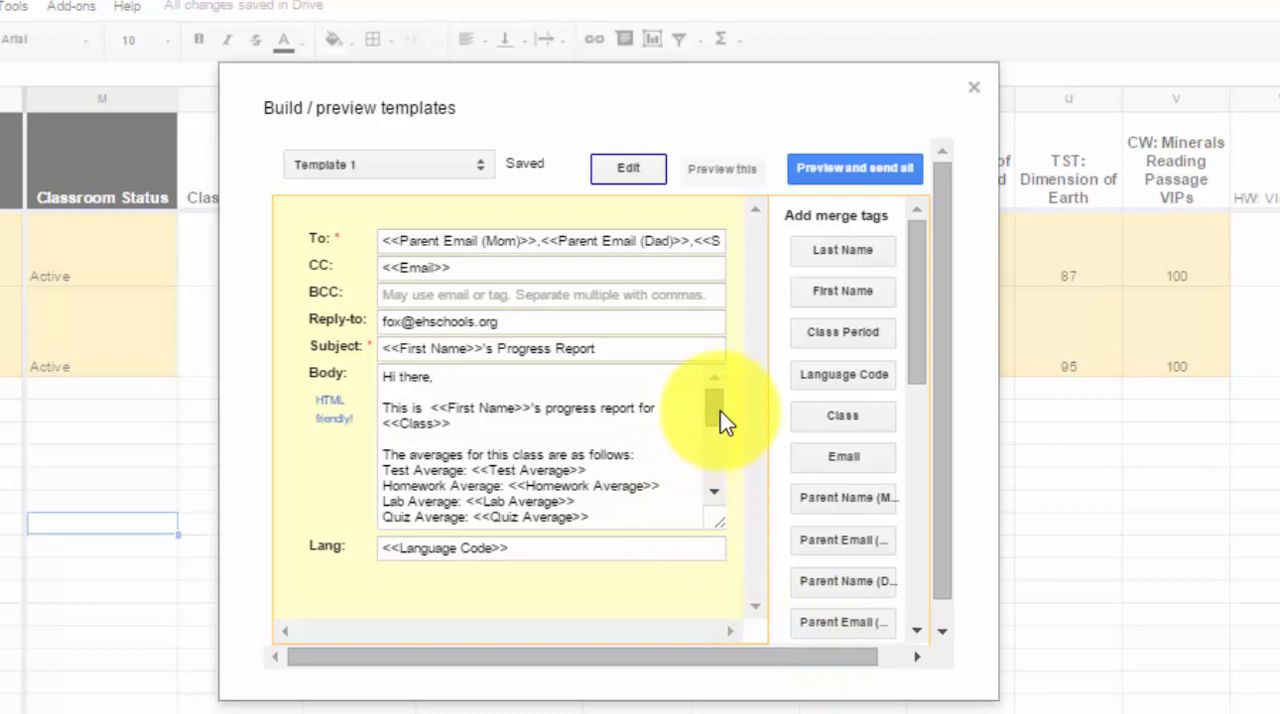
scroll("down", 3)
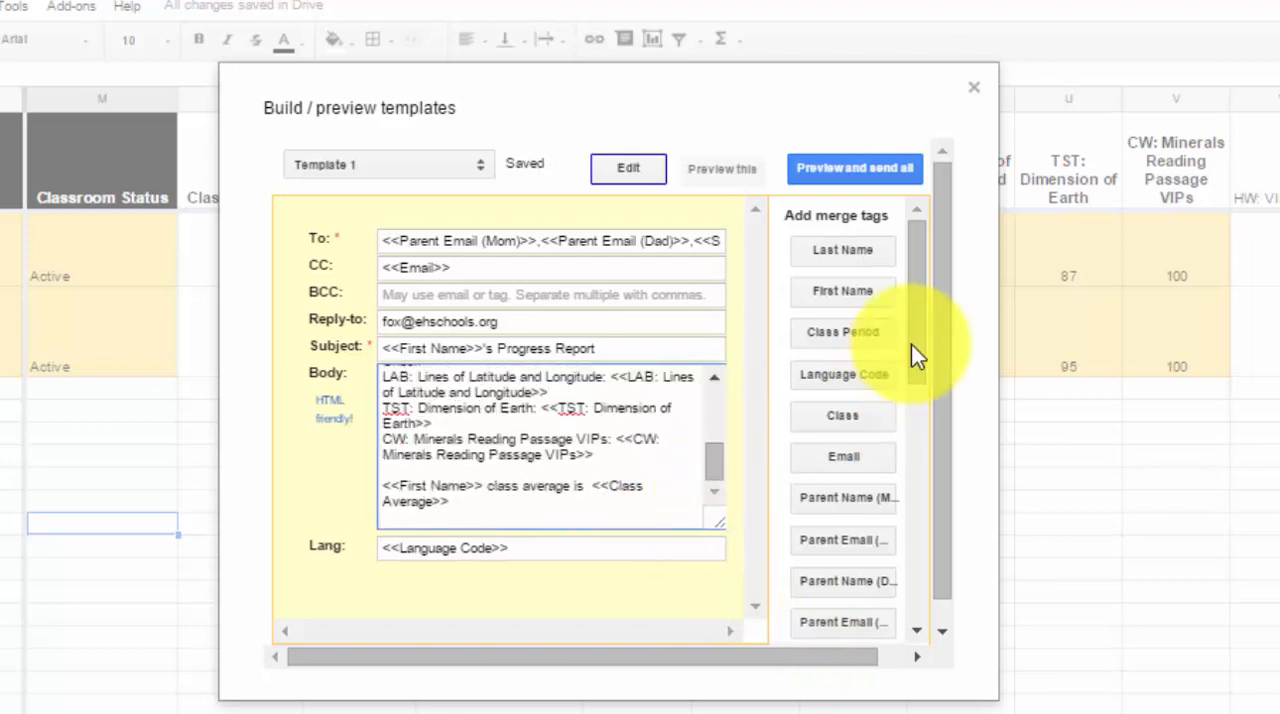
scroll("down", 3)
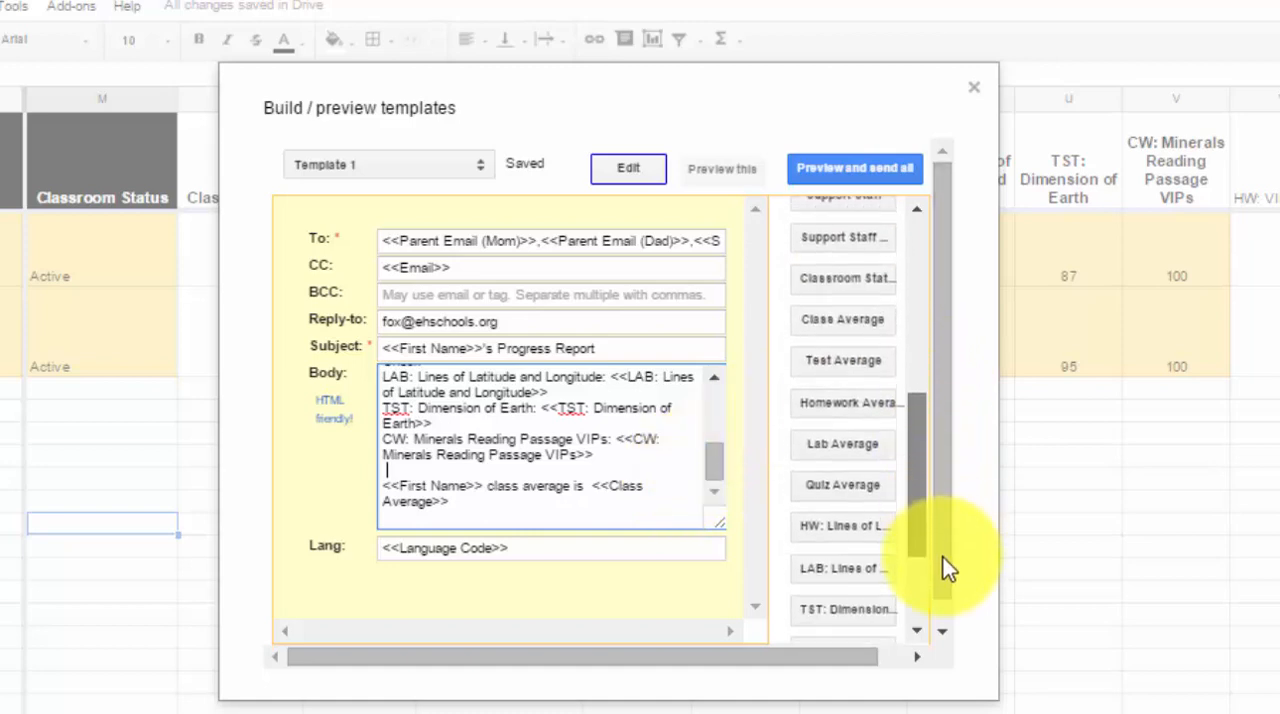
scroll("down", 3)
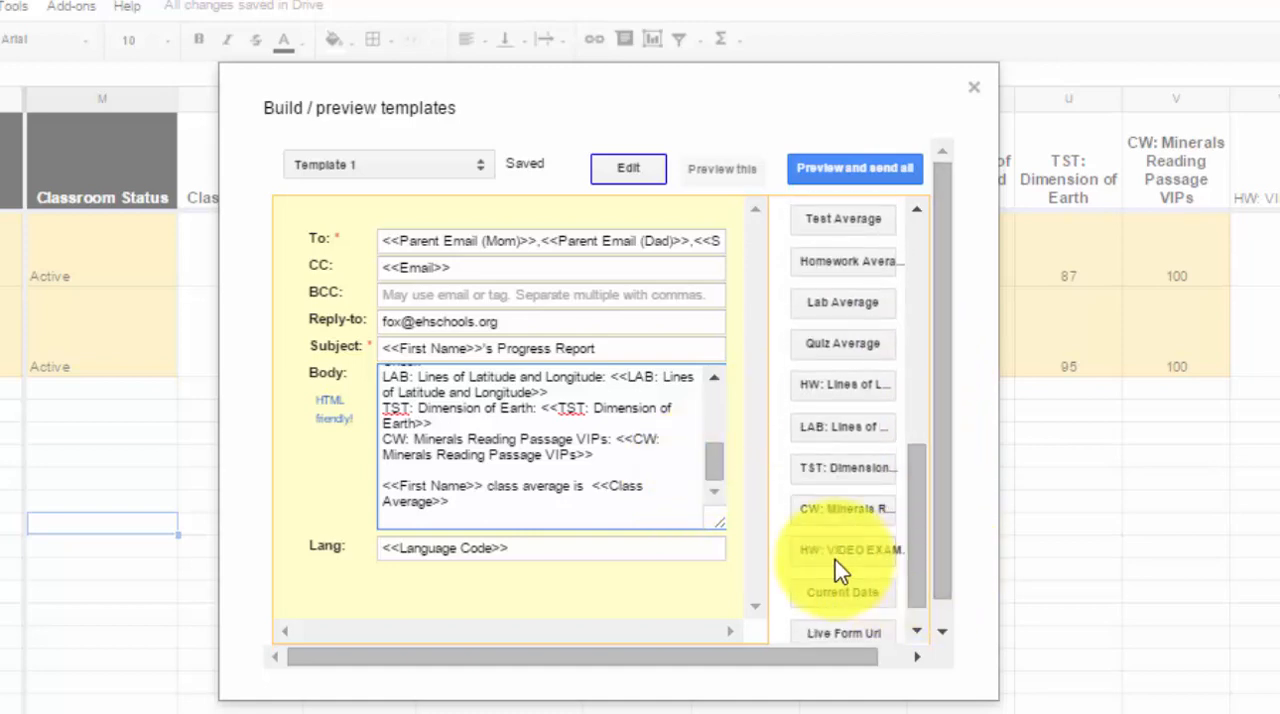
left_click(844, 548)
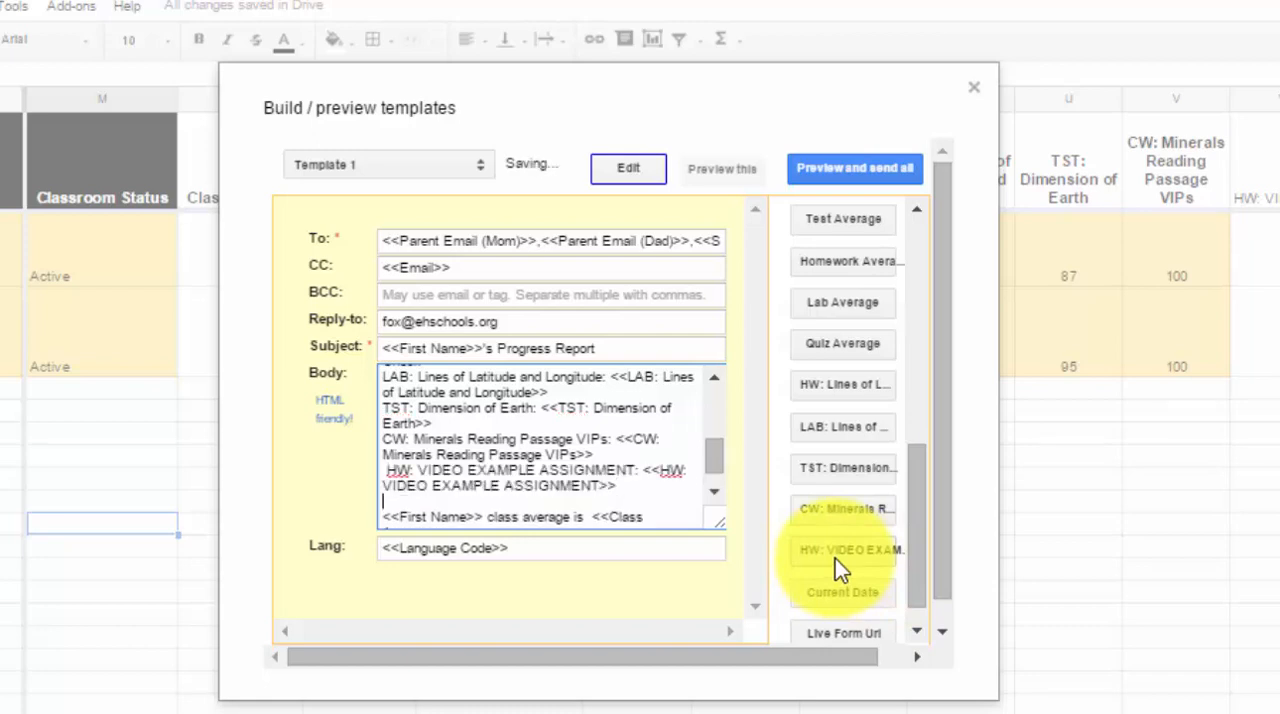
left_click(722, 168)
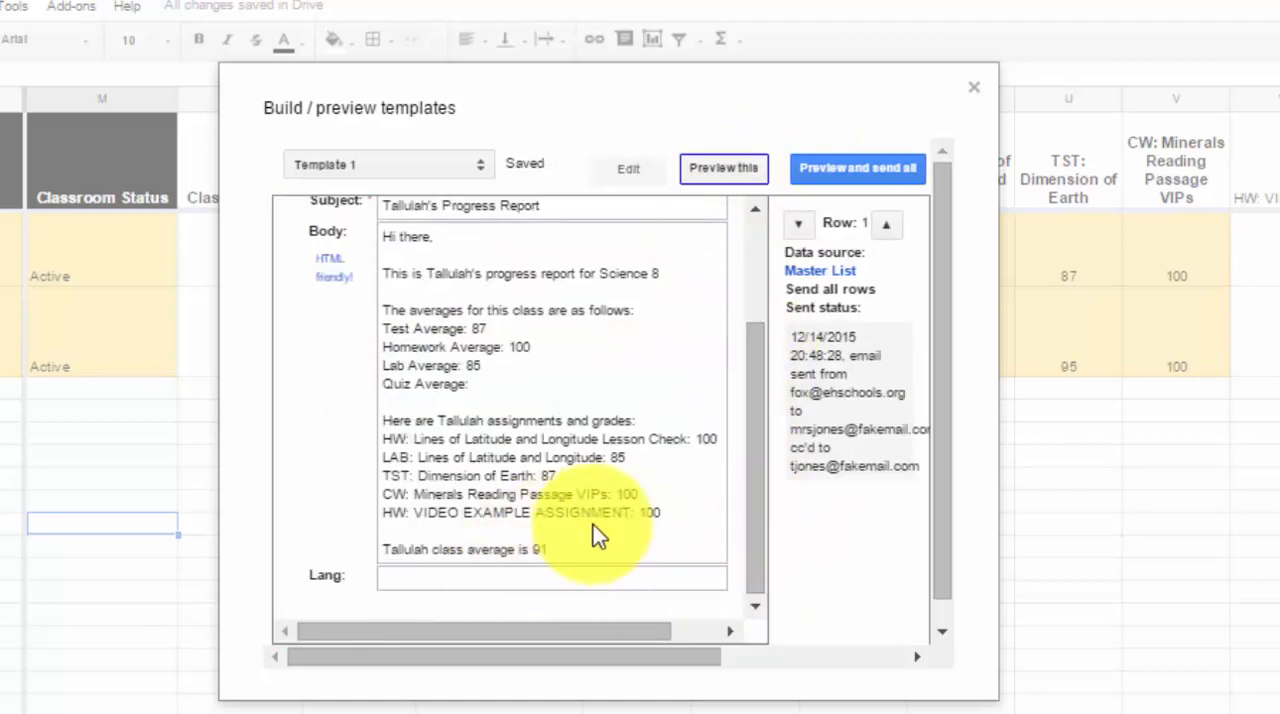
mouse_move(600, 384)
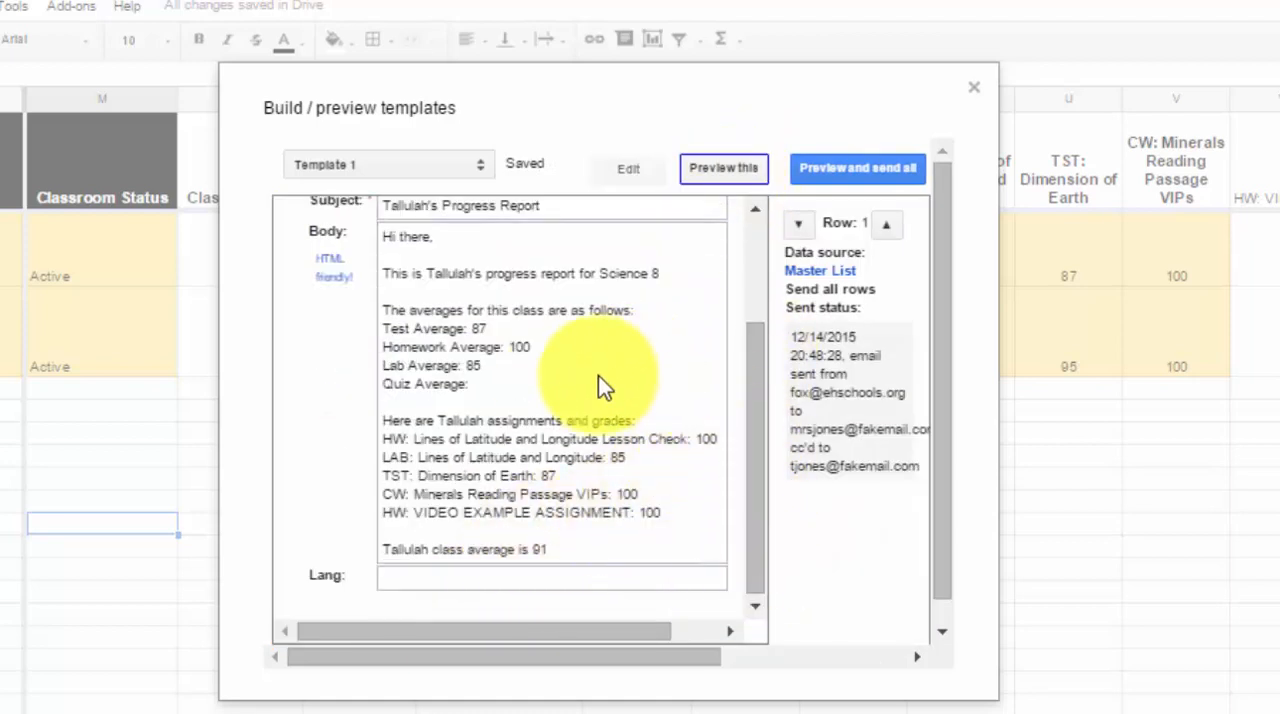